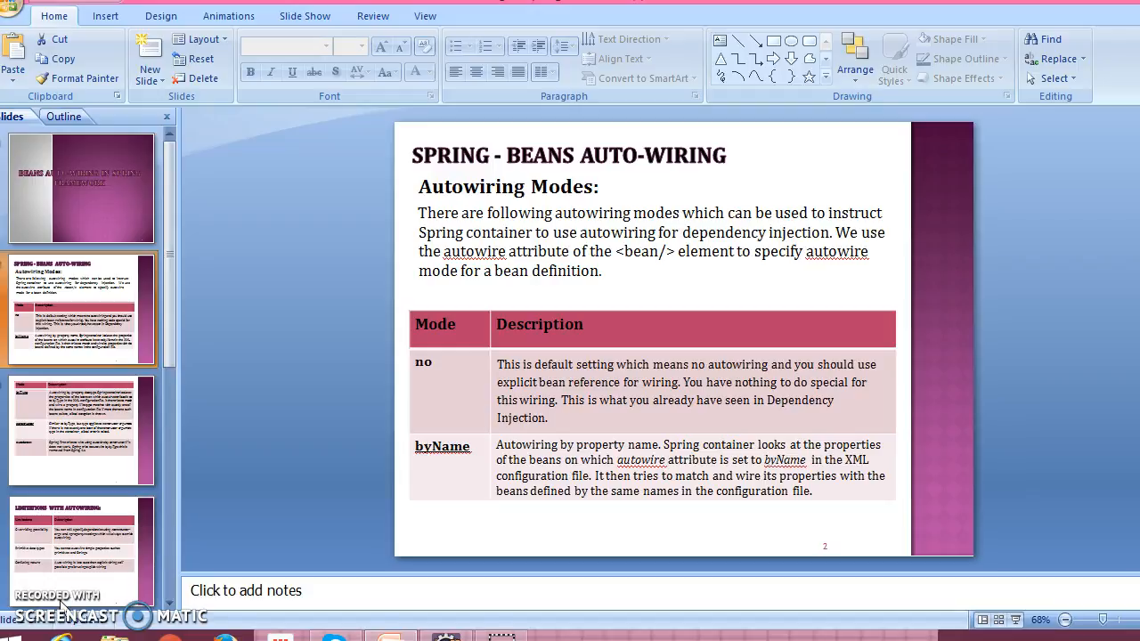
pyautogui.moveTo(245, 547)
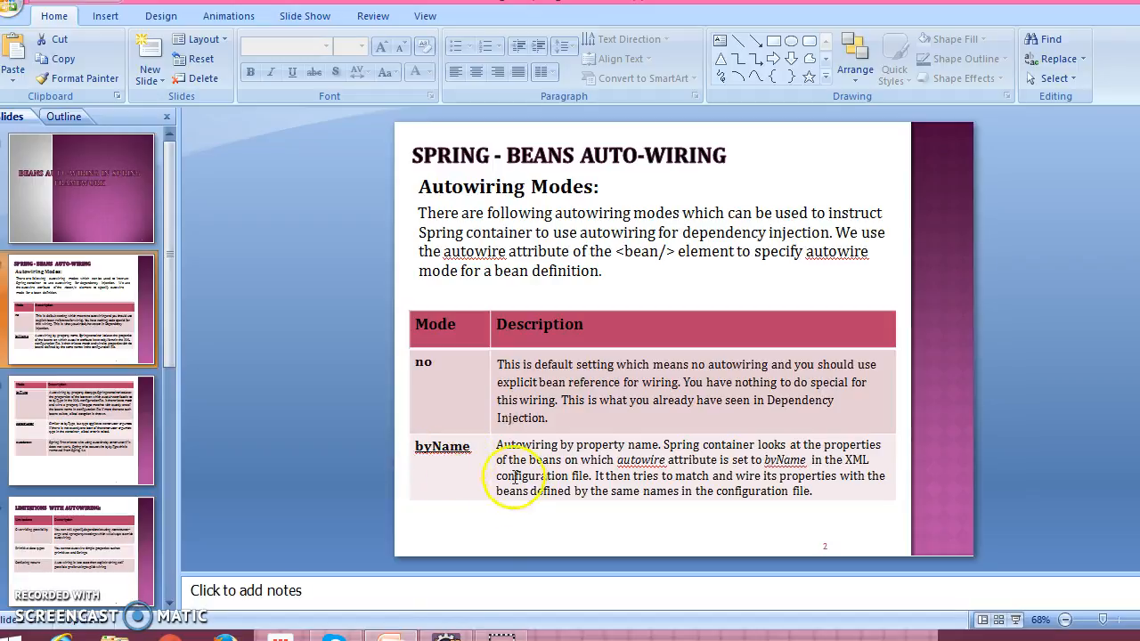
pyautogui.moveTo(513, 535)
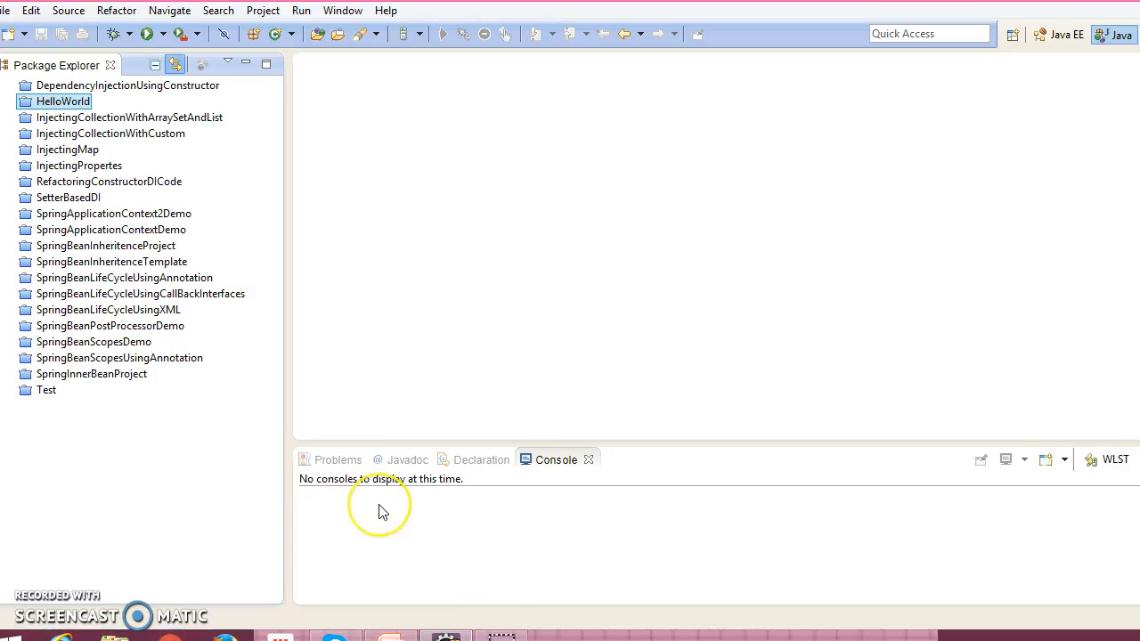
pyautogui.moveTo(105, 458)
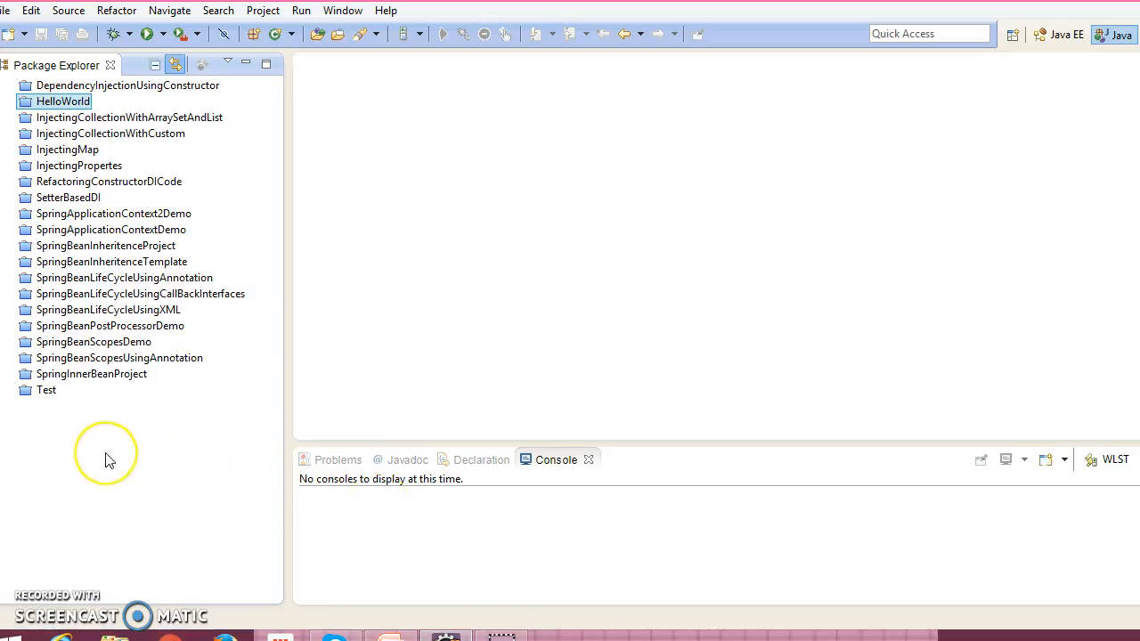
# Step: Create the Java project 'SpringAutowirebyName' with default settings
pyautogui.rightClick(62, 101)
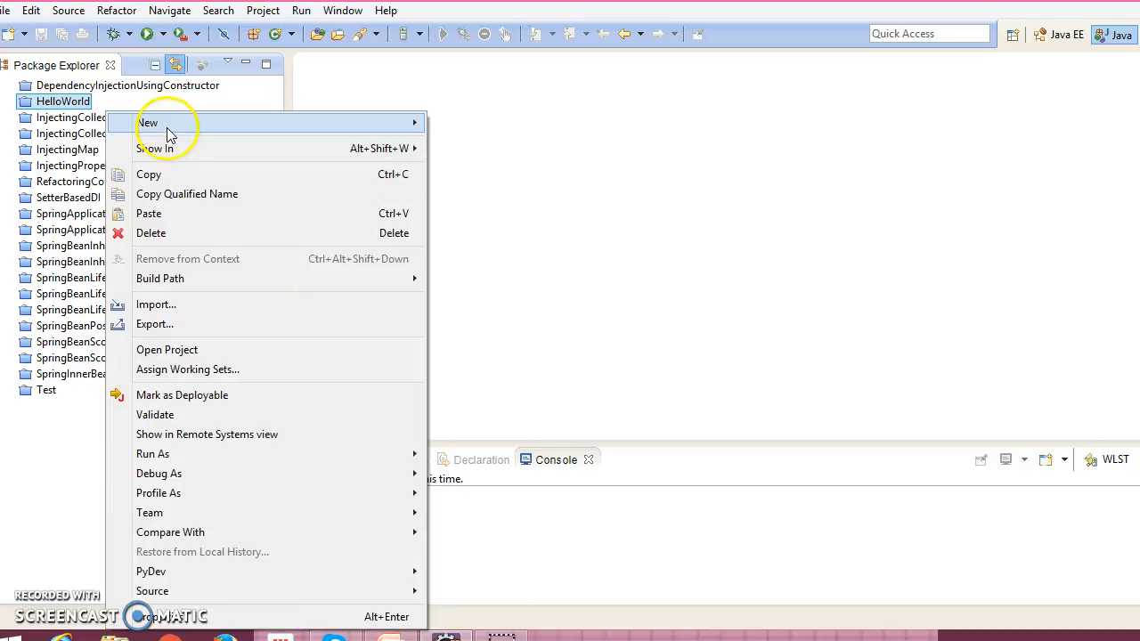
pyautogui.click(148, 123)
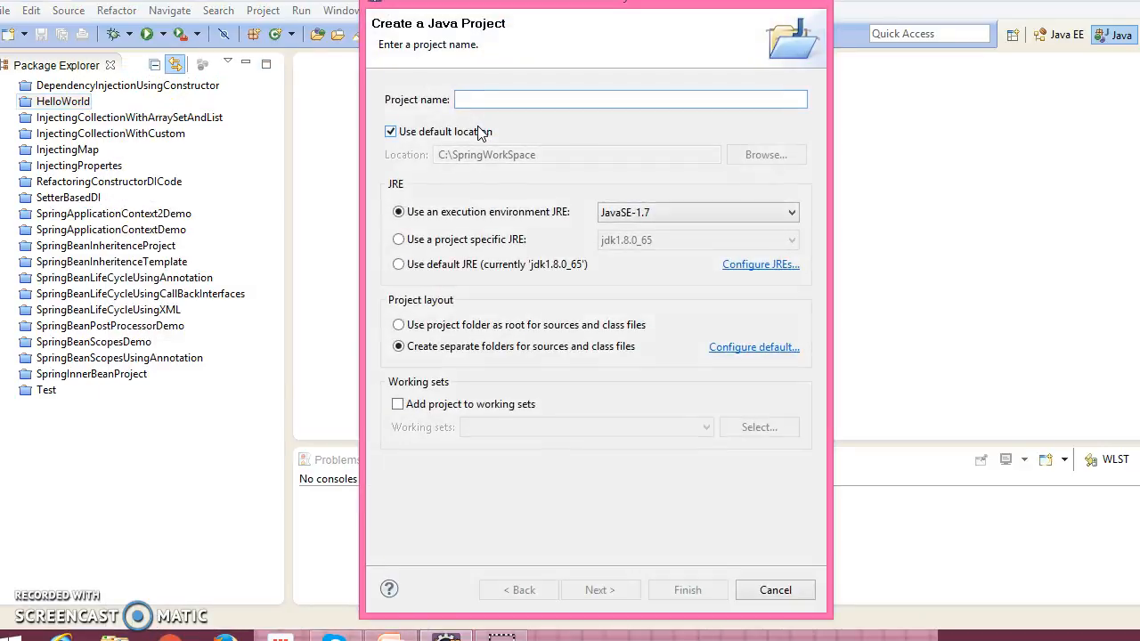
pyautogui.write('Sprin')
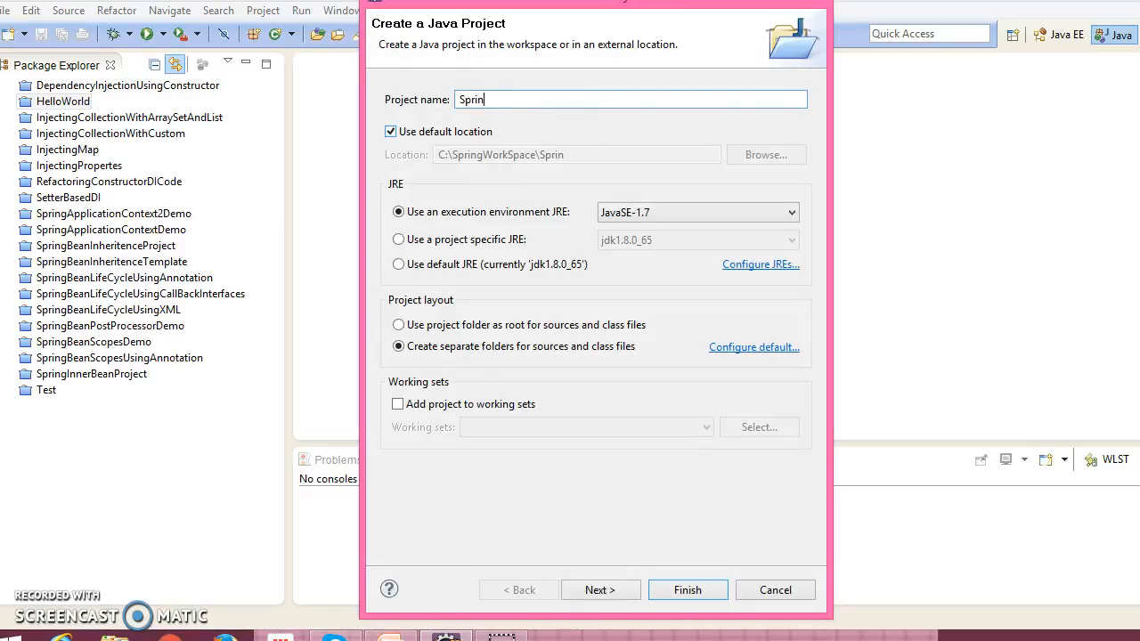
pyautogui.write('gAu')
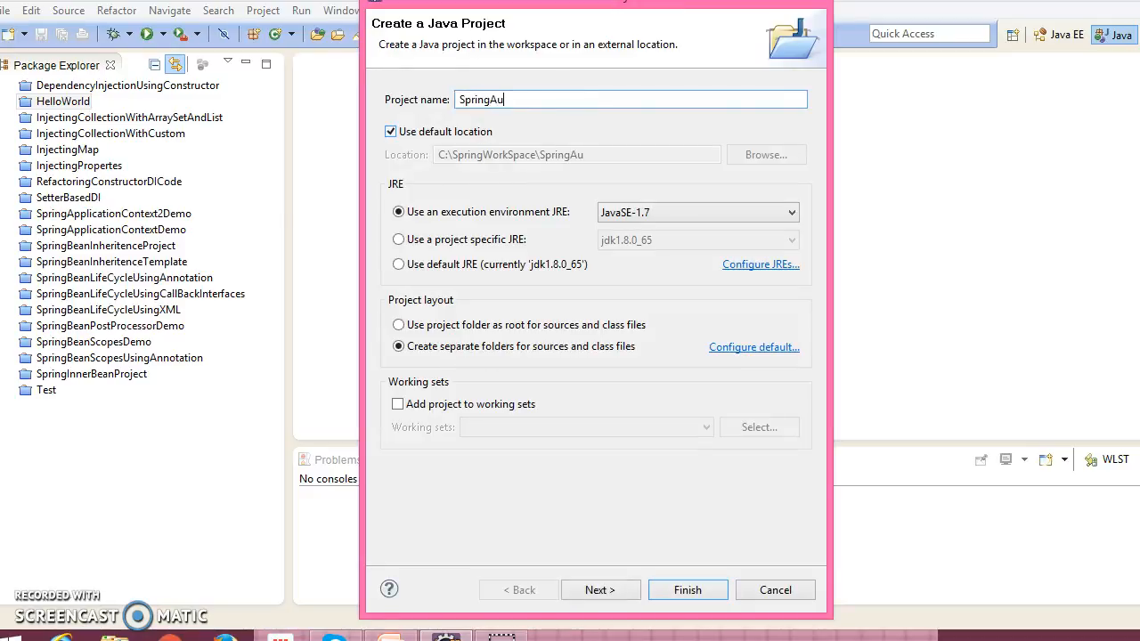
pyautogui.write('tow')
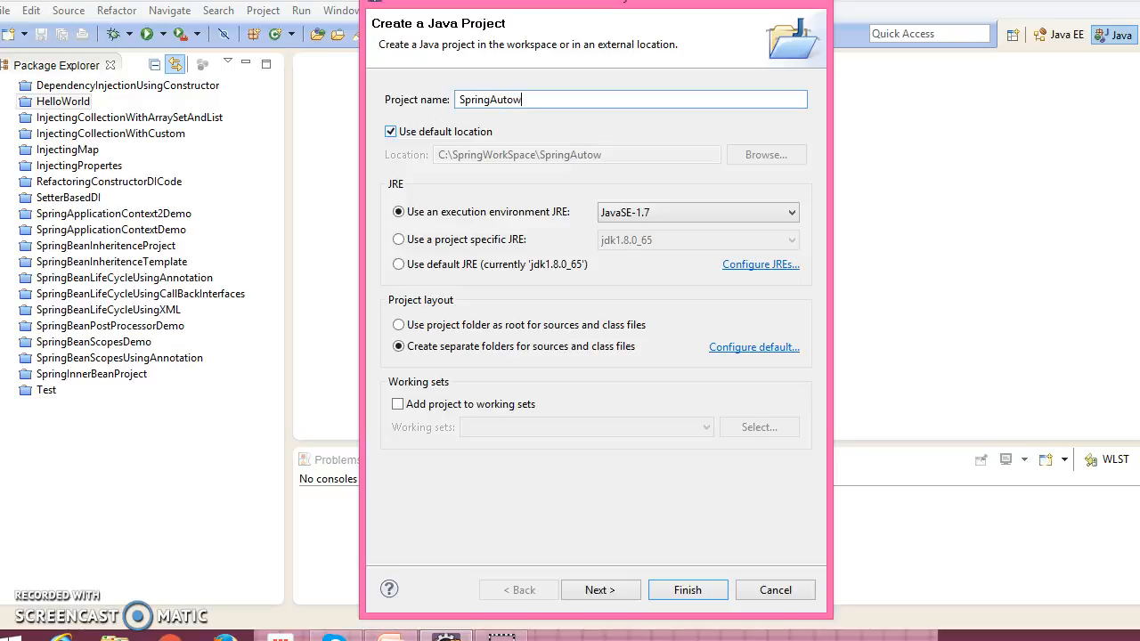
pyautogui.write('ire')
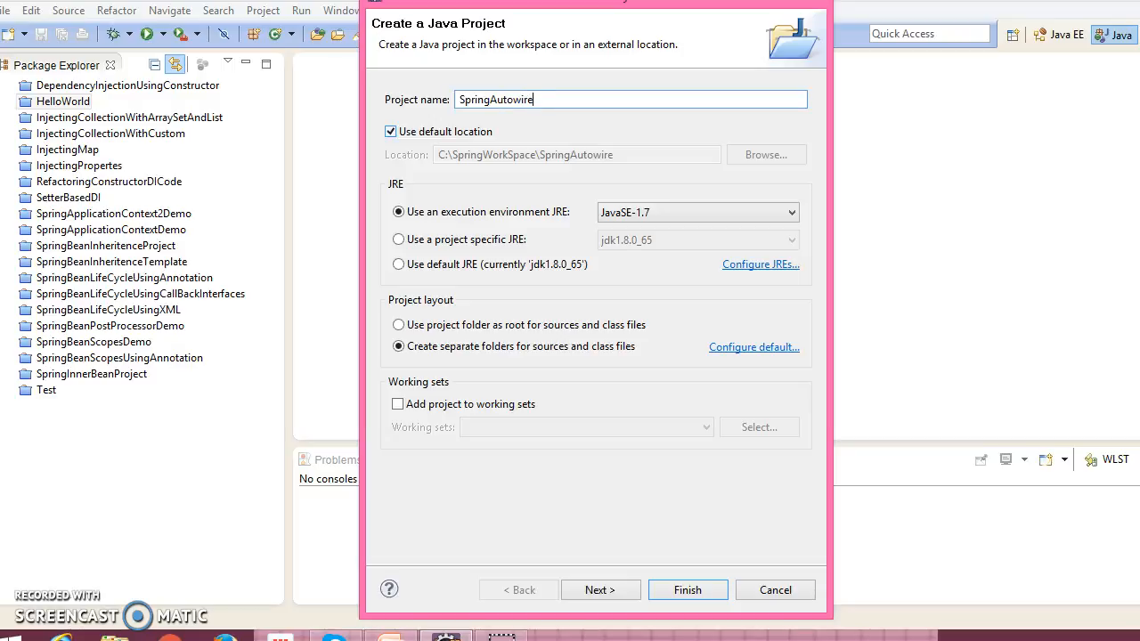
pyautogui.write('byName')
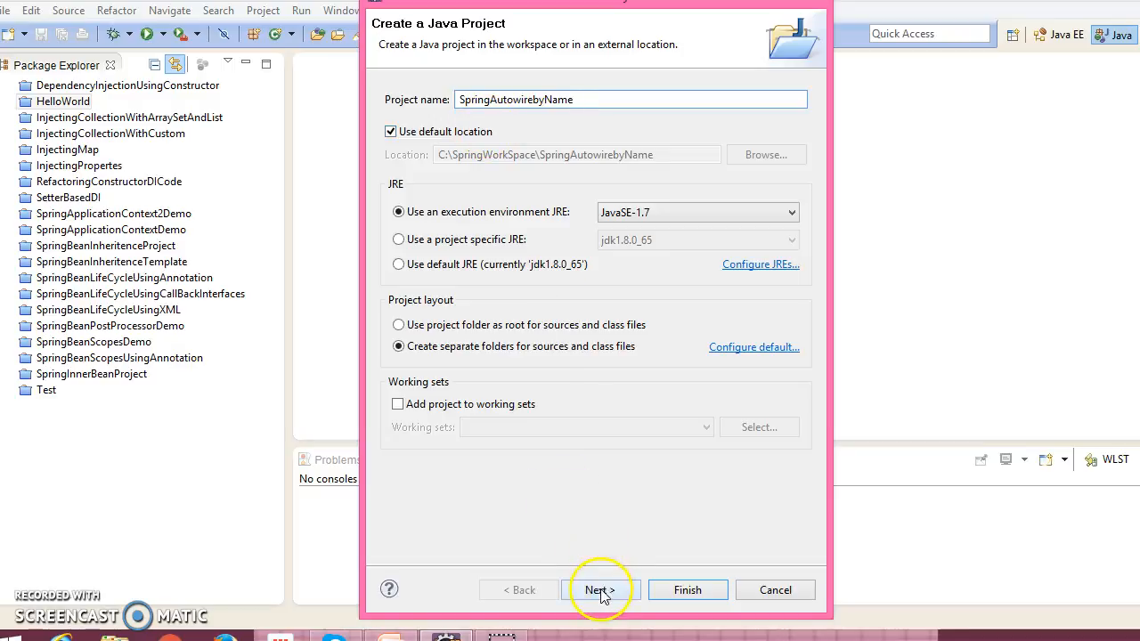
pyautogui.click(599, 589)
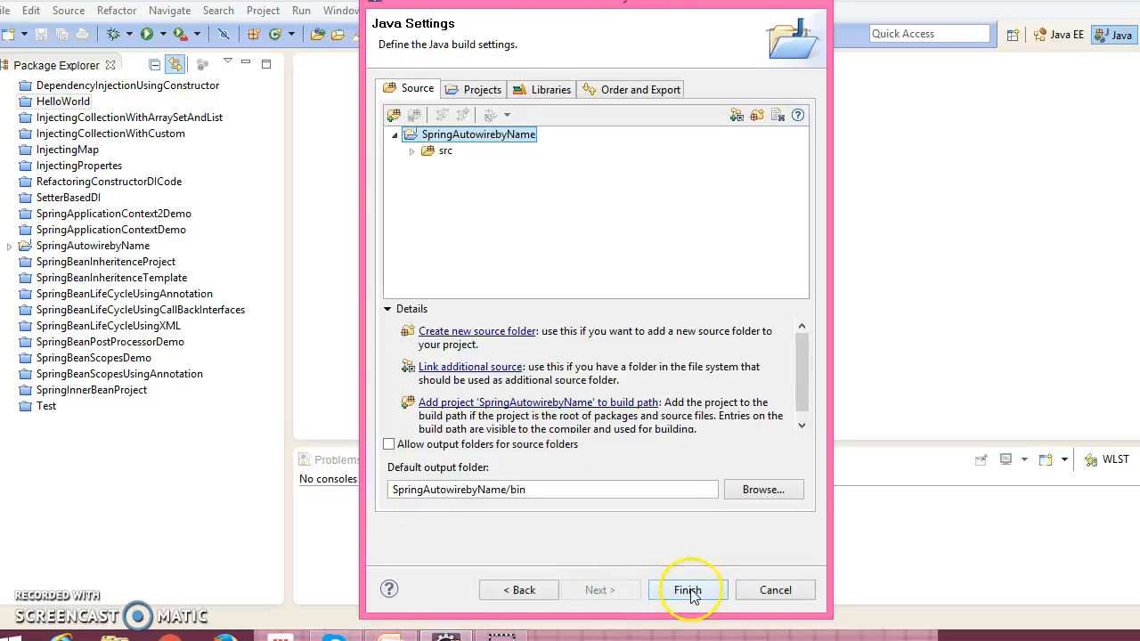
pyautogui.click(687, 590)
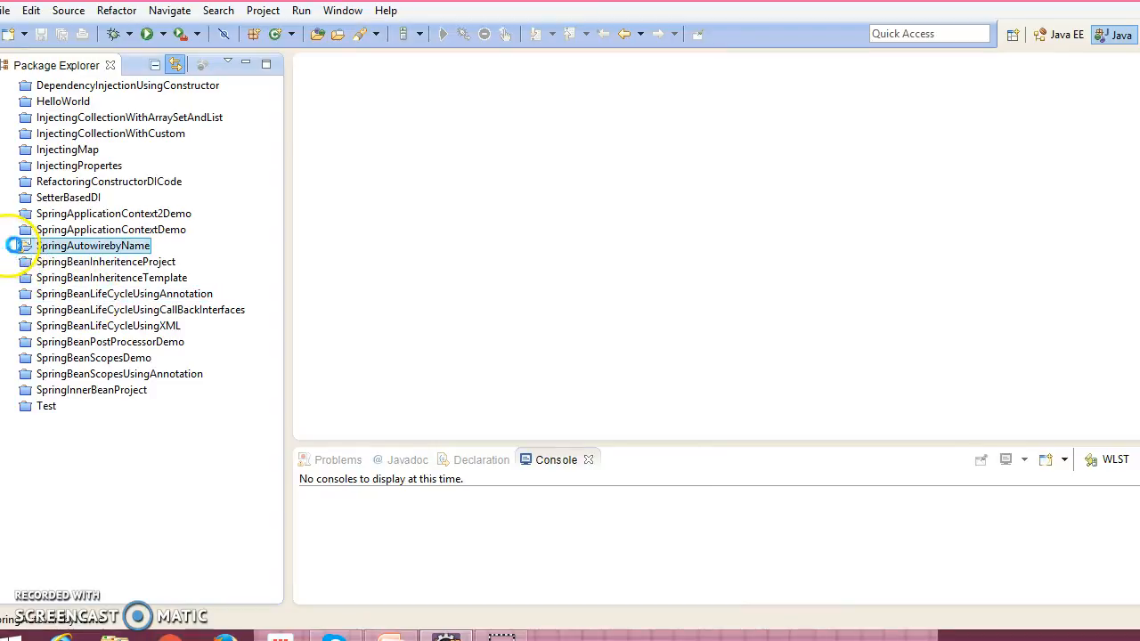
# Step: Add the SpringLibrary user library to the SpringAutowirebyName build path
pyautogui.rightClick(93, 245)
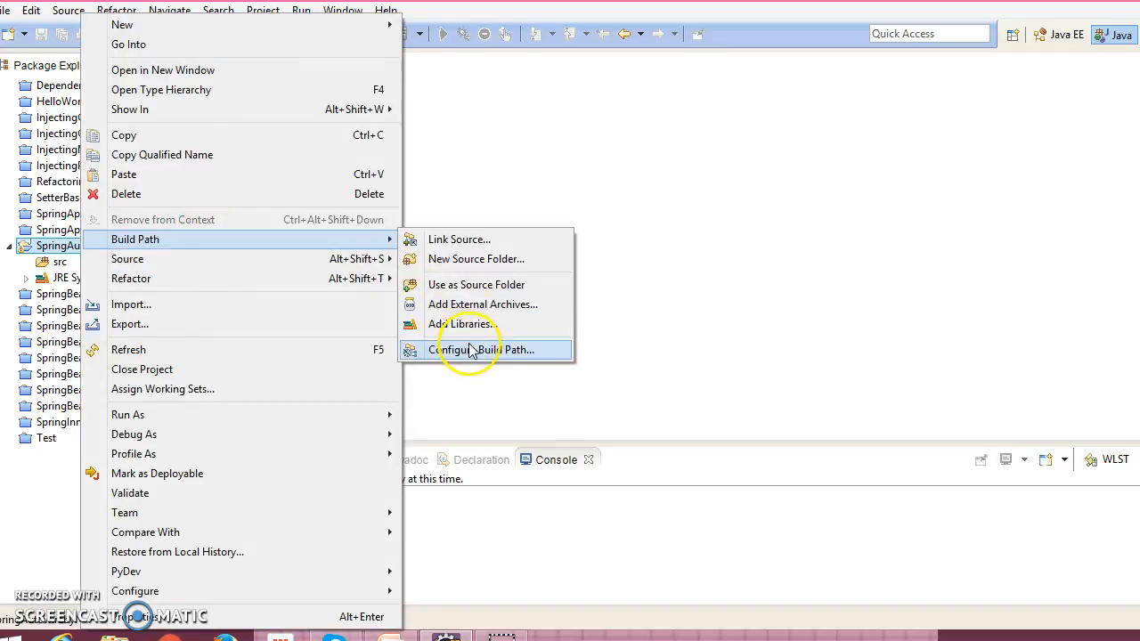
pyautogui.click(483, 349)
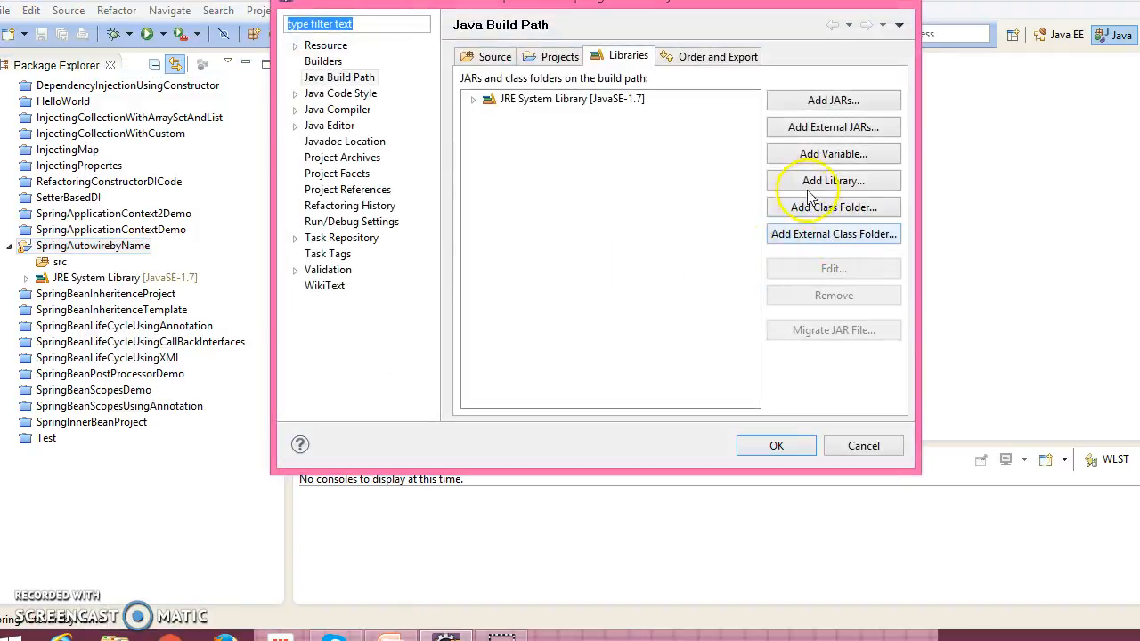
pyautogui.click(833, 181)
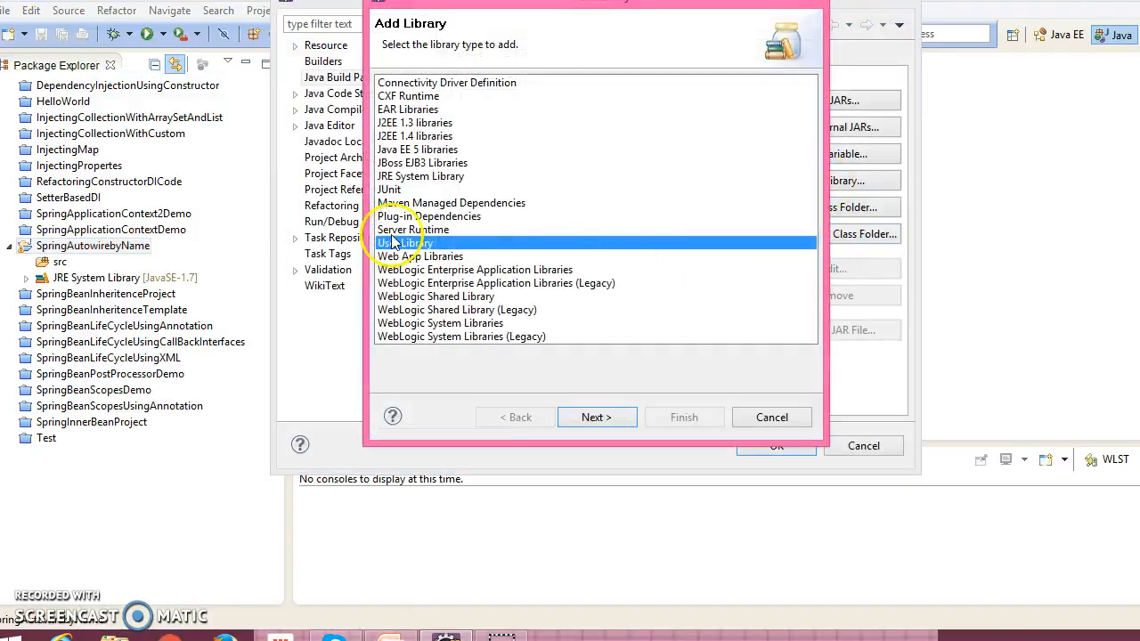
pyautogui.click(597, 416)
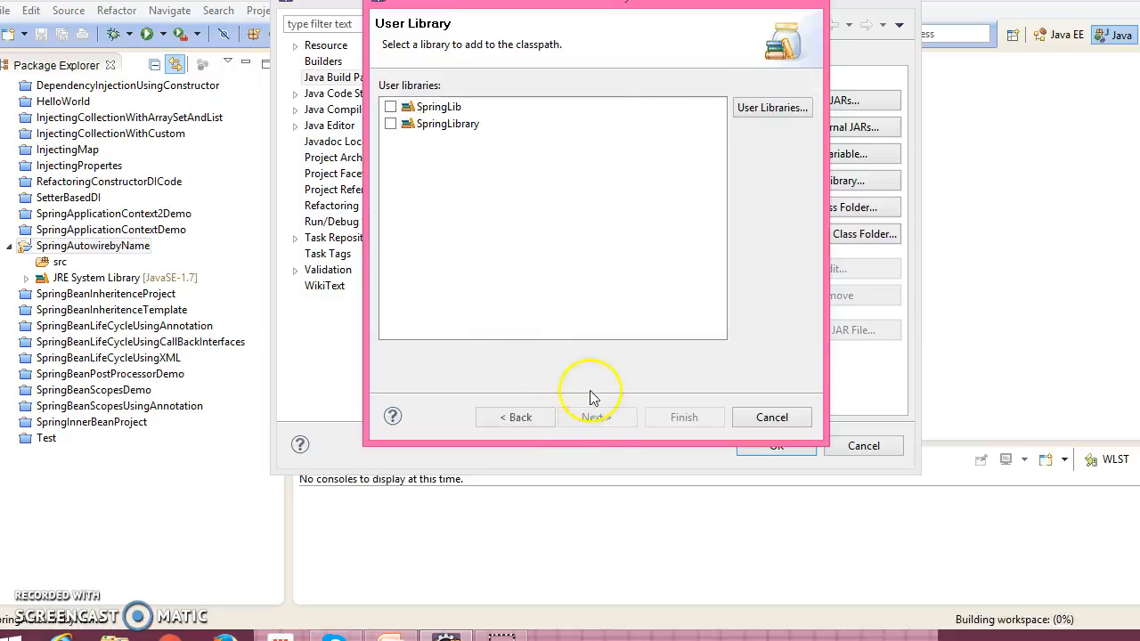
pyautogui.click(391, 124)
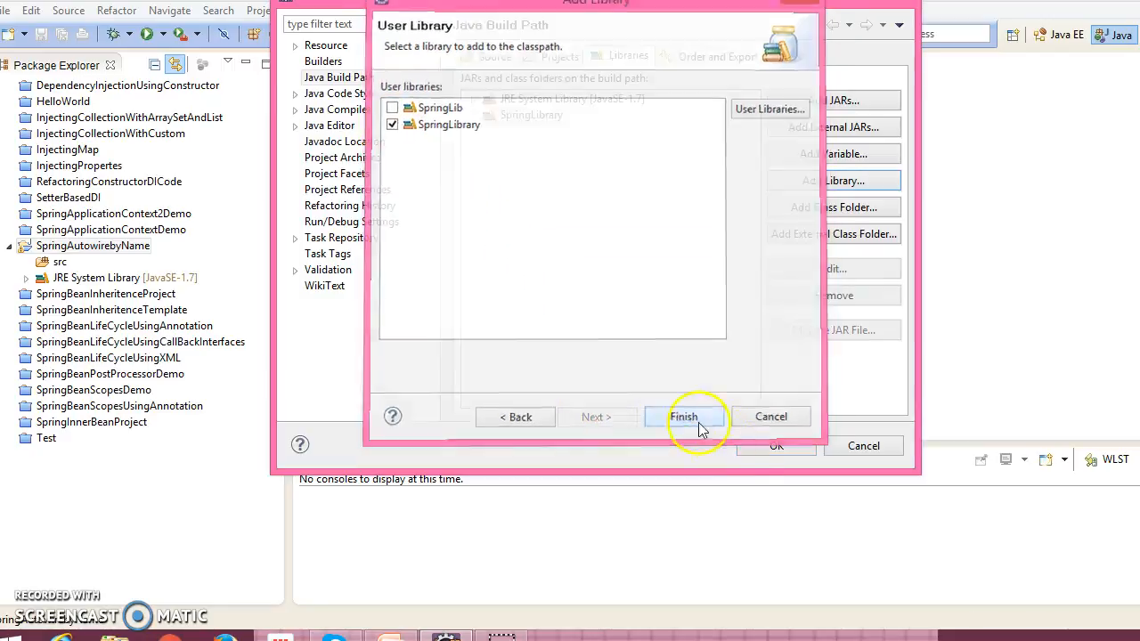
pyautogui.click(683, 416)
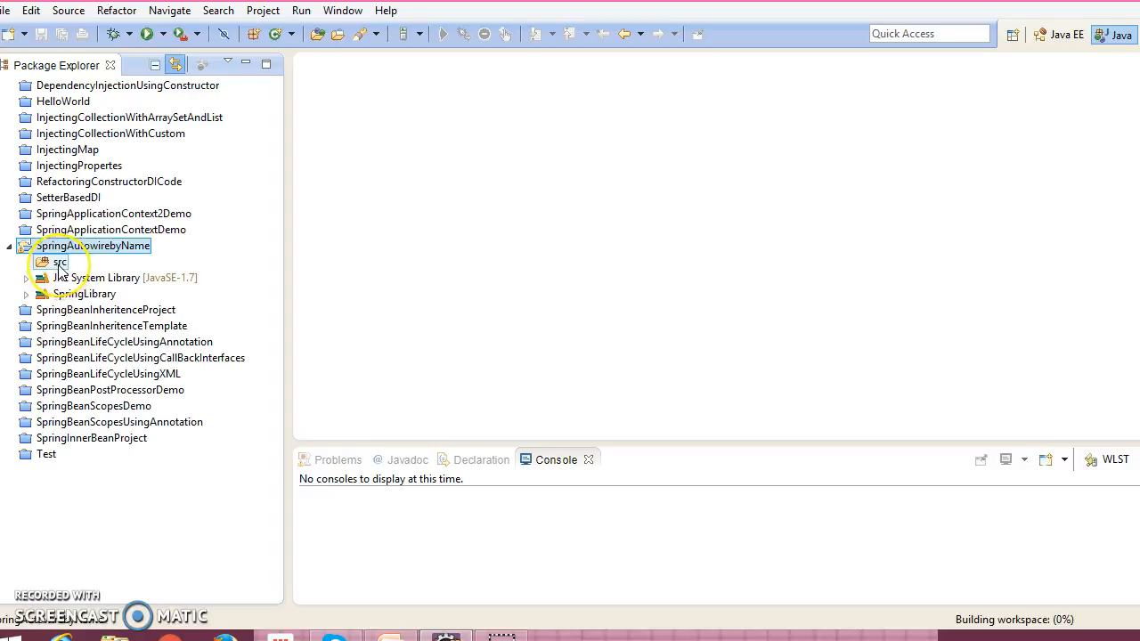
# Step: Create Beans.xml in src and fill in the beans header and closing </beans> tag
pyautogui.rightClick(60, 261)
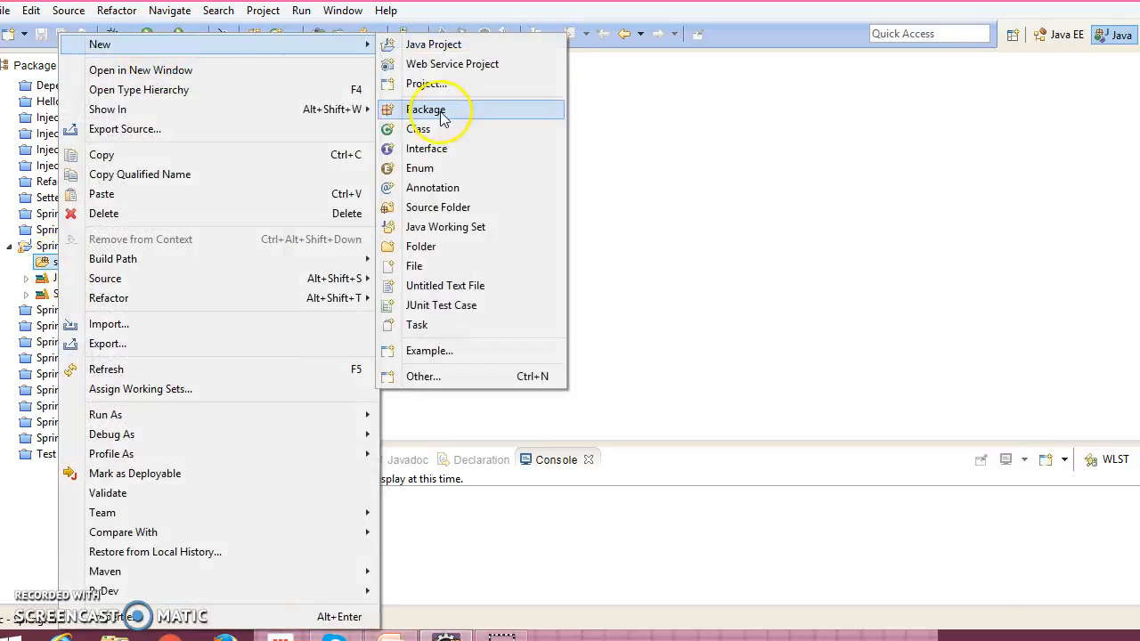
pyautogui.click(423, 376)
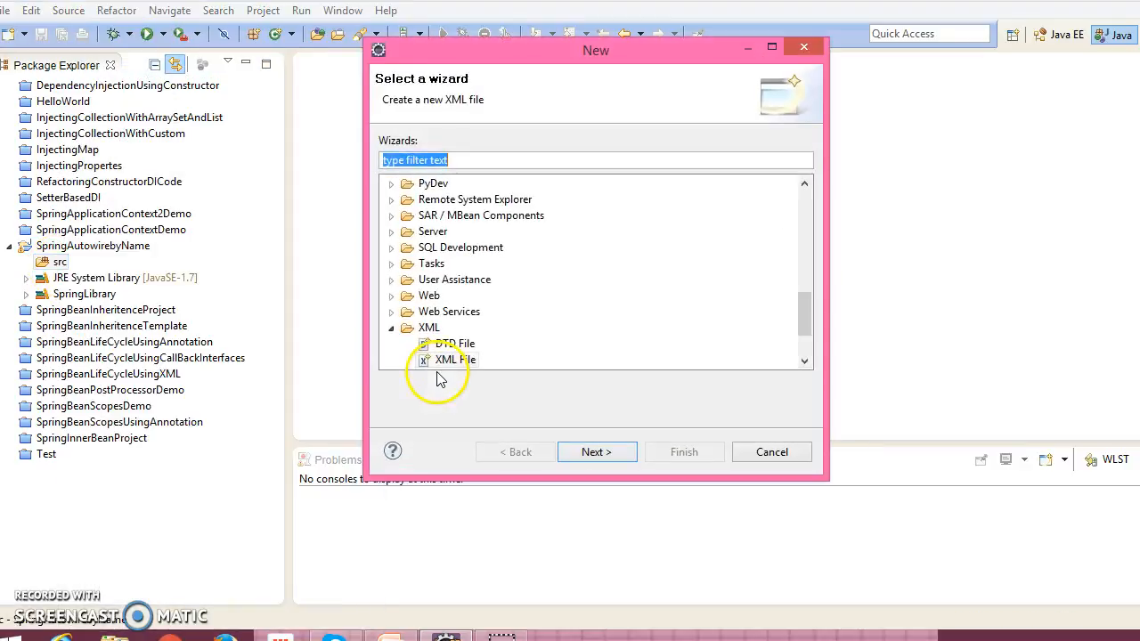
pyautogui.write('xml')
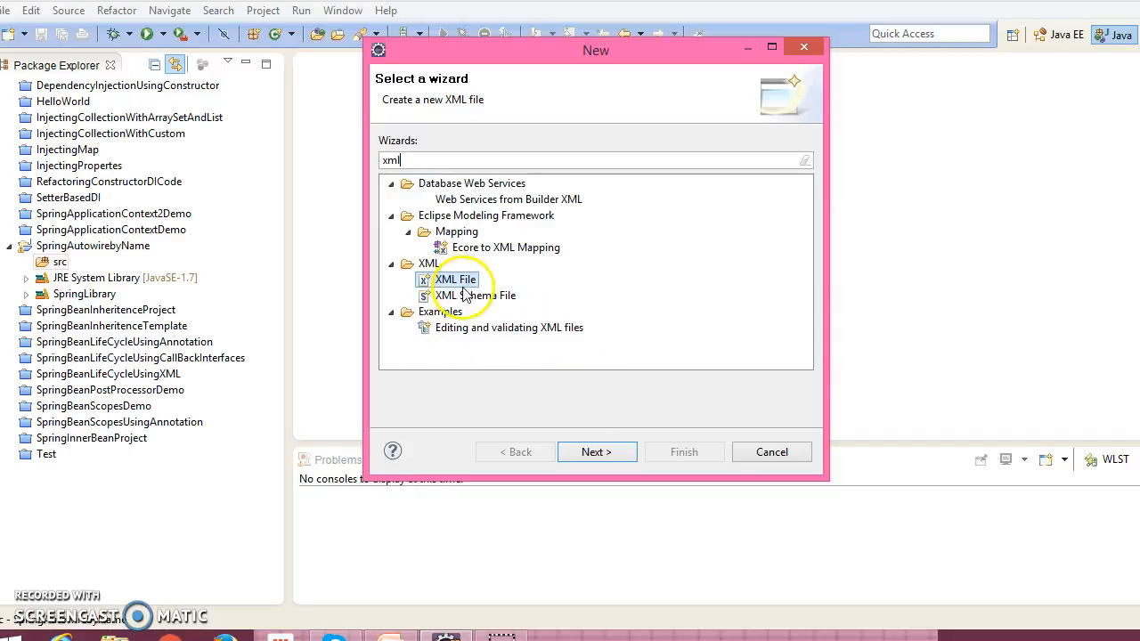
pyautogui.click(596, 452)
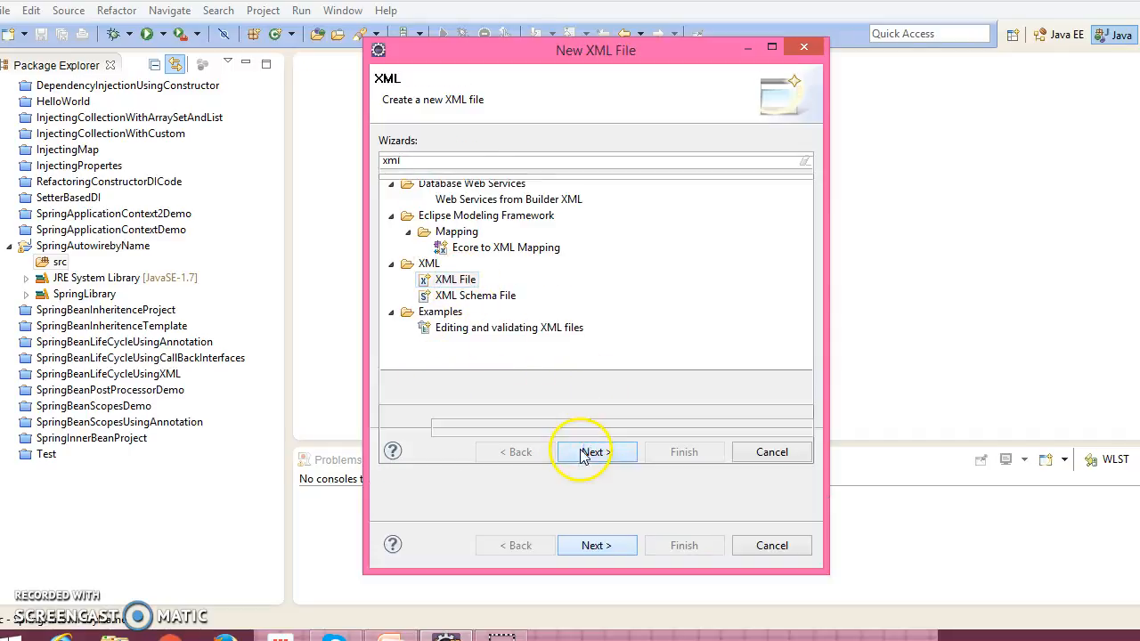
pyautogui.click(595, 451)
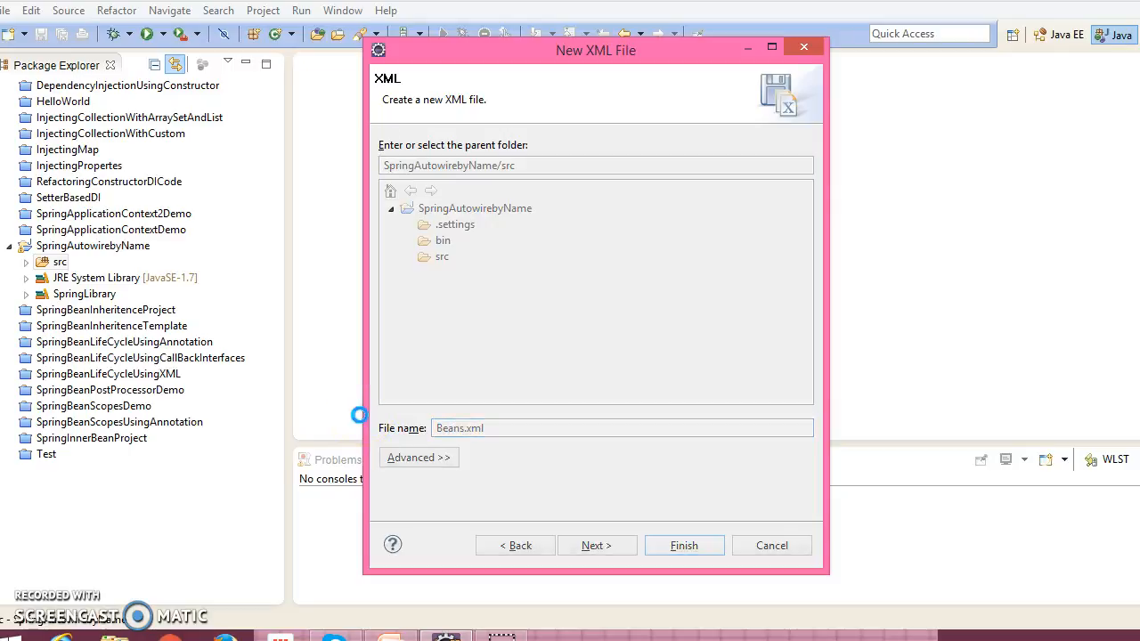
pyautogui.click(682, 545)
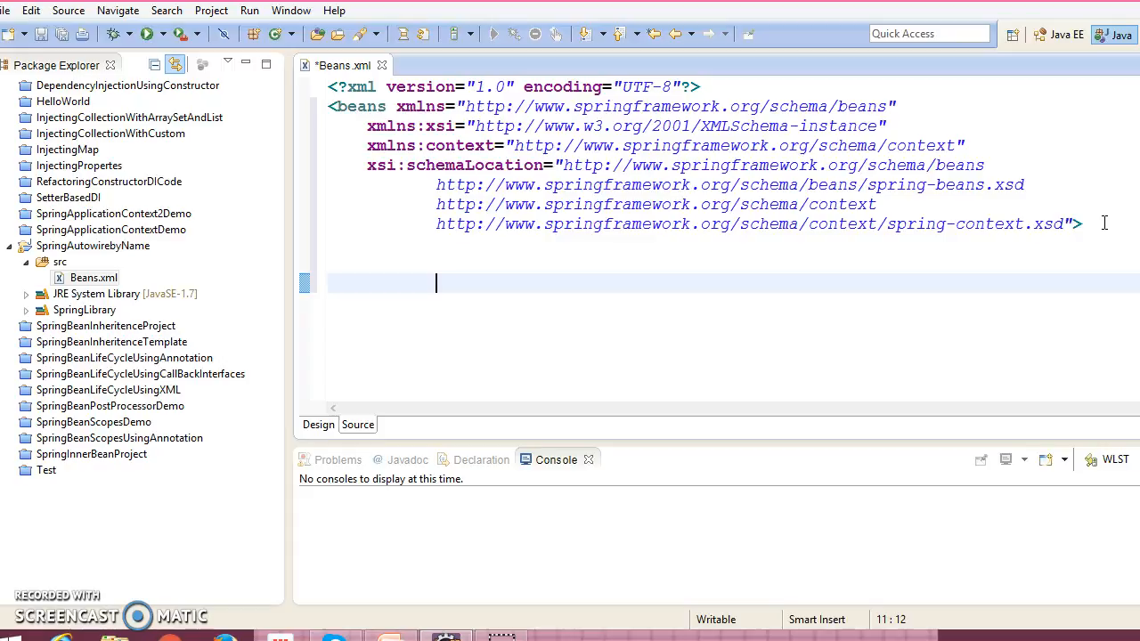
pyautogui.write('</beans>')
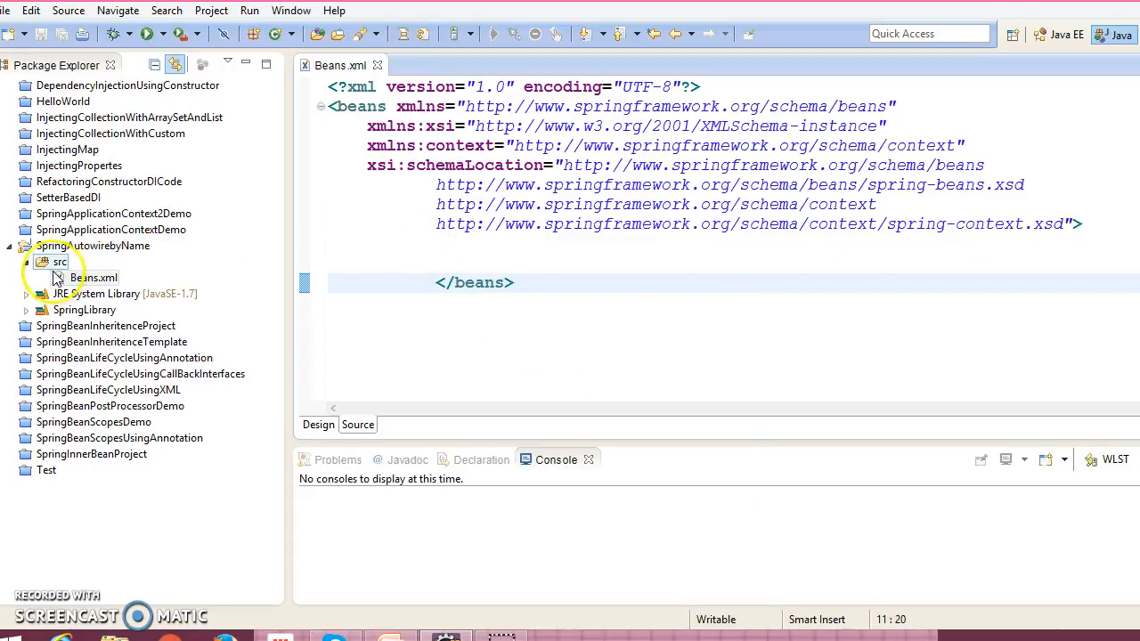
# Step: Create a public class Employee in package com.infotech.model under src
pyautogui.rightClick(59, 261)
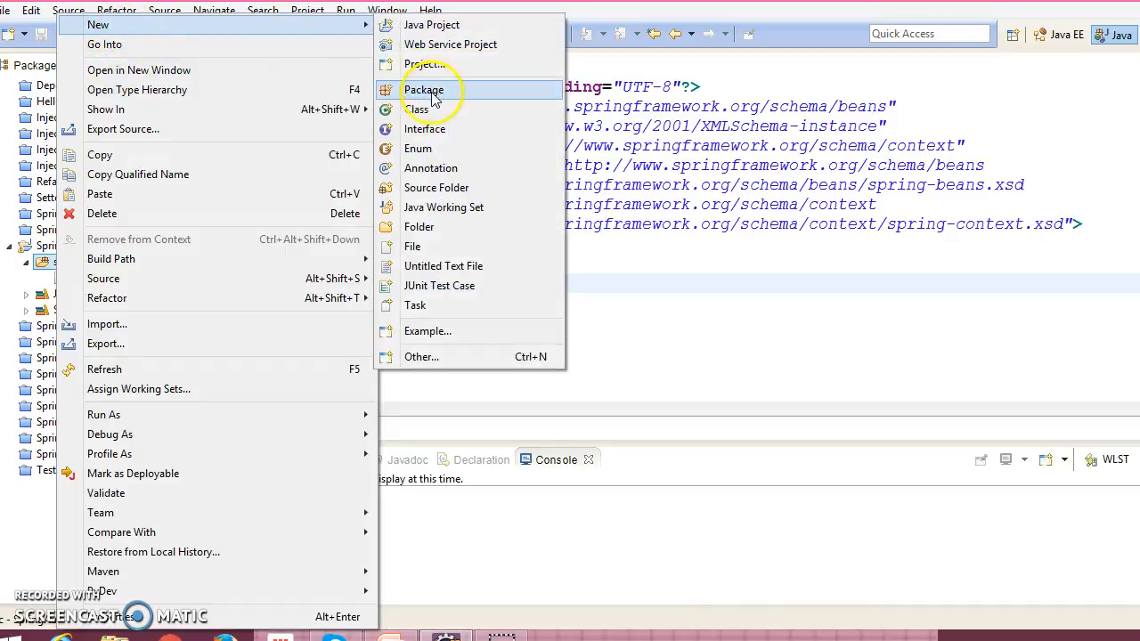
pyautogui.click(419, 109)
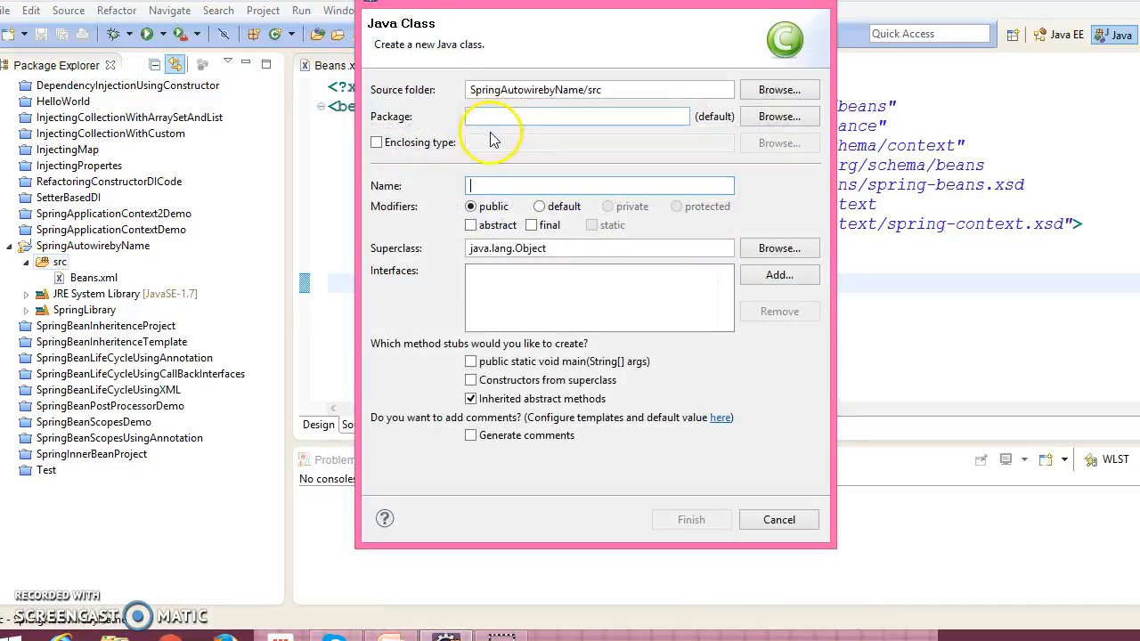
pyautogui.write('com')
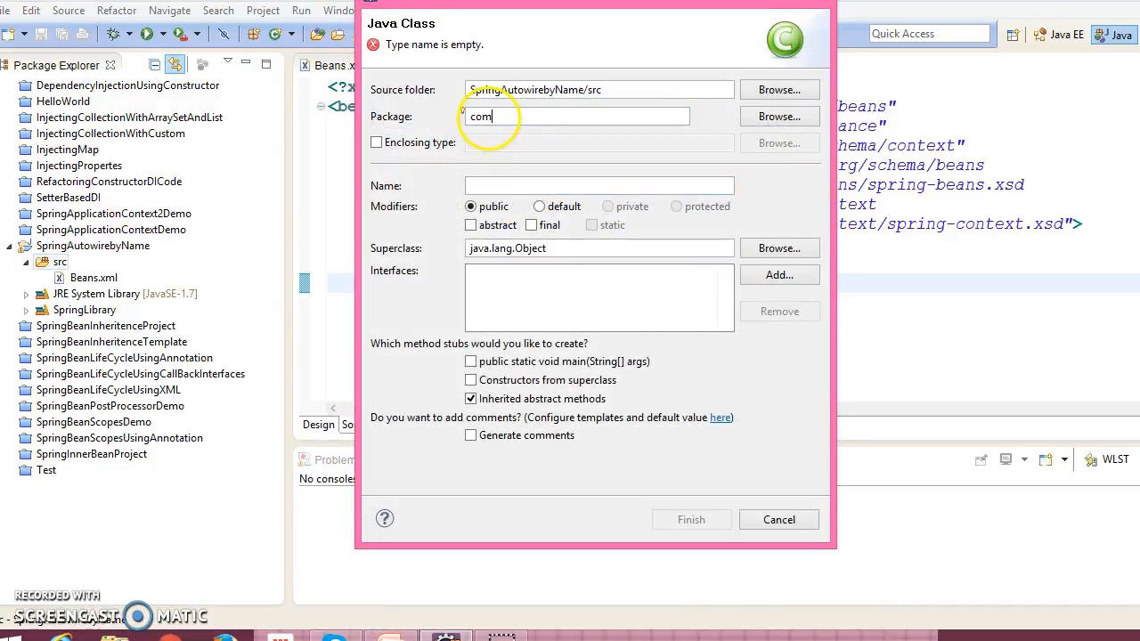
pyautogui.write('.infotech.')
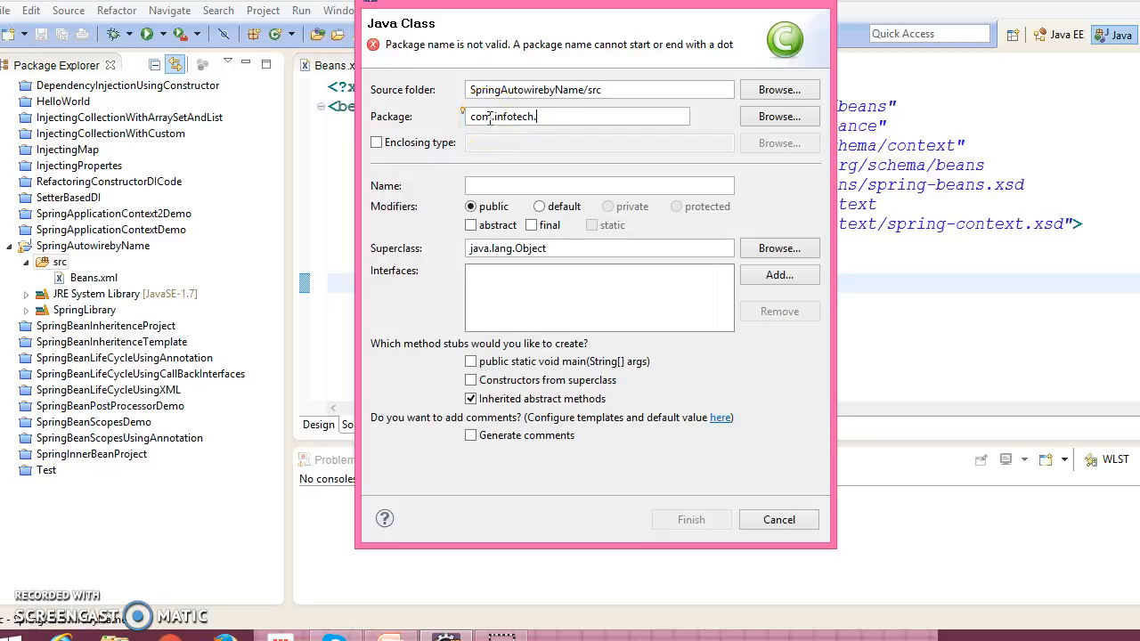
pyautogui.write('model')
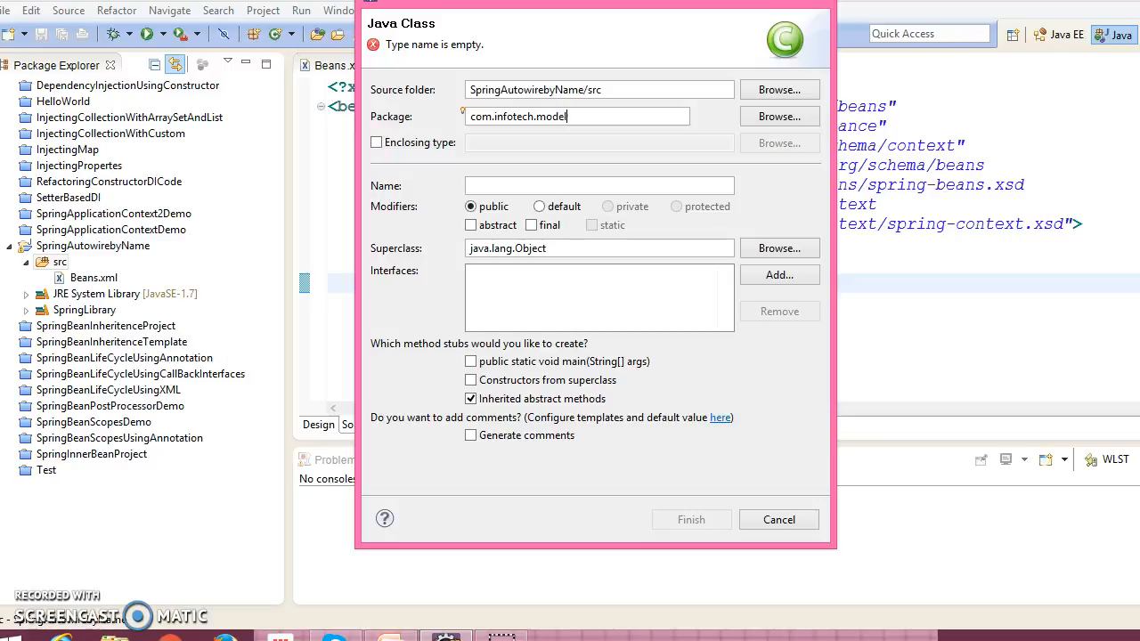
pyautogui.write('Employee')
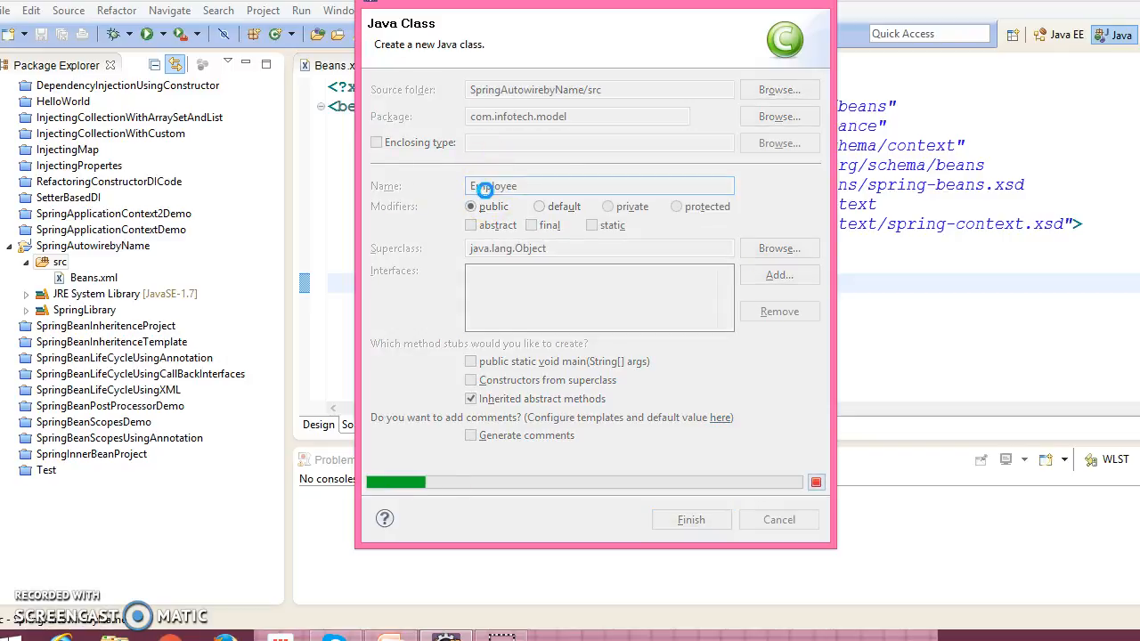
pyautogui.click(691, 519)
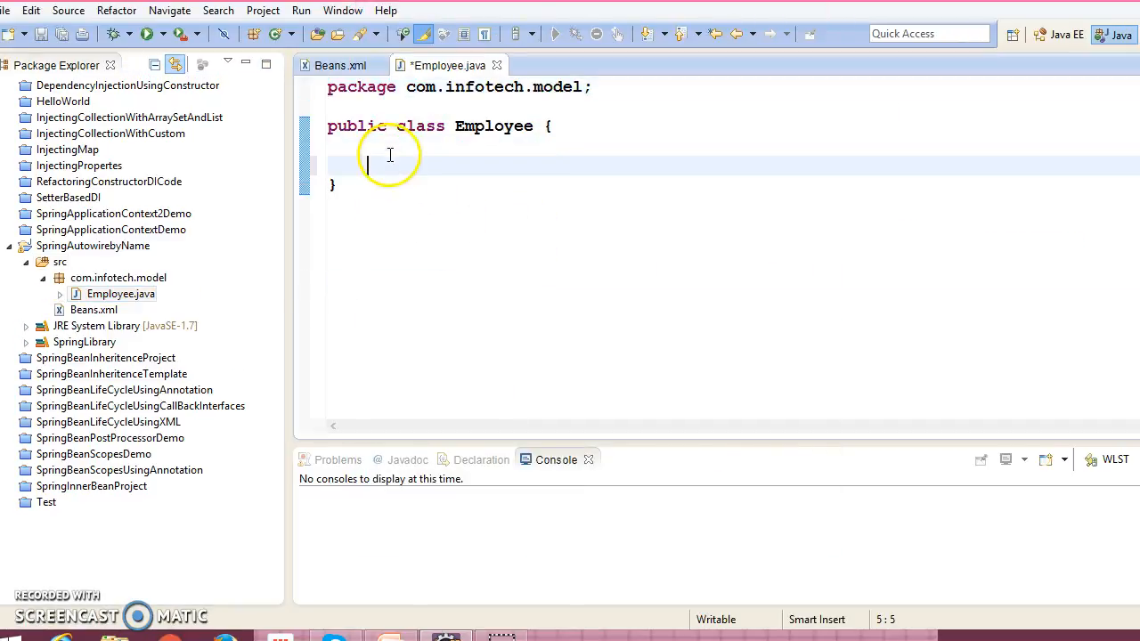
# Step: Declare private int employeeId and private String employeeName in Employee
pyautogui.write('private')
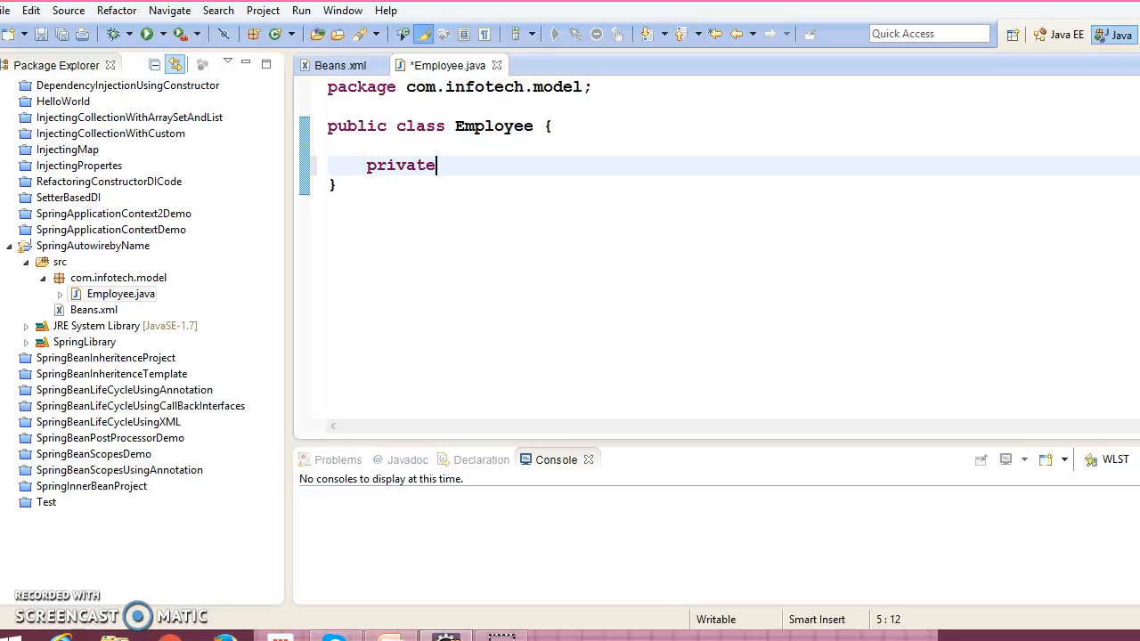
pyautogui.write('int')
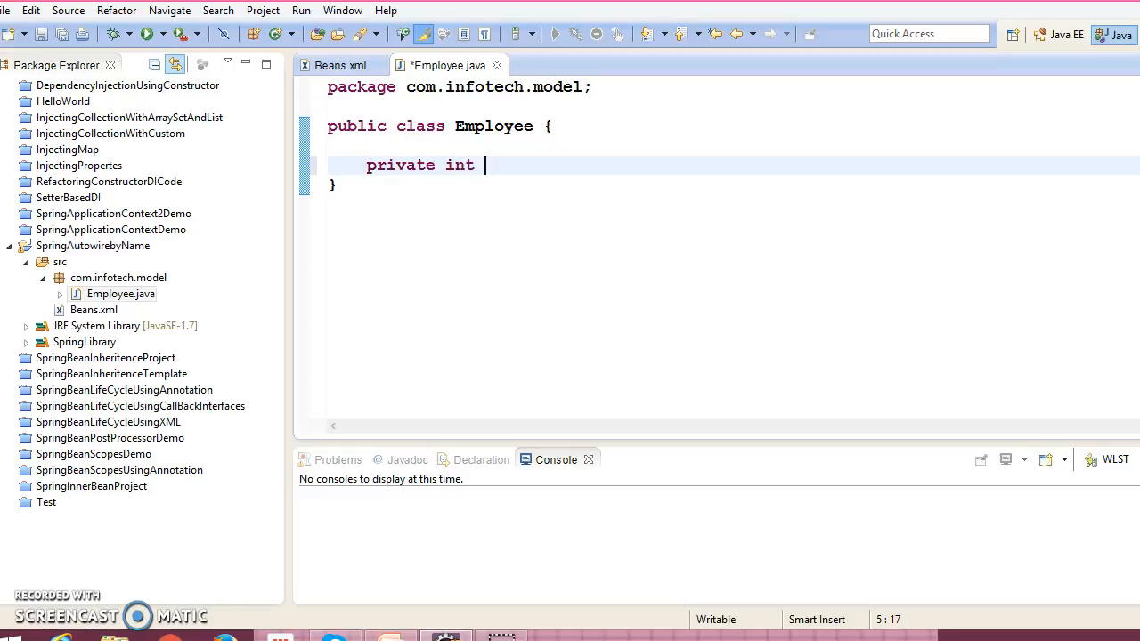
pyautogui.write('employe')
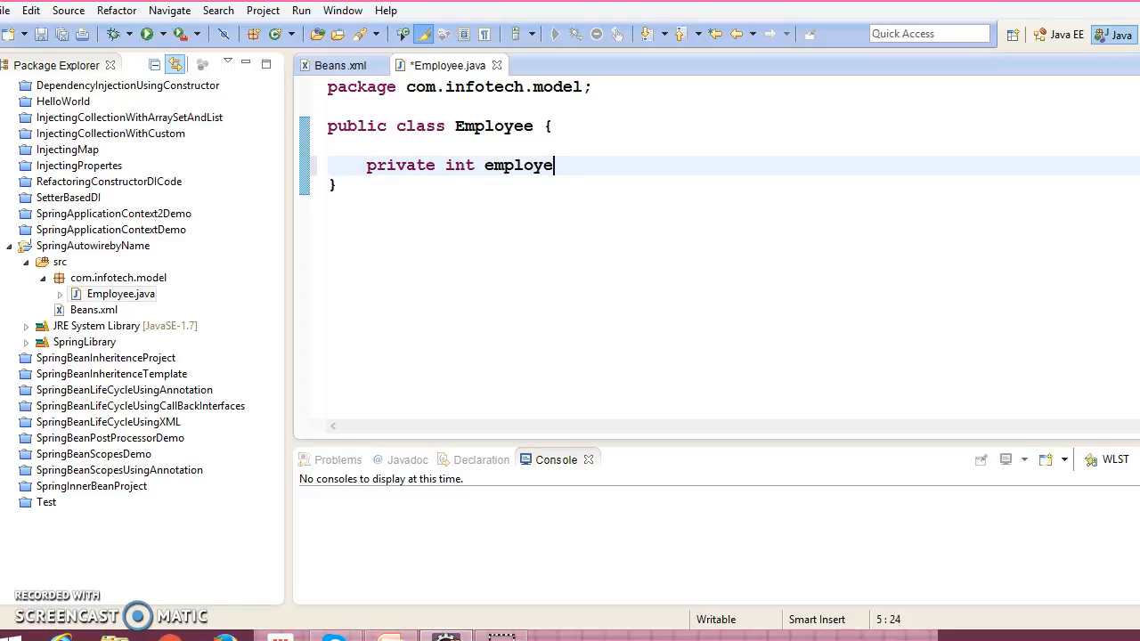
pyautogui.write('eId;')
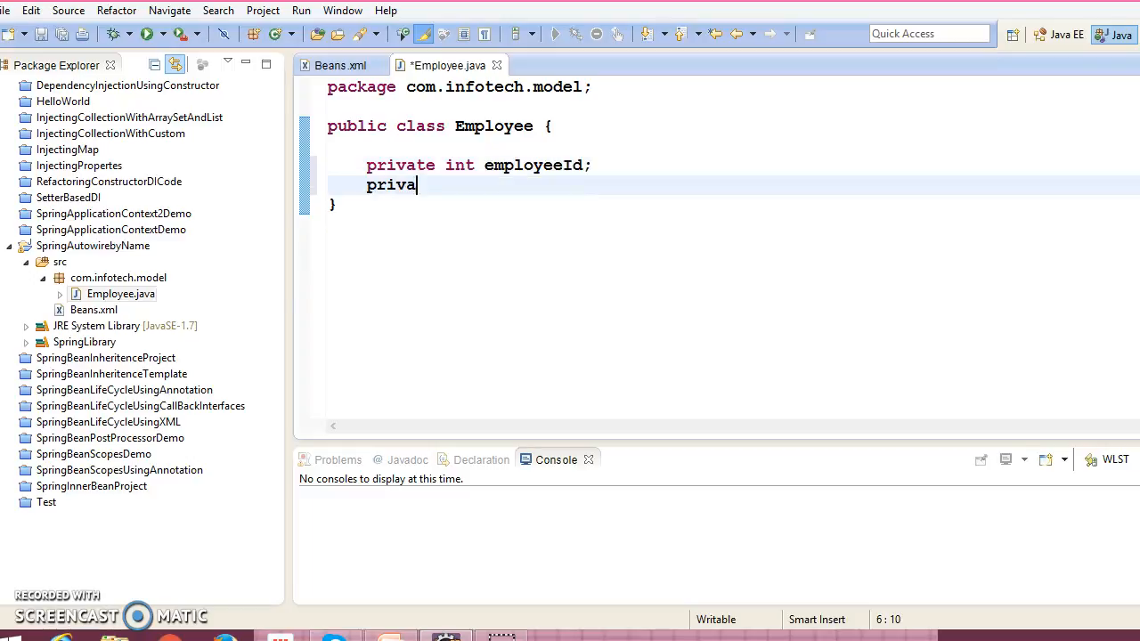
pyautogui.write('te Str')
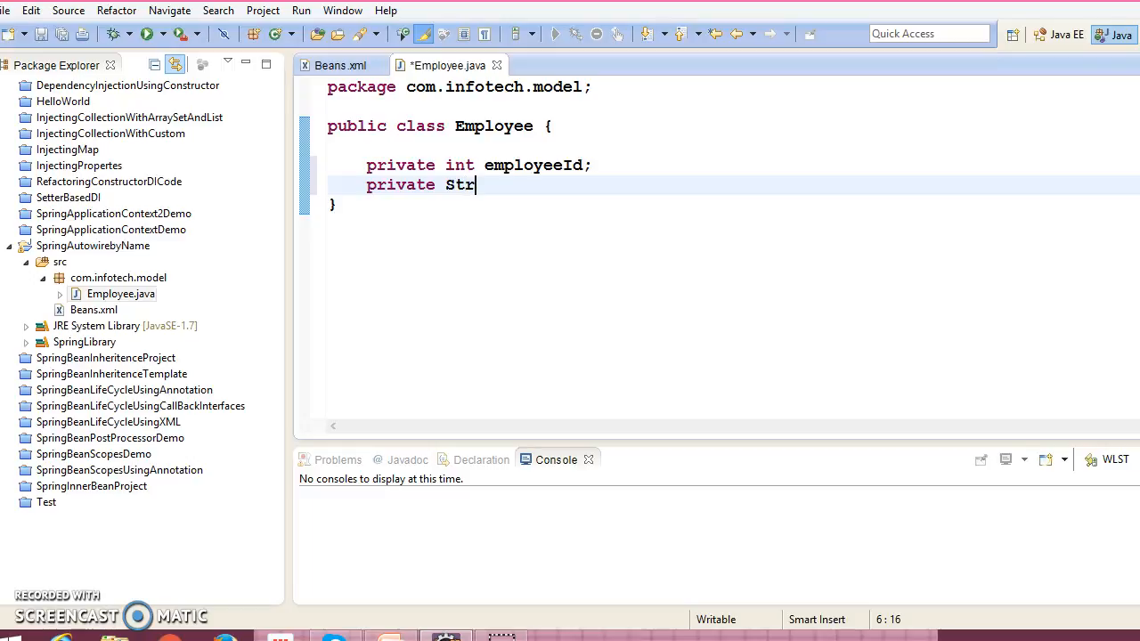
pyautogui.write('ing e')
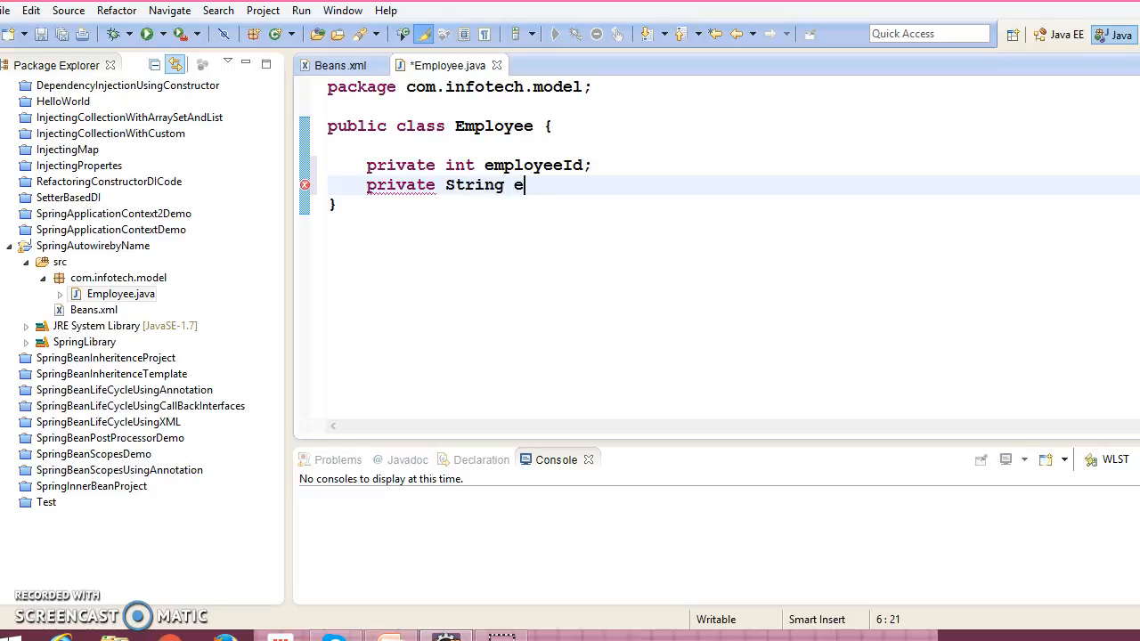
pyautogui.write('mployee')
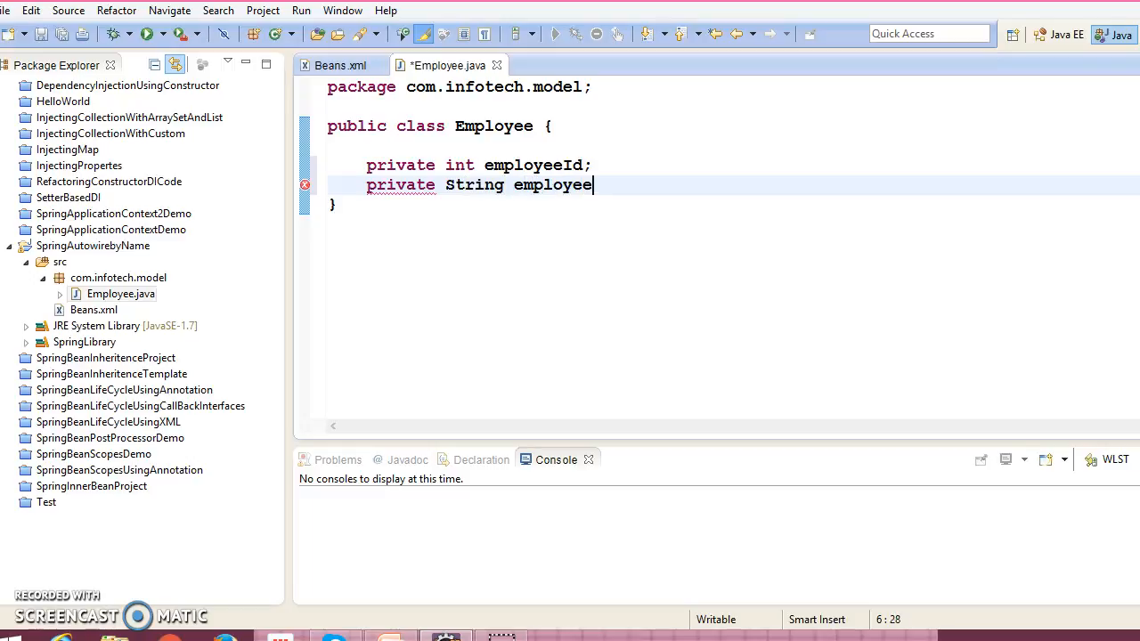
pyautogui.write('Name;')
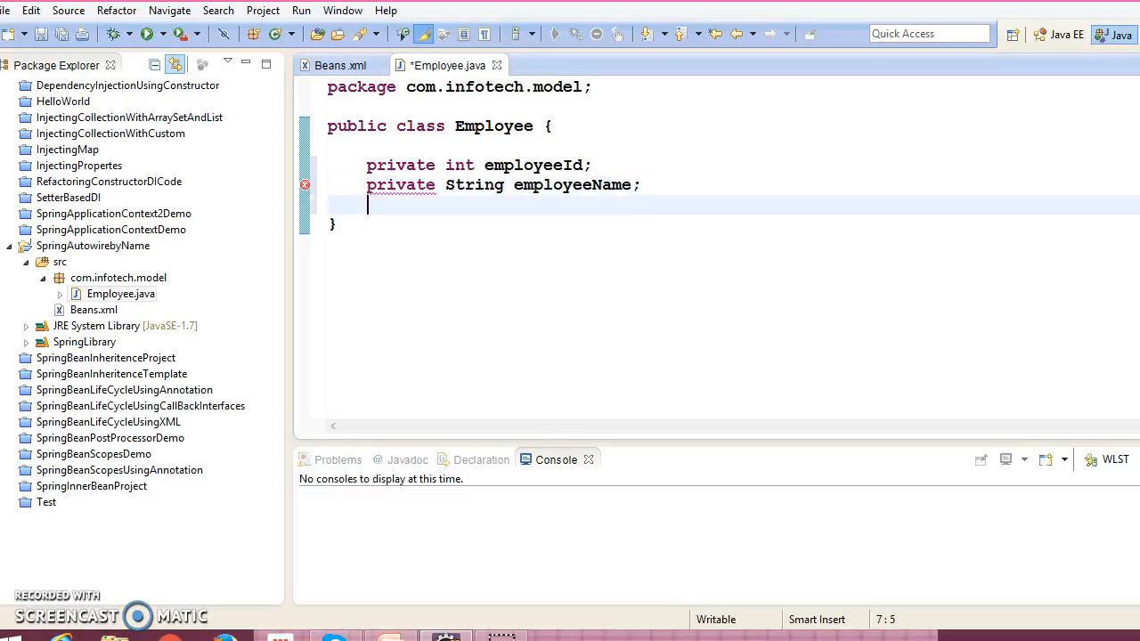
# Step: Add private String email and private Pancard pancard fields to Employee
pyautogui.write('priva')
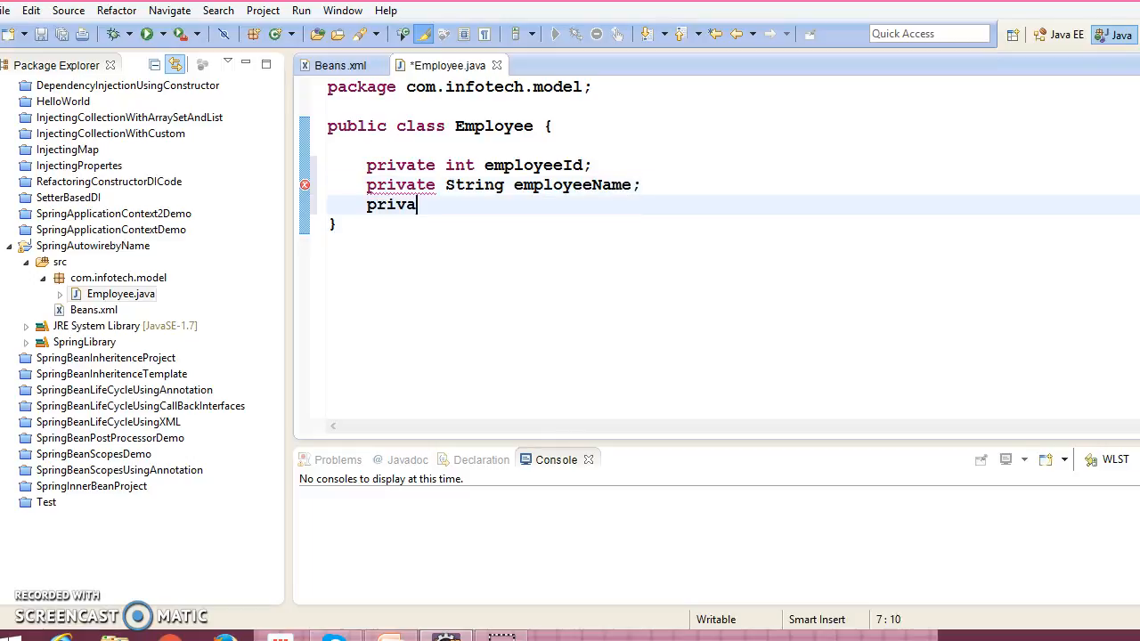
pyautogui.write('te Str')
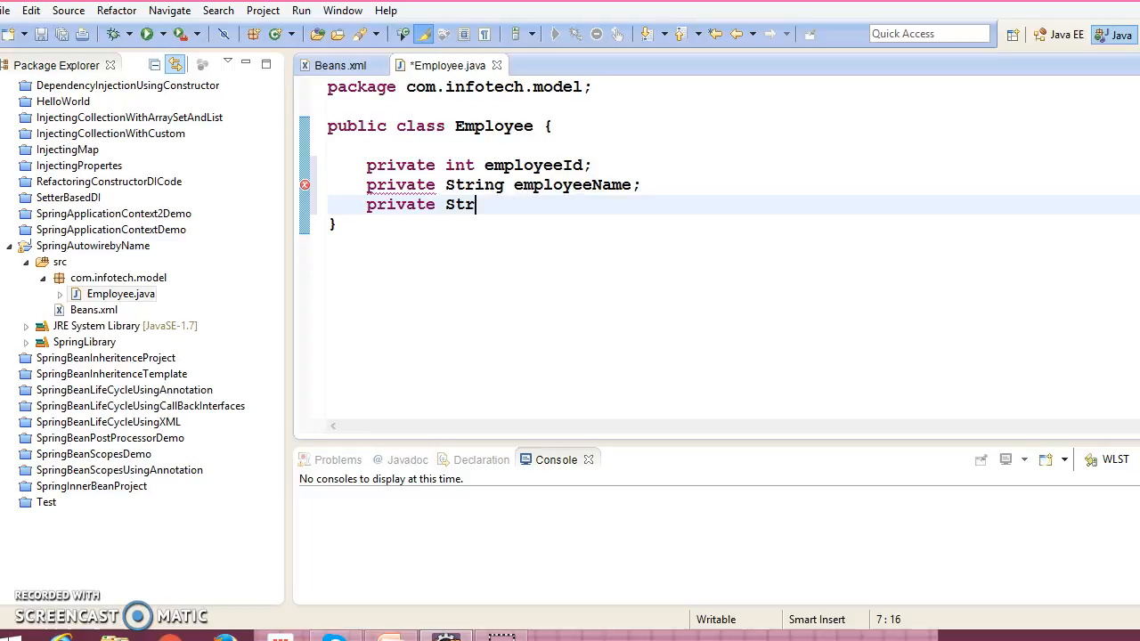
pyautogui.write('ing email;')
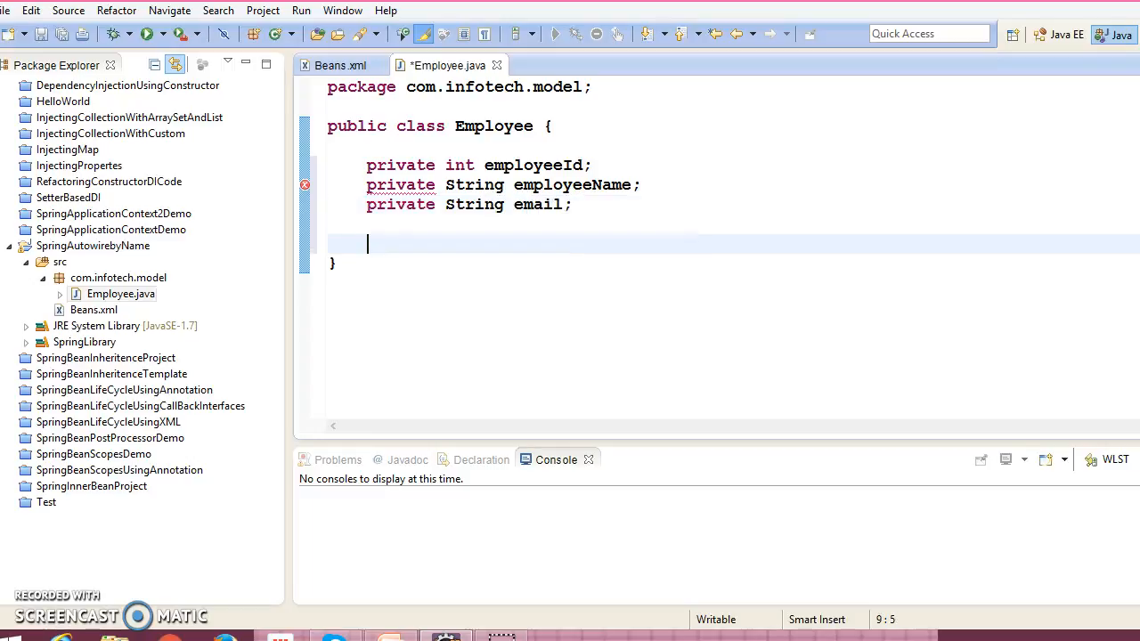
pyautogui.write('p')
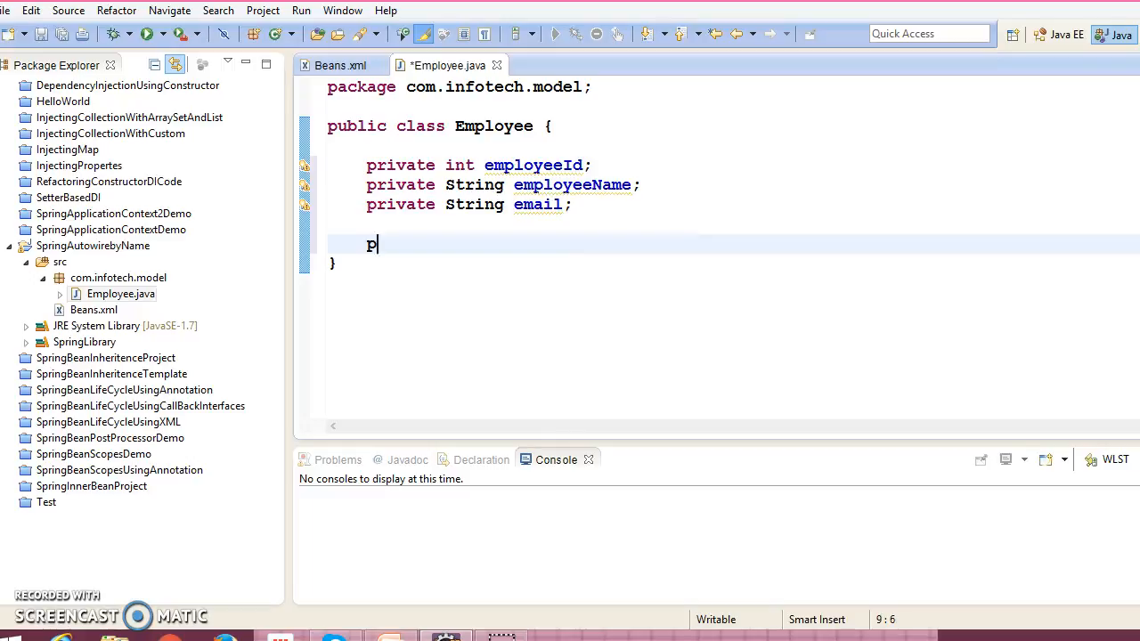
pyautogui.write('rivate')
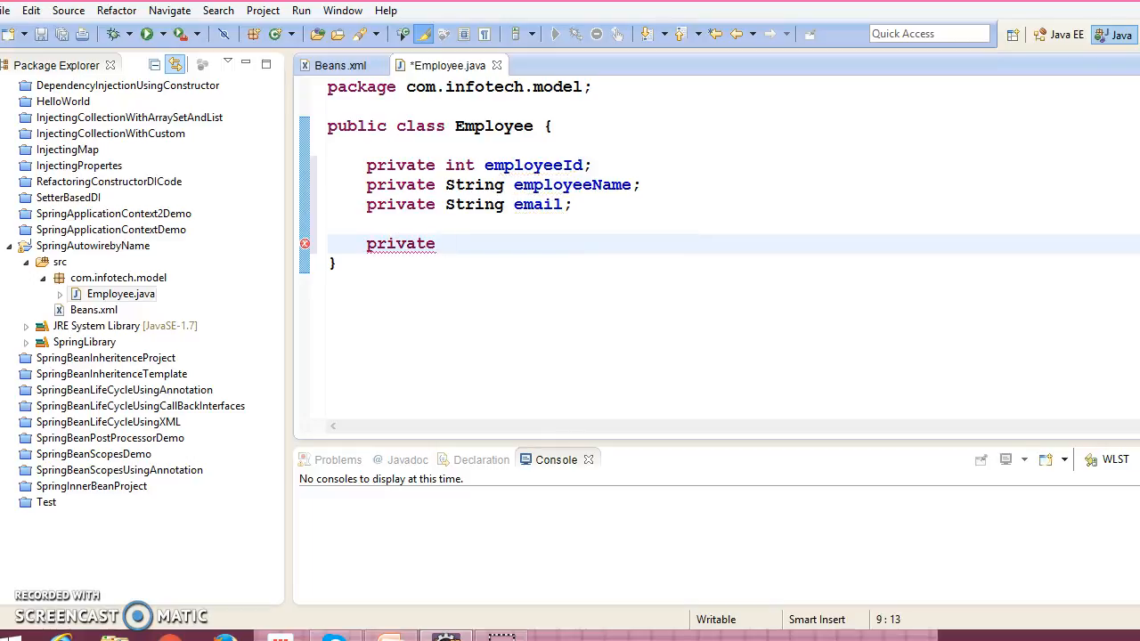
pyautogui.write('Pan')
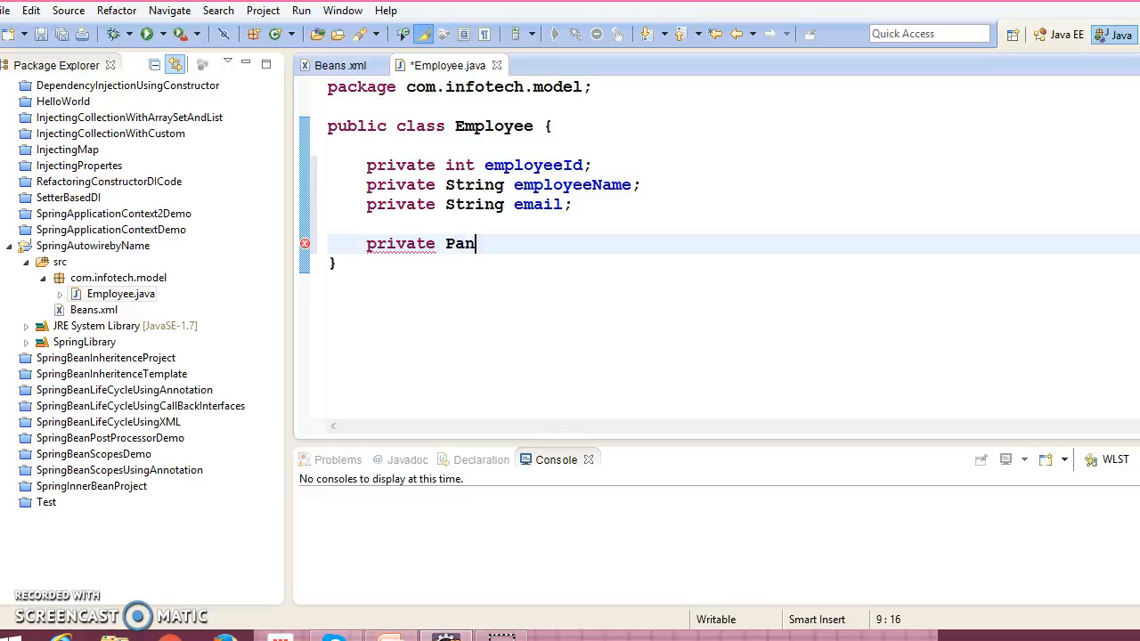
pyautogui.write('card')
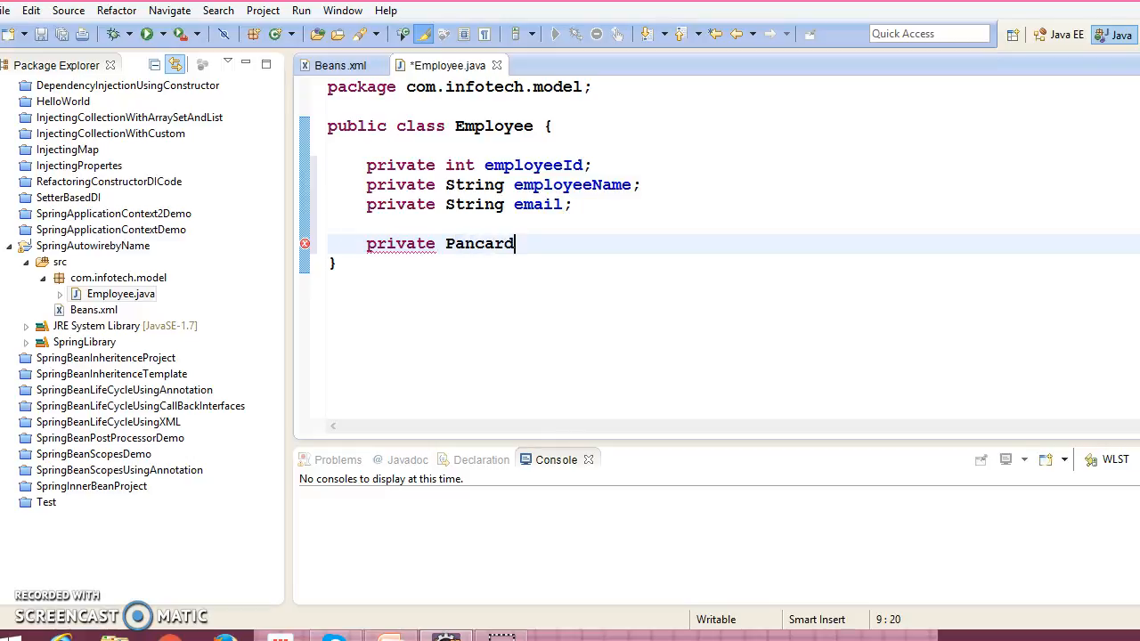
pyautogui.write('pan')
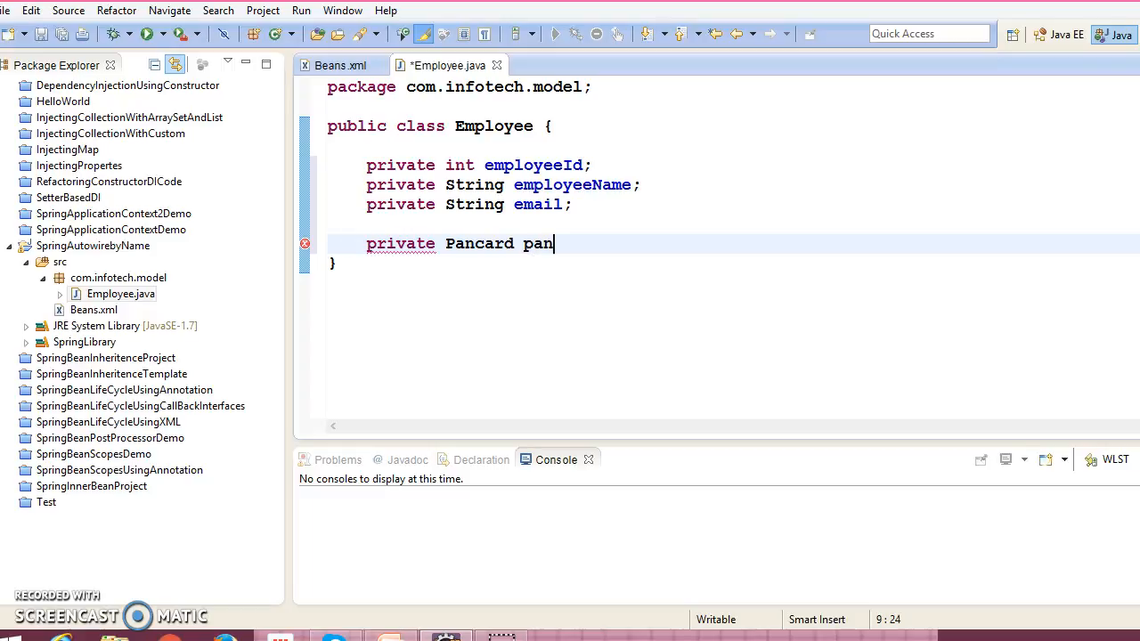
pyautogui.write('card;')
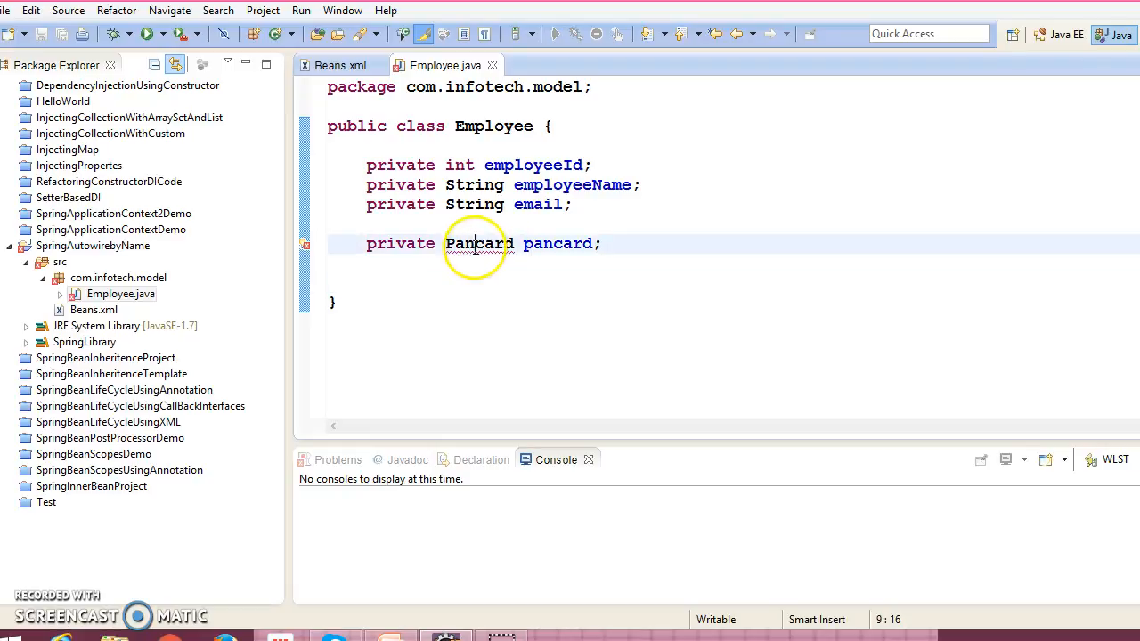
# Step: Create the missing Pancard class from the quick-fix suggestion
pyautogui.click(305, 244)
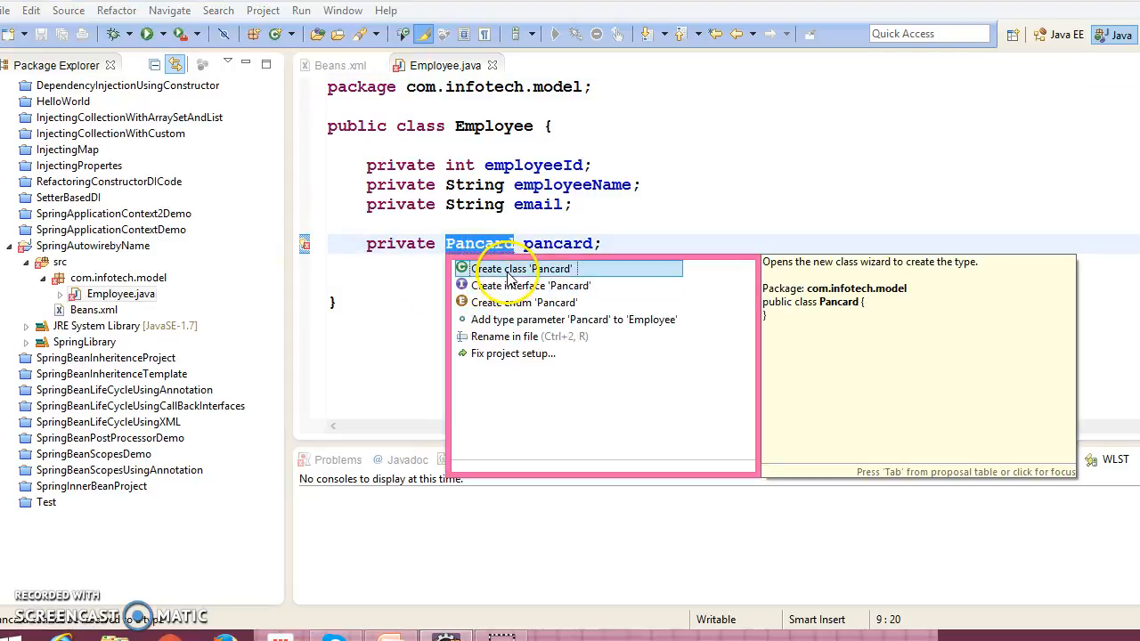
pyautogui.click(524, 268)
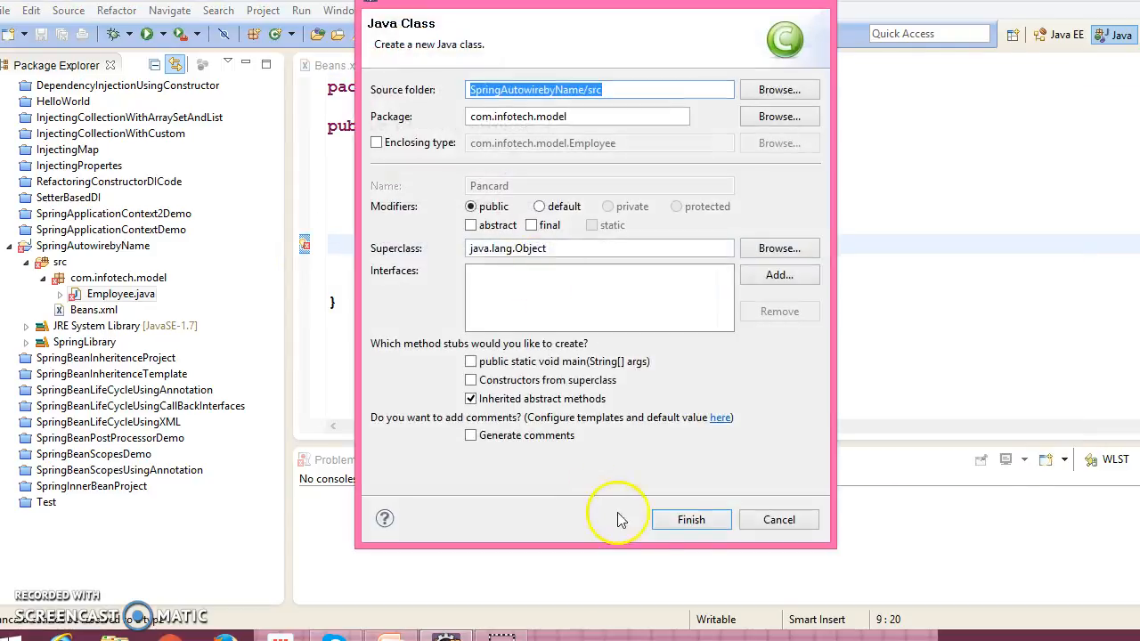
pyautogui.click(691, 519)
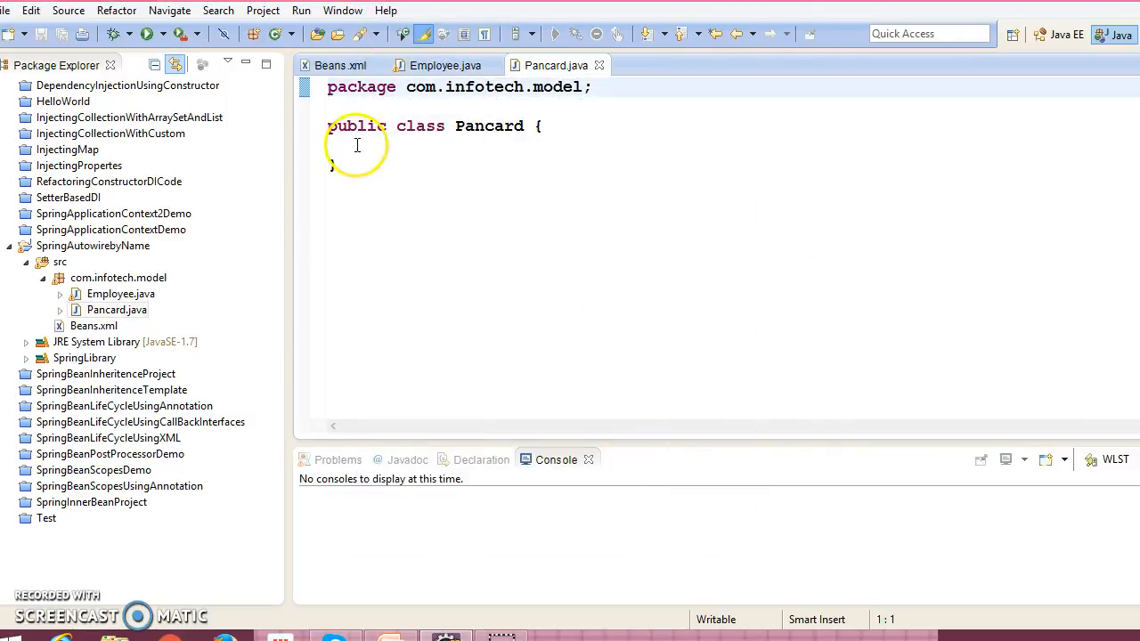
# Step: Declare private String fields panHolderName and panNo in Pancard
pyautogui.write('p')
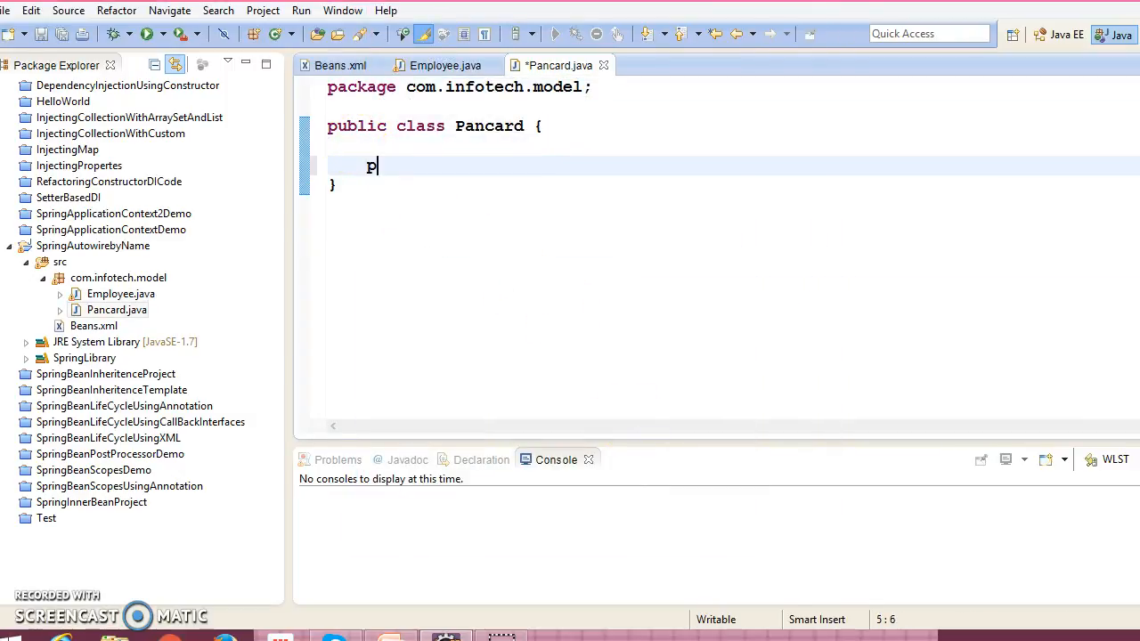
pyautogui.write('rivate')
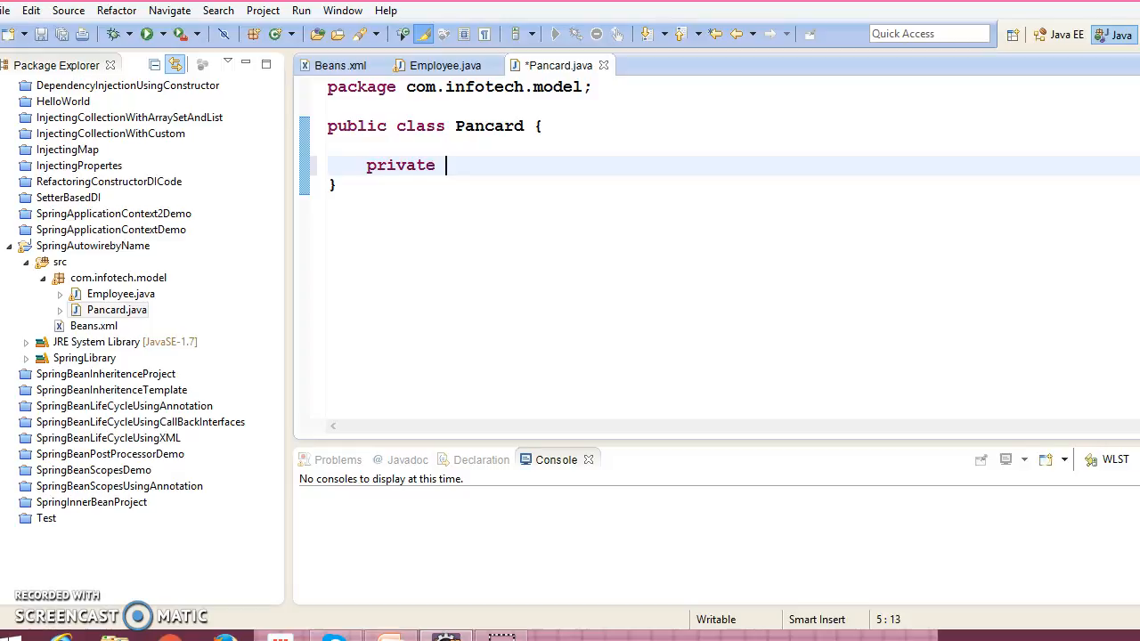
pyautogui.write('Stri')
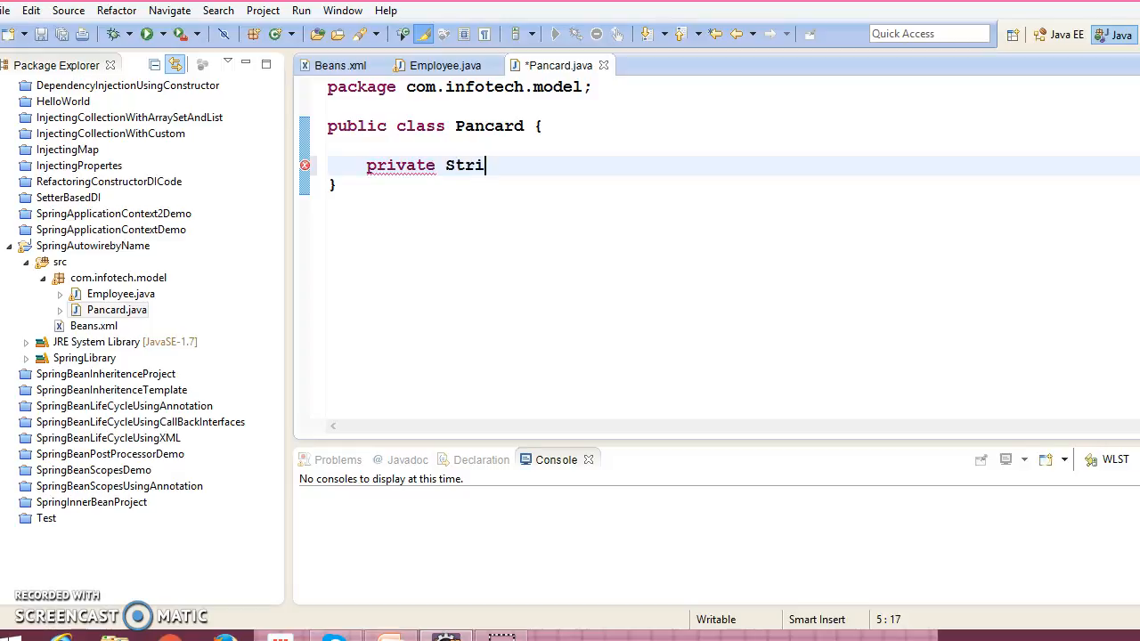
pyautogui.write('ng pan')
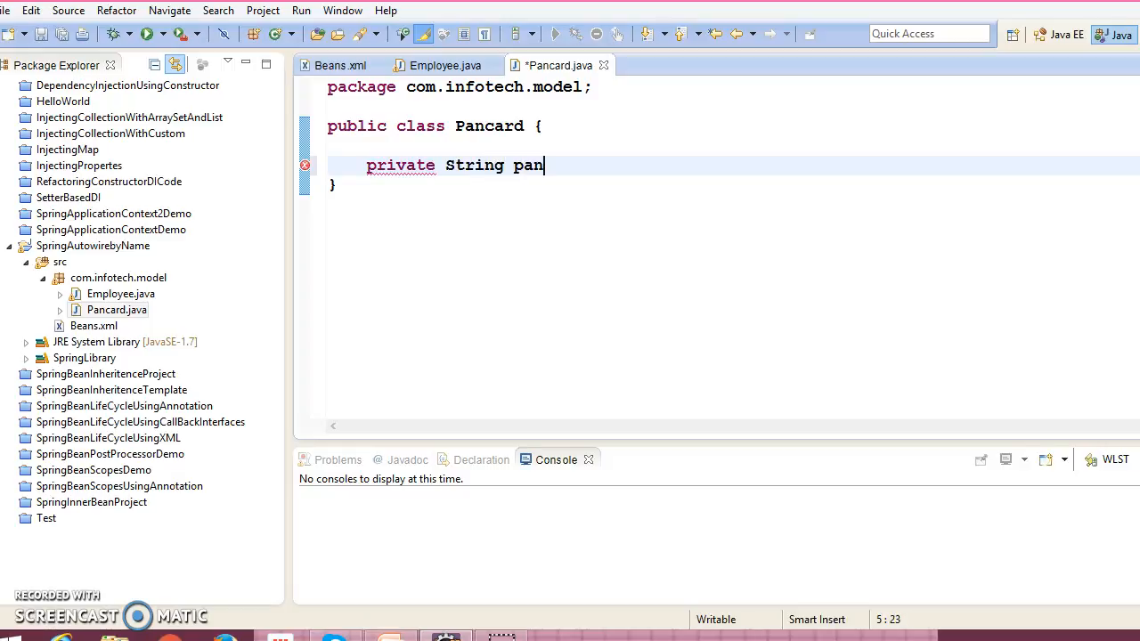
pyautogui.write('Holde')
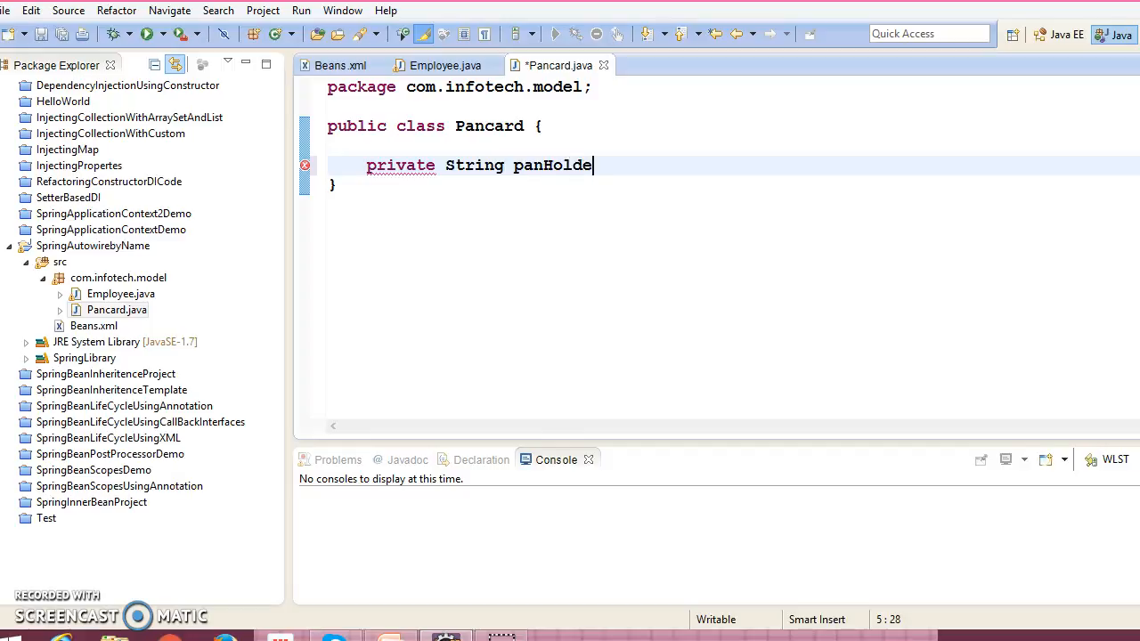
pyautogui.write('rName')
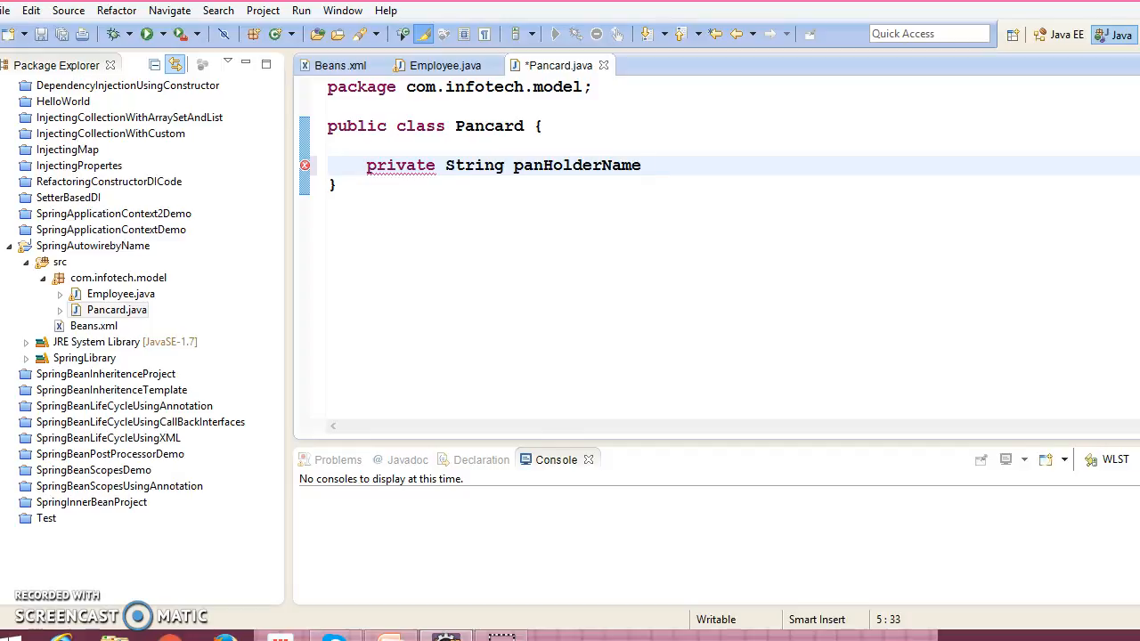
pyautogui.write(';')
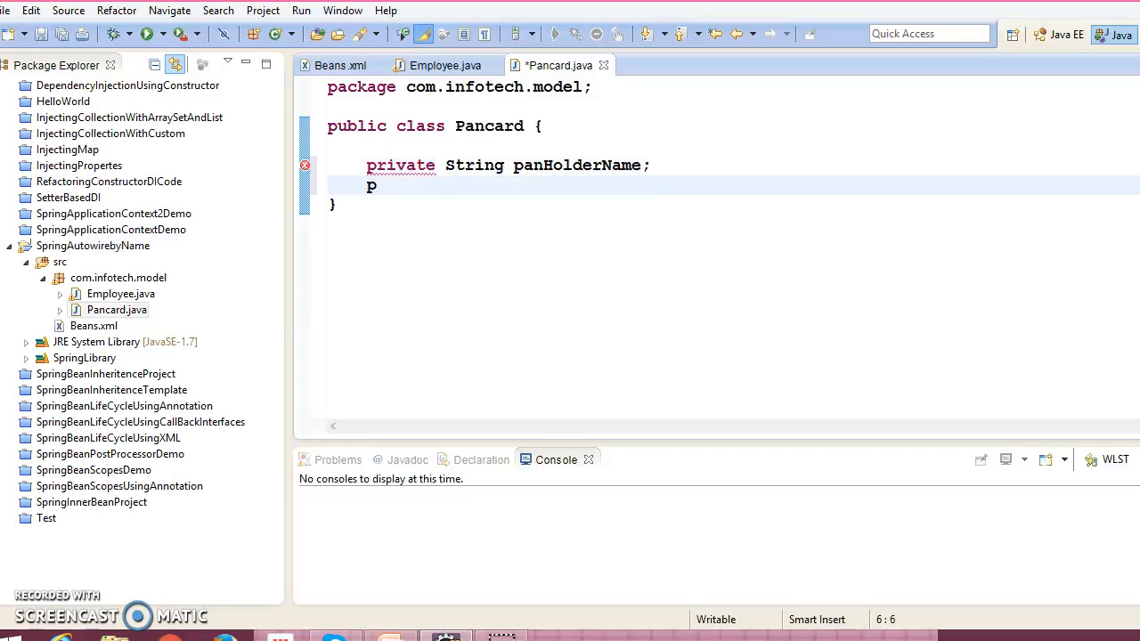
pyautogui.write('rivate')
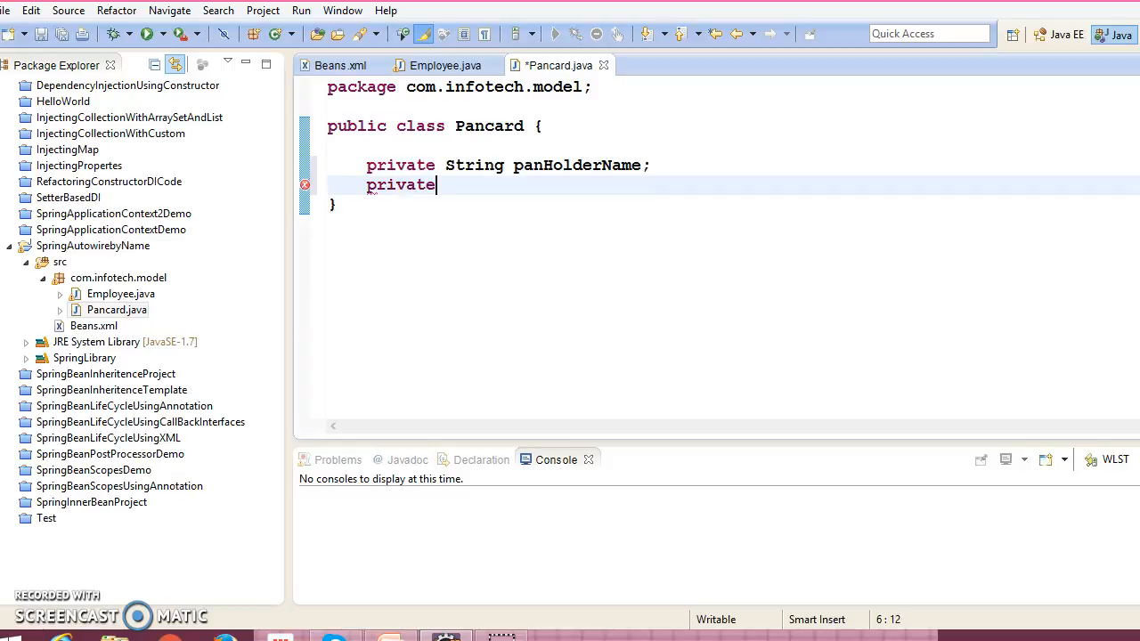
pyautogui.write('String panN')
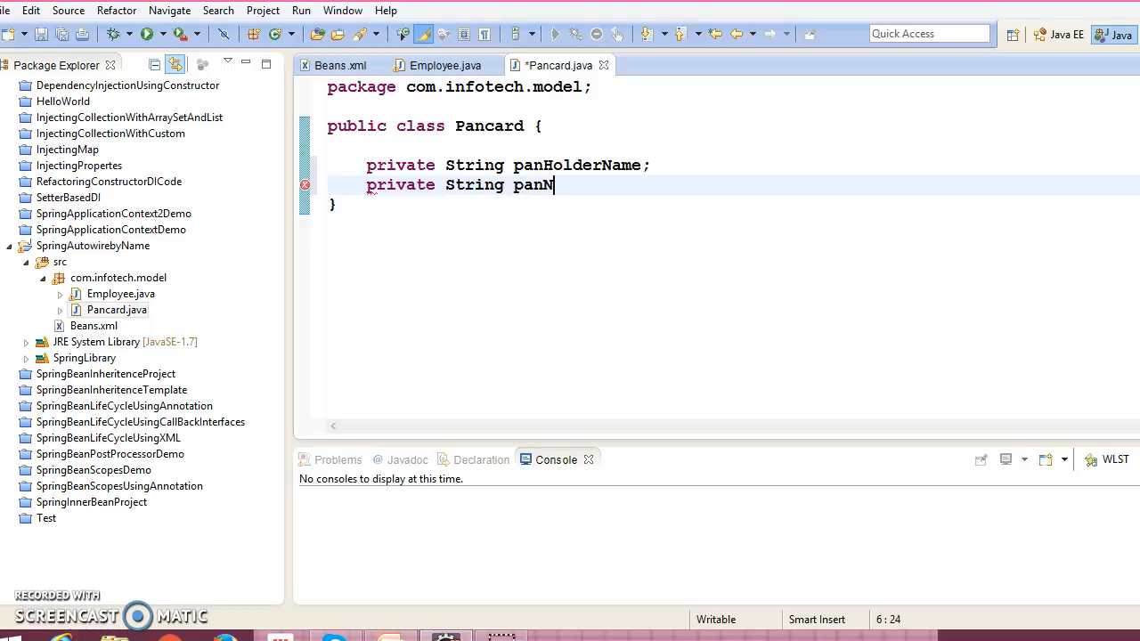
pyautogui.write('o;')
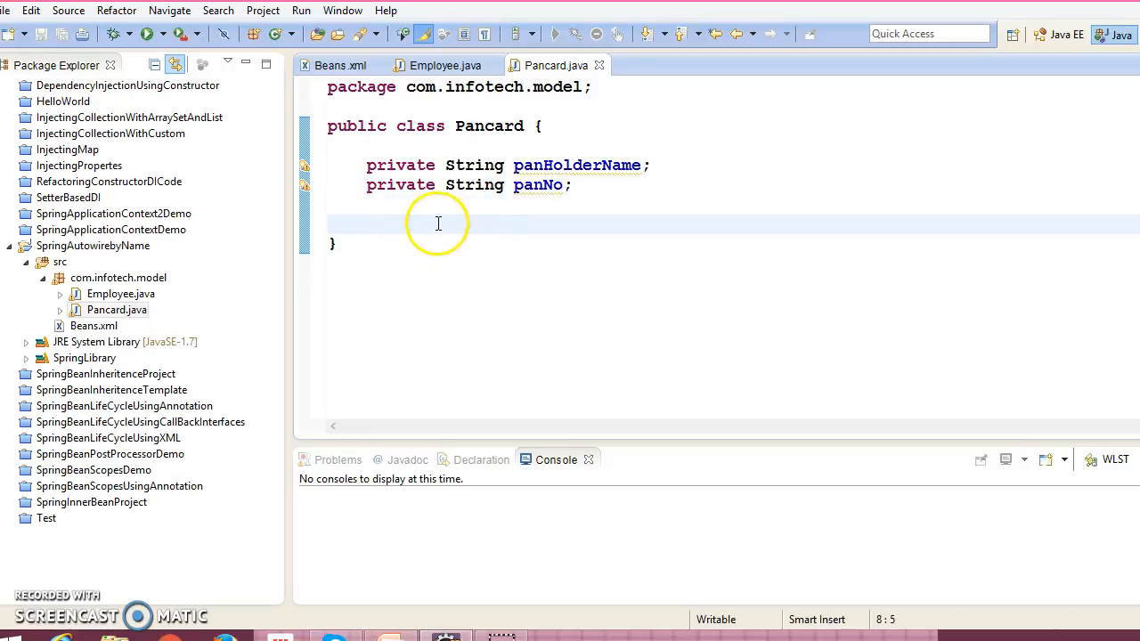
# Step: Generate getters and setters for Pancard's panHolderName and panNo
pyautogui.rightClick(437, 222)
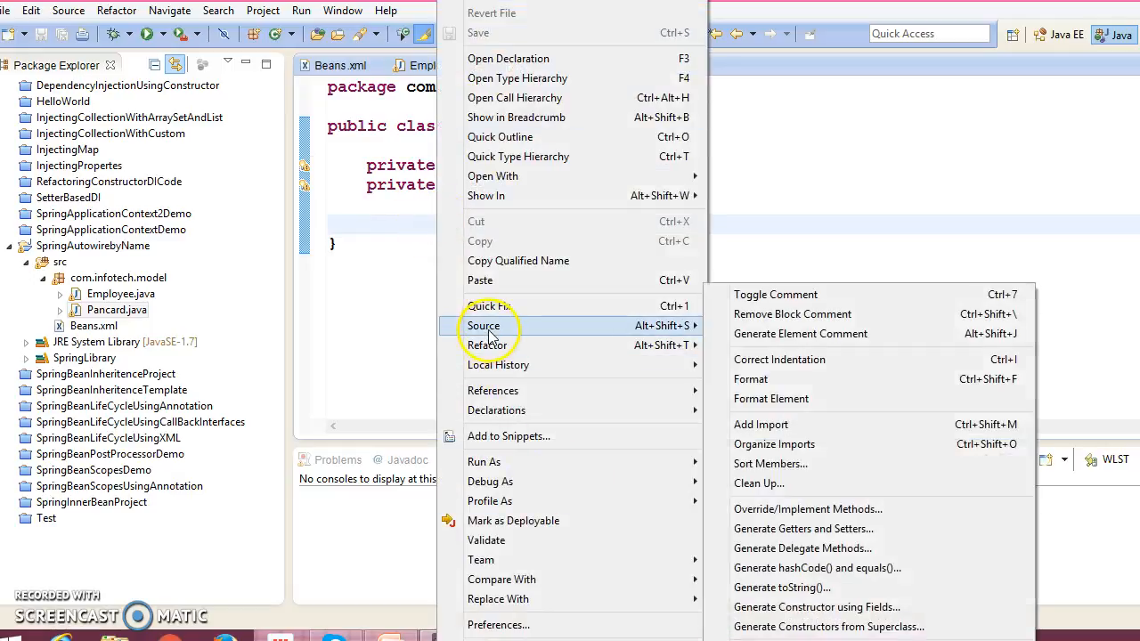
pyautogui.moveTo(804, 529)
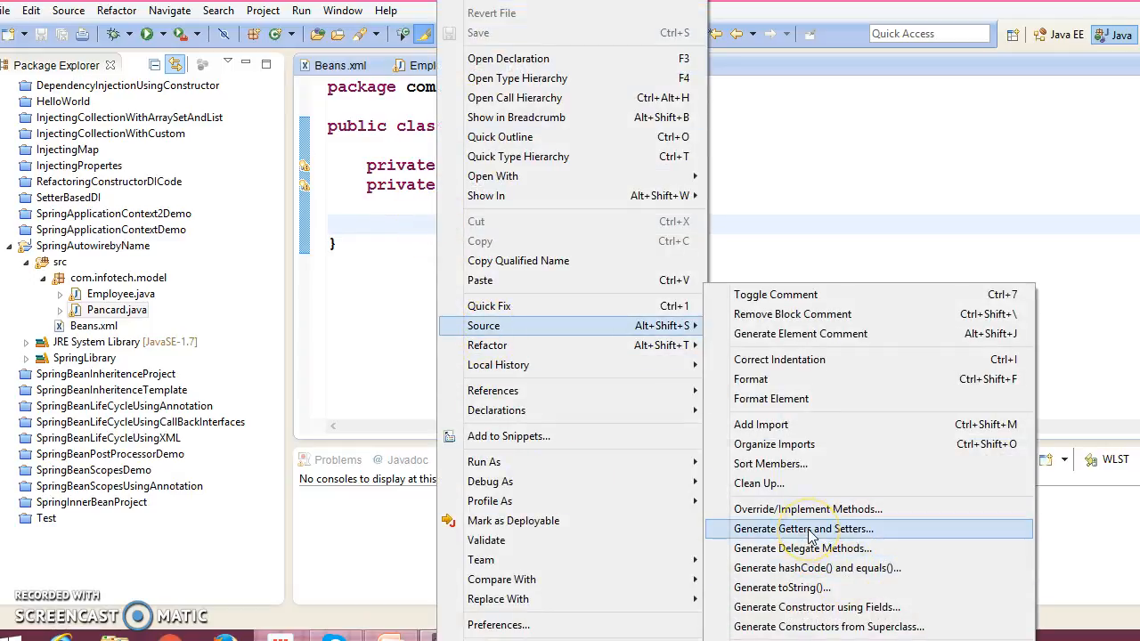
pyautogui.click(804, 528)
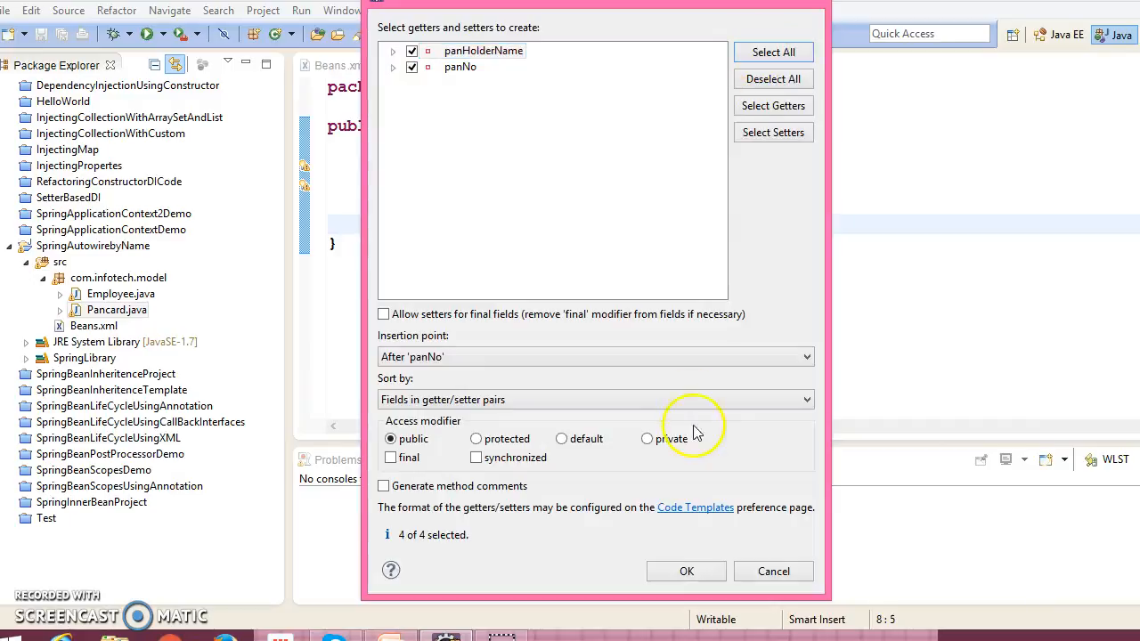
pyautogui.click(685, 570)
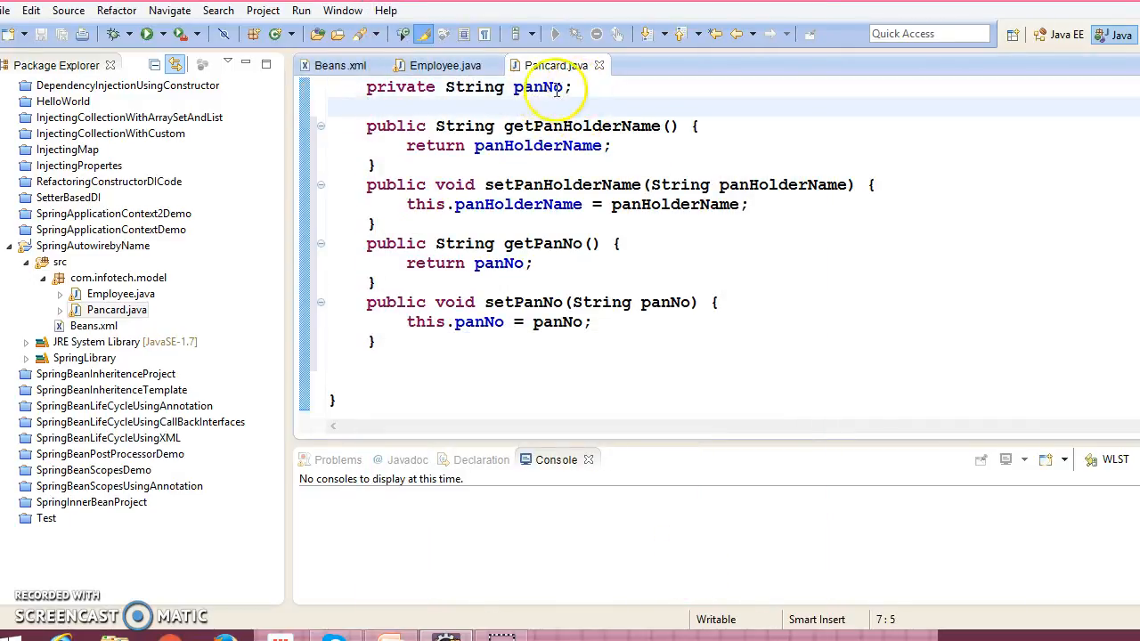
# Step: Generate getters and setters for all four Employee fields, then return to Beans.xml
pyautogui.click(443, 65)
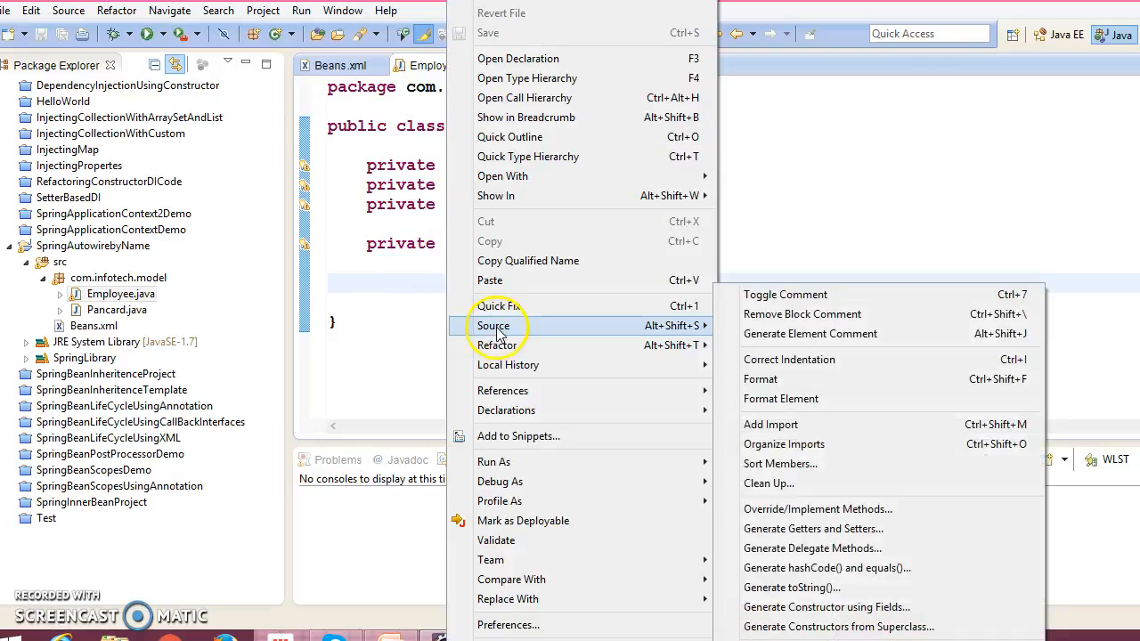
pyautogui.click(811, 528)
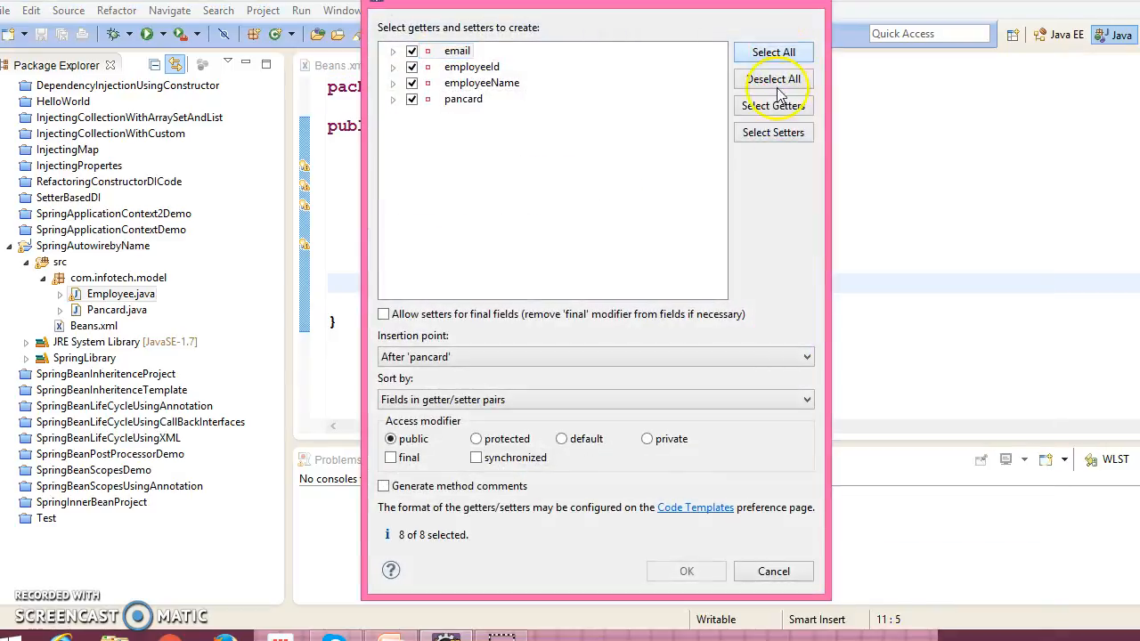
pyautogui.click(685, 570)
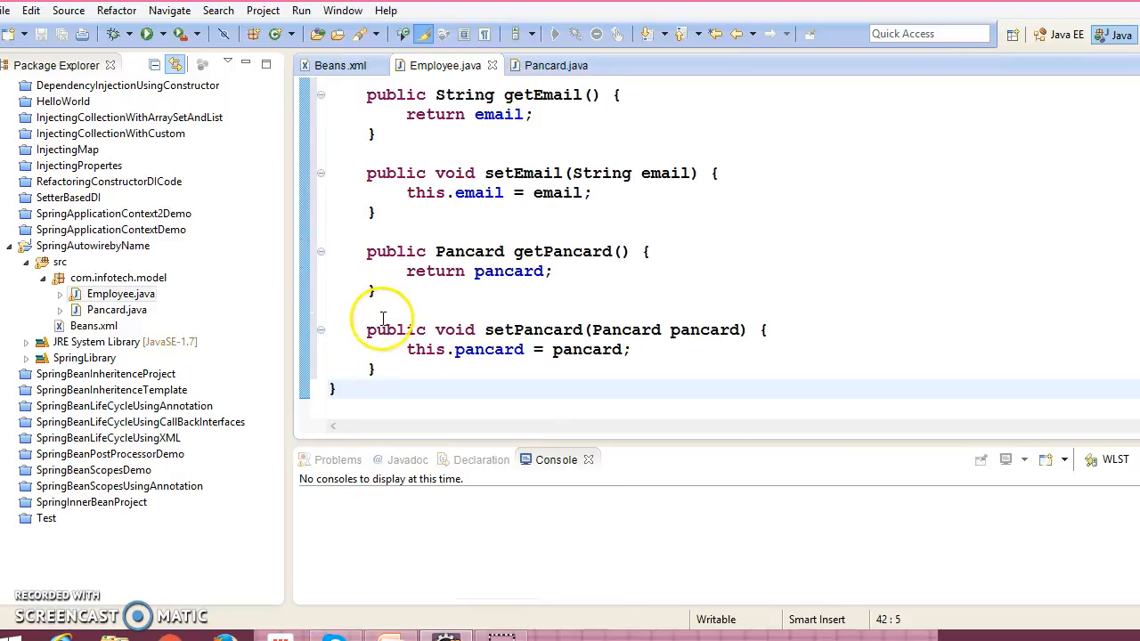
pyautogui.click(339, 65)
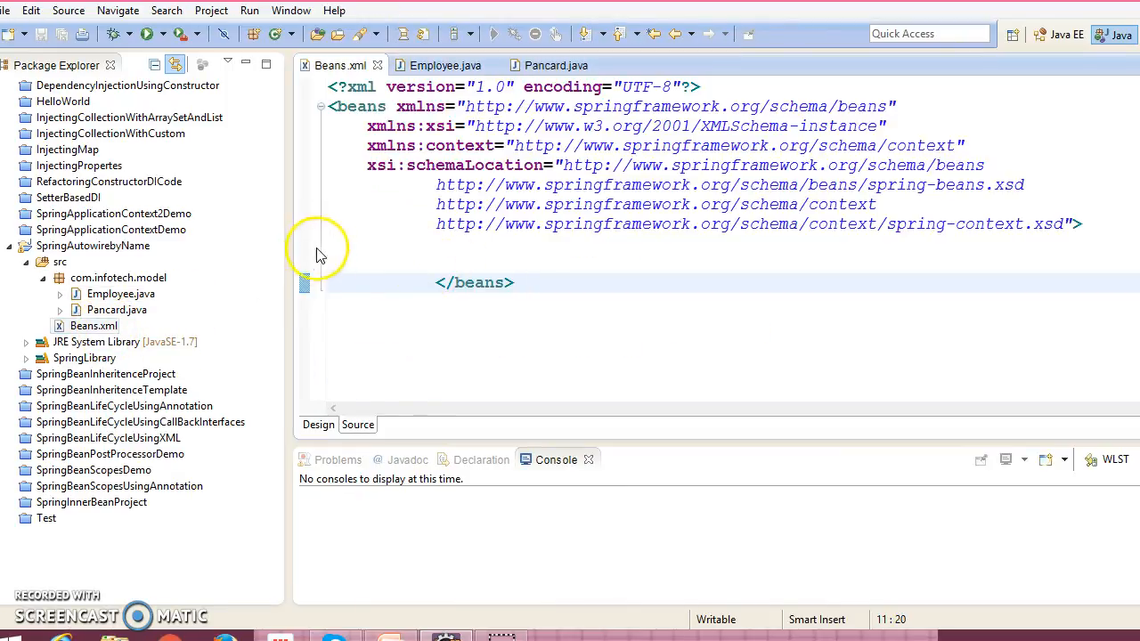
# Step: Add <bean id="employee" class="com.infotech.model.Employee"> with </bean> on its own line
pyautogui.write('<bean></bean>')
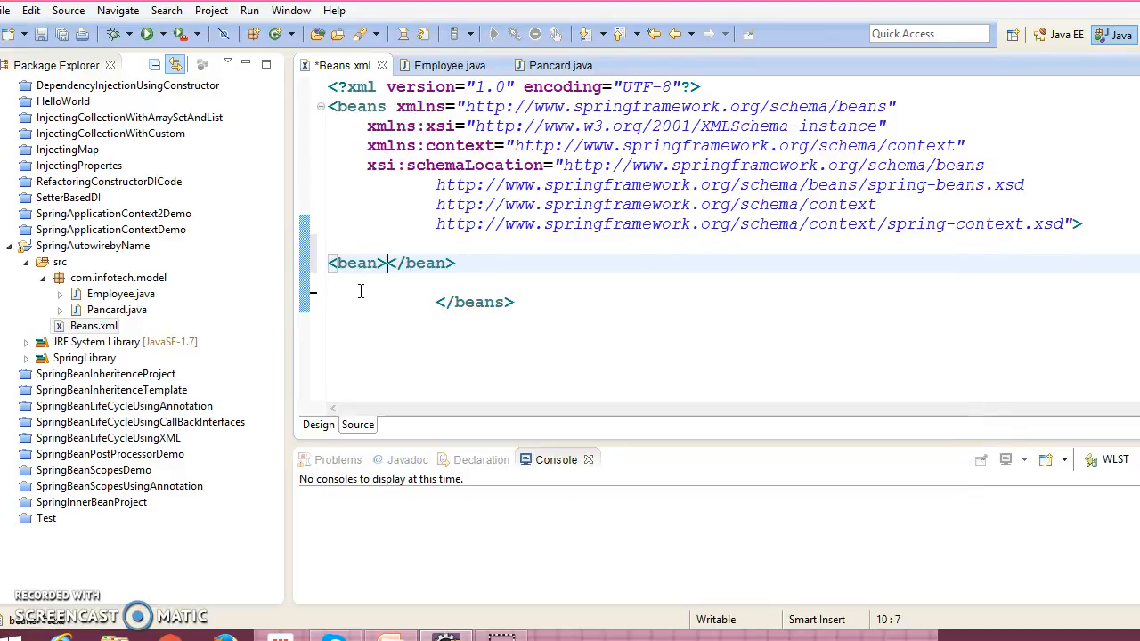
pyautogui.write('id="emplo')
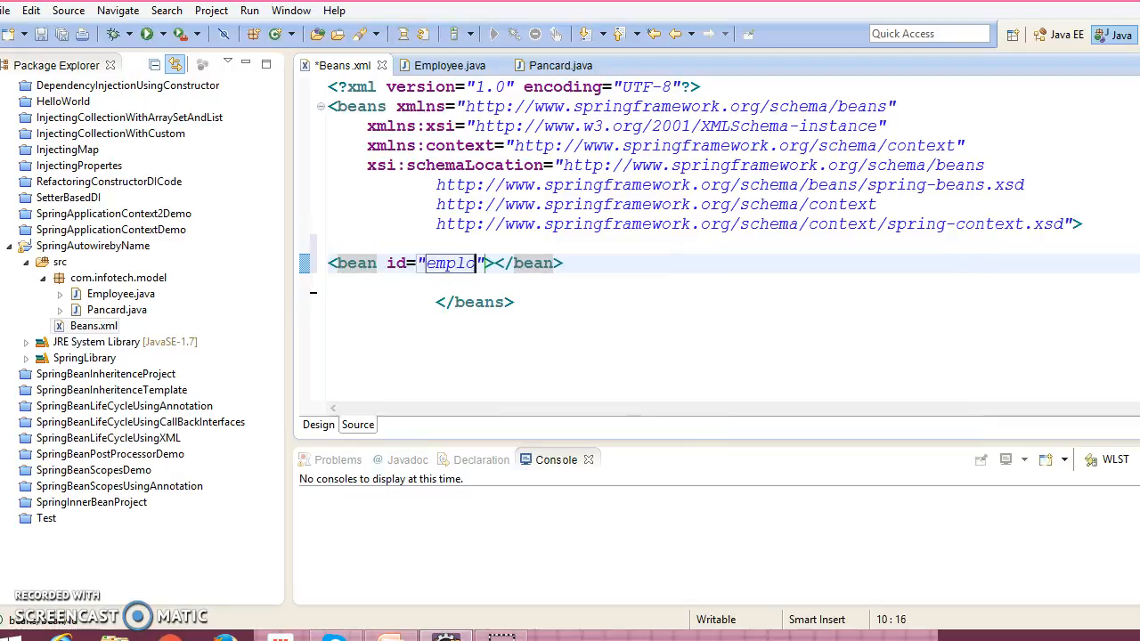
pyautogui.write('yee')
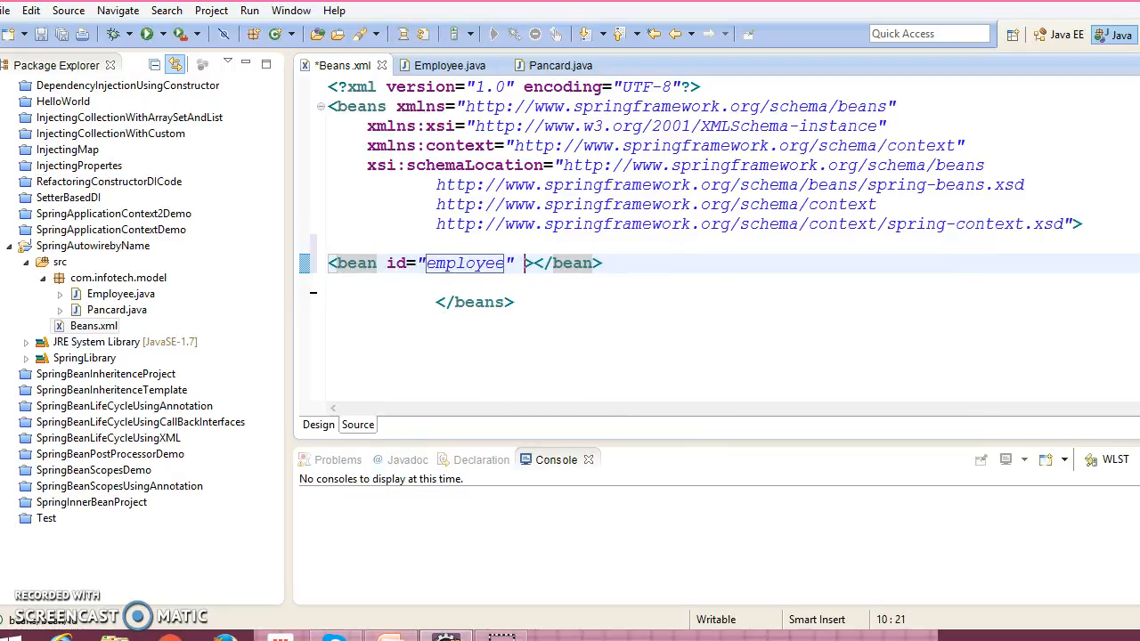
pyautogui.write('class=""')
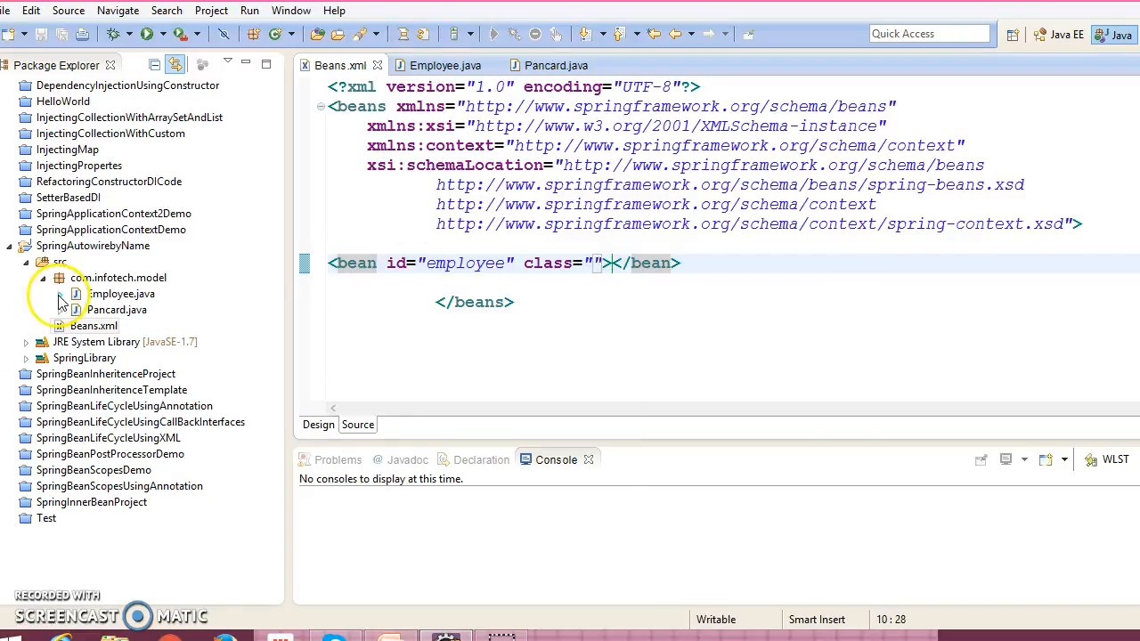
pyautogui.rightClick(123, 293)
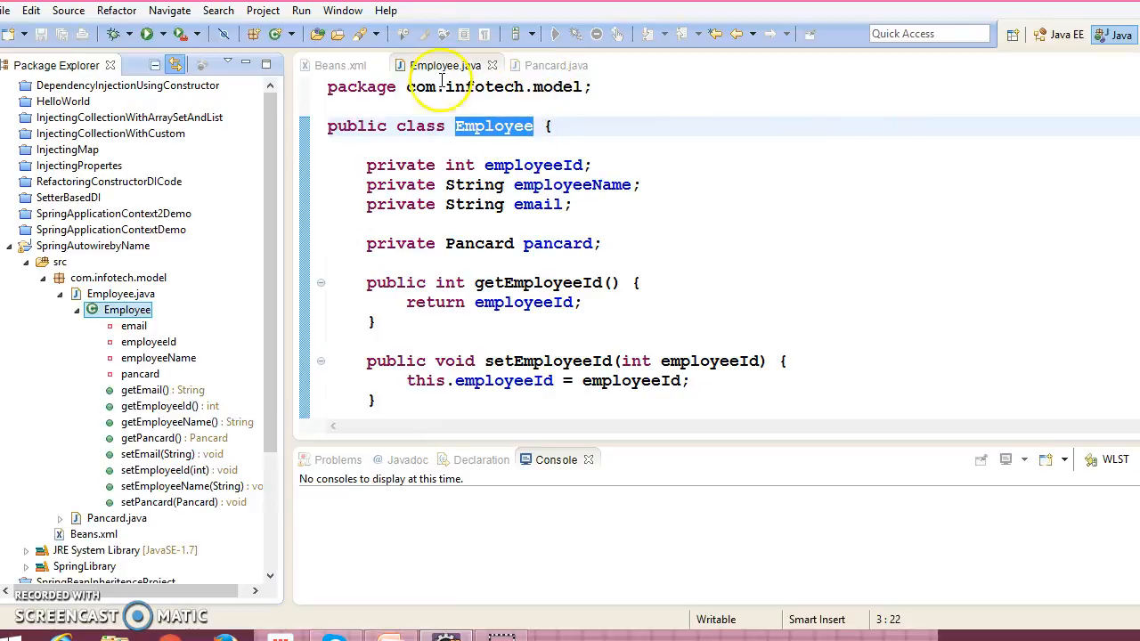
pyautogui.click(341, 65)
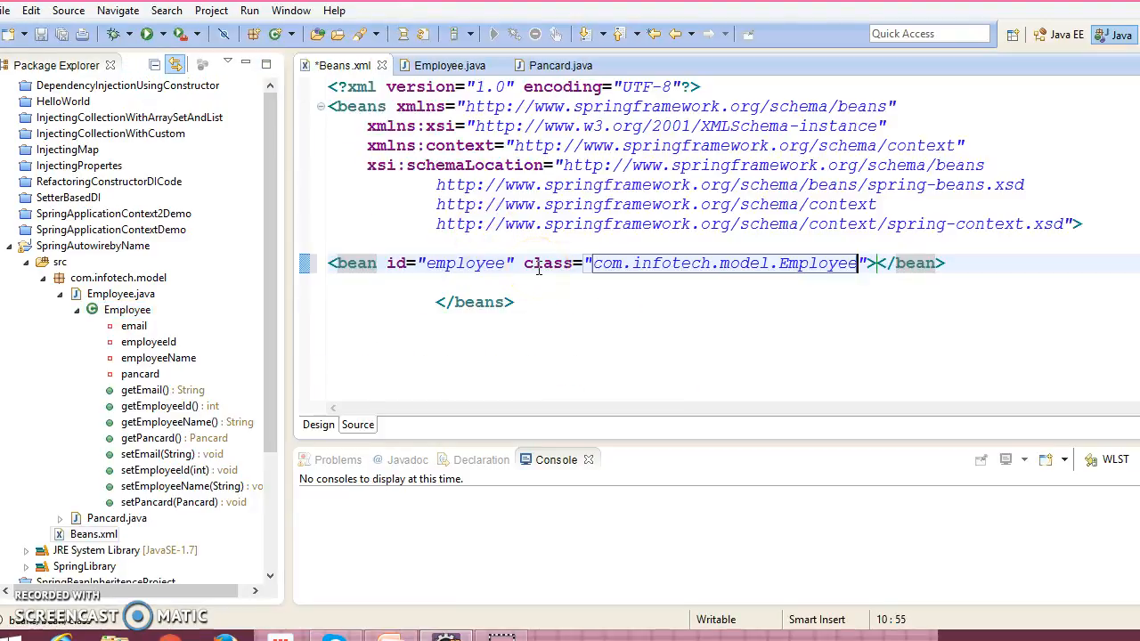
pyautogui.moveTo(876, 263)
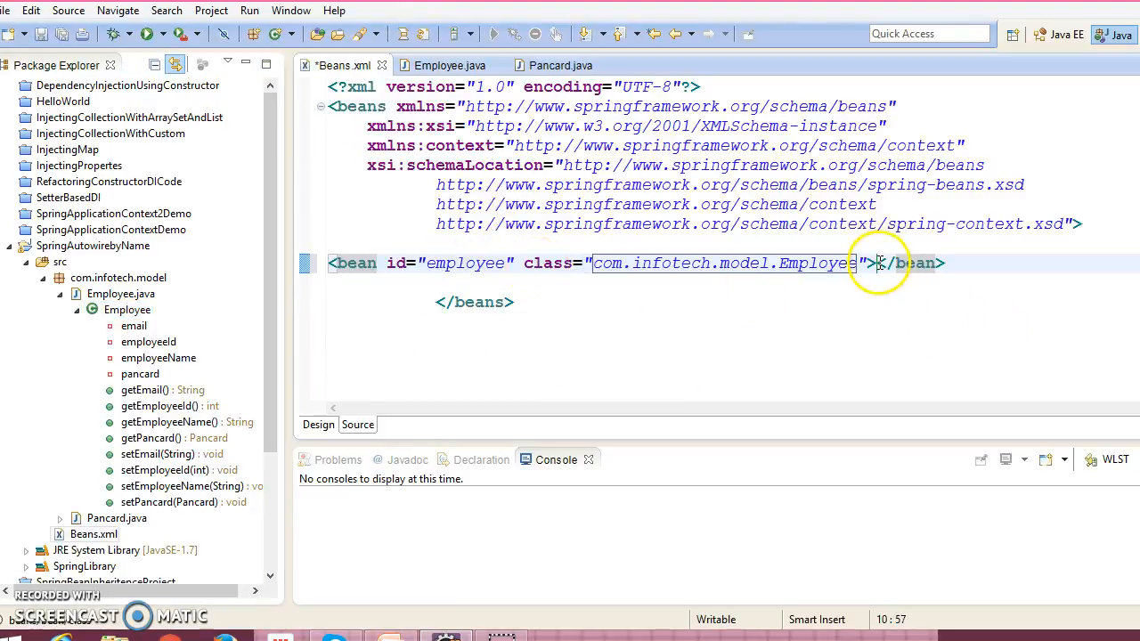
pyautogui.press('Return')
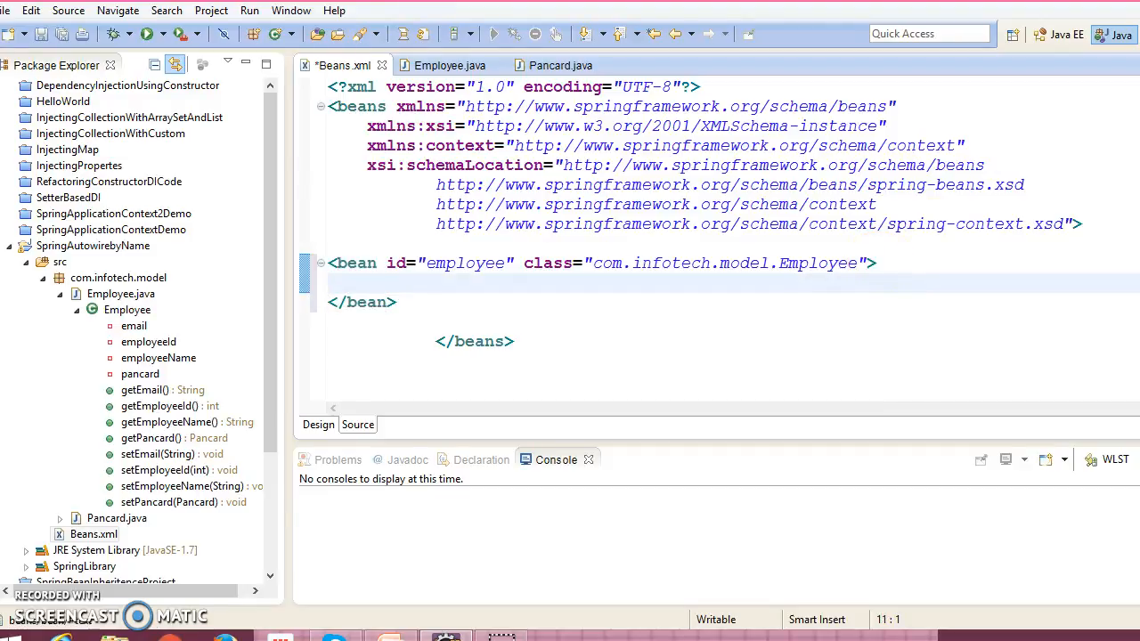
# Step: Add an employeeId property with its numeric value to the employee bean
pyautogui.write('<property name=""></property>')
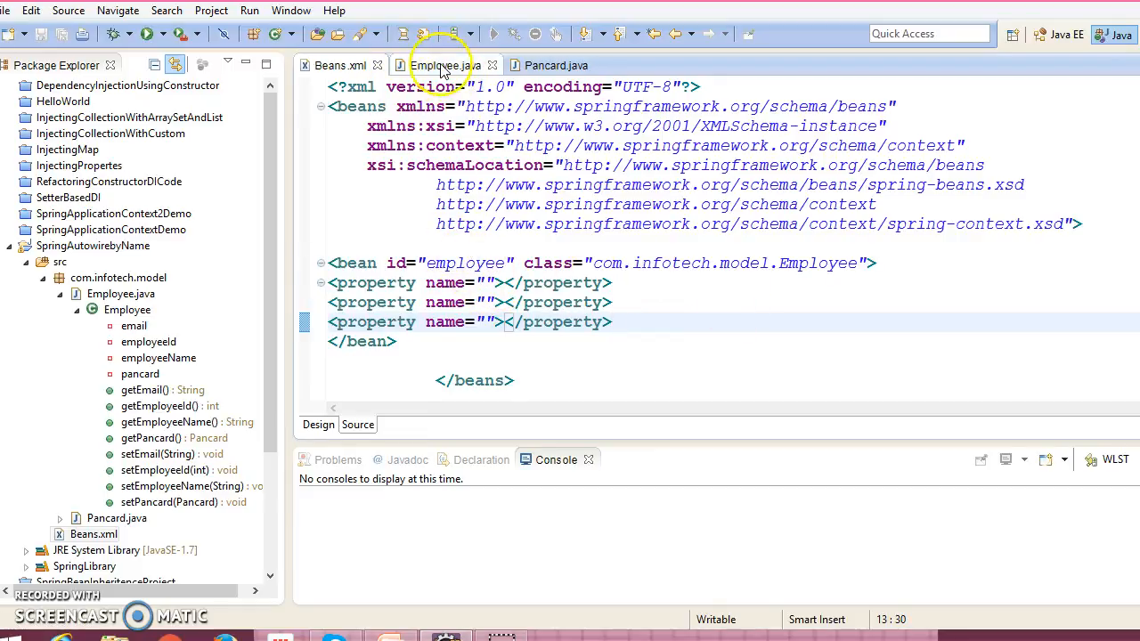
pyautogui.click(442, 65)
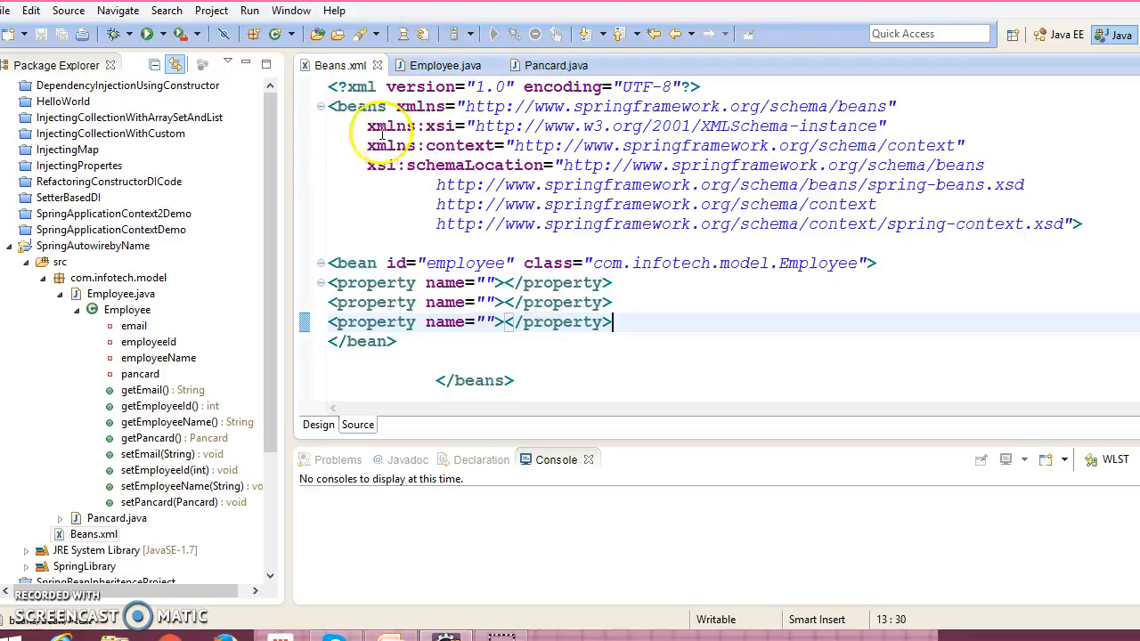
pyautogui.write('employeeId')
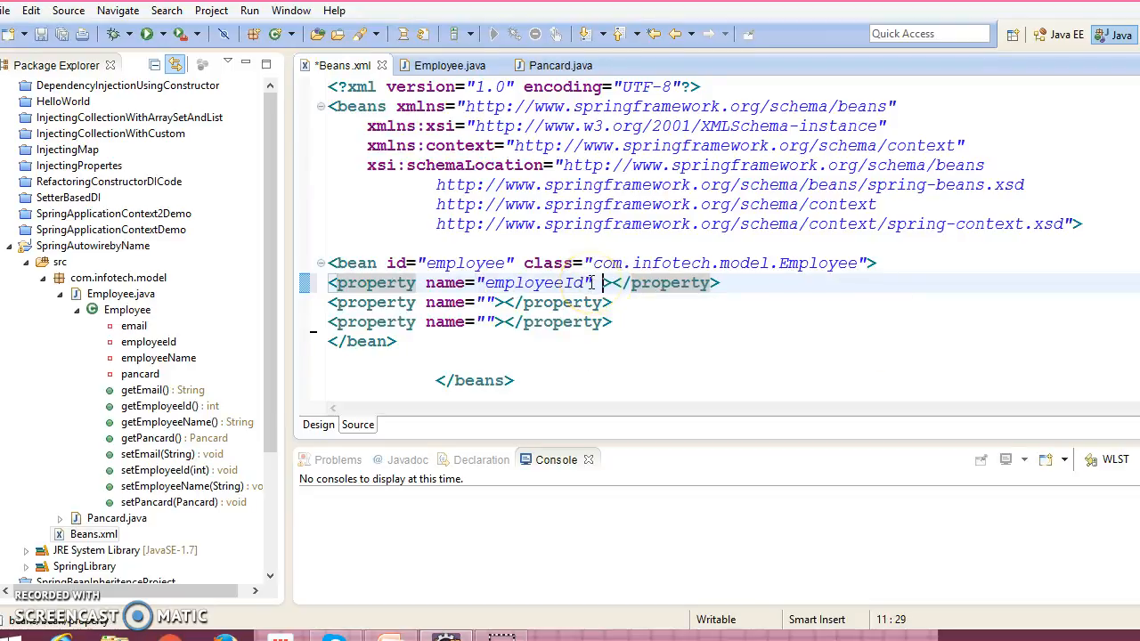
pyautogui.write('value="1"')
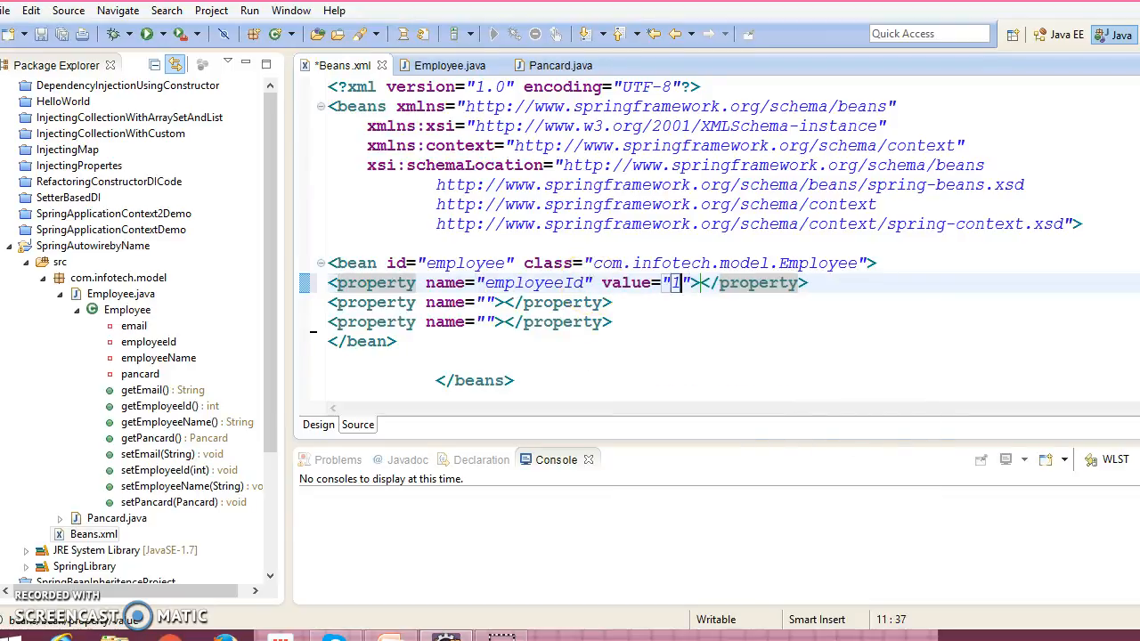
pyautogui.write('92982')
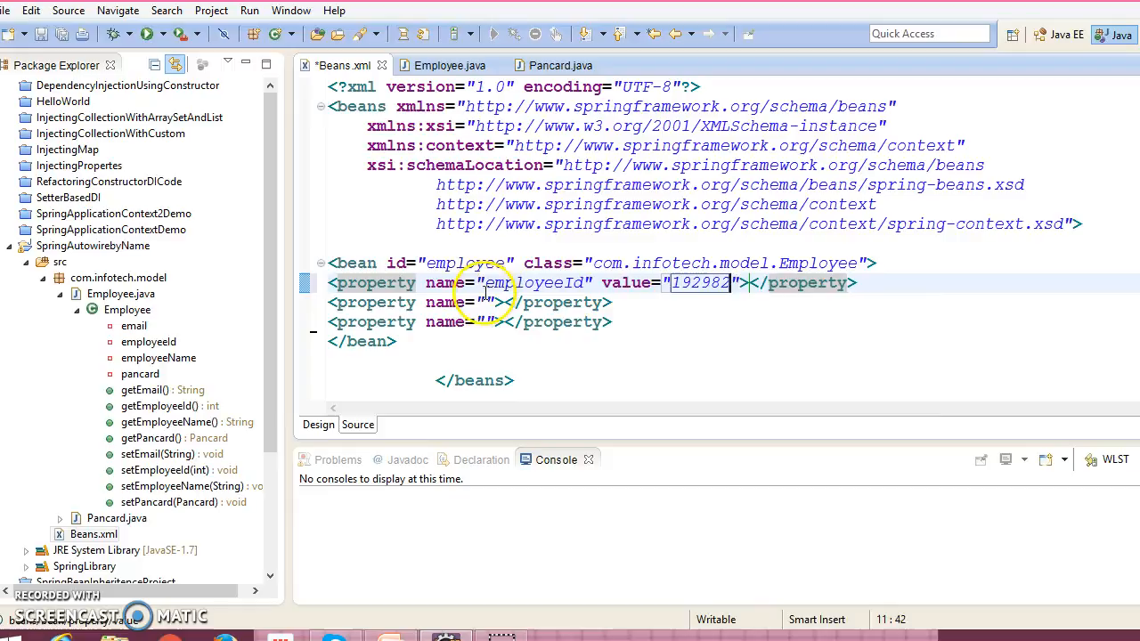
# Step: Add the employeeName property and its value after checking Employee's field names
pyautogui.click(448, 65)
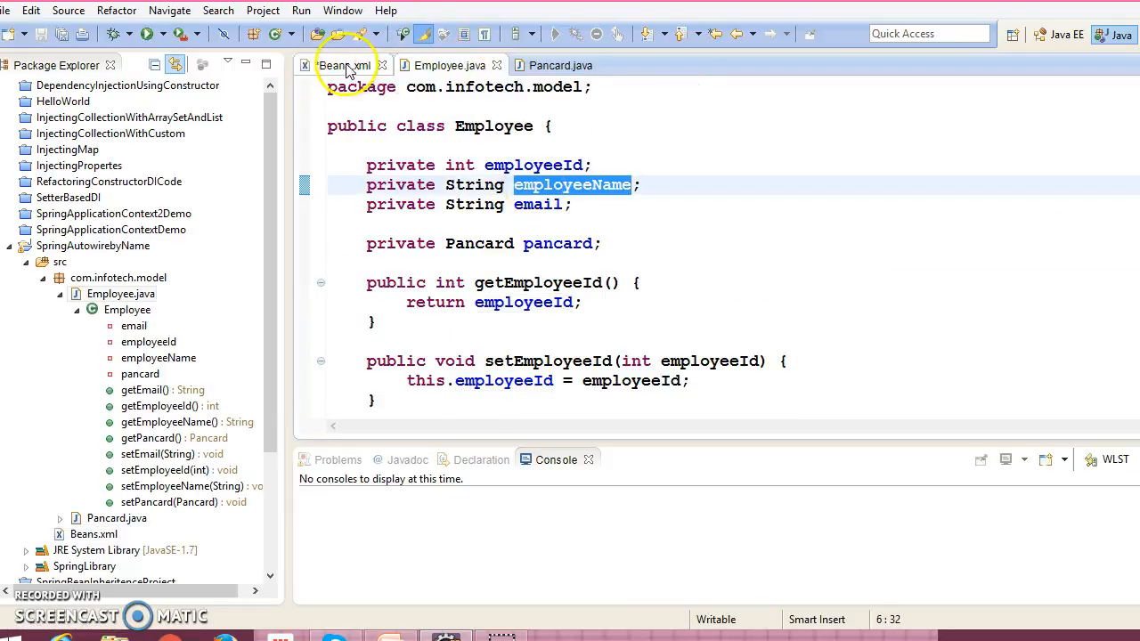
pyautogui.click(343, 65)
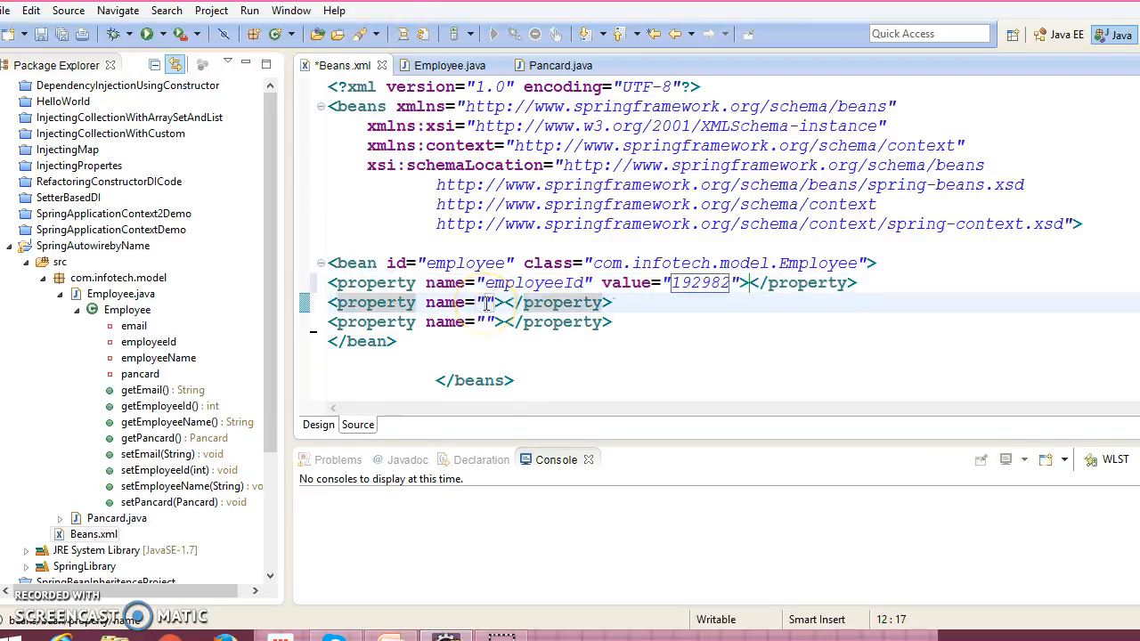
pyautogui.write('employeeName')
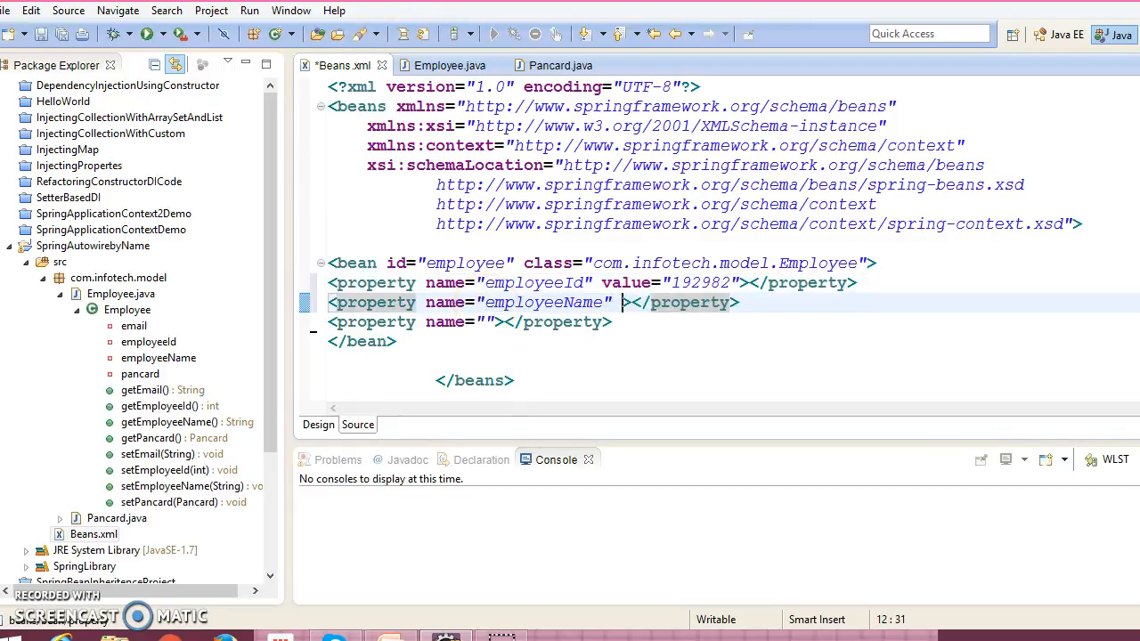
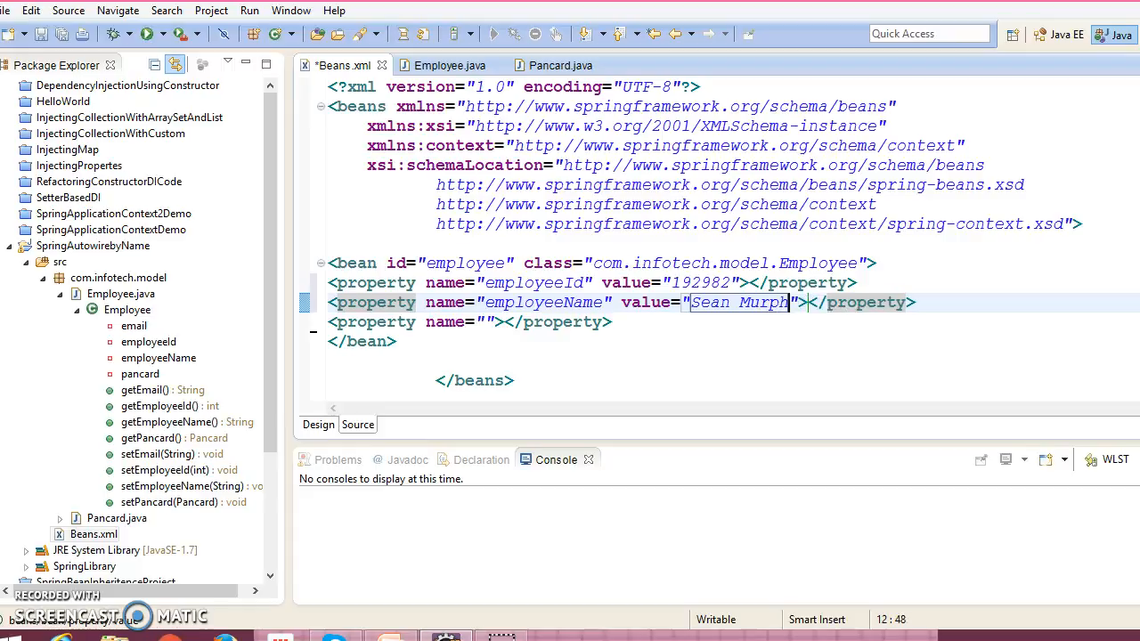
pyautogui.click(925, 302)
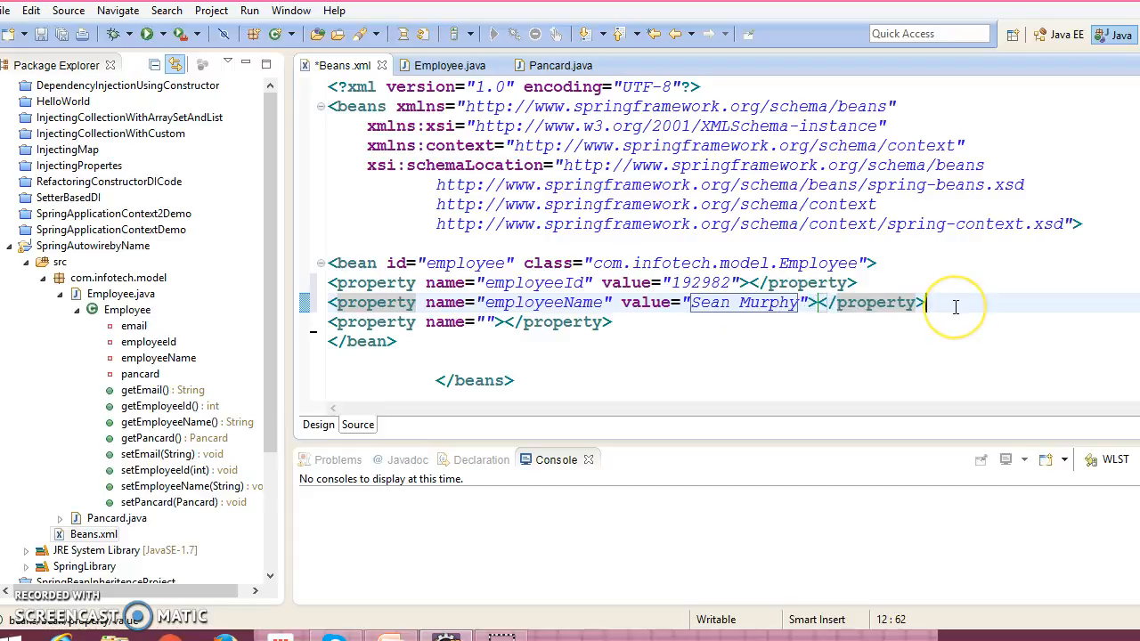
pyautogui.moveTo(448, 65)
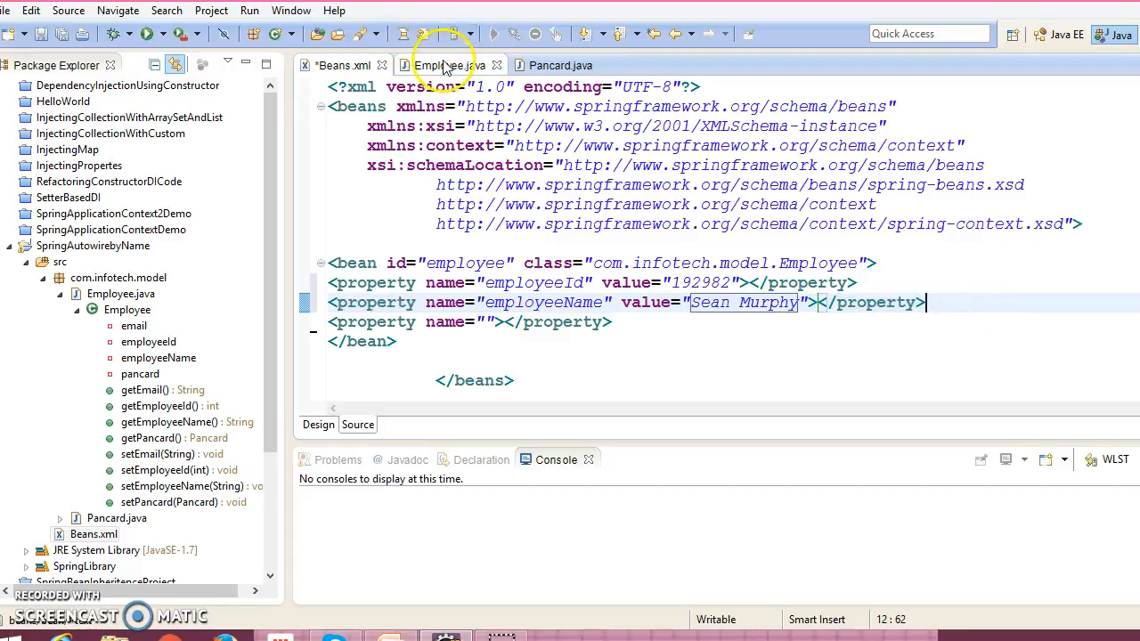
# Step: Add an email property holding the employee's email address
pyautogui.click(450, 65)
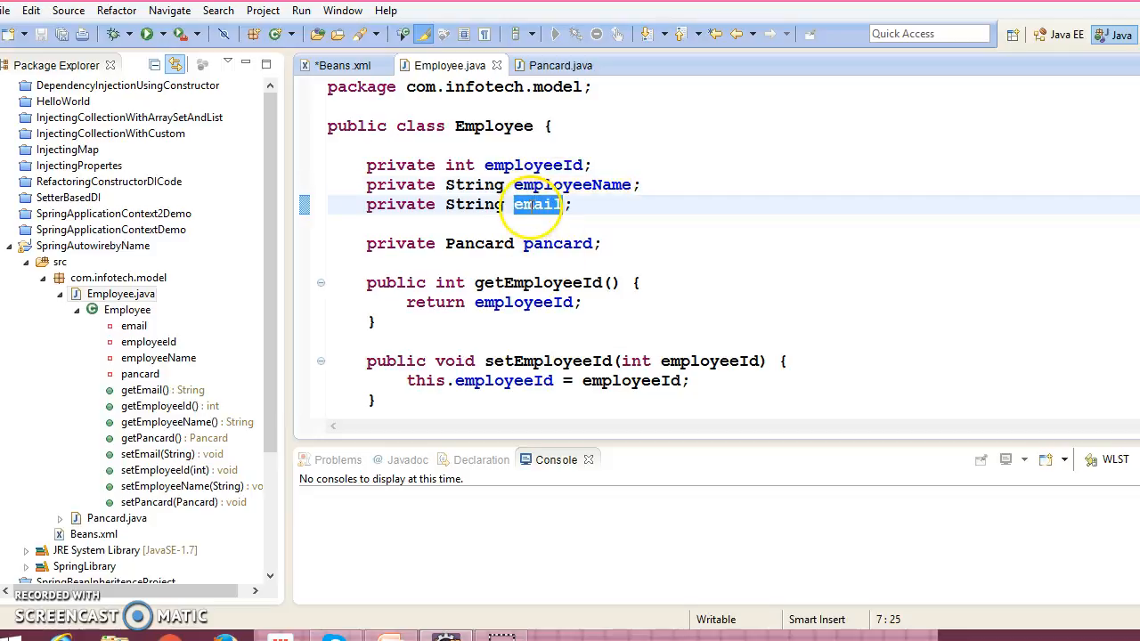
pyautogui.click(341, 65)
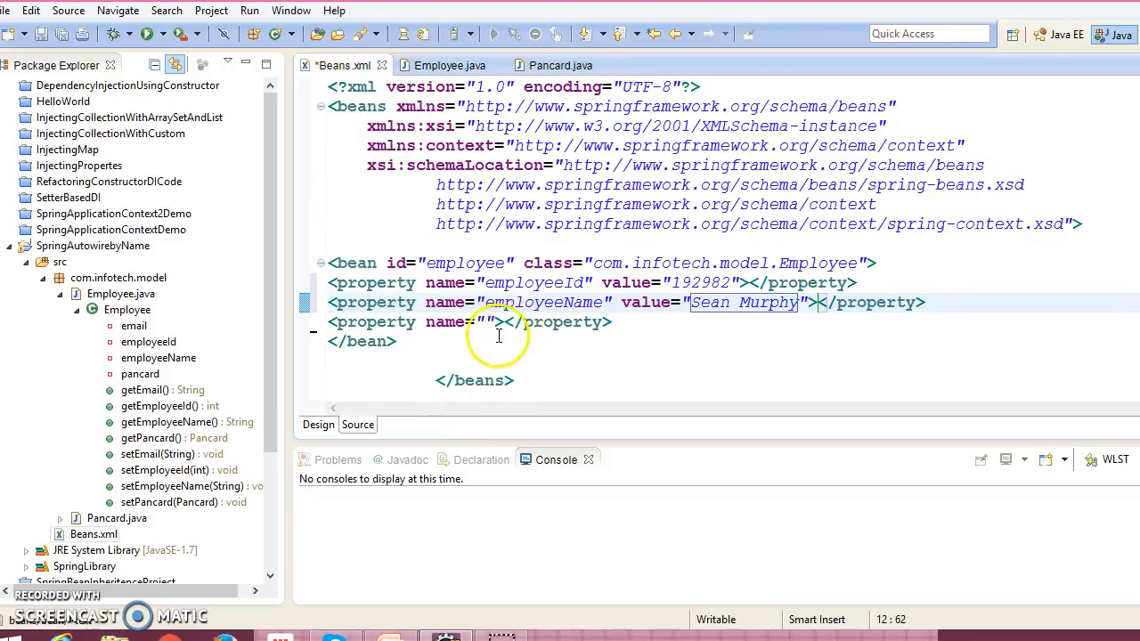
pyautogui.write('email')
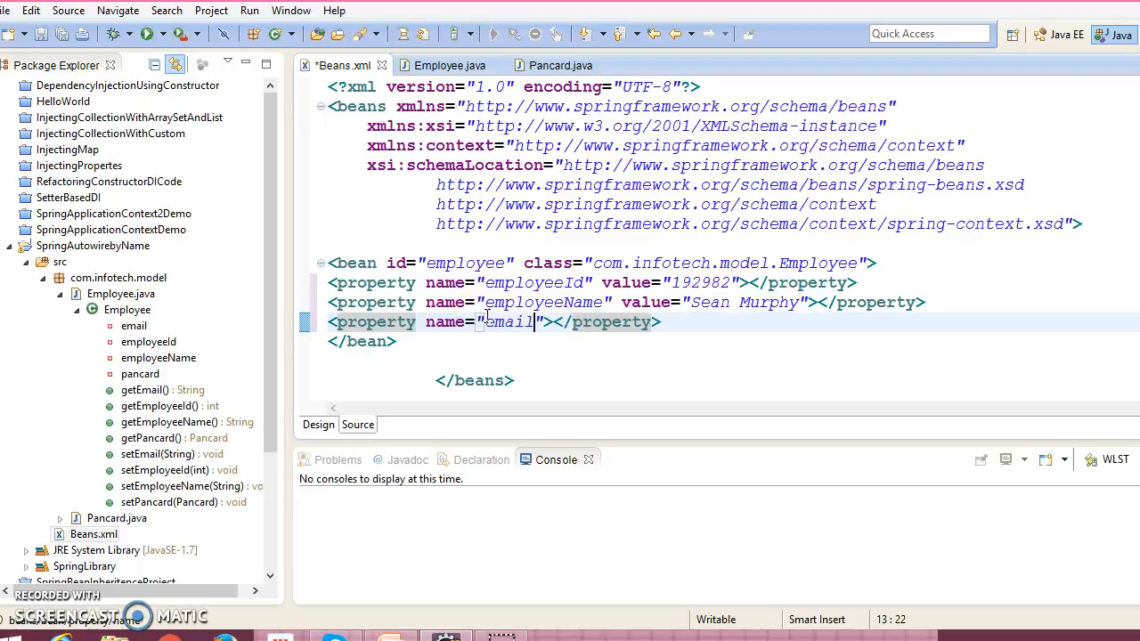
pyautogui.write('va')
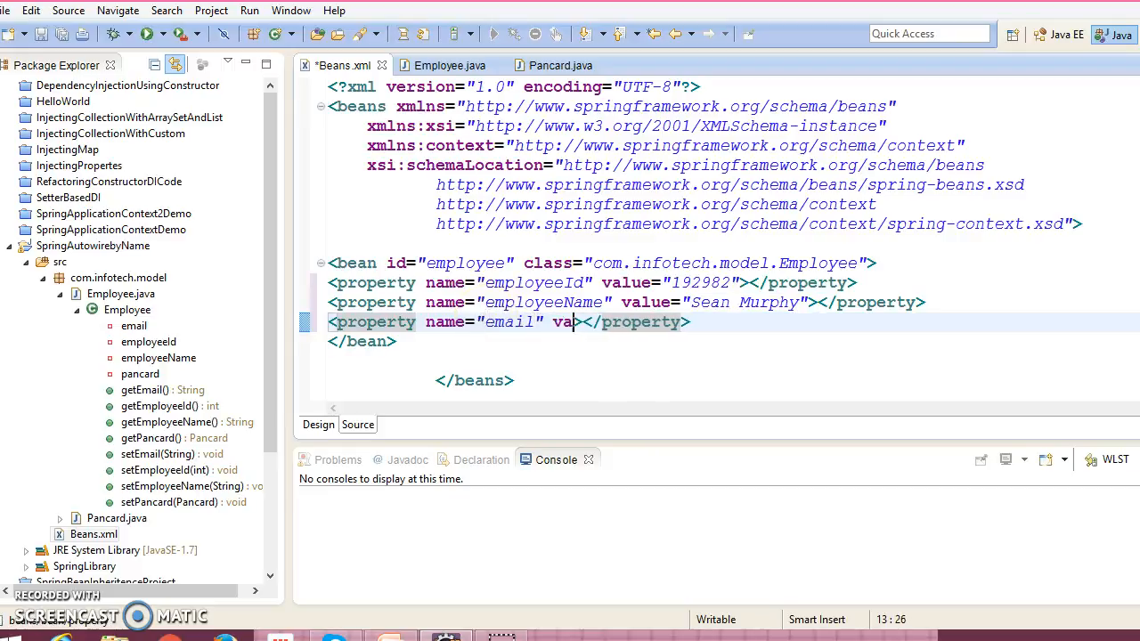
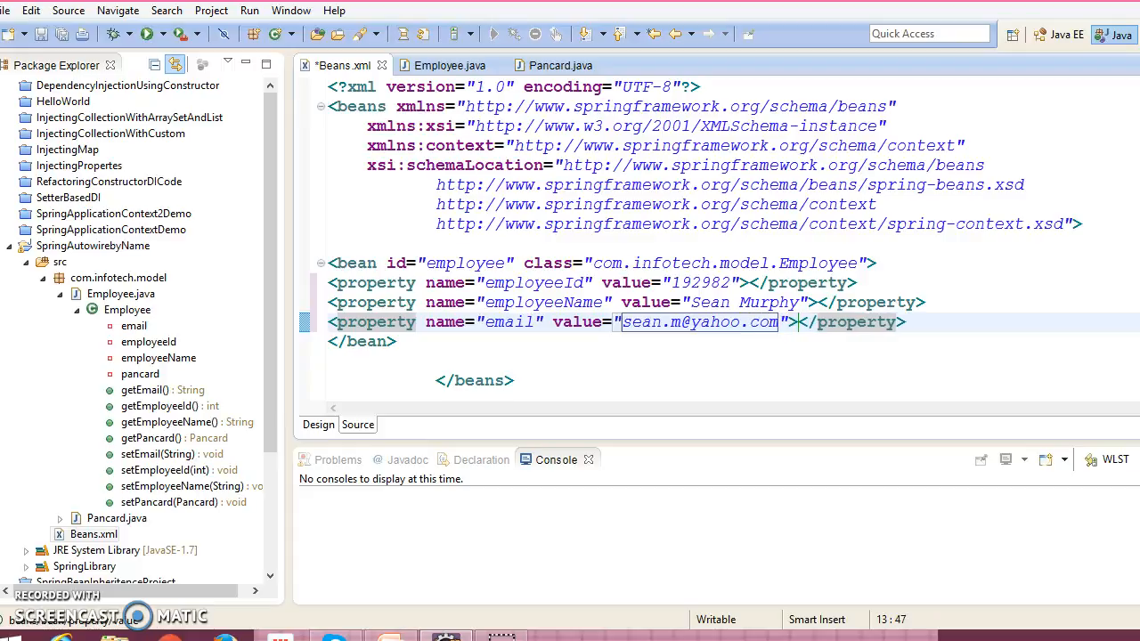
pyautogui.press('Return')
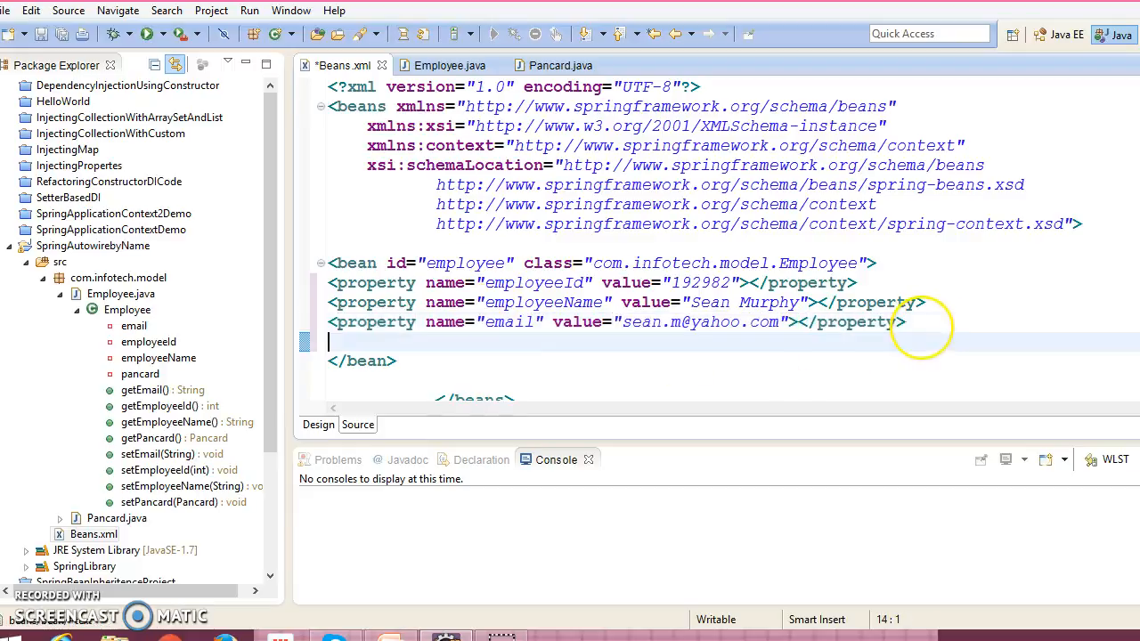
# Step: Add a pancard property with ref="pancard" to the employee bean
pyautogui.write('<property name=""></property>')
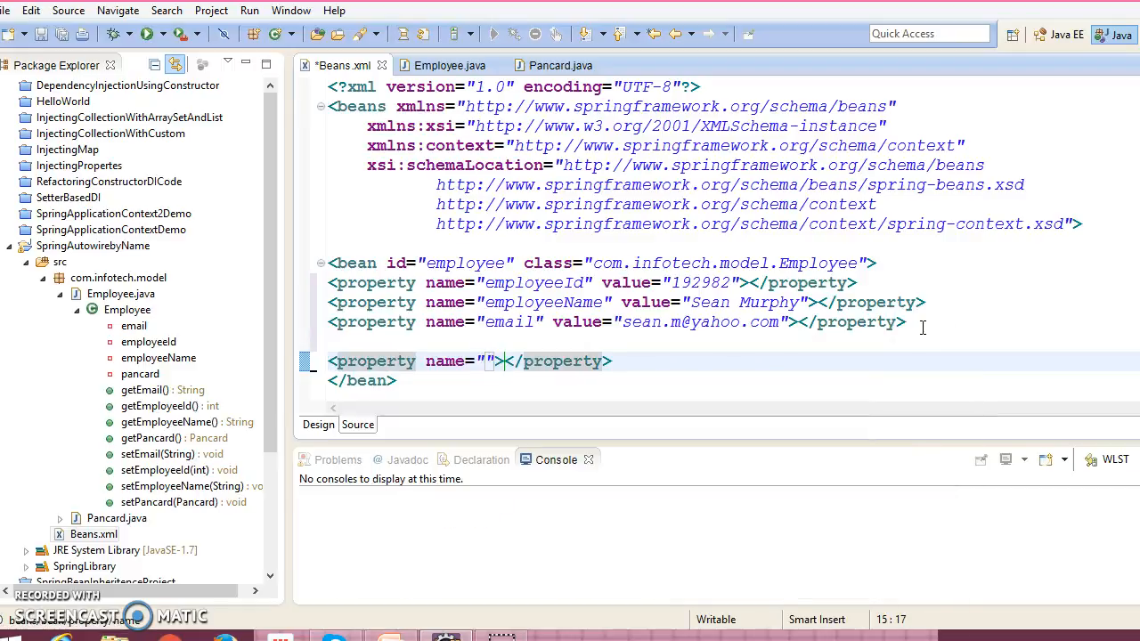
pyautogui.moveTo(449, 65)
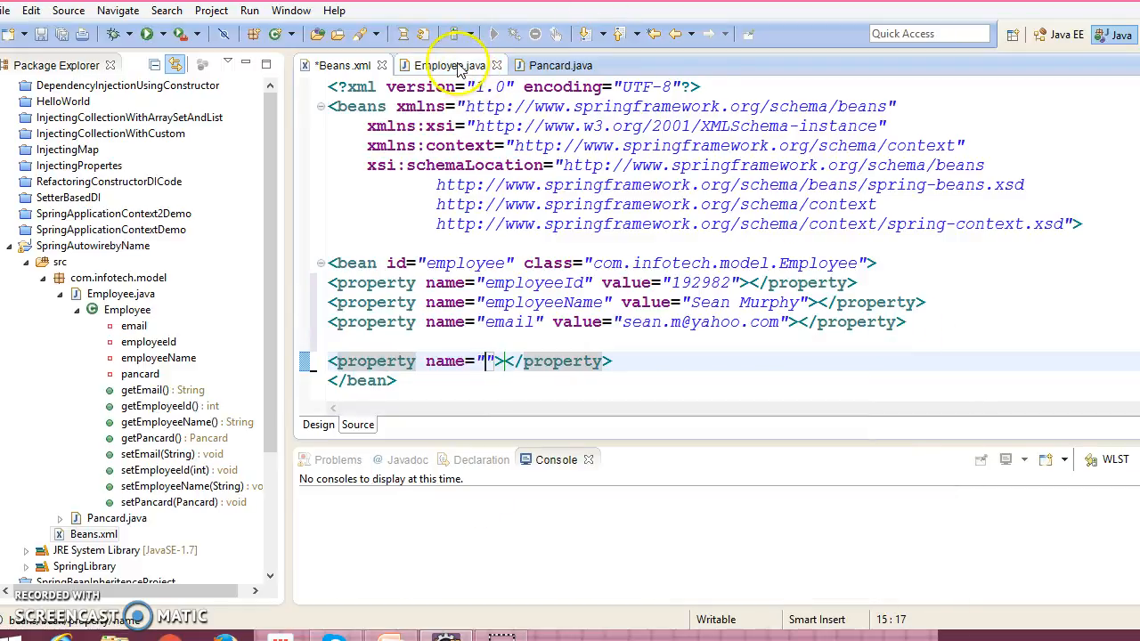
pyautogui.click(450, 65)
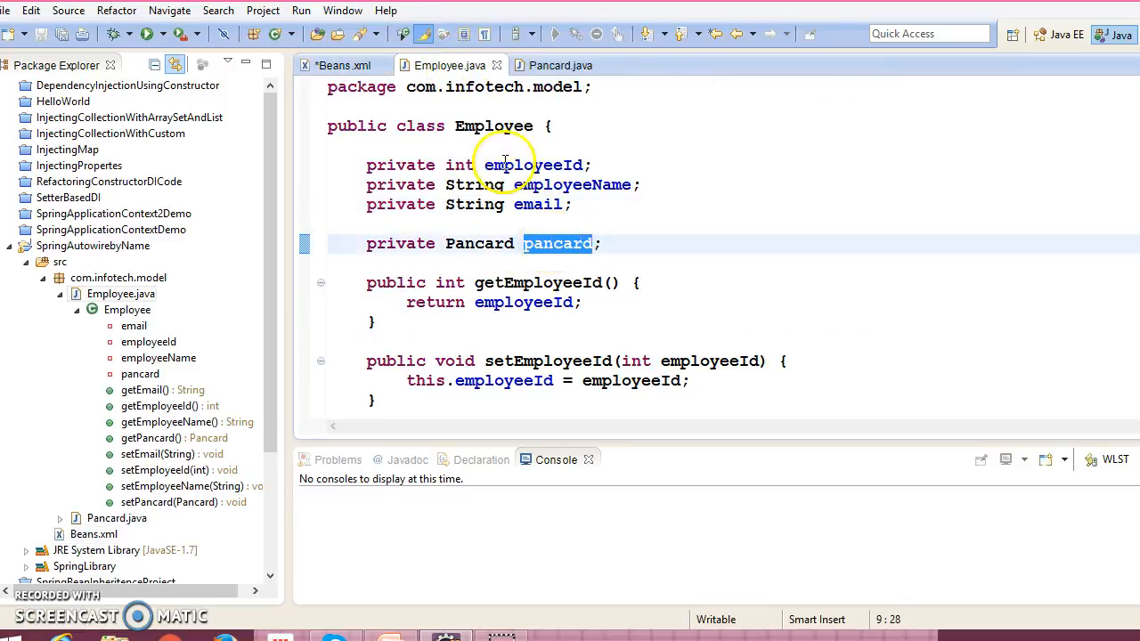
pyautogui.click(341, 65)
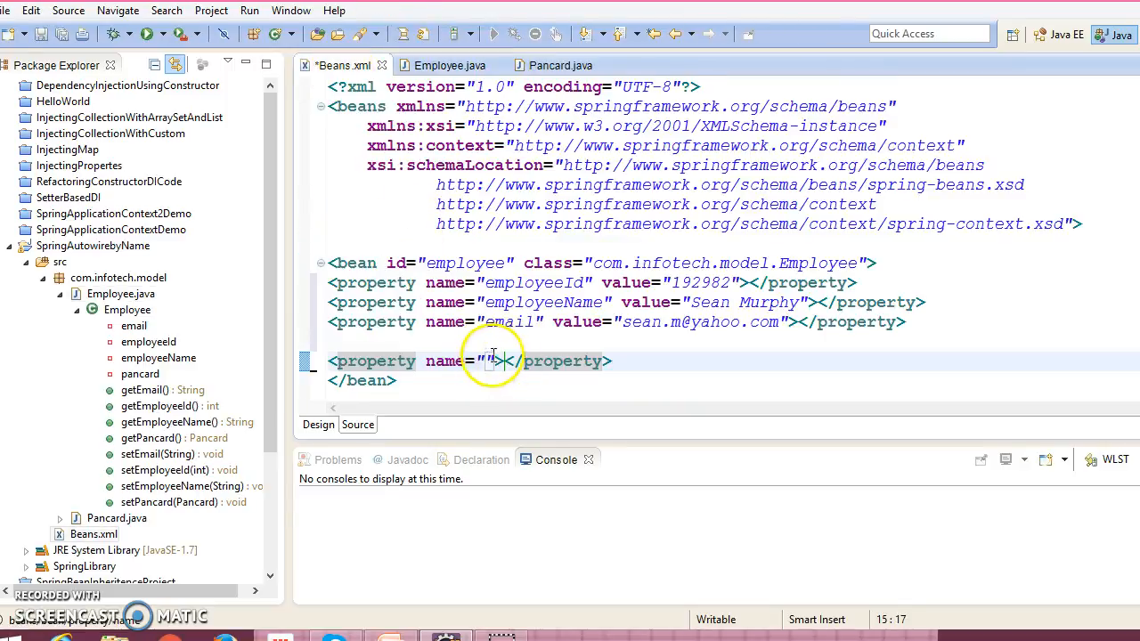
pyautogui.write('pancard')
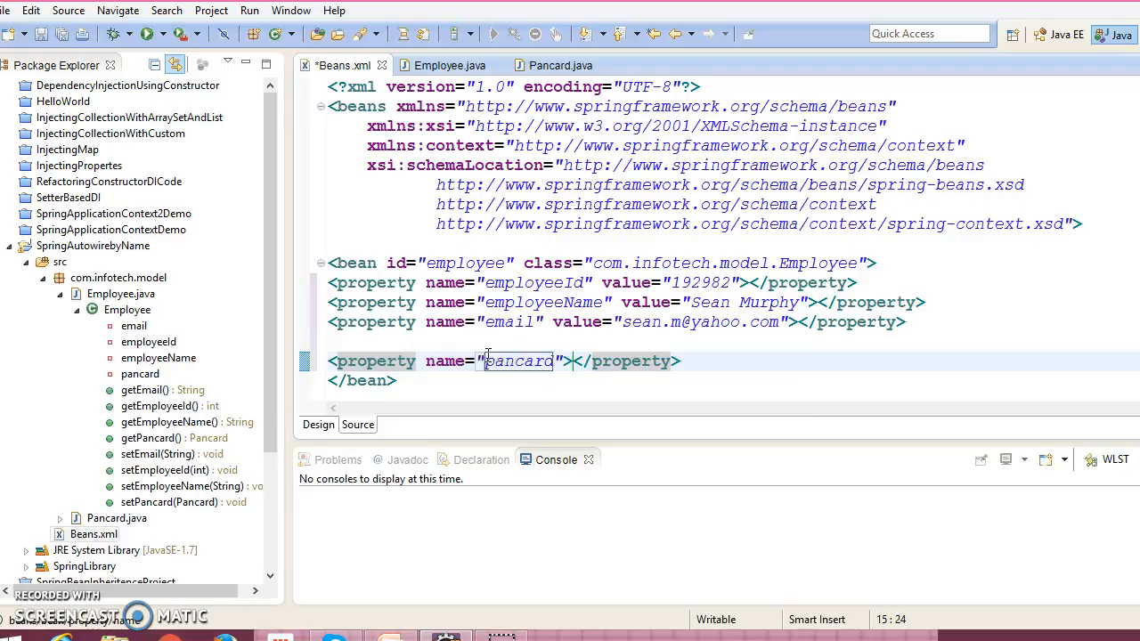
pyautogui.write('va')
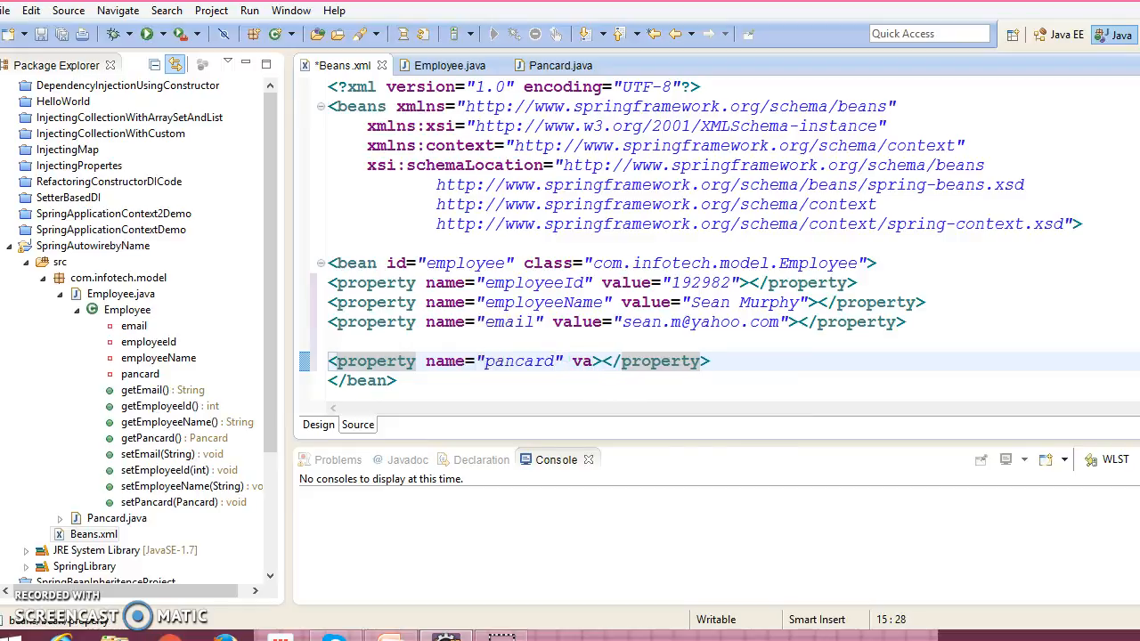
pyautogui.write('r')
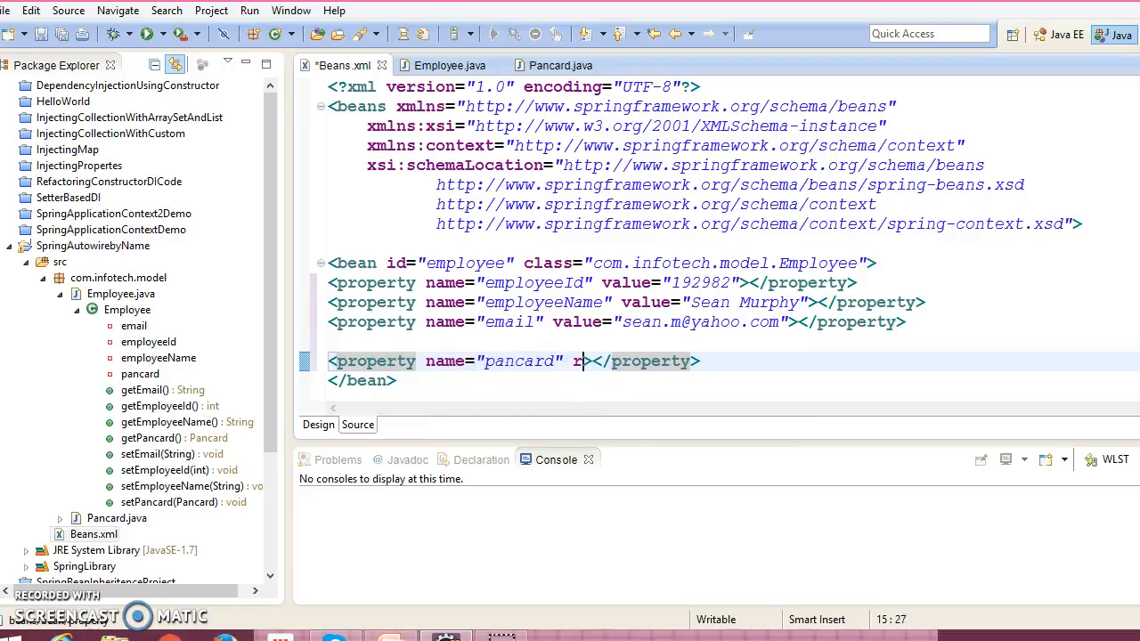
pyautogui.write('ef=""')
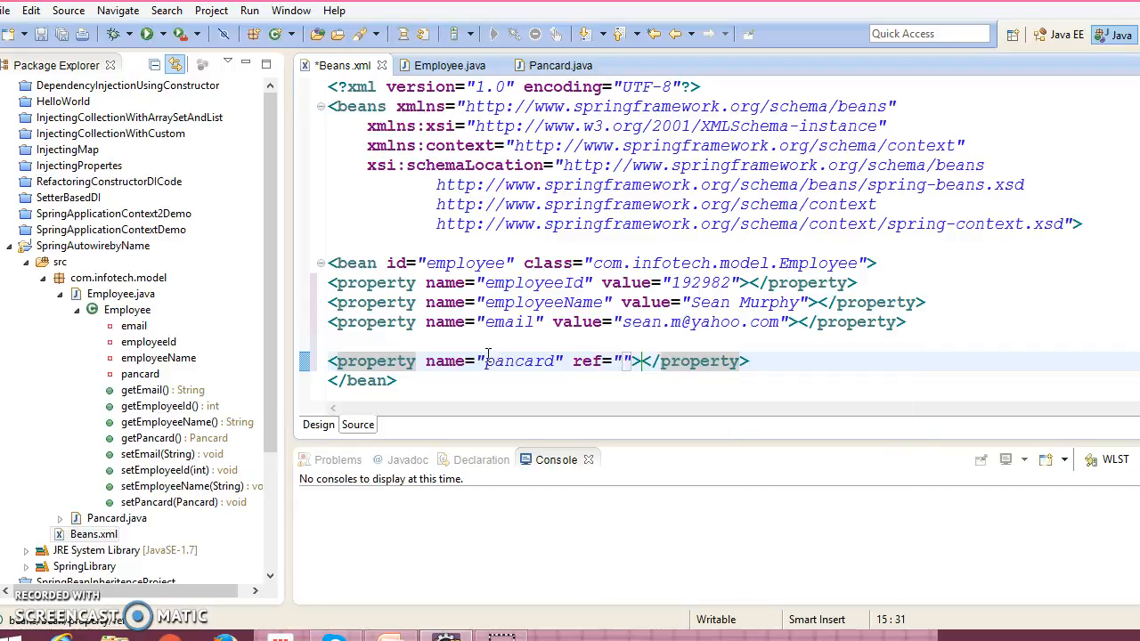
pyautogui.write('pan')
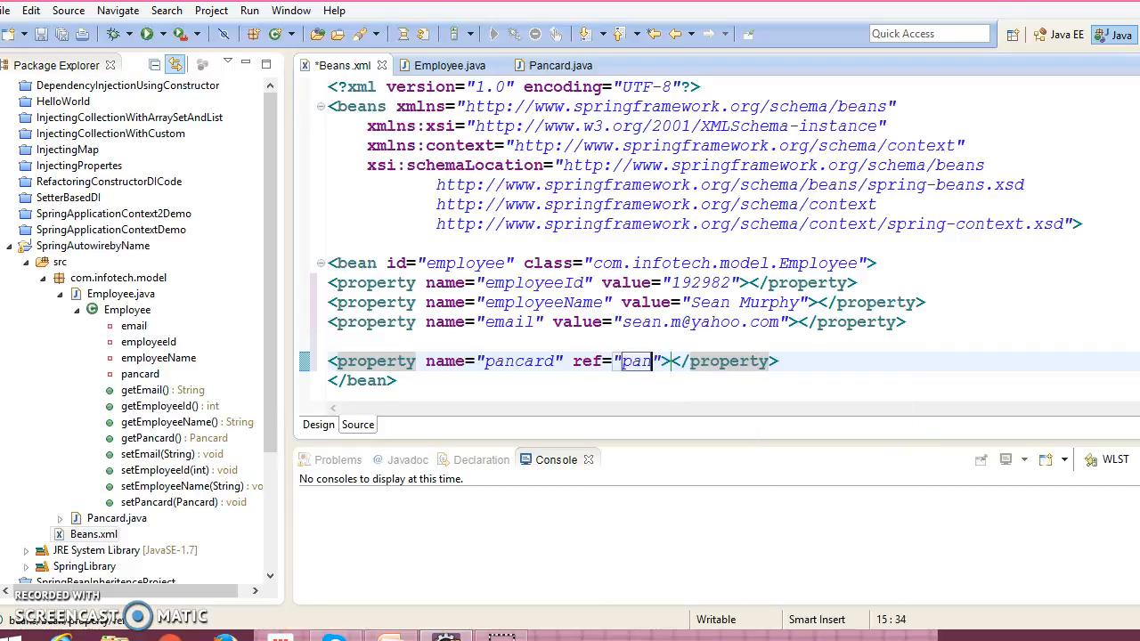
pyautogui.write('d')
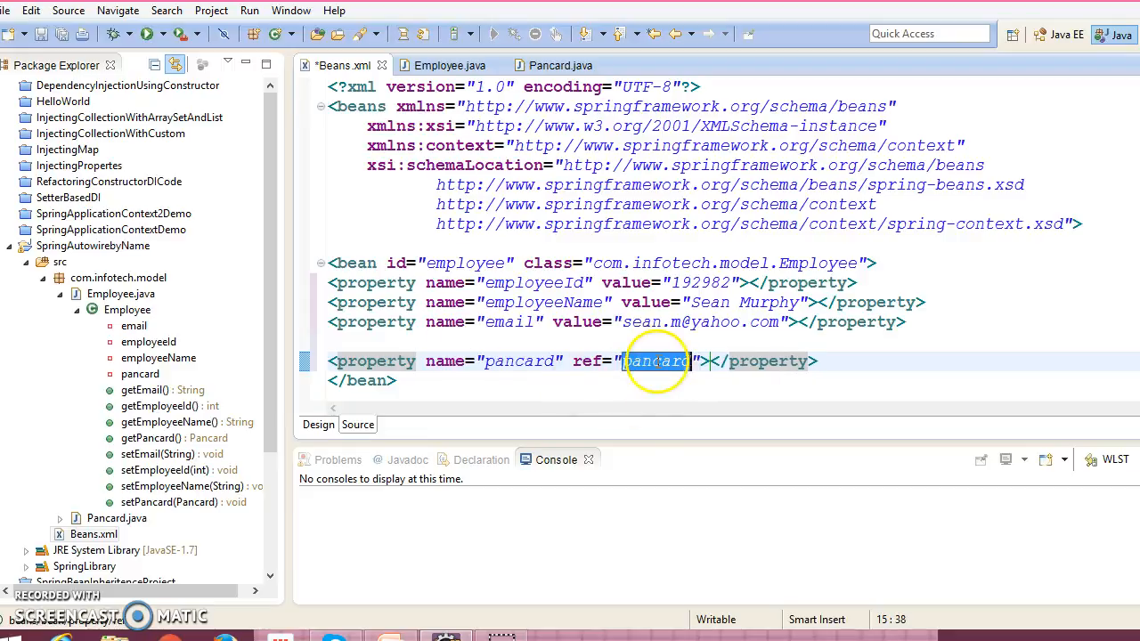
pyautogui.click(430, 380)
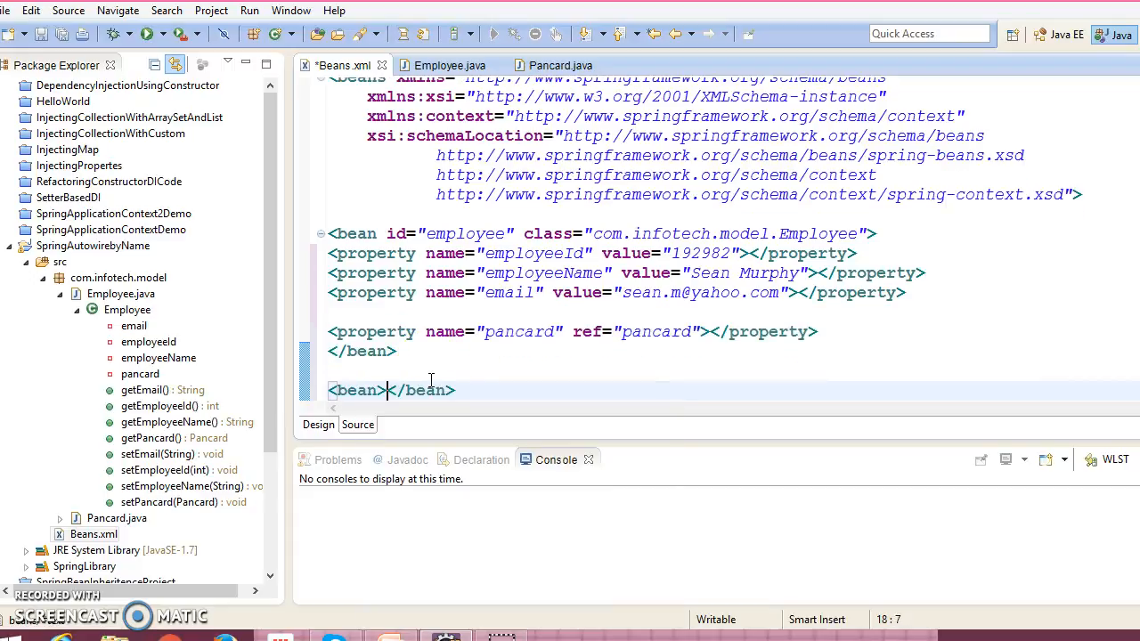
# Step: Declare the bean with id 'pancard' and class com.infotech.model.Pancard
pyautogui.write('id=""')
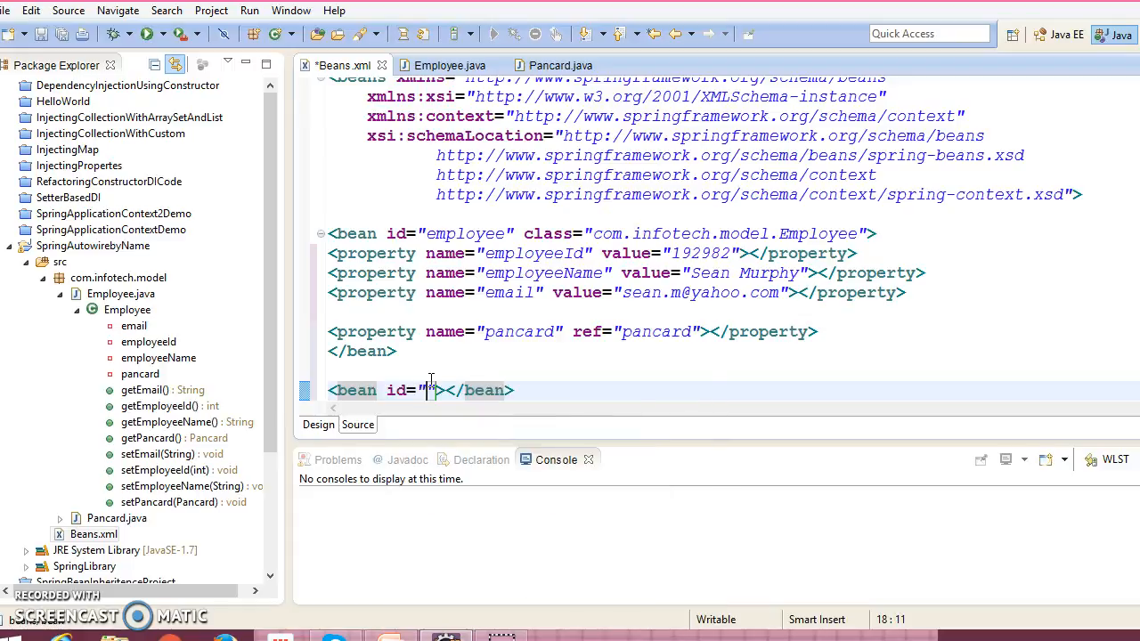
pyautogui.write('pancard')
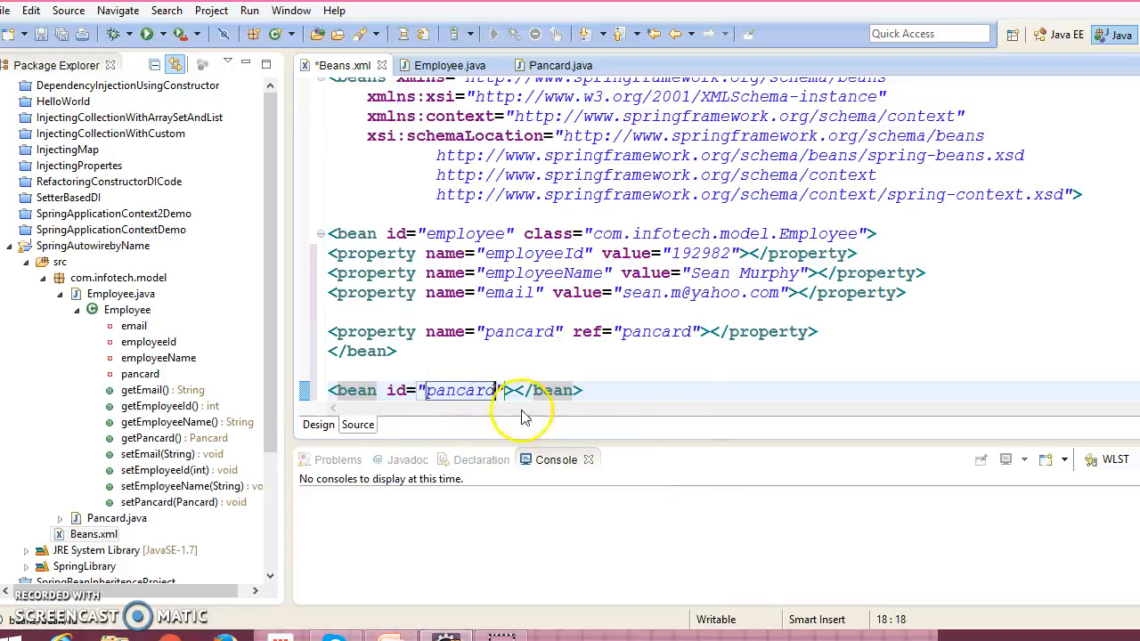
pyautogui.write('c')
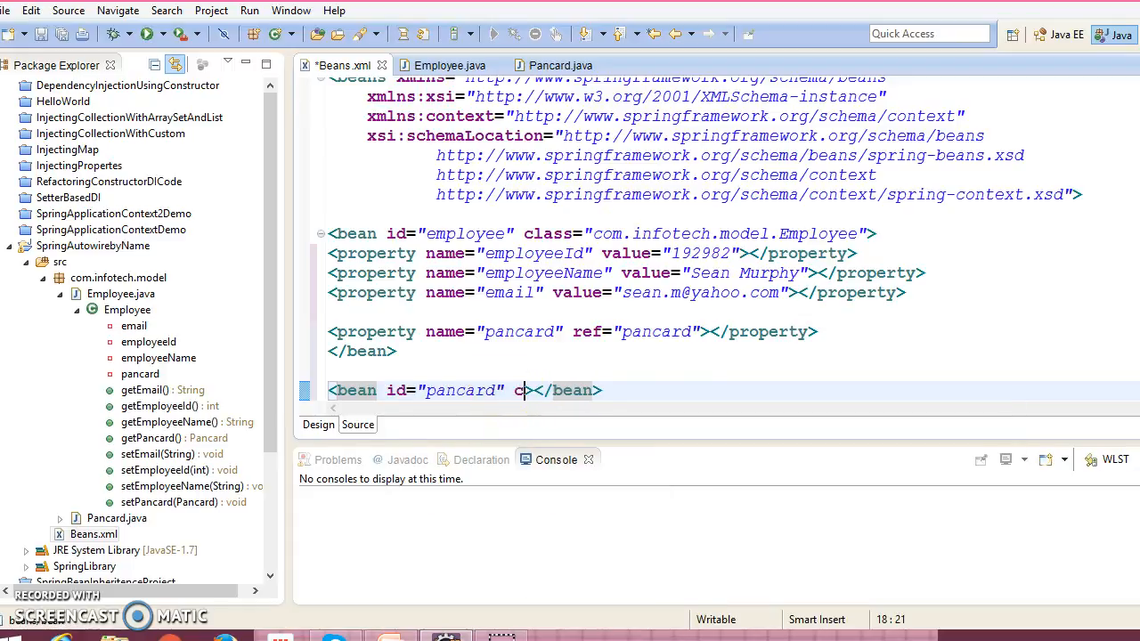
pyautogui.write('class=""')
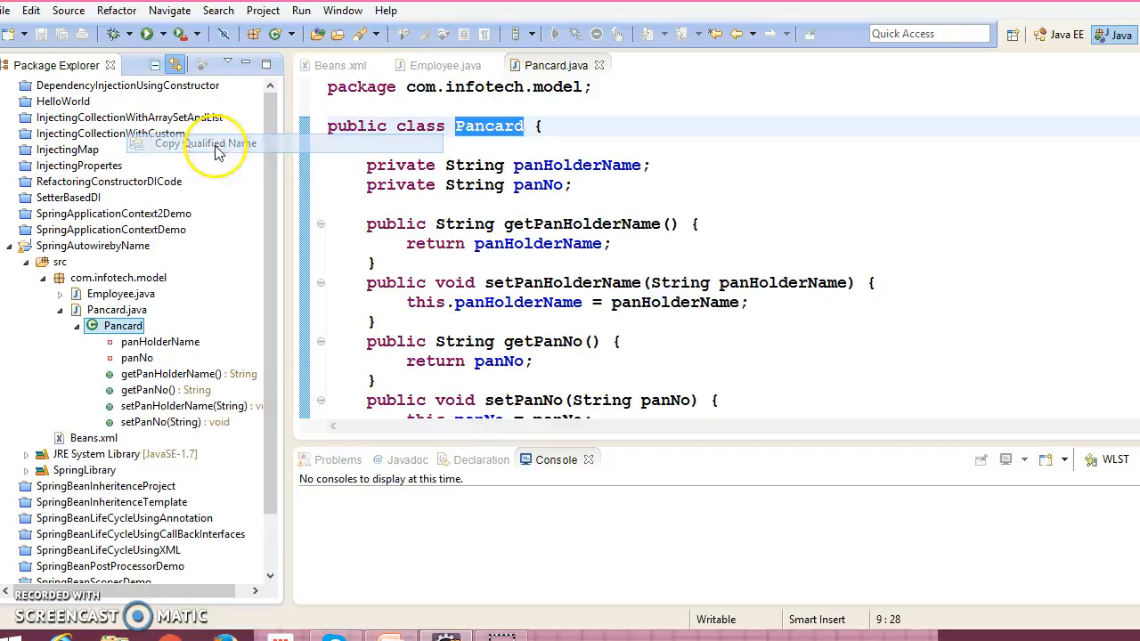
pyautogui.click(338, 65)
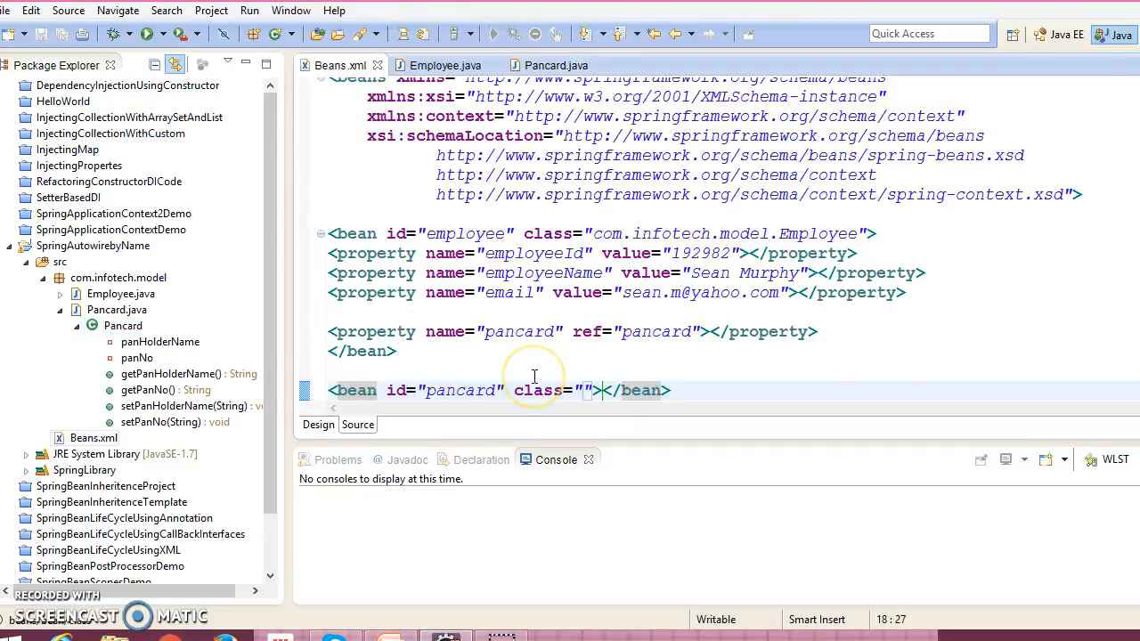
pyautogui.write('com.infotech.model.Pancard')
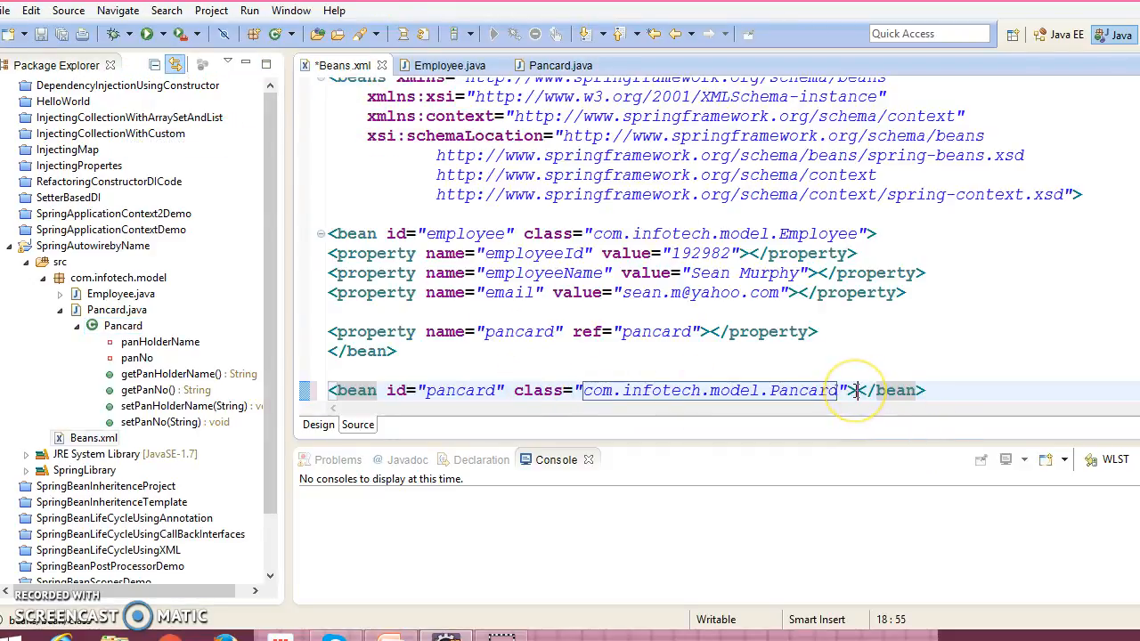
# Step: Add property tags with name and value attributes, checking Pancard's field names
pyautogui.press('Return')
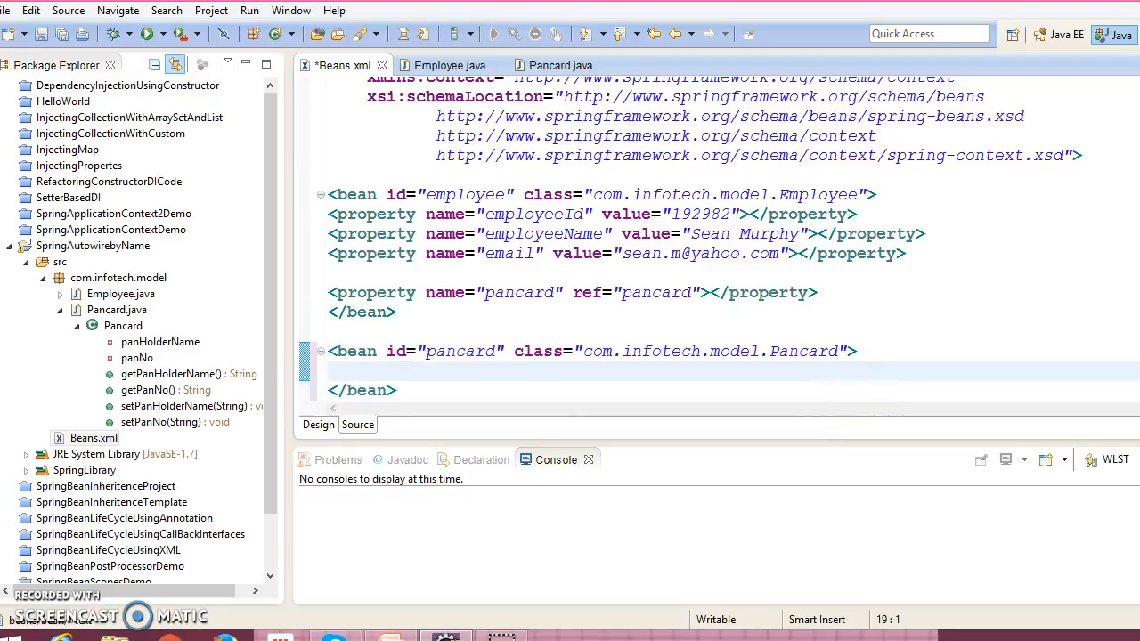
pyautogui.write('<property name=""></property>')
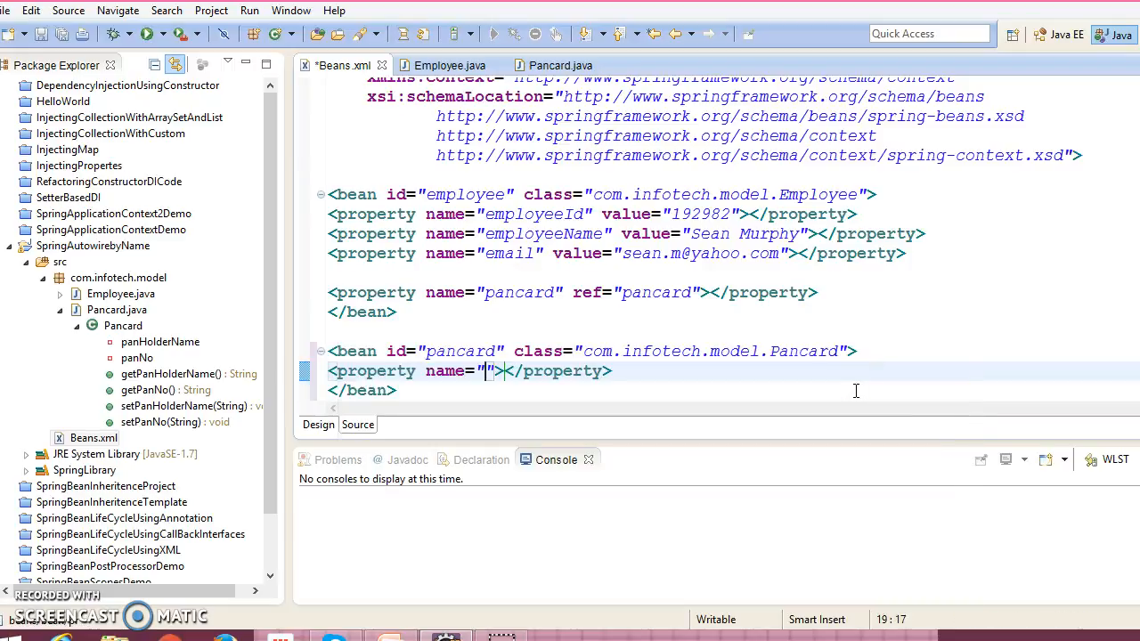
pyautogui.write('v')
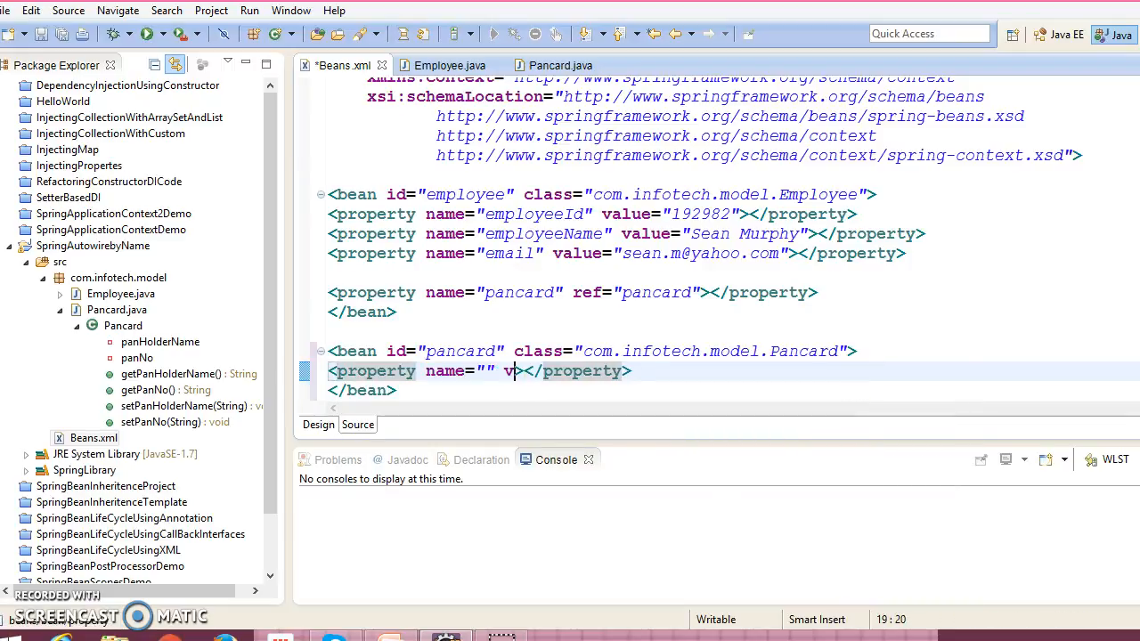
pyautogui.write('alue=""')
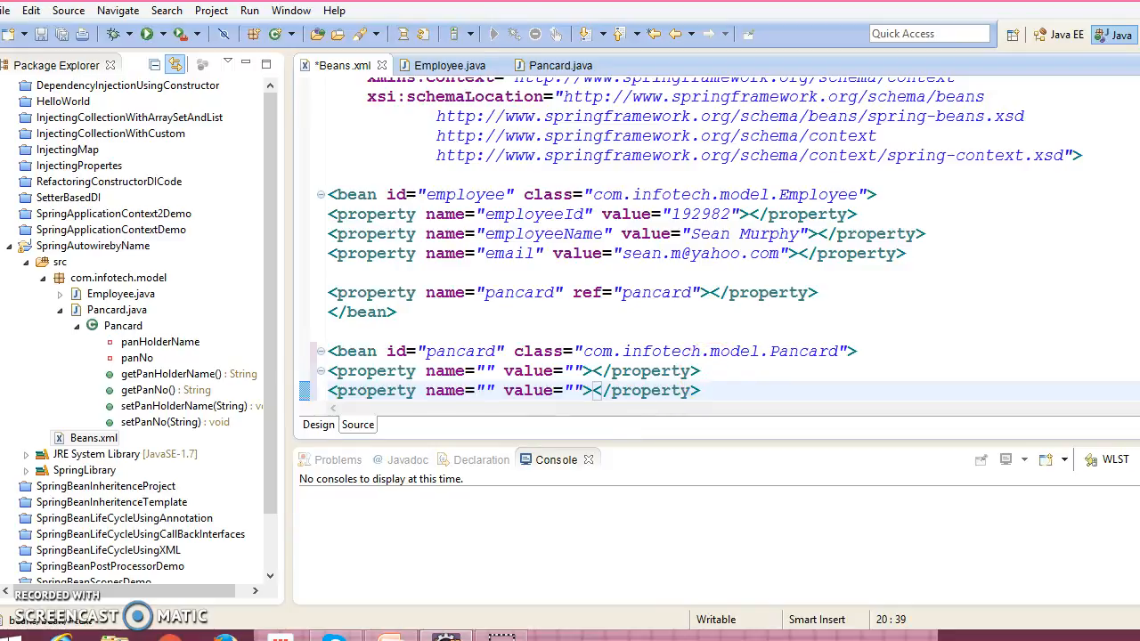
pyautogui.click(559, 65)
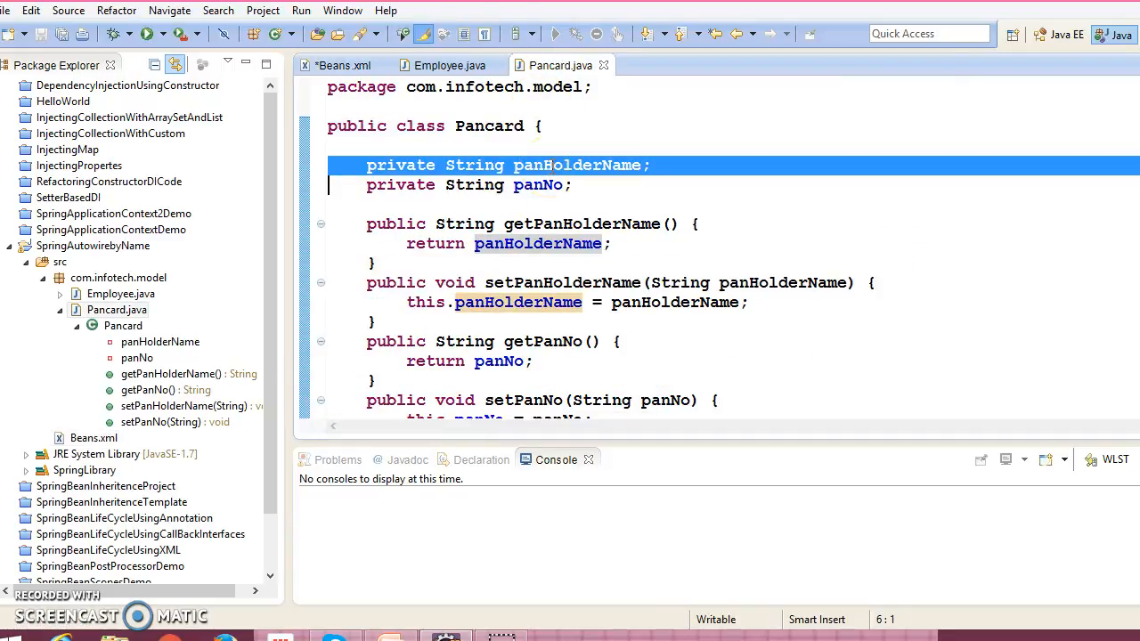
pyautogui.click(567, 165)
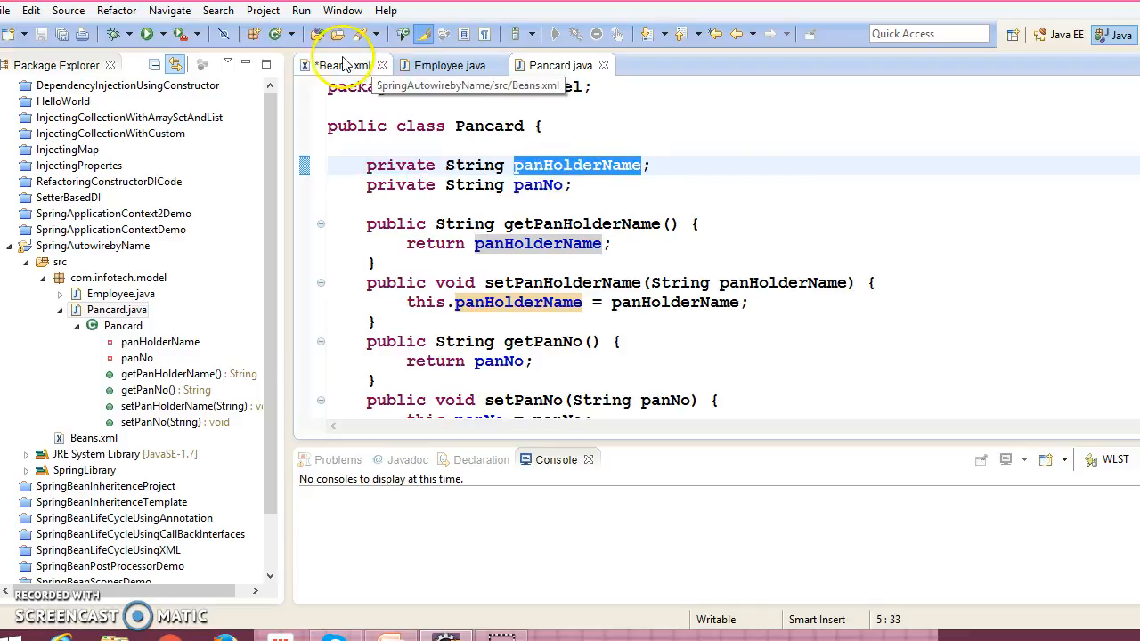
pyautogui.click(333, 65)
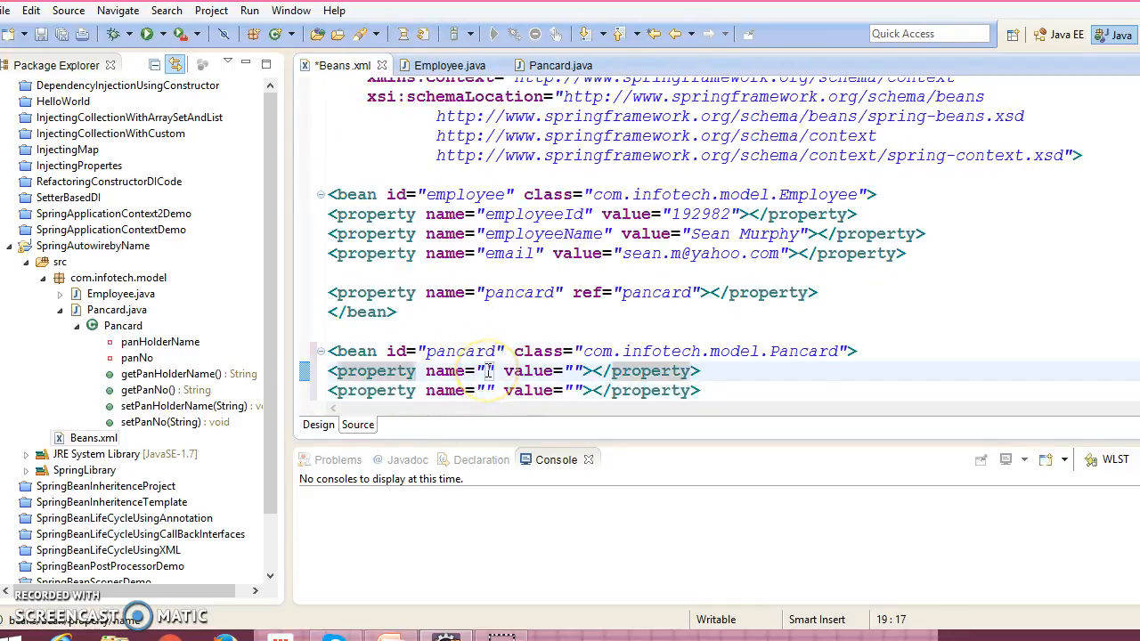
pyautogui.click(447, 65)
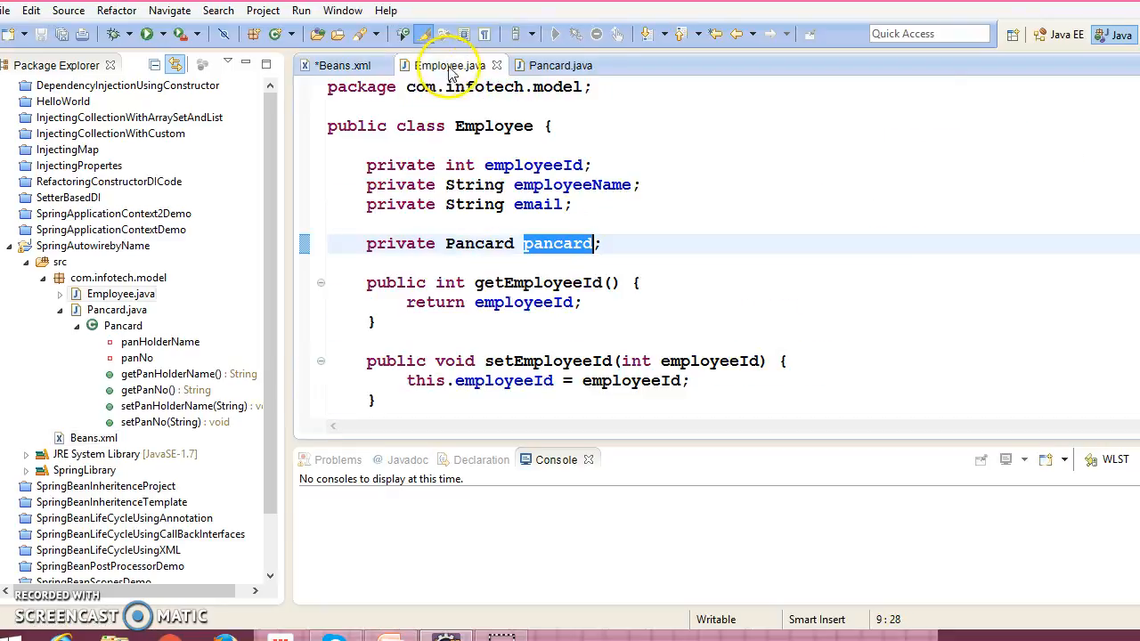
pyautogui.click(561, 65)
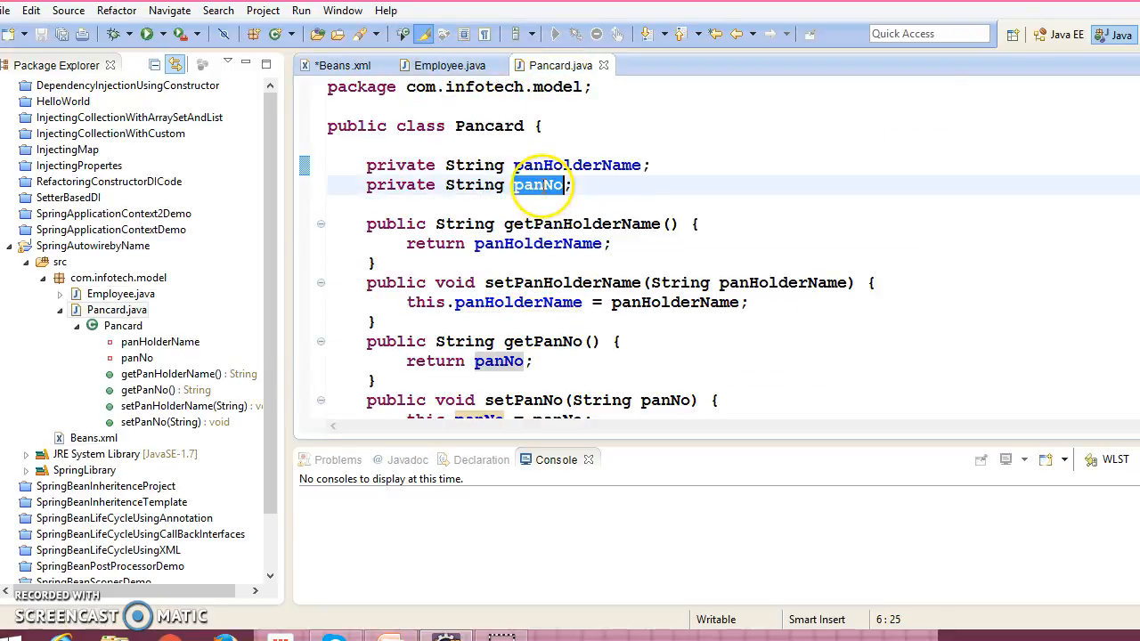
pyautogui.click(342, 65)
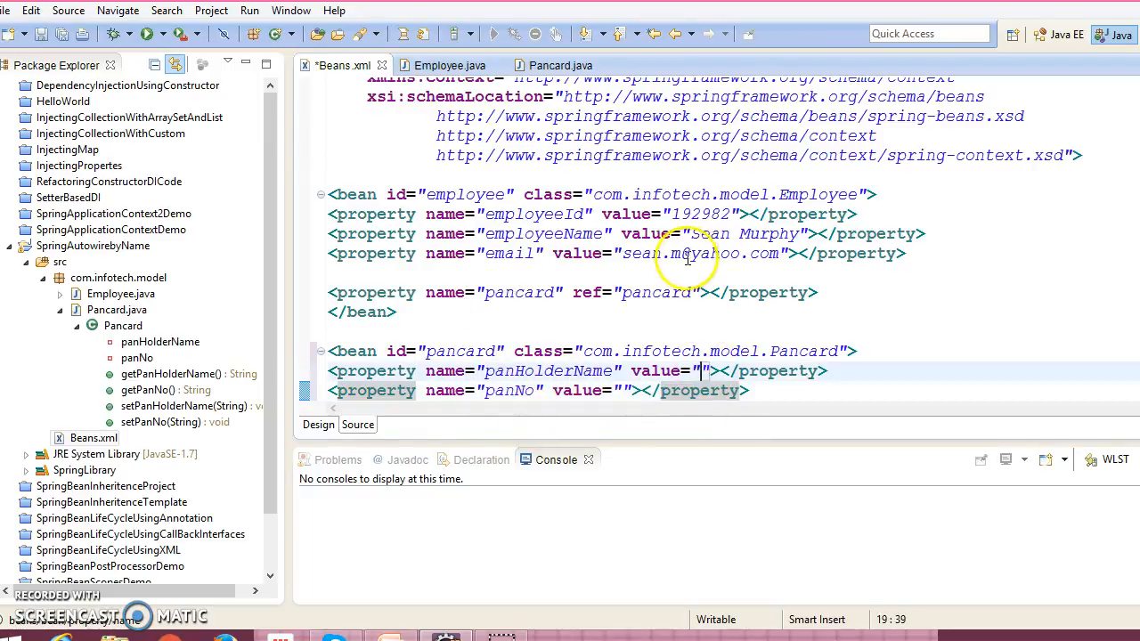
pyautogui.doubleClick(753, 233)
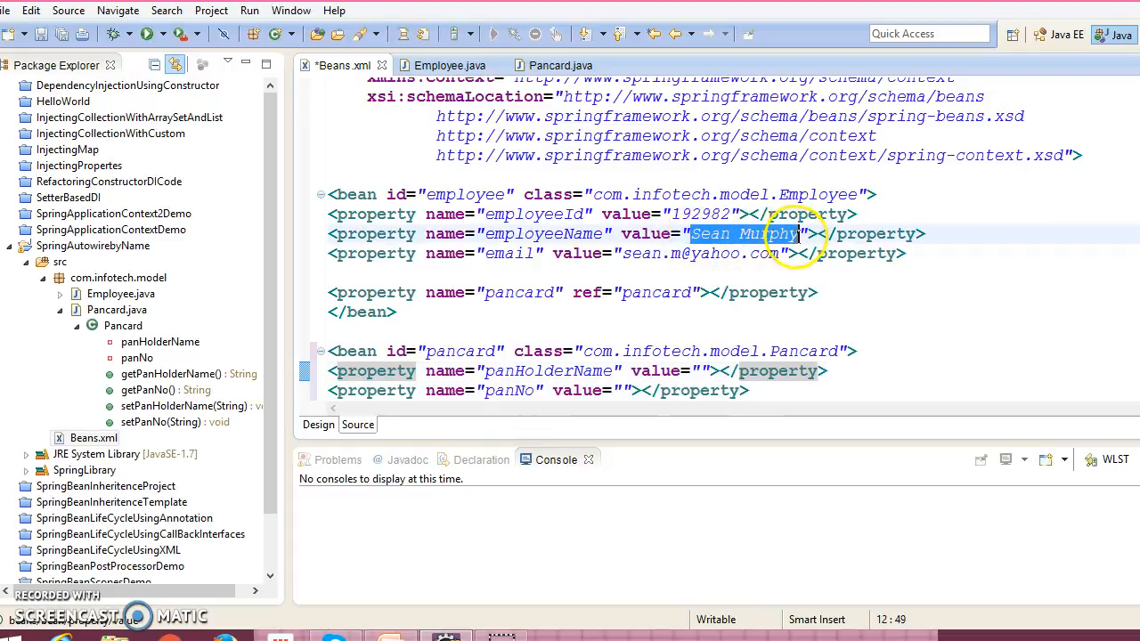
pyautogui.click(704, 371)
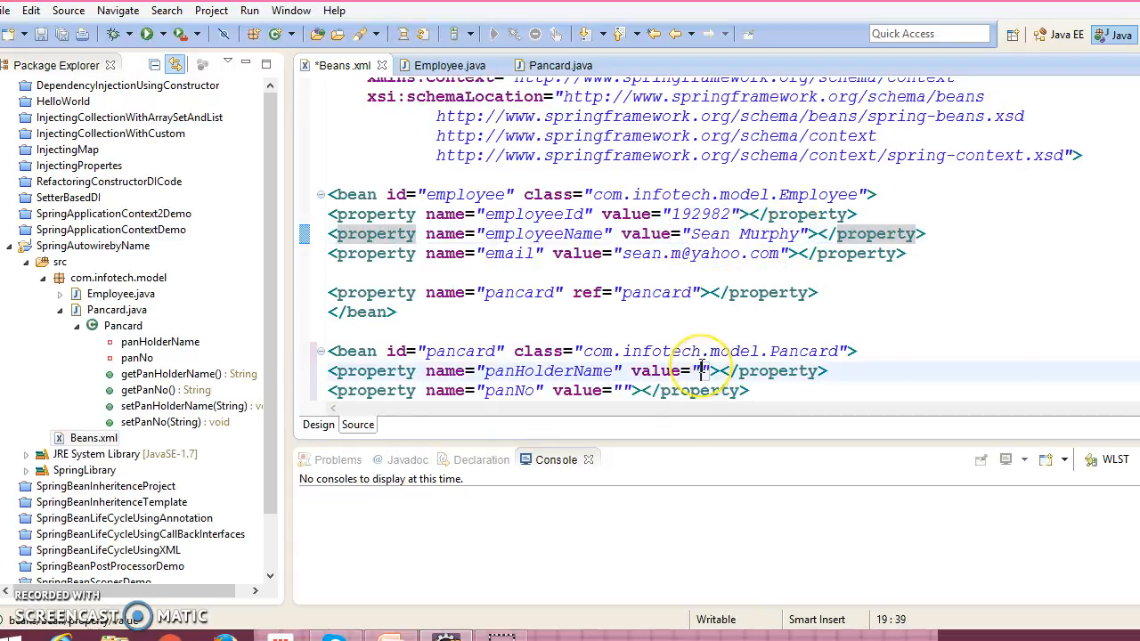
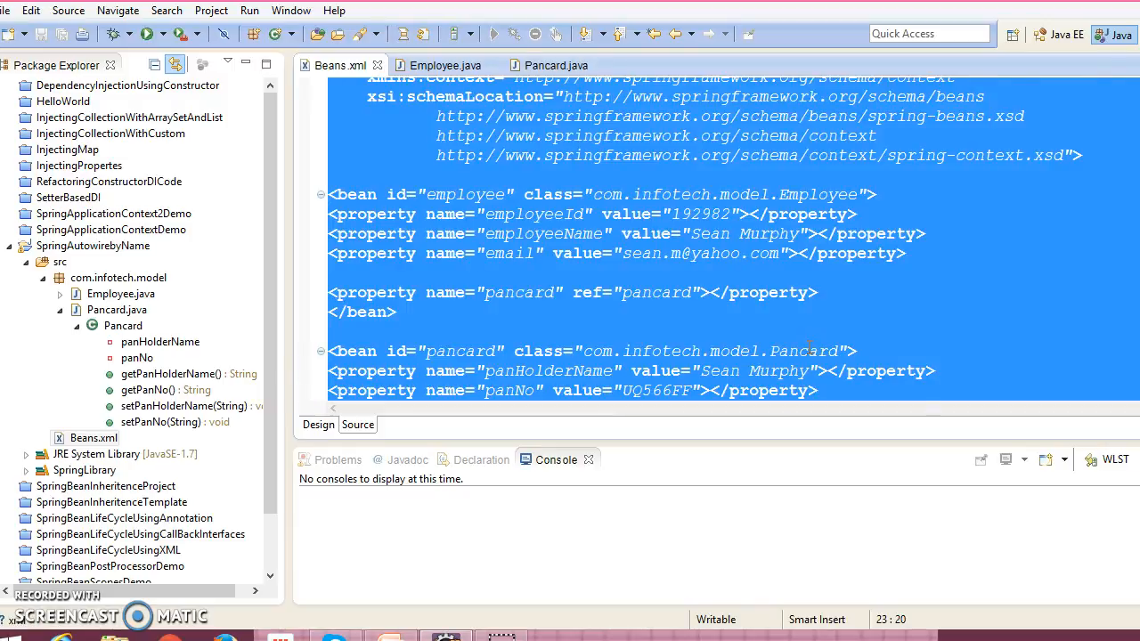
pyautogui.click(888, 316)
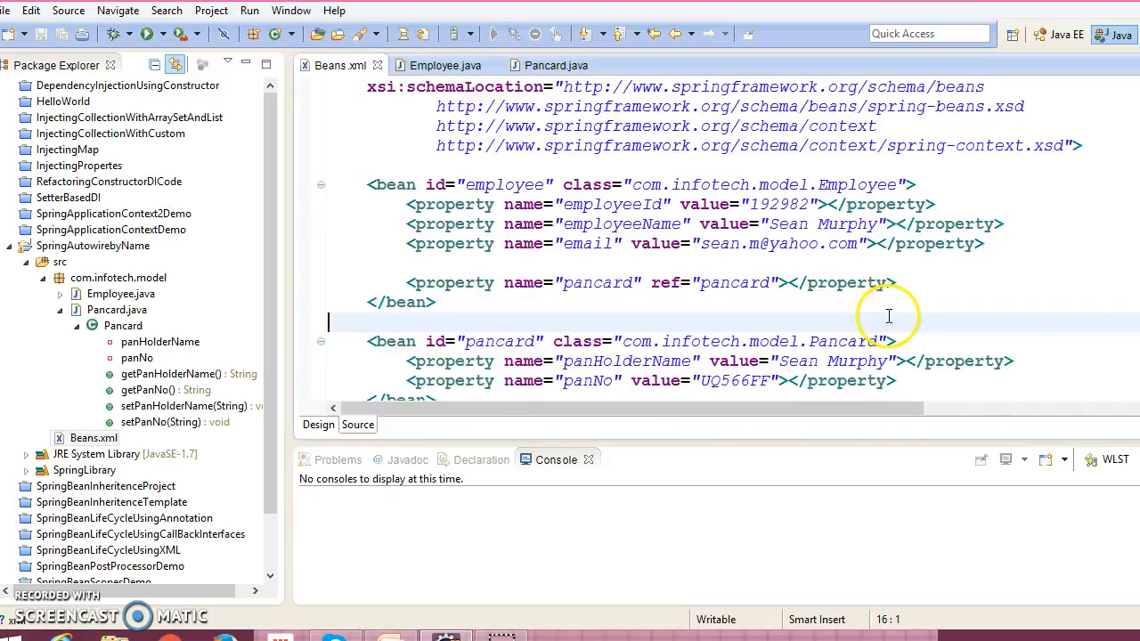
pyautogui.scroll(3)
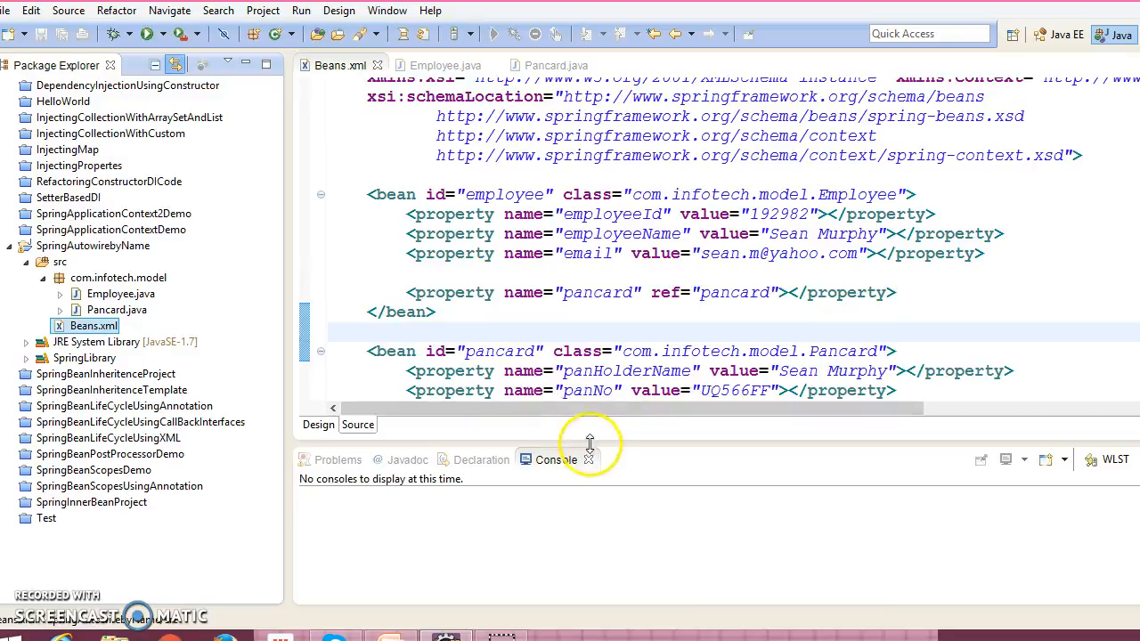
pyautogui.scroll(3)
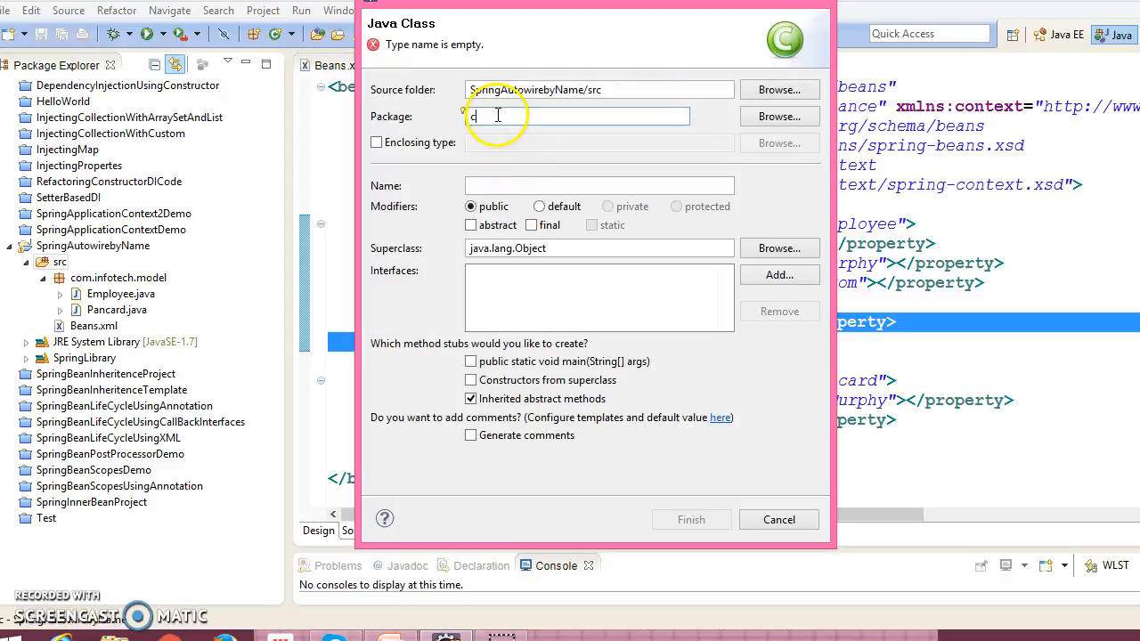
# Step: Create class Test in package com.infotech.client with a main method stub
pyautogui.write('om.infotech.client')
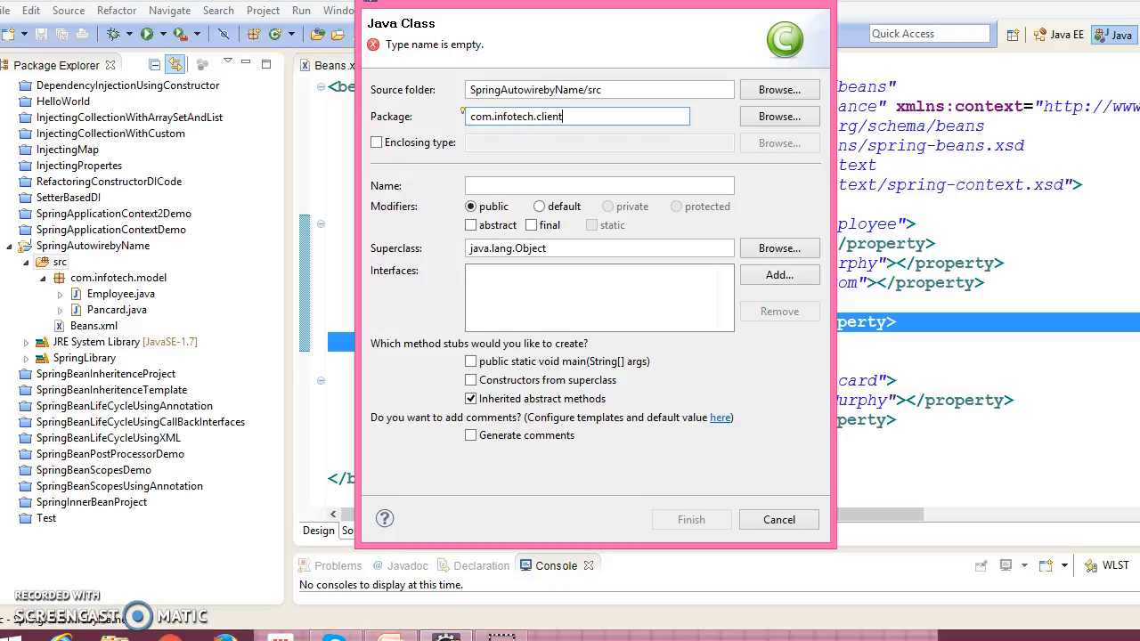
pyautogui.click(599, 185)
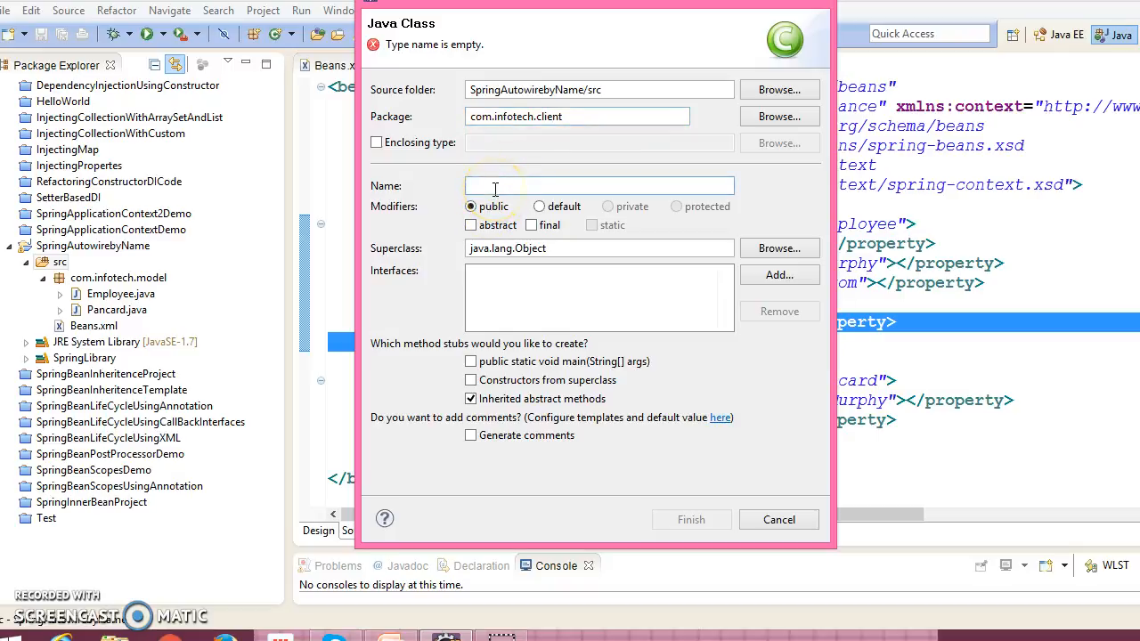
pyautogui.write('Test')
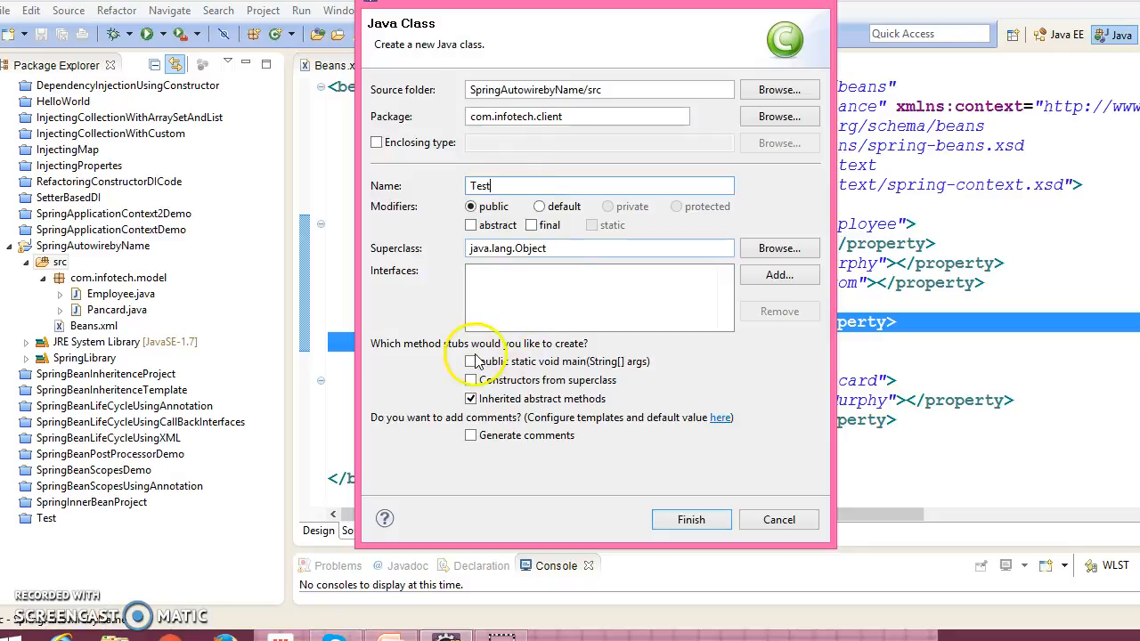
pyautogui.click(691, 519)
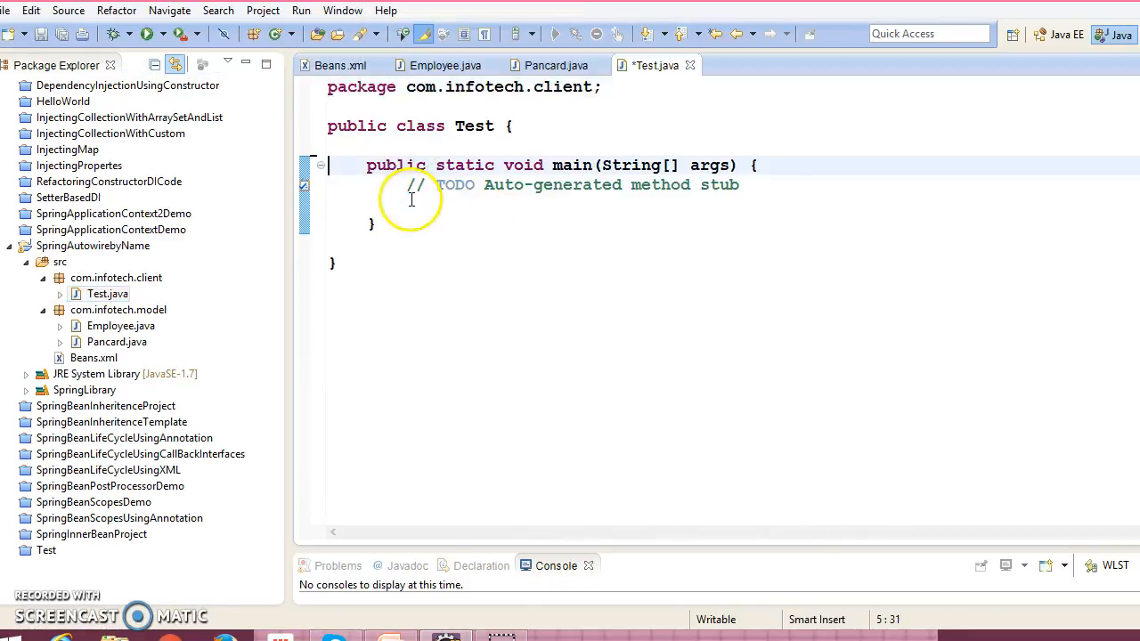
# Step: Load Beans.xml into ApplicationContext ctx using ClassPathXmlApplicationContext
pyautogui.write('Ap')
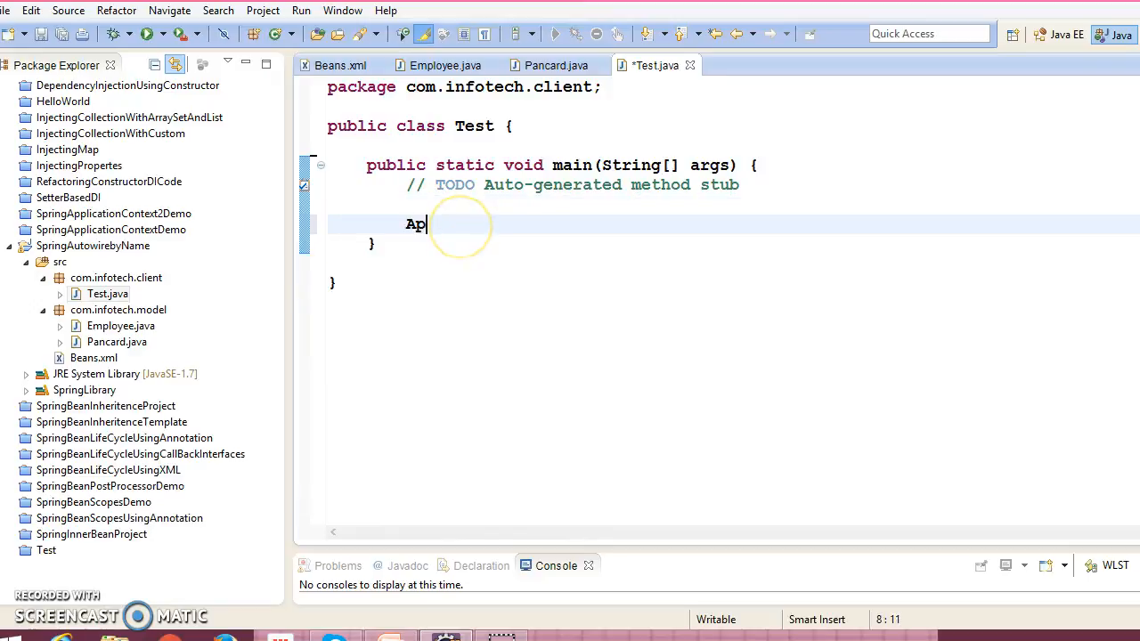
pyautogui.write('plica')
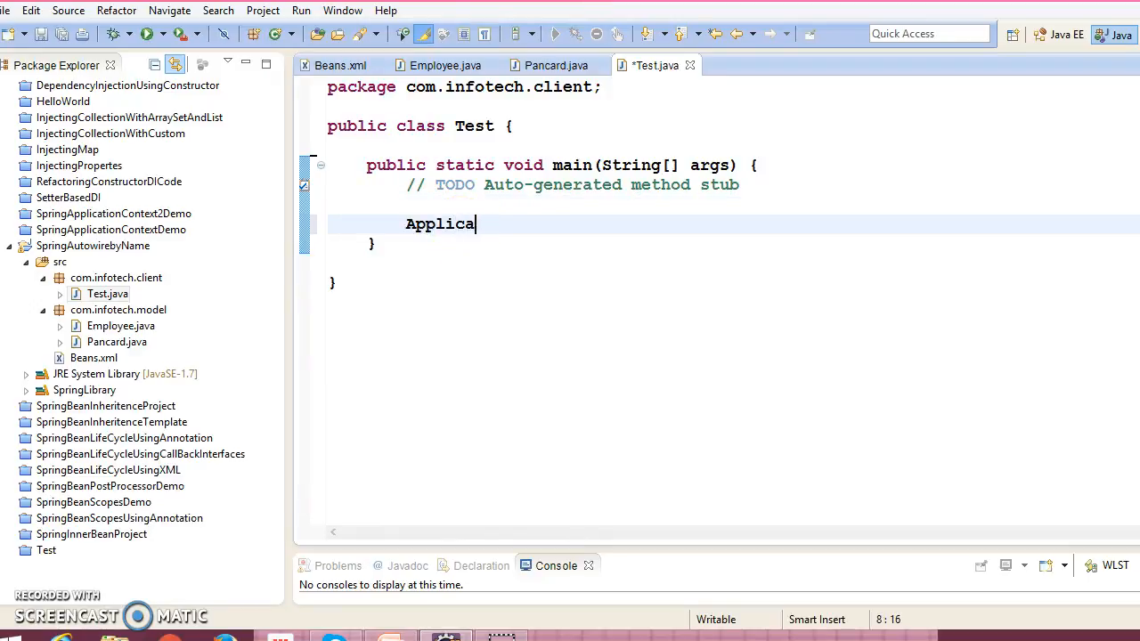
pyautogui.write('tionContext')
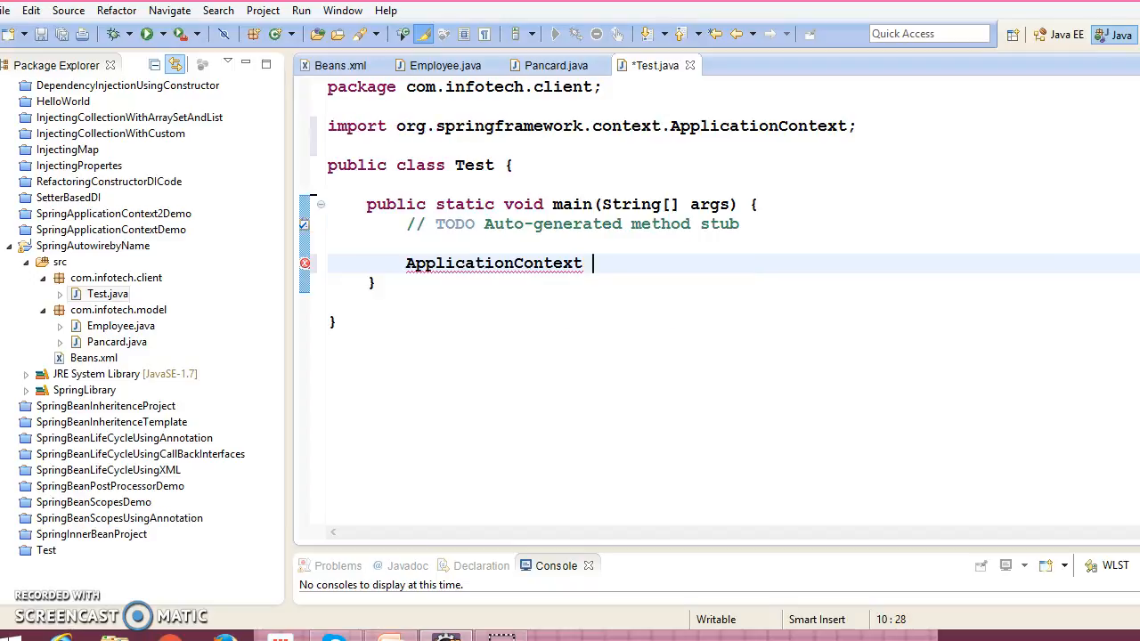
pyautogui.write('ctx = new C')
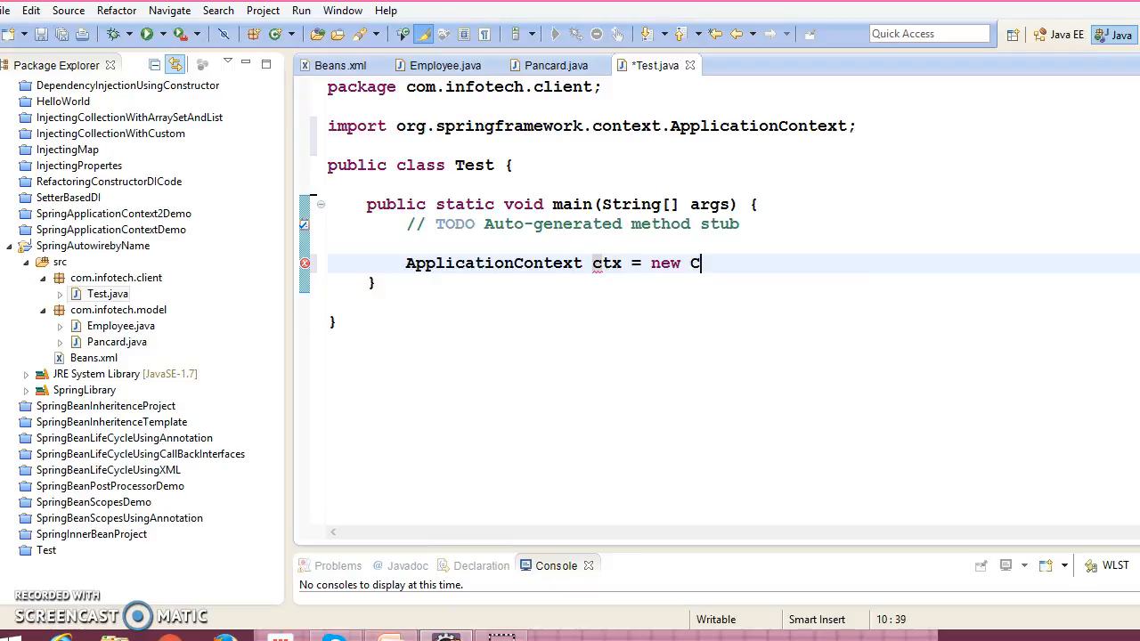
pyautogui.write('lassPat')
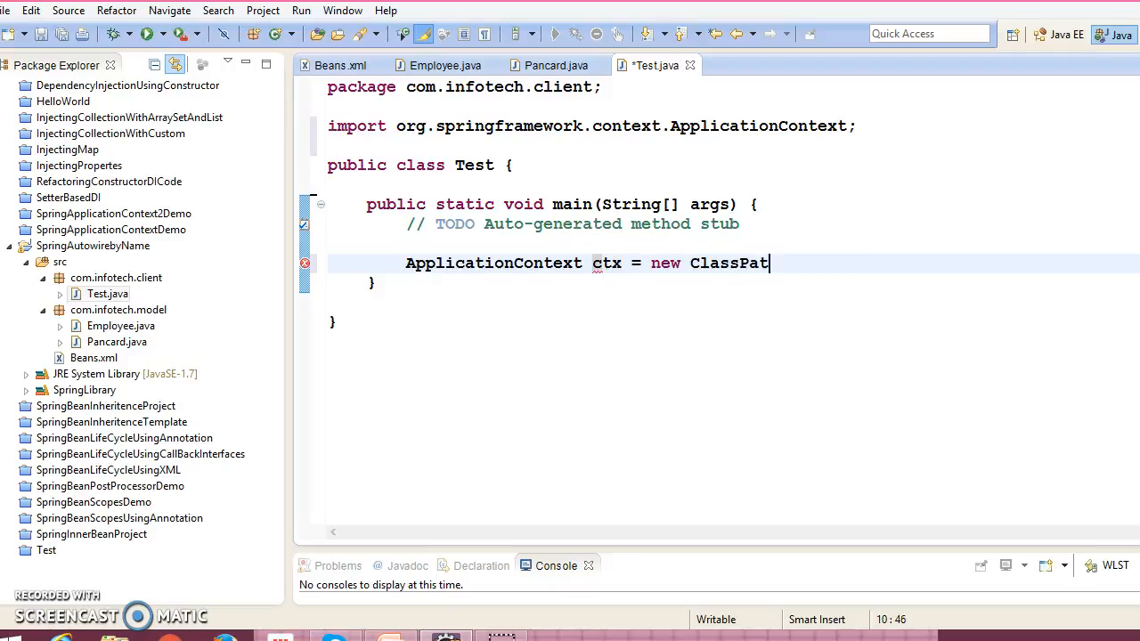
pyautogui.write('hXmlApplicationContext("')
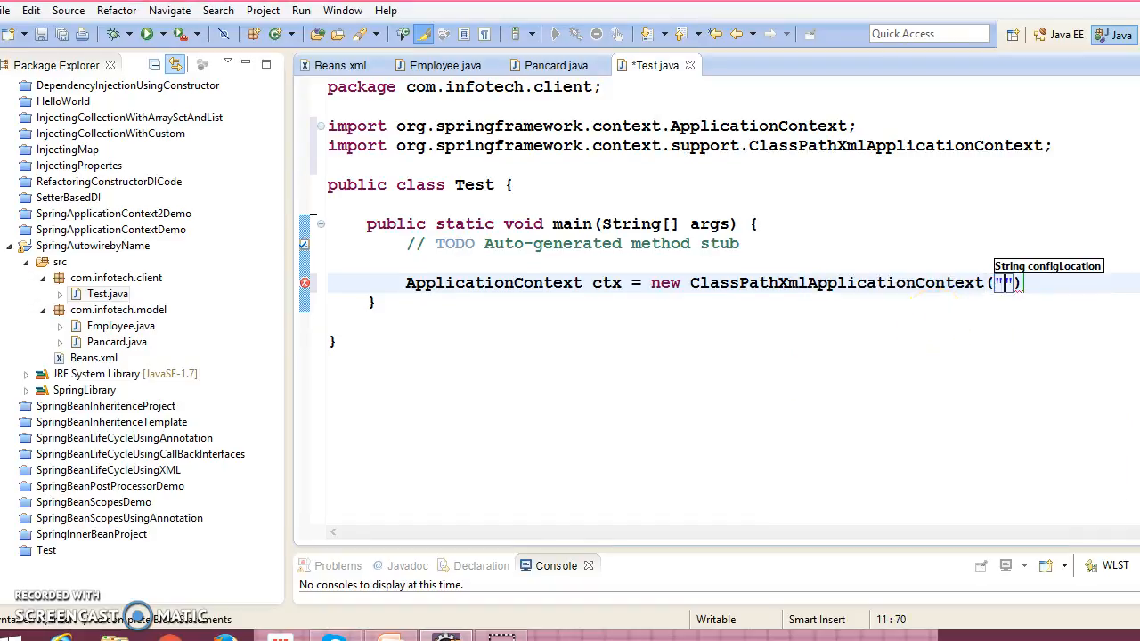
pyautogui.write('Beans.')
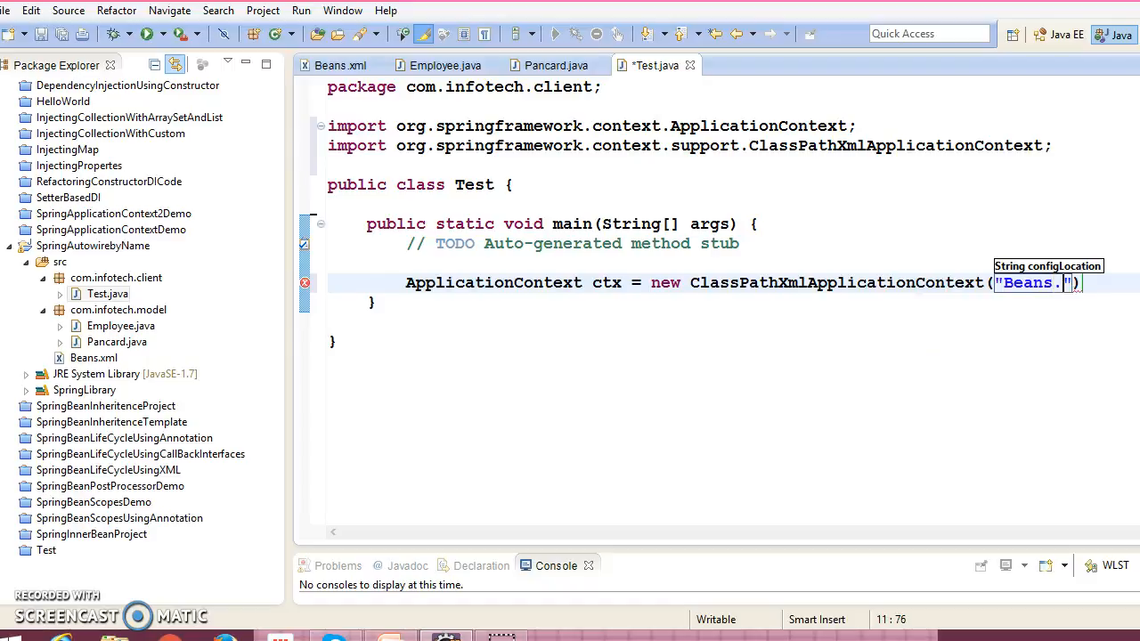
pyautogui.write('xml')
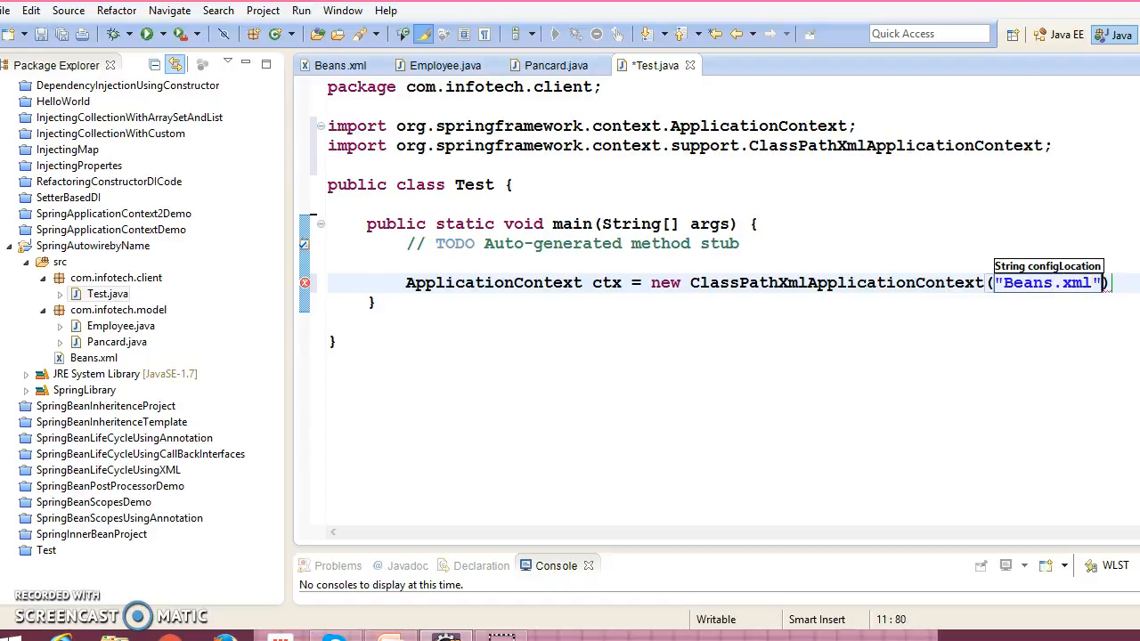
pyautogui.write(');')
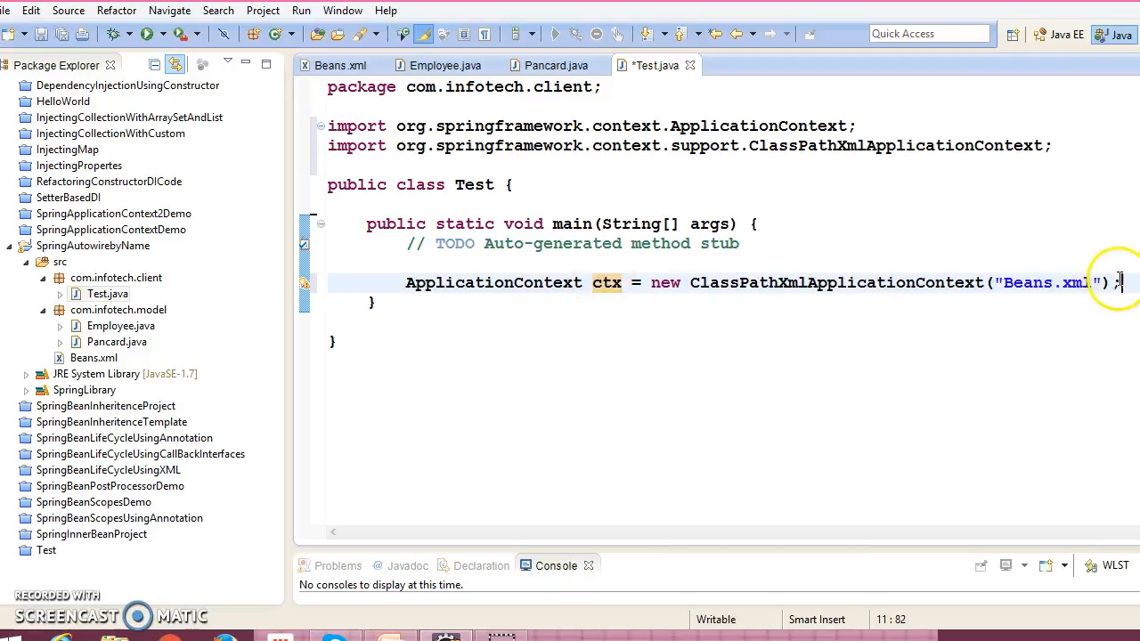
# Step: Add ctx.close() and apply the AbstractApplicationContext cast quick fix
pyautogui.write('ctx')
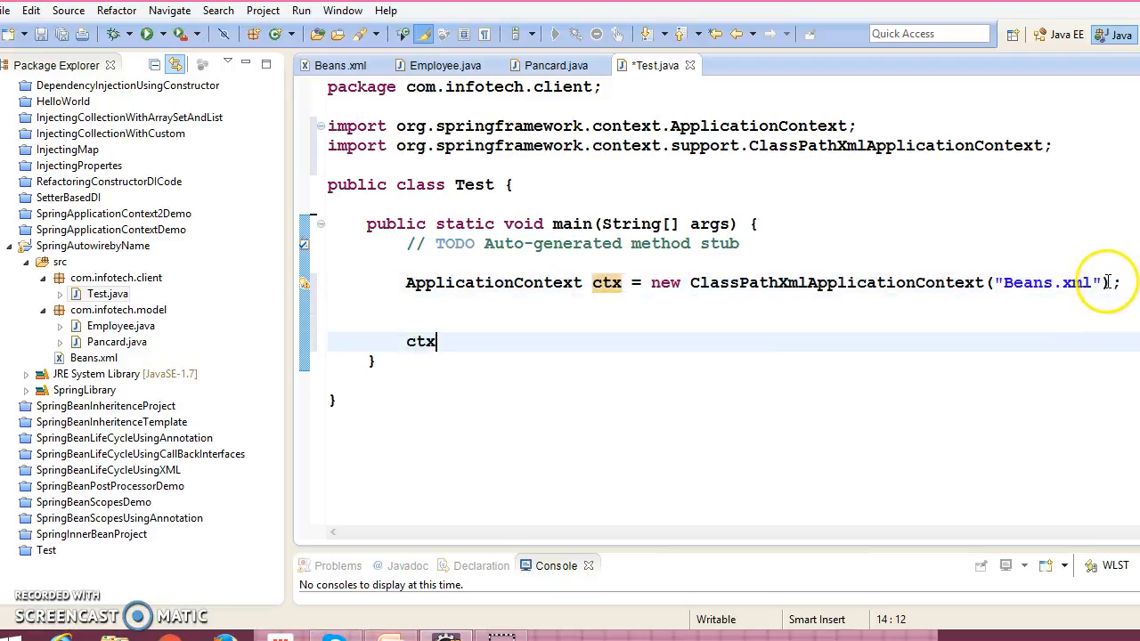
pyautogui.write('.clo')
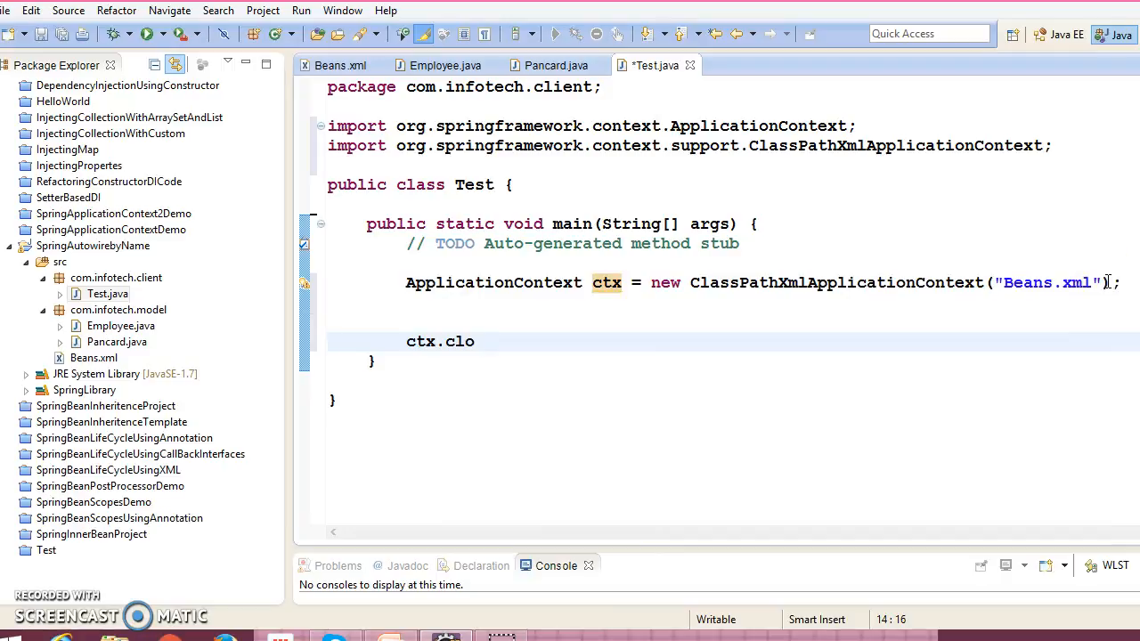
pyautogui.write('se();')
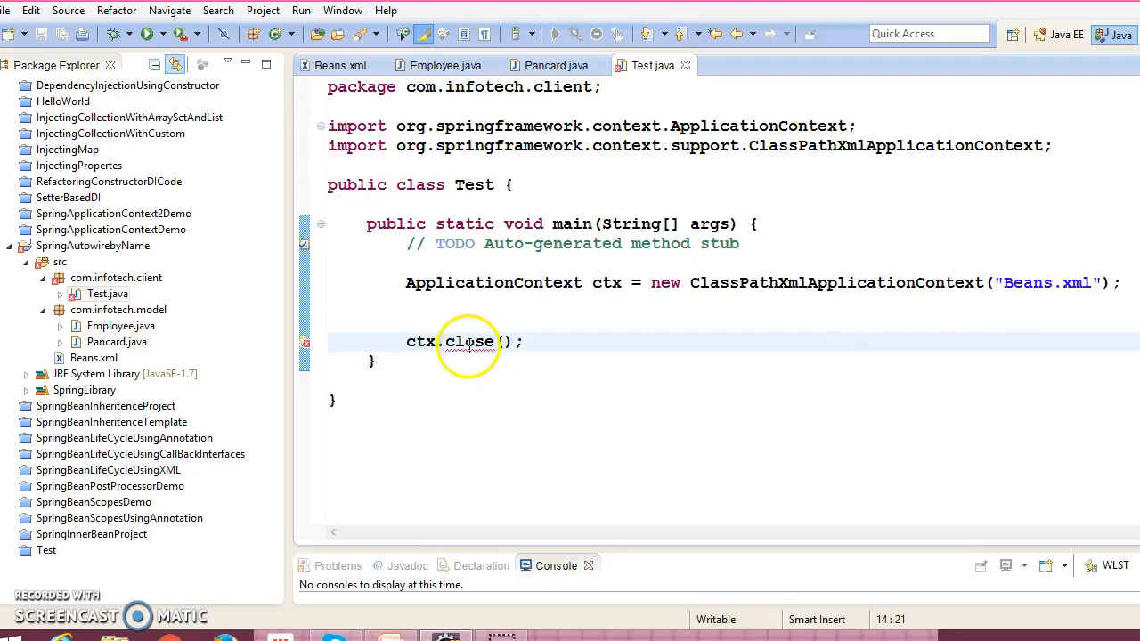
pyautogui.moveTo(470, 341)
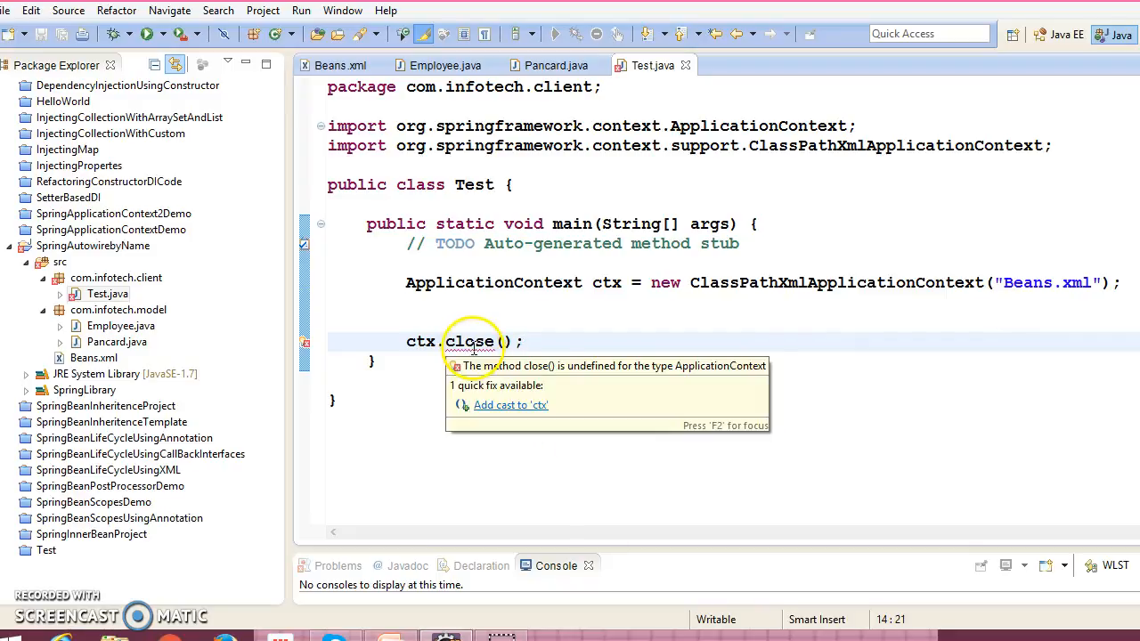
pyautogui.click(510, 404)
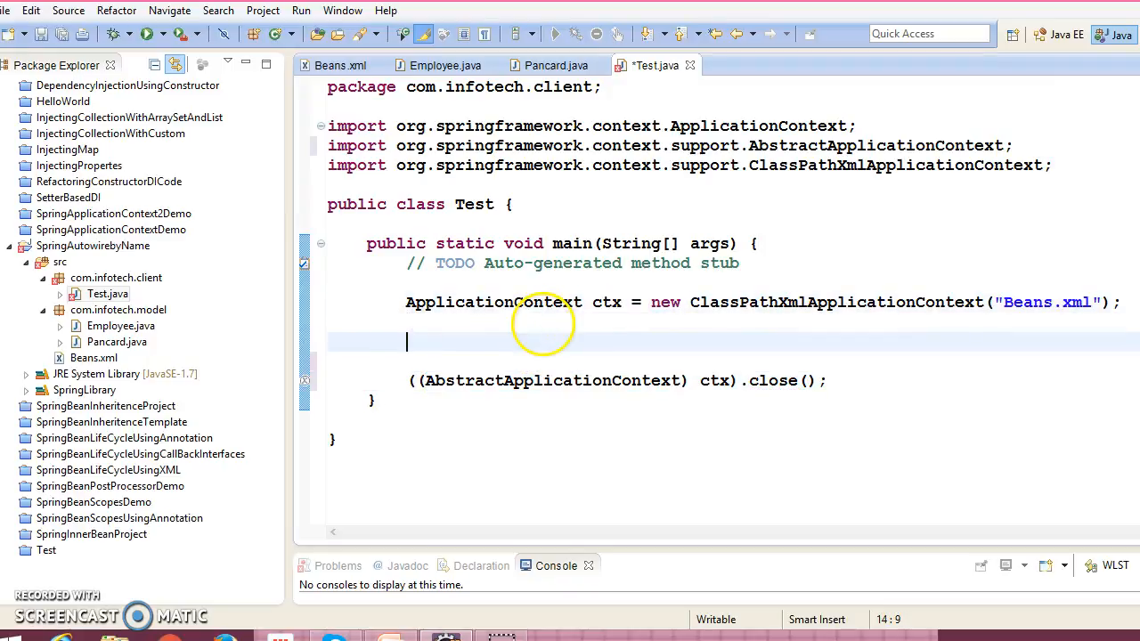
# Step: Get the employee bean with ctx.getBean("employee", Employee.class) into an Employee variable
pyautogui.write('ctx.get')
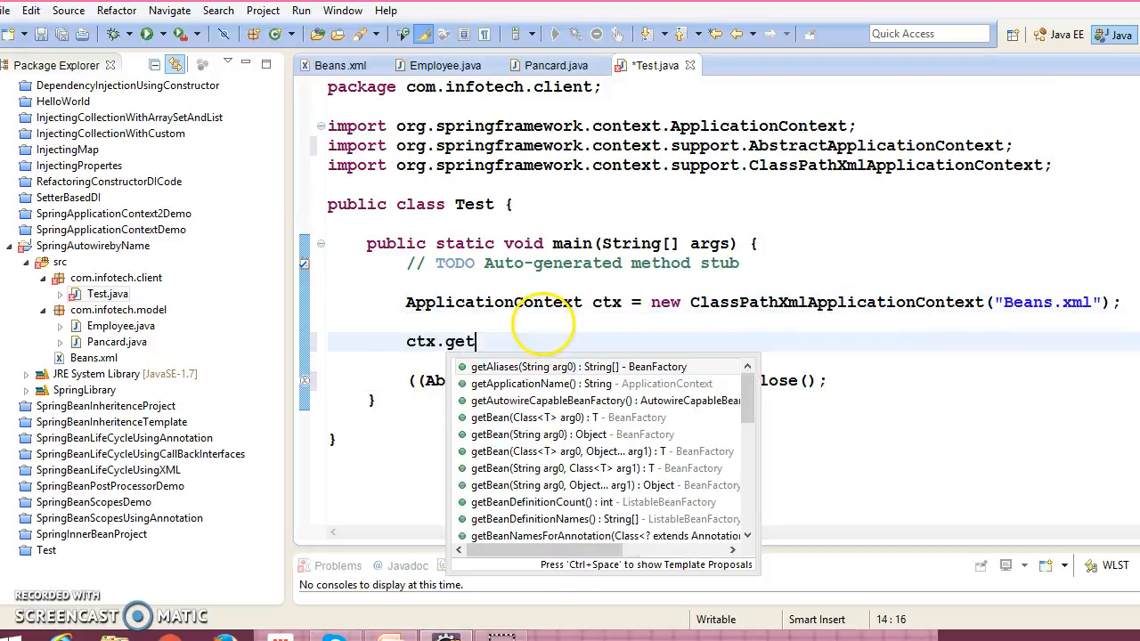
pyautogui.write('Bean("", arg1')
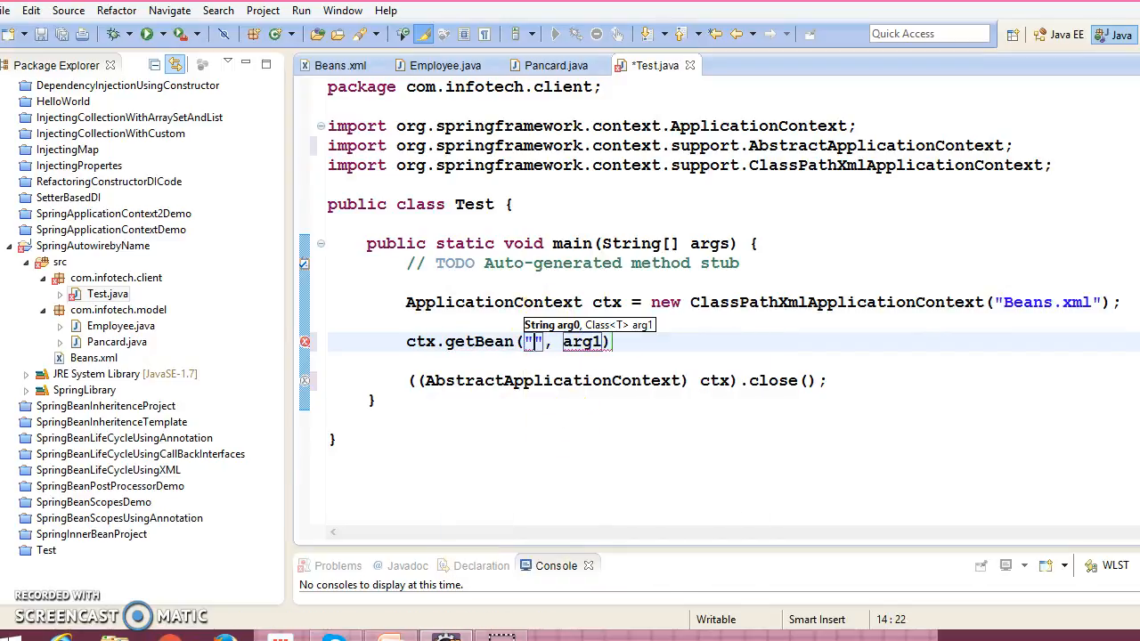
pyautogui.write('employ')
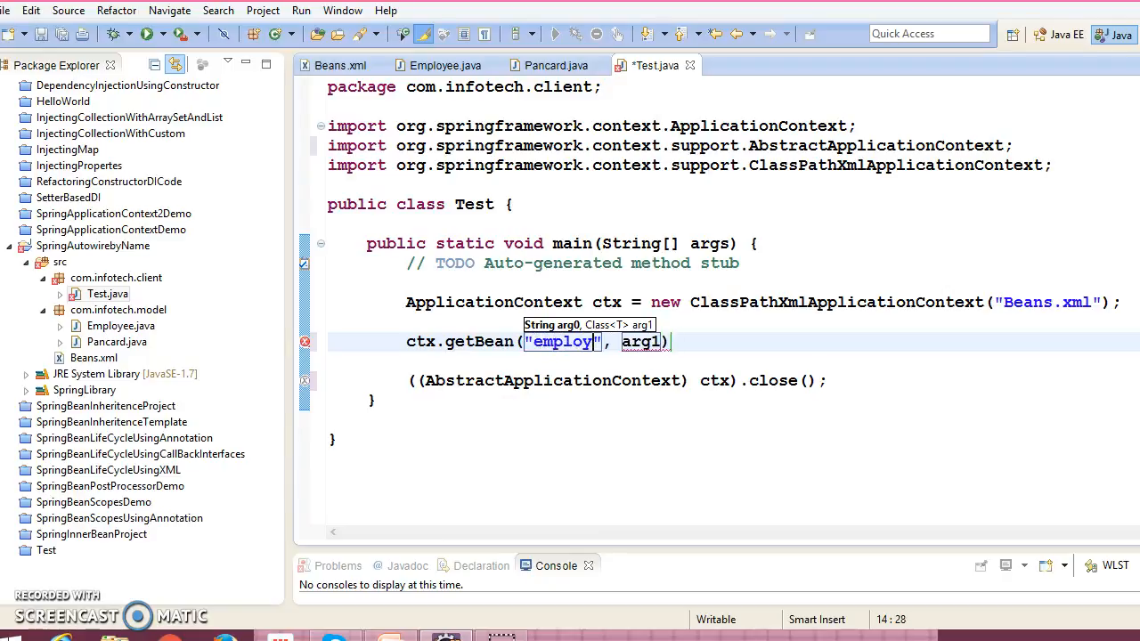
pyautogui.doubleClick(660, 341)
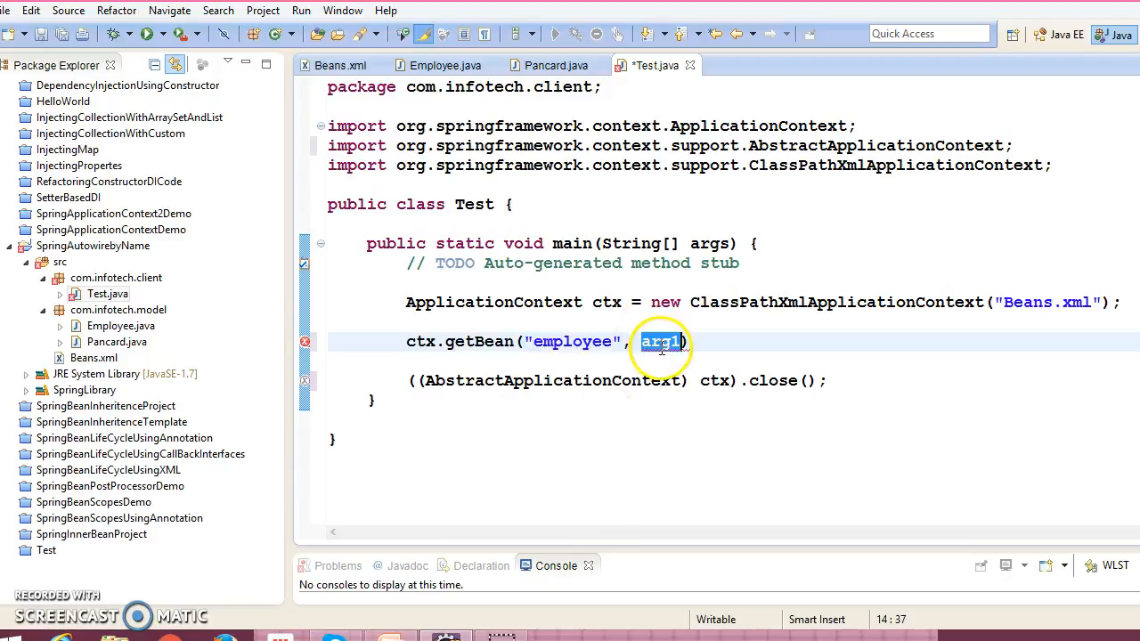
pyautogui.write('Employee.c')
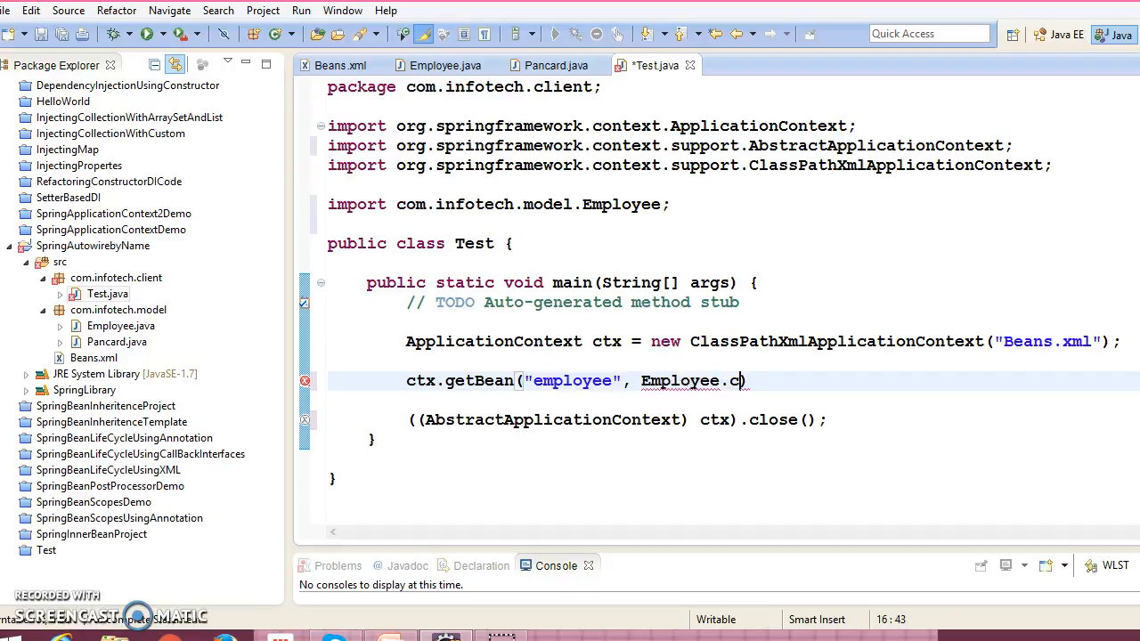
pyautogui.write('lass')
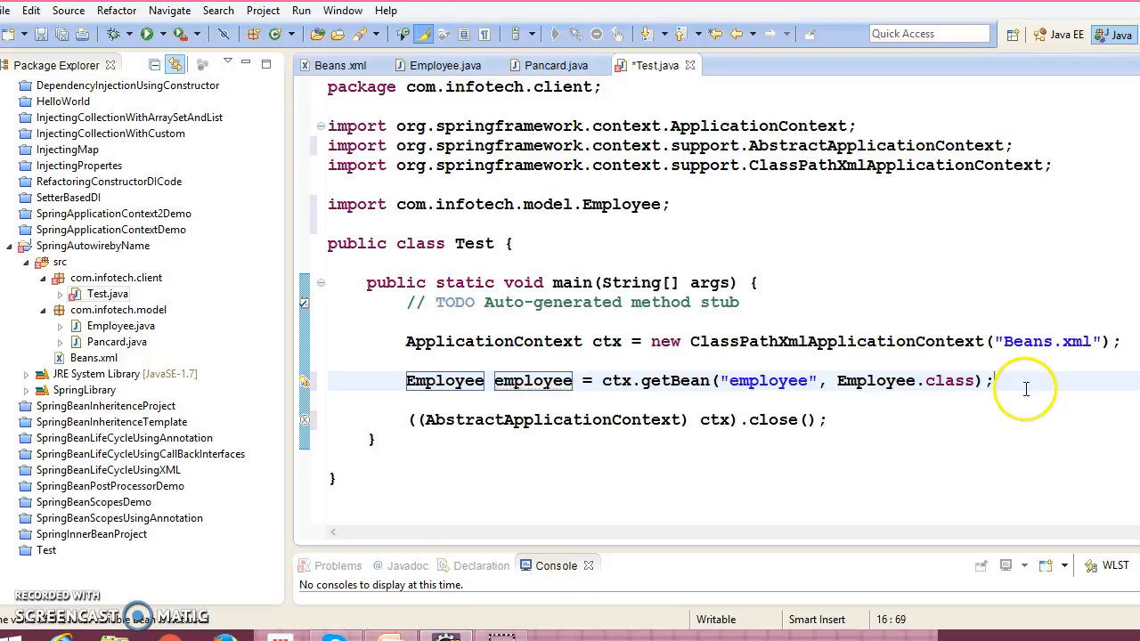
# Step: Add an employee != null check printing getEmployeeId, getEmployeeName and getEmail with tabs
pyautogui.write('if(')
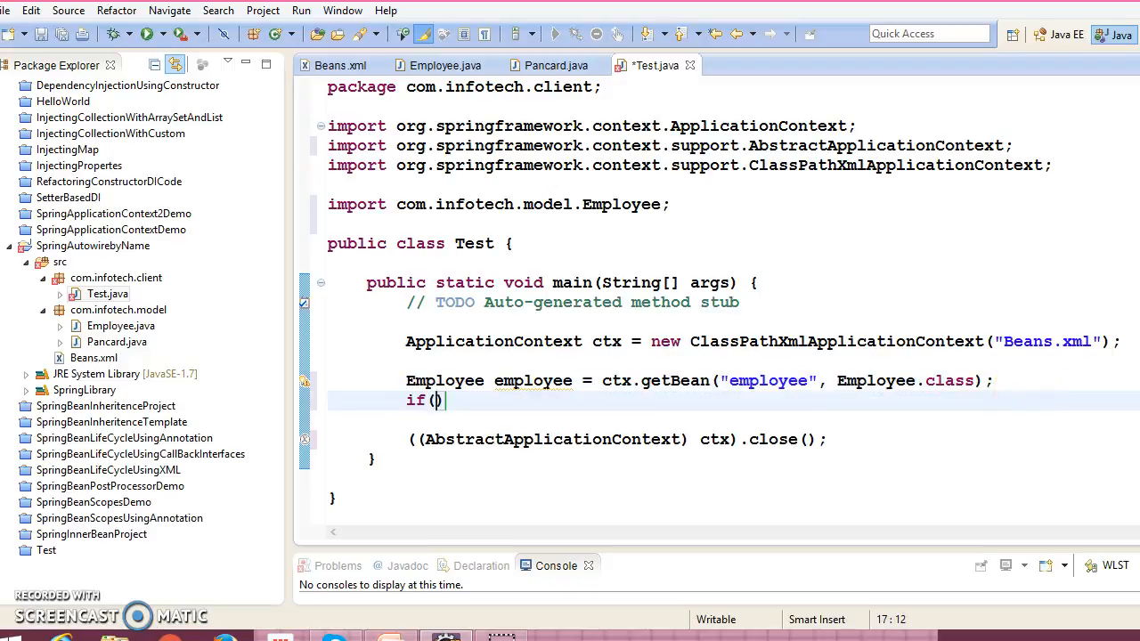
pyautogui.write('employee != n')
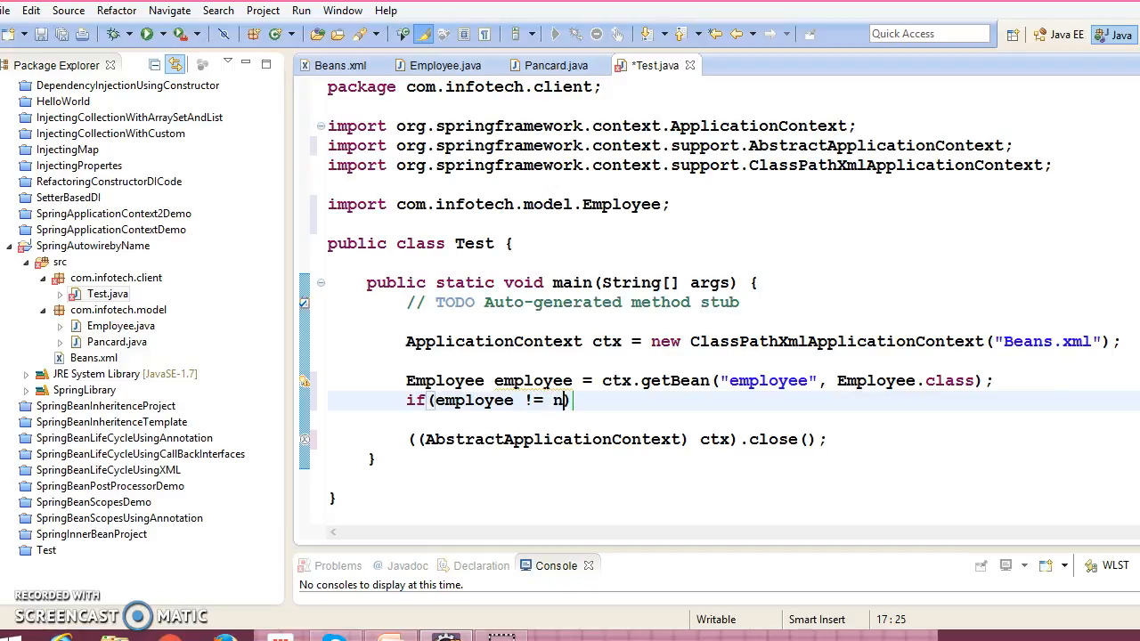
pyautogui.write('ull)')
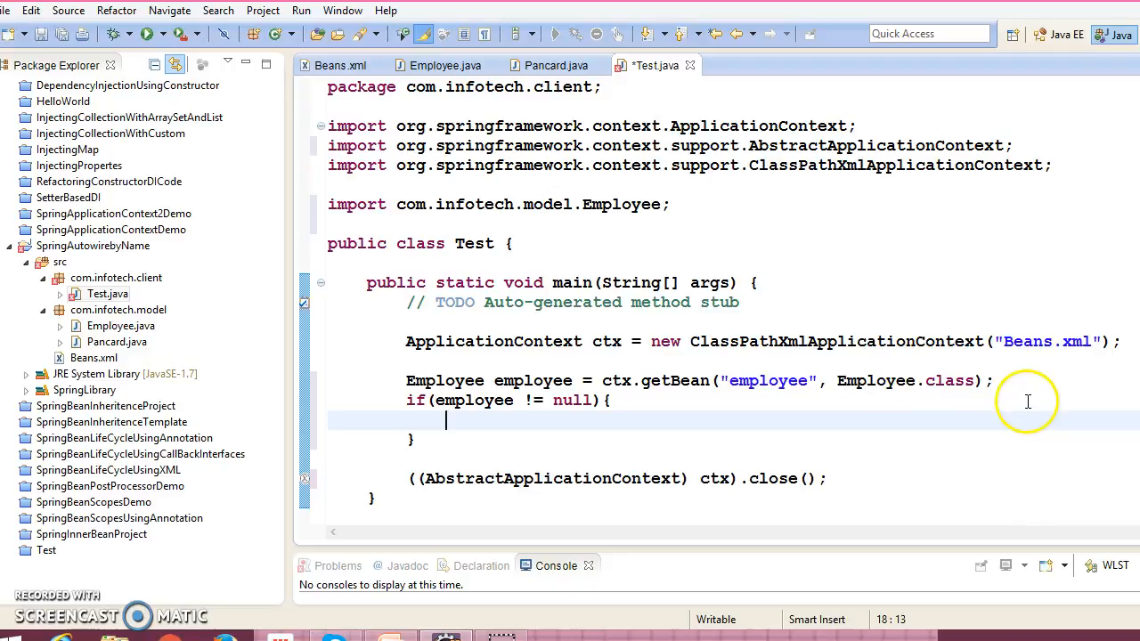
pyautogui.write('System.out.println();')
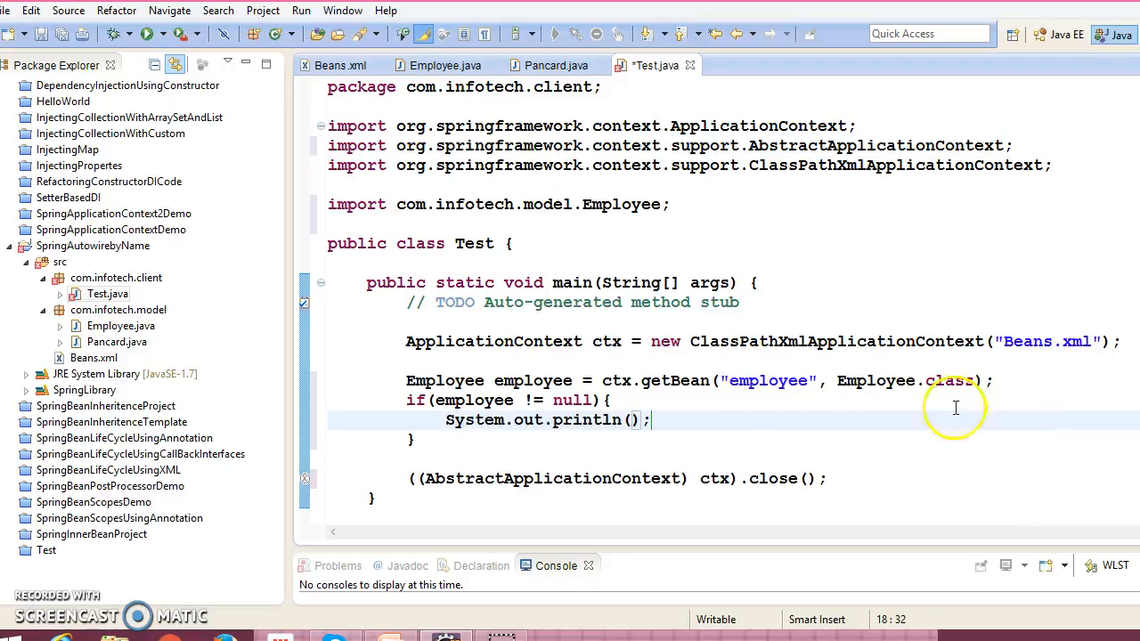
pyautogui.doubleClick(473, 400)
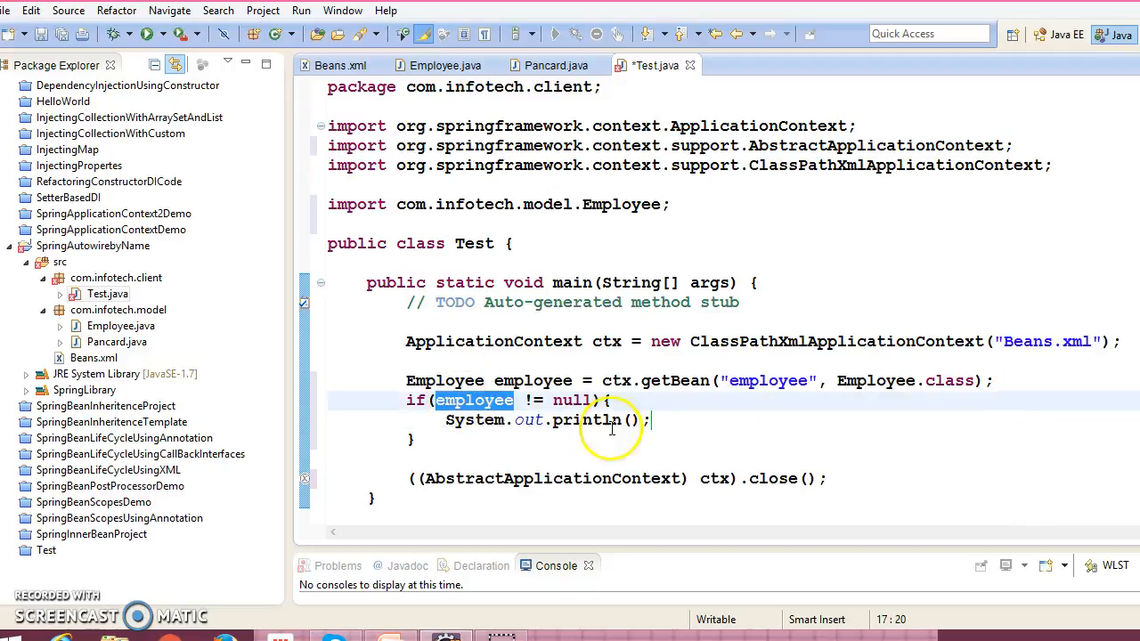
pyautogui.write('employee.getEmployeeId()+"\\')
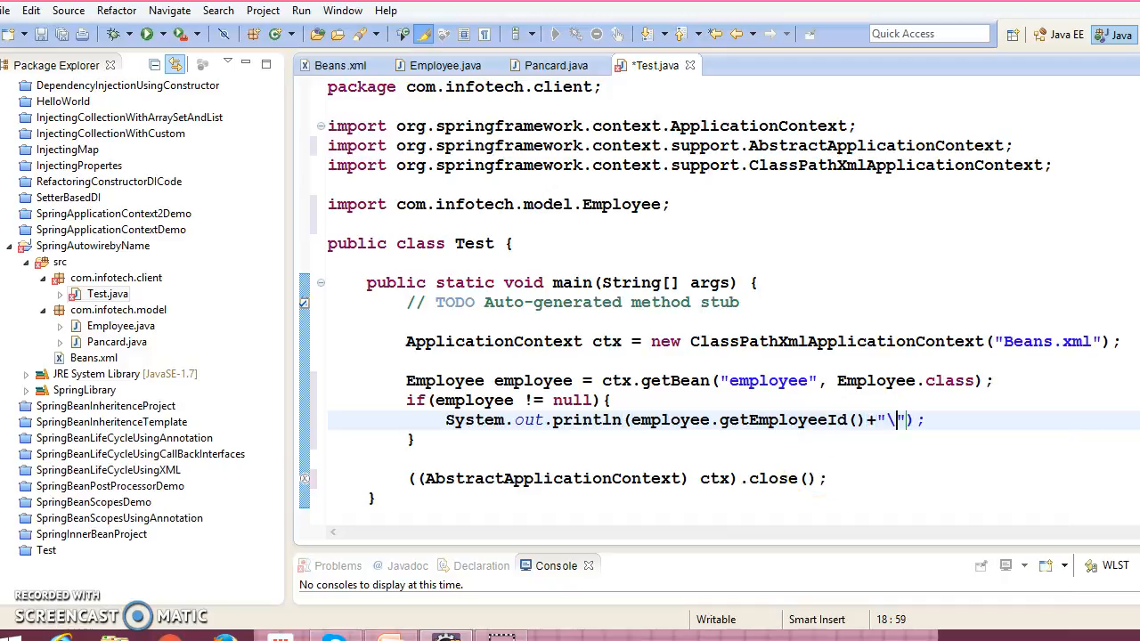
pyautogui.write('t"+')
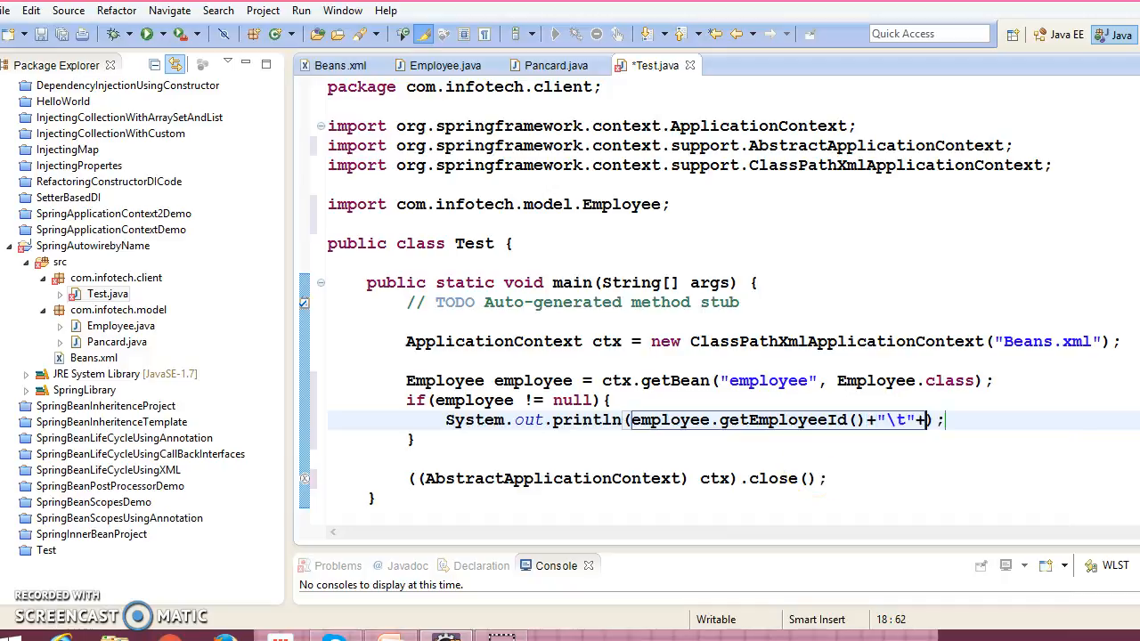
pyautogui.write('+employee.get')
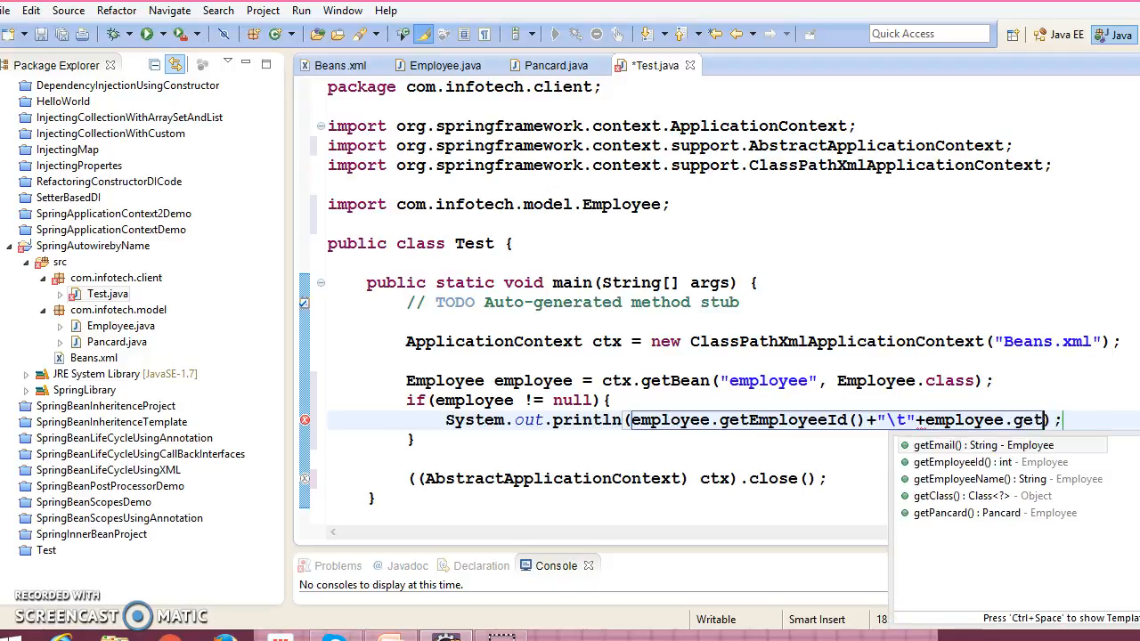
pyautogui.click(989, 478)
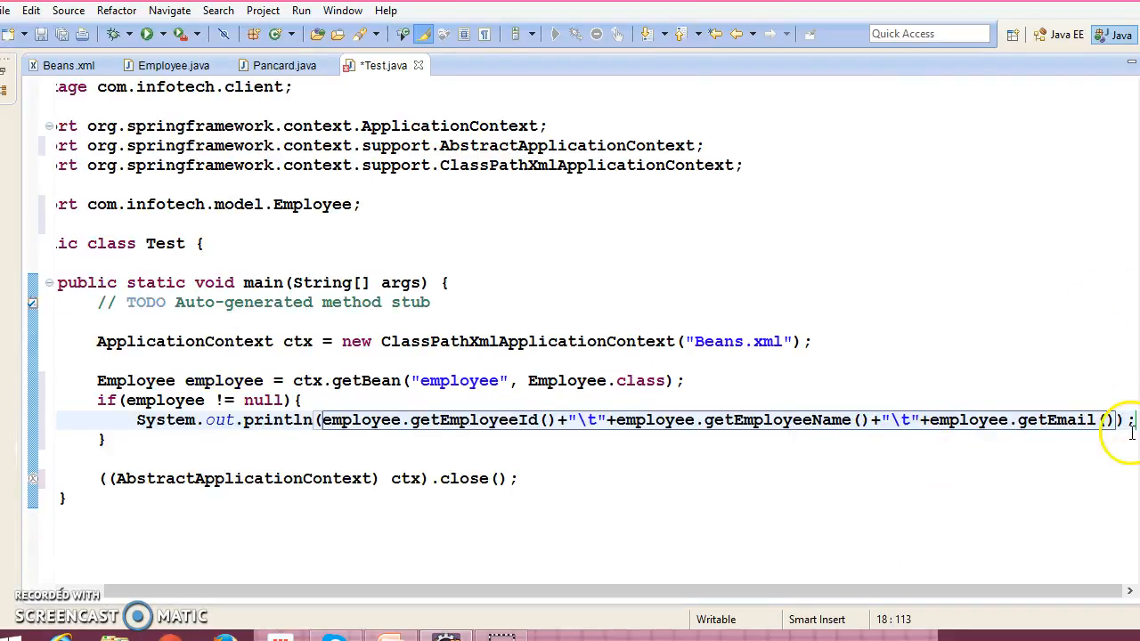
# Step: Fetch the employee's pancard and add a pancard != null check
pyautogui.write('e')
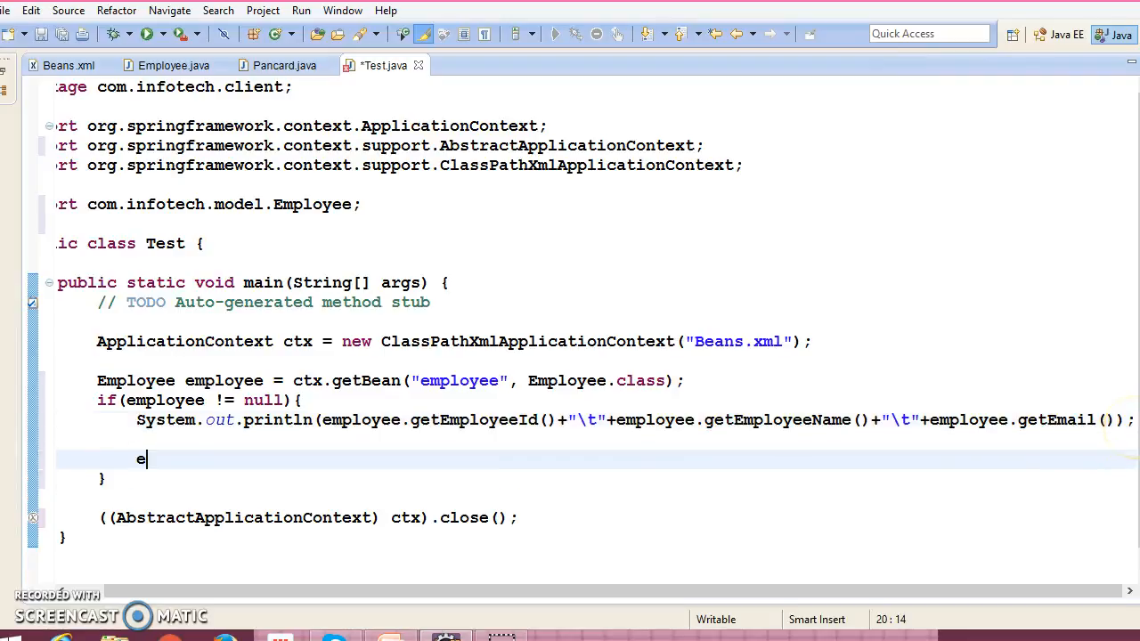
pyautogui.write('mployee')
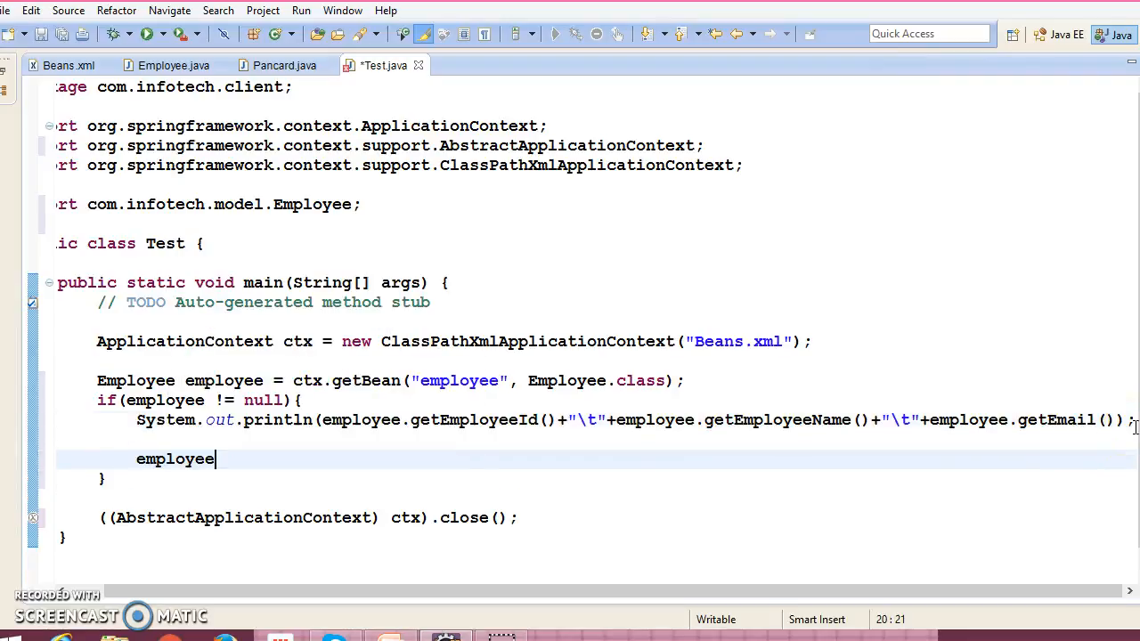
pyautogui.write('.getPancard();')
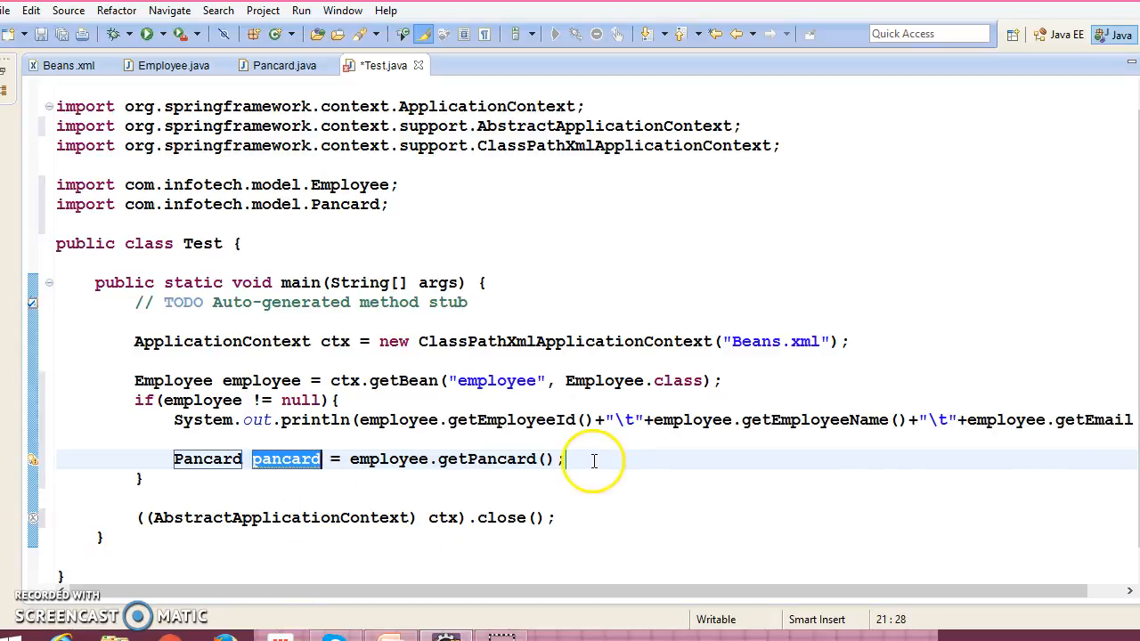
pyautogui.write('if(')
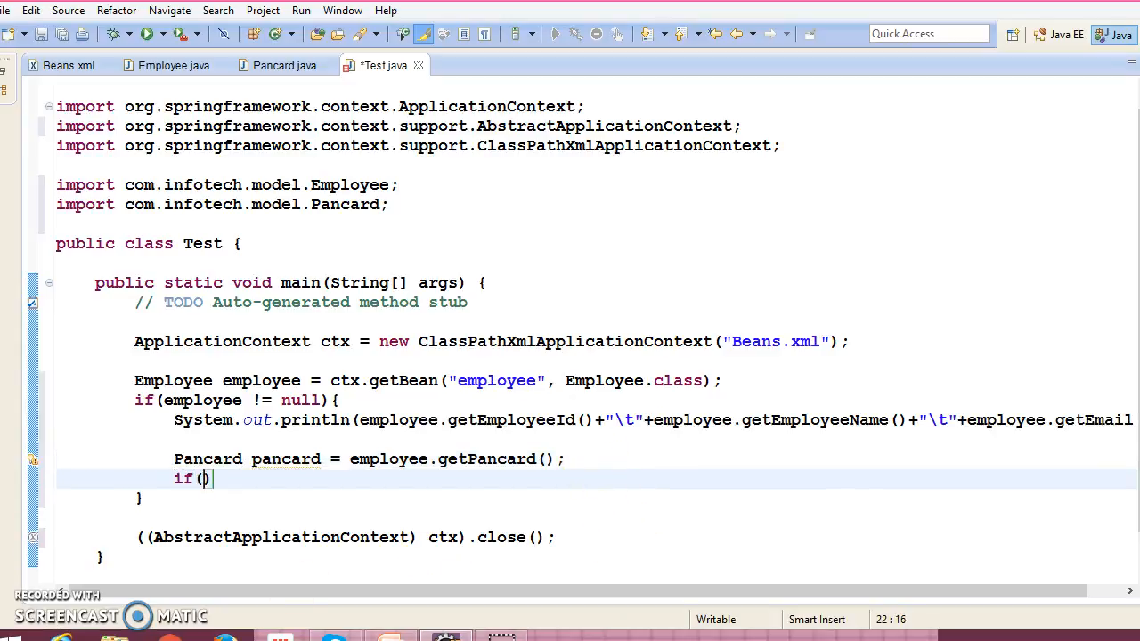
pyautogui.write('pancard')
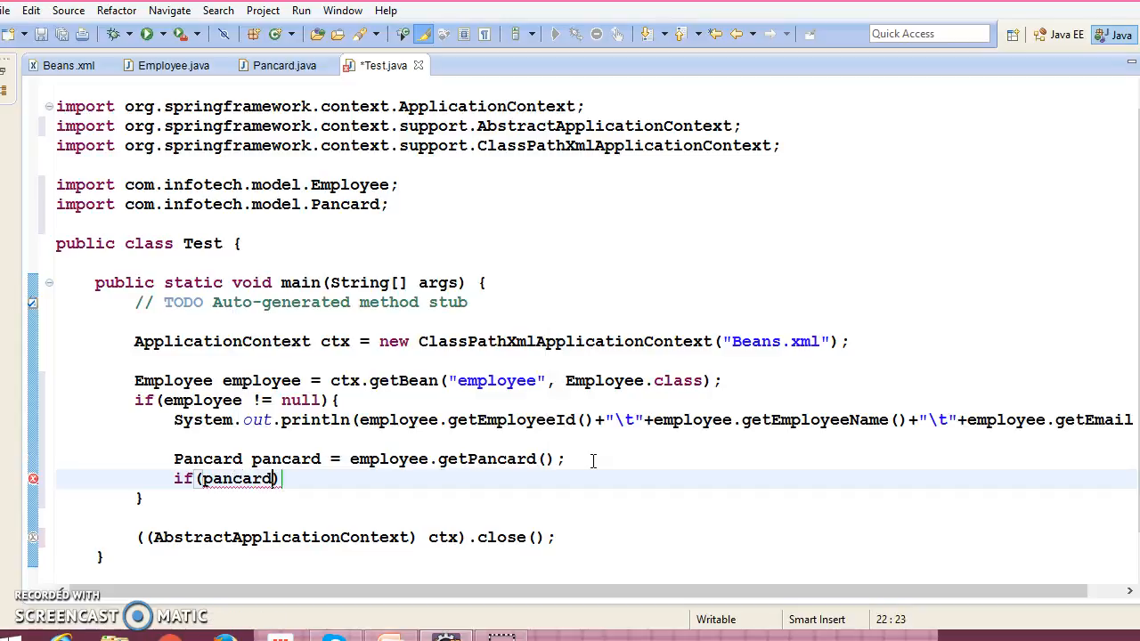
pyautogui.write('!= nu')
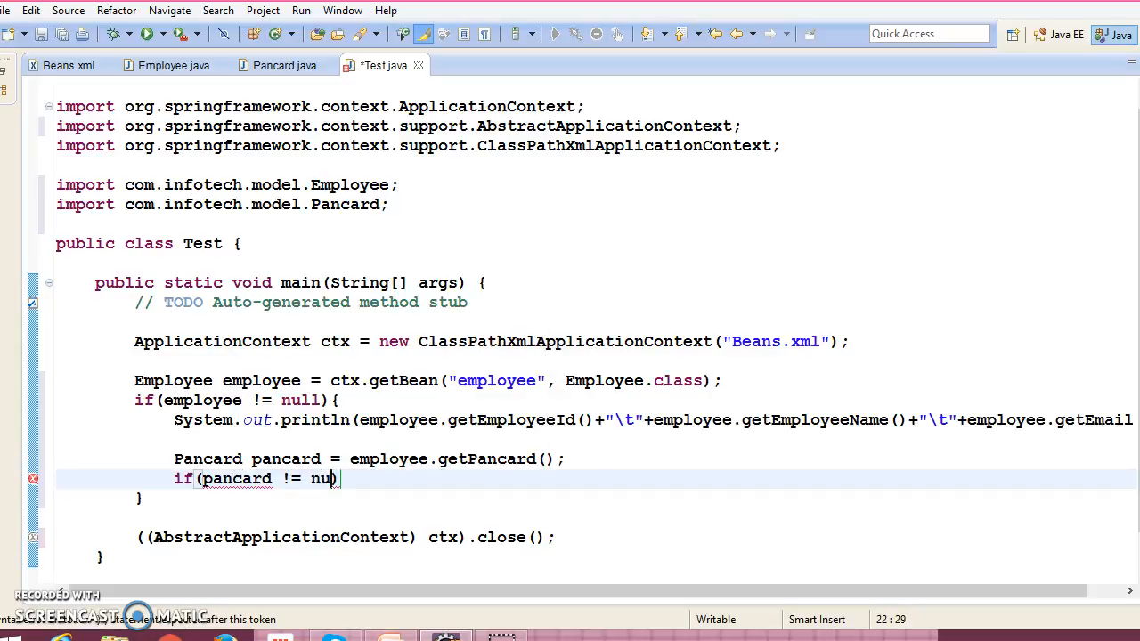
pyautogui.press('Enter')
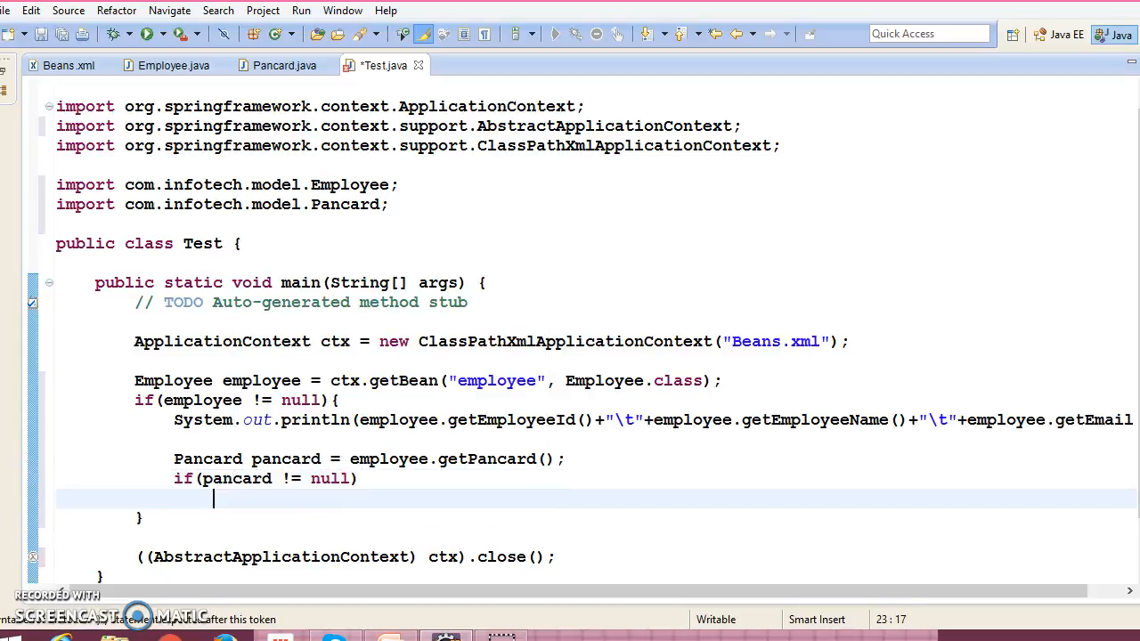
# Step: Print pancard.getPanHolderName() and getPanNo() separated by a tab
pyautogui.write('System.out.println();')
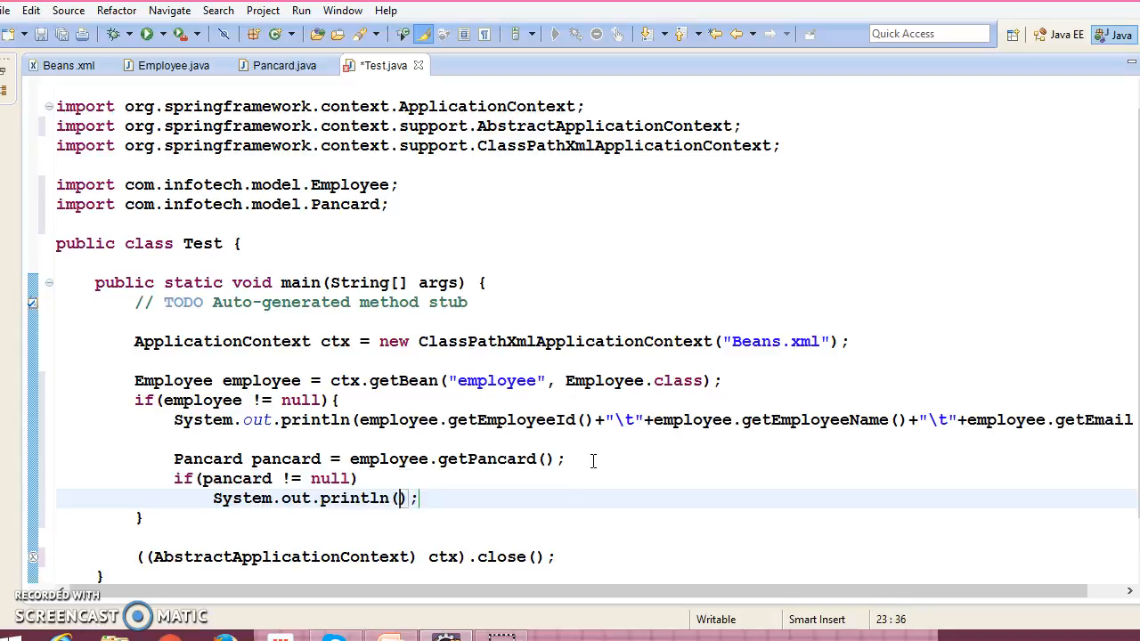
pyautogui.doubleClick(287, 459)
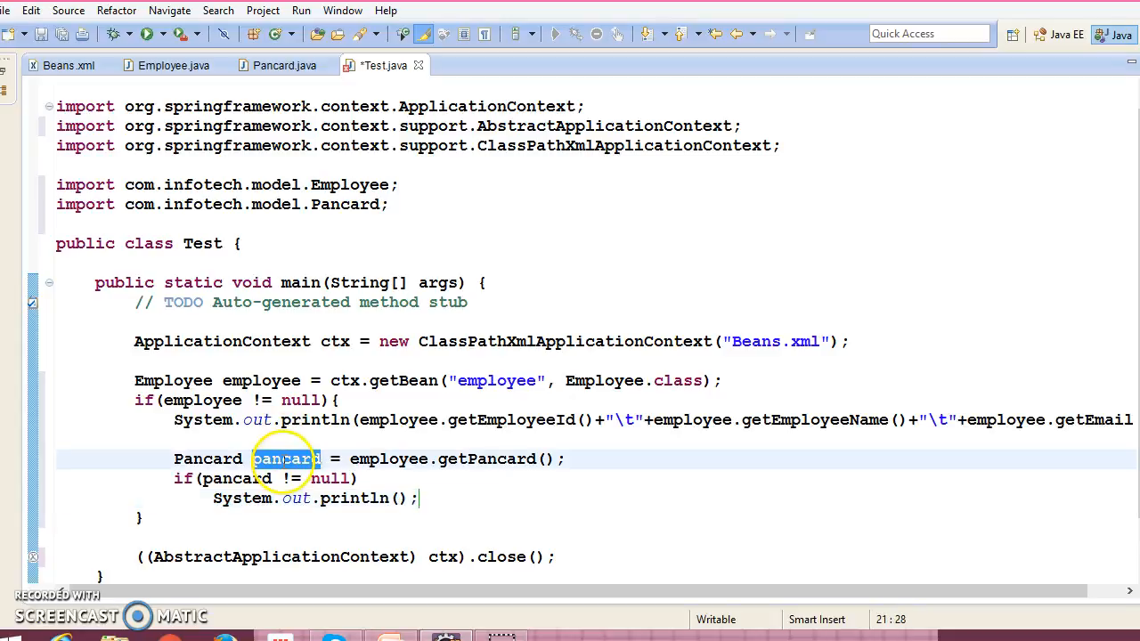
pyautogui.click(399, 498)
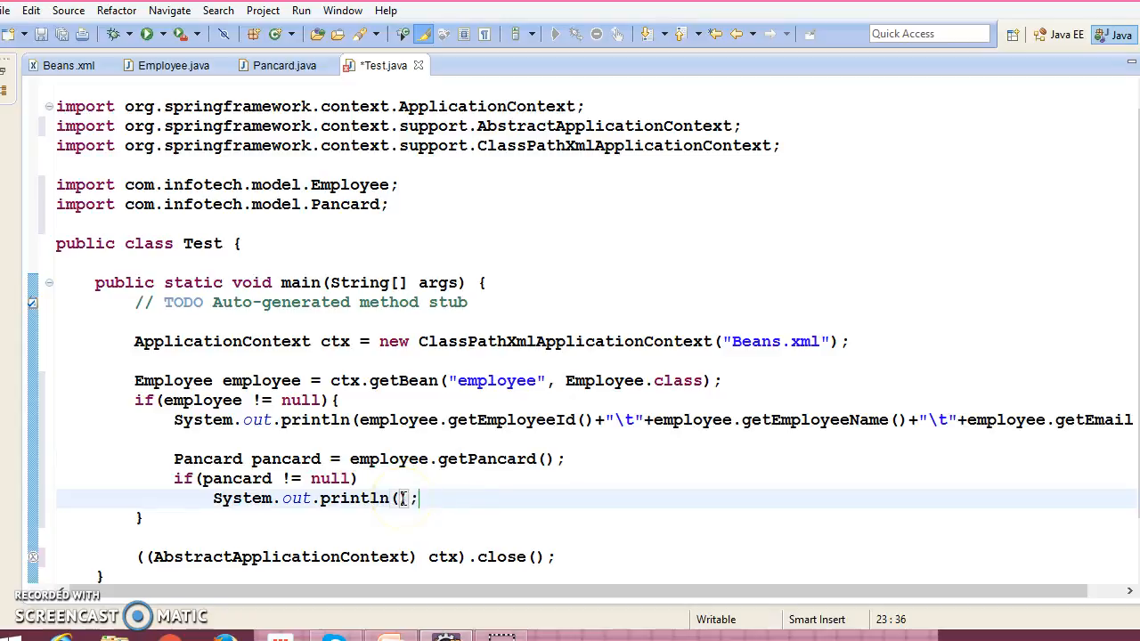
pyautogui.write('pancard.getPanHolderName(')
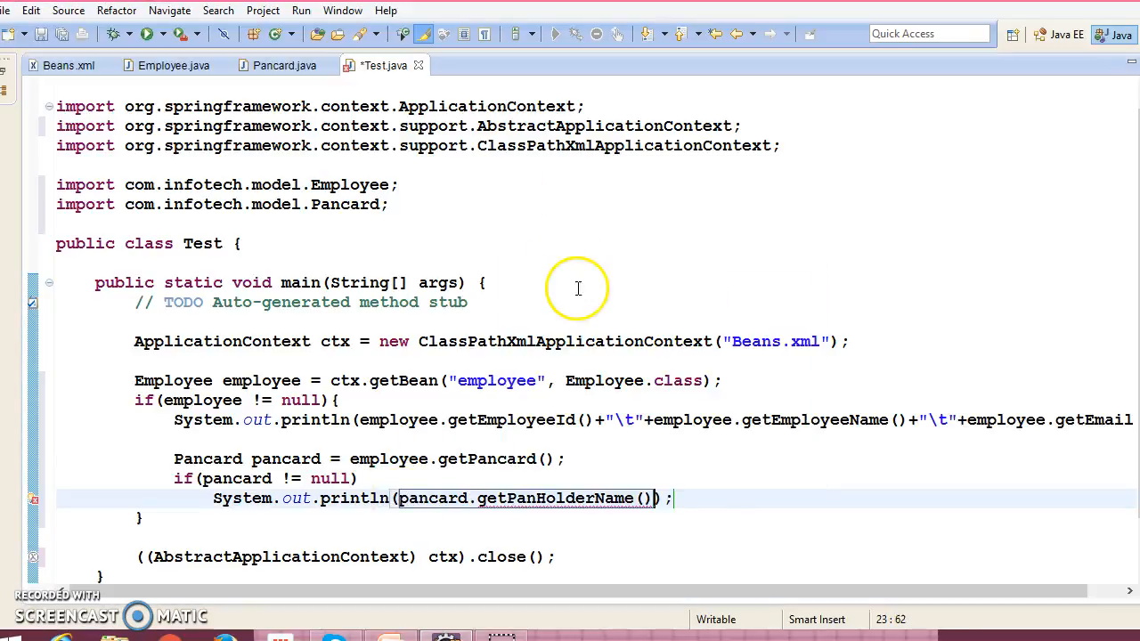
pyautogui.write('+')
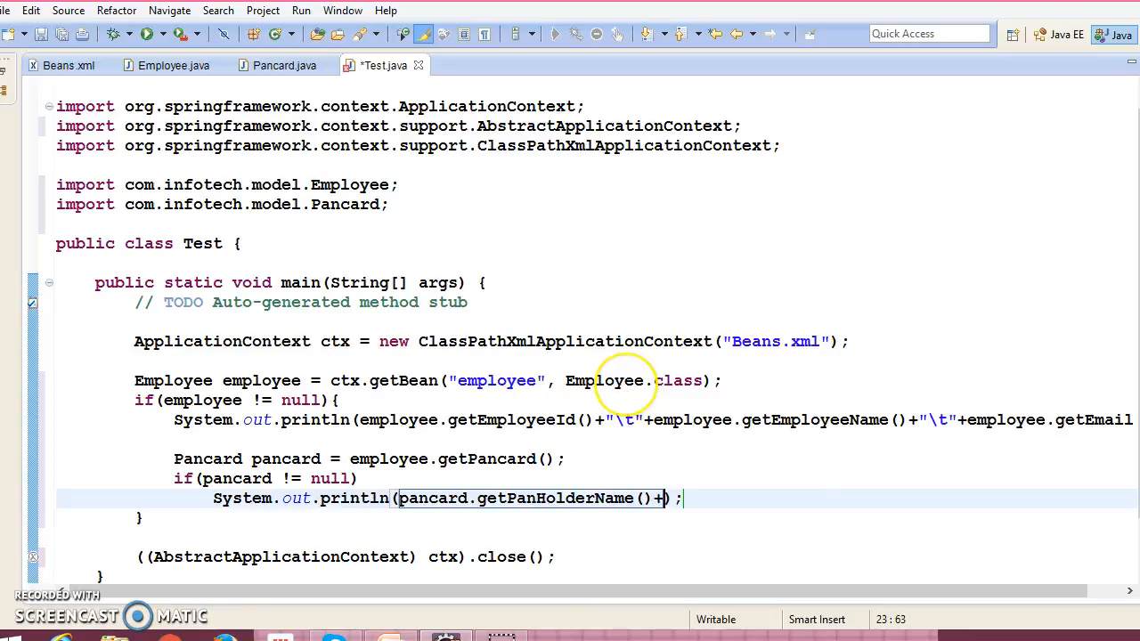
pyautogui.write('"\\t"')
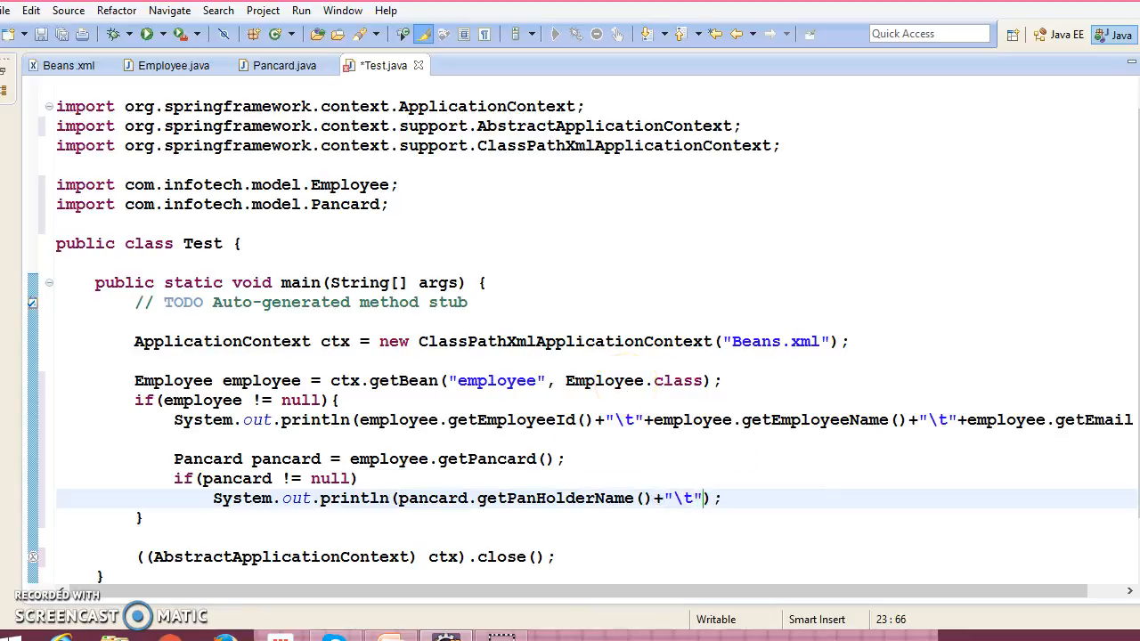
pyautogui.write('+pancard')
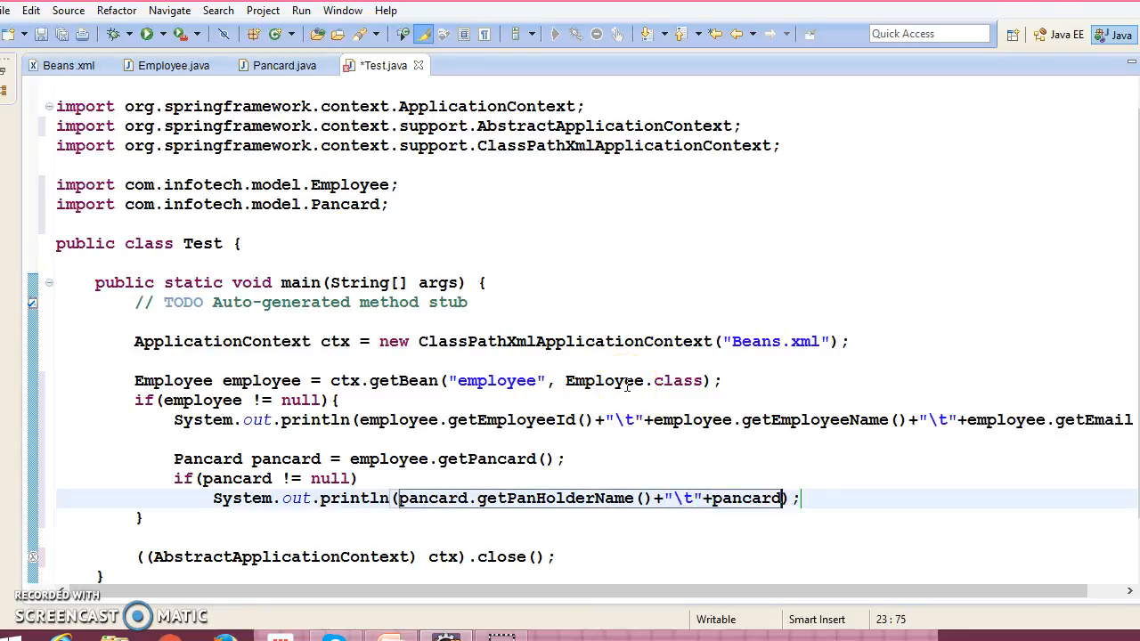
pyautogui.write('getPanNo')
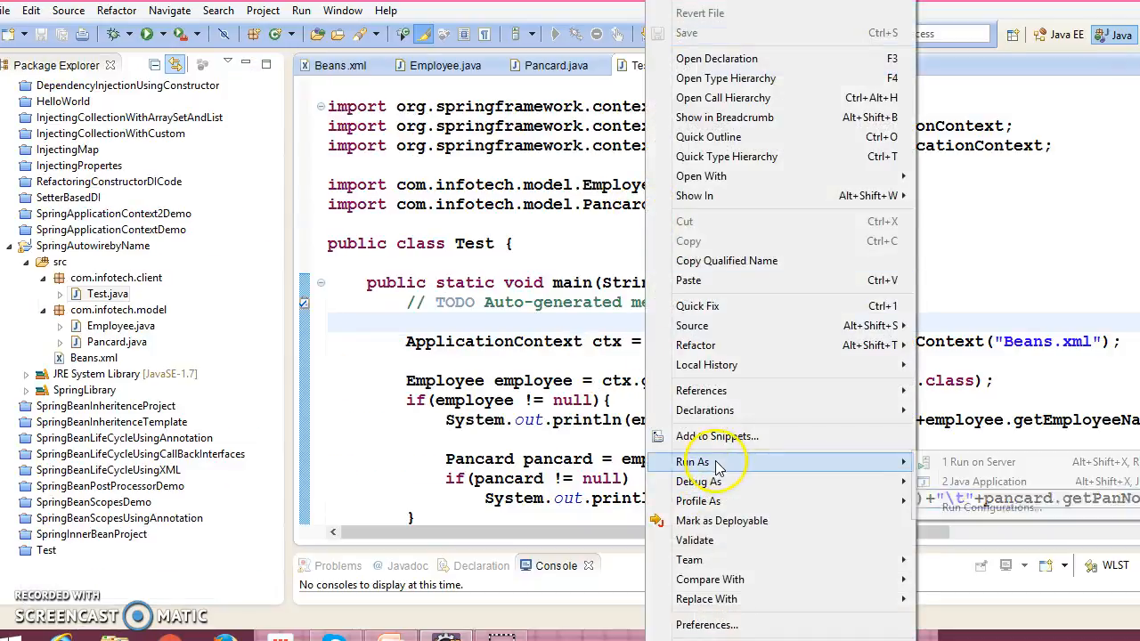
# Step: Run Test as a Java Application, then return to Beans.xml
pyautogui.click(983, 481)
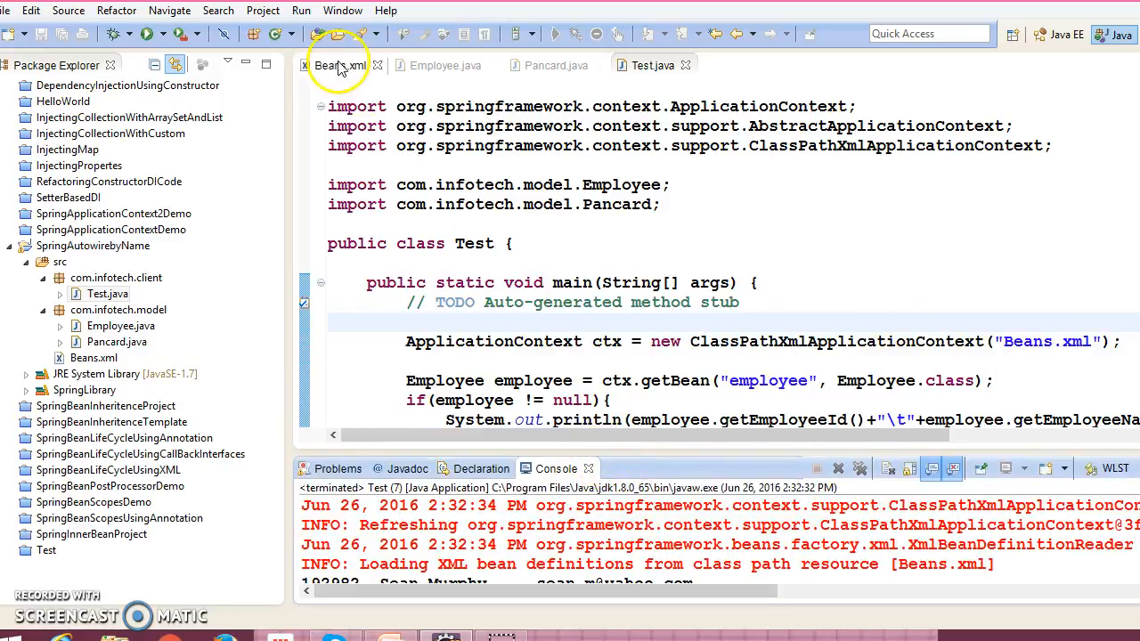
pyautogui.click(336, 65)
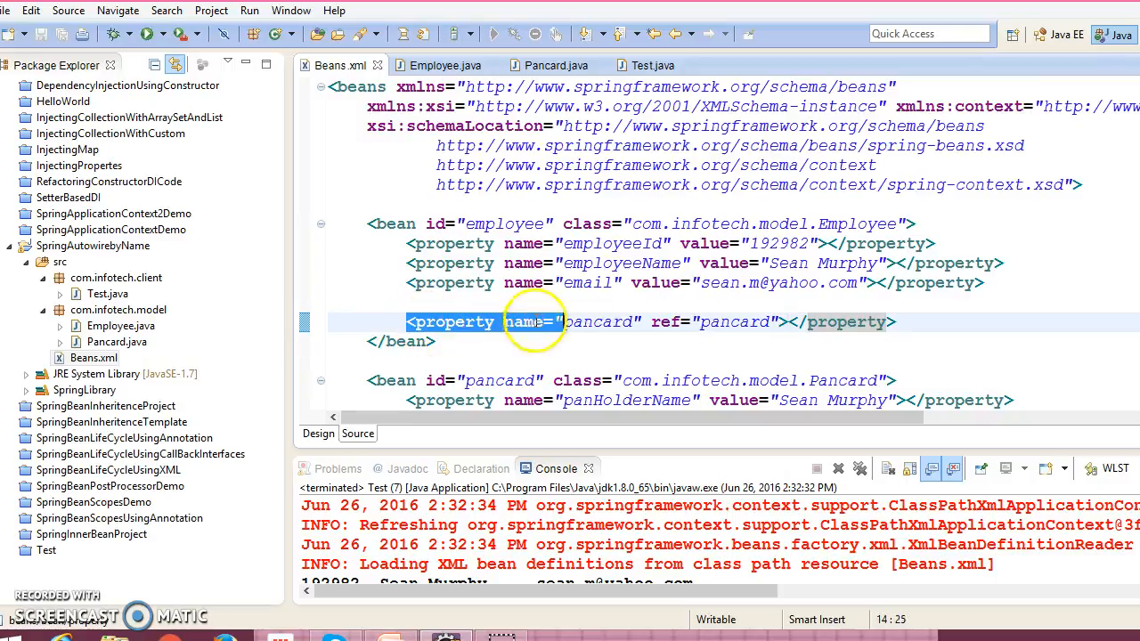
# Step: Delete the employee bean's pancard property and add autowire="byName" to it
pyautogui.click(898, 322)
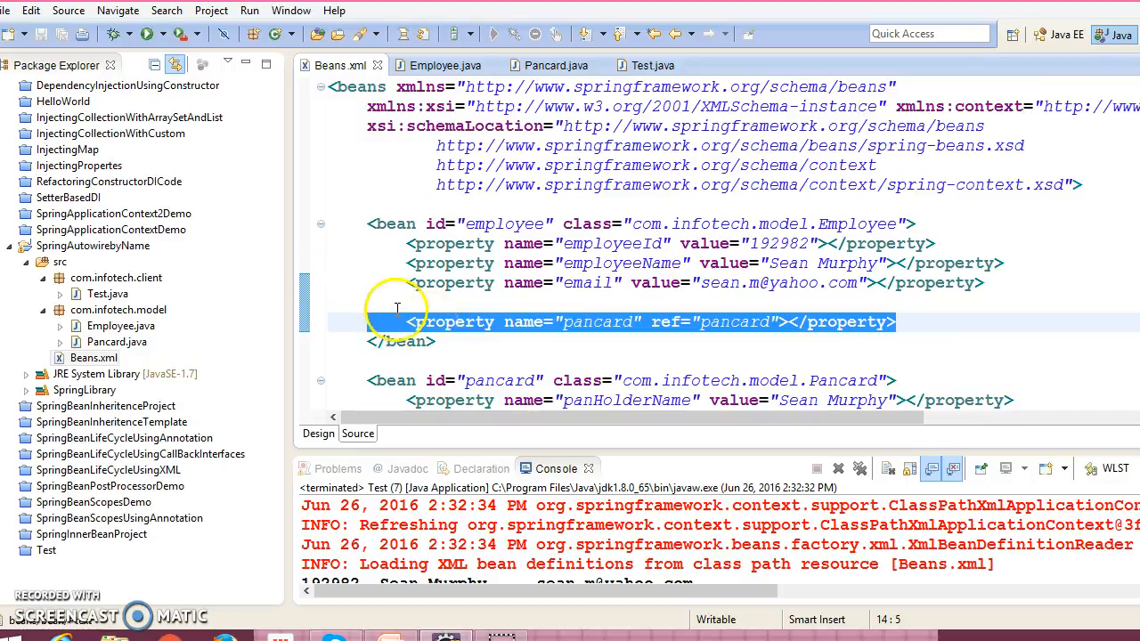
pyautogui.press('Delete')
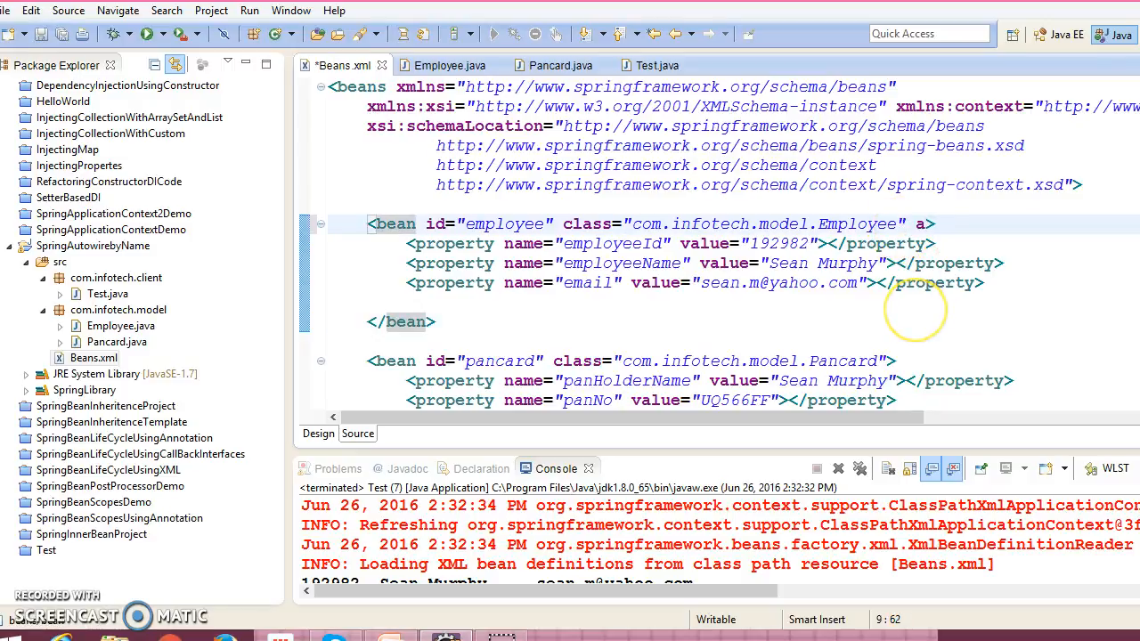
pyautogui.write('u')
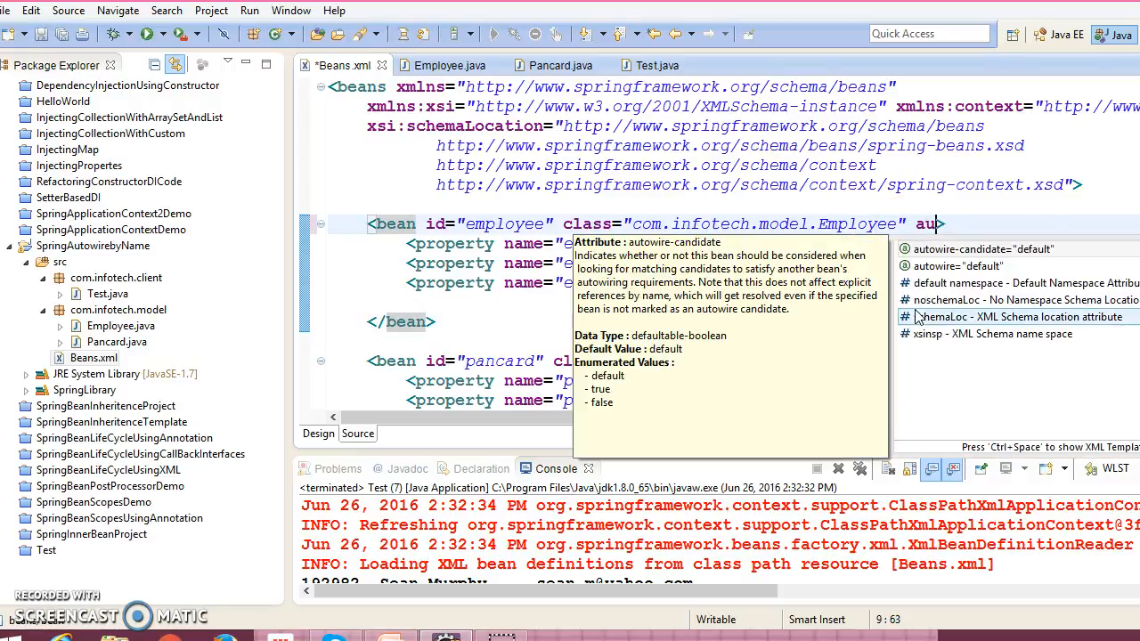
pyautogui.click(957, 267)
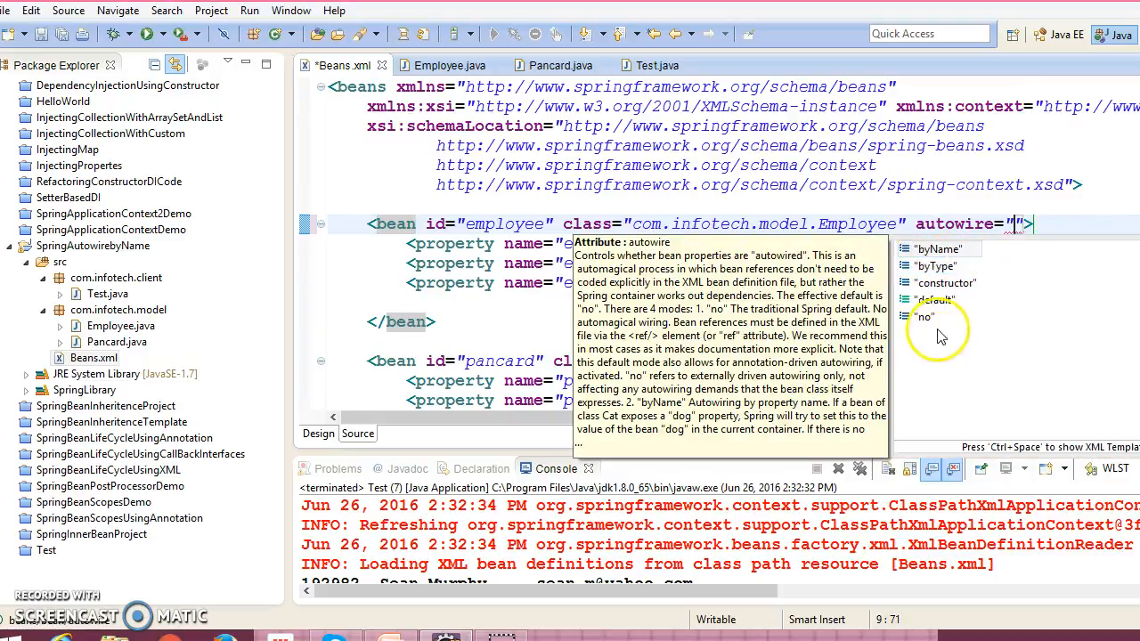
pyautogui.click(938, 249)
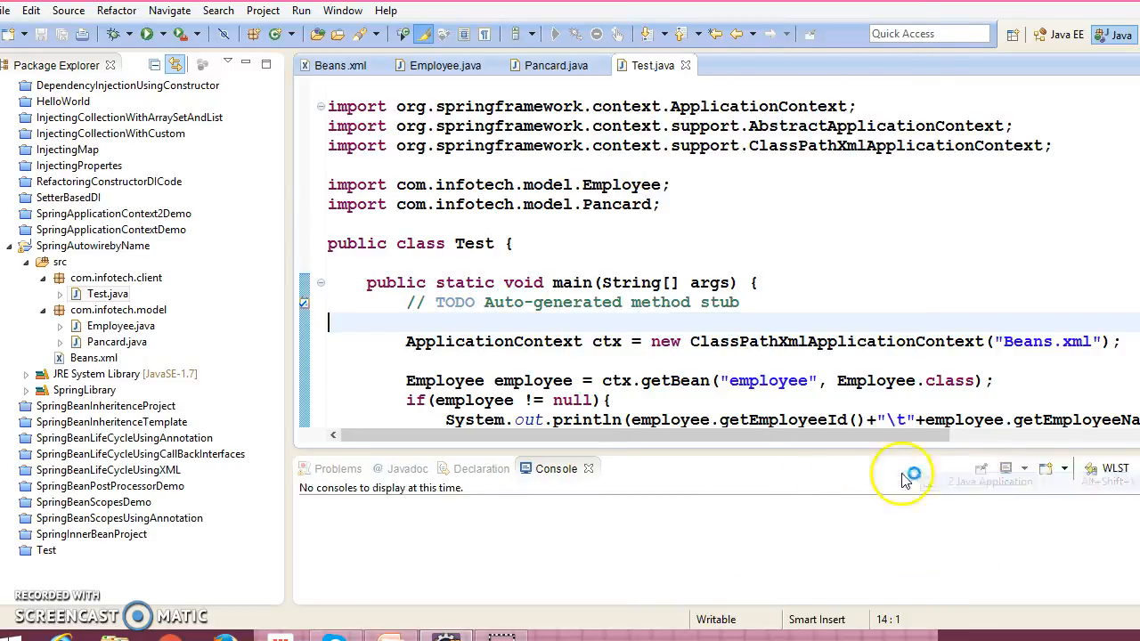
# Step: Rerun Test and compare Employee's pancard field with the pancard bean id in Beans.xml
pyautogui.click(145, 33)
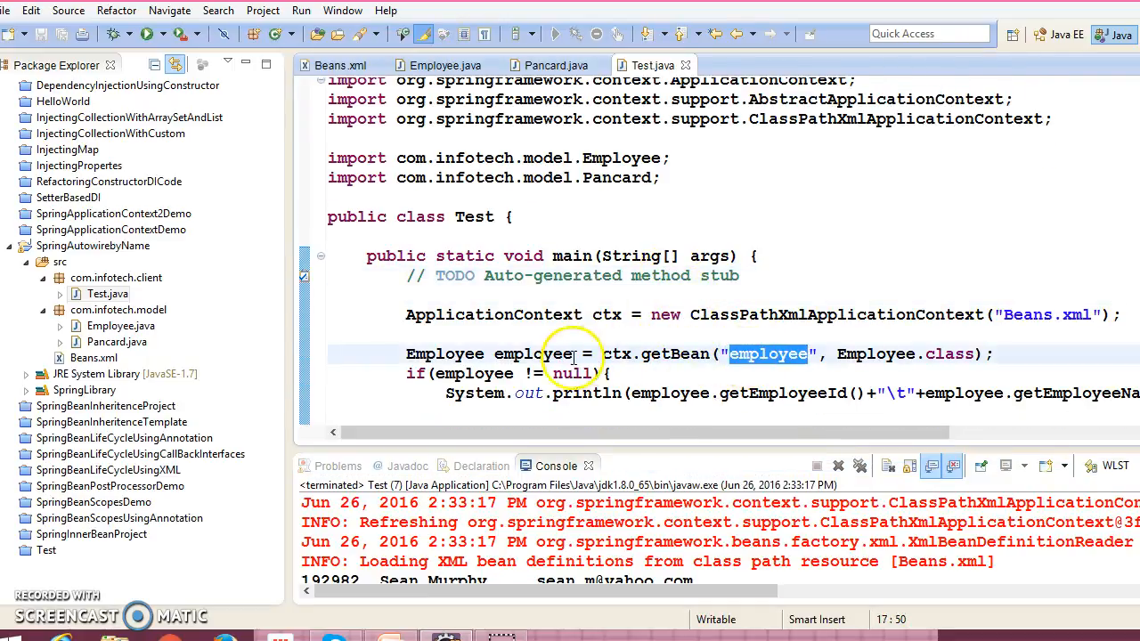
pyautogui.click(444, 65)
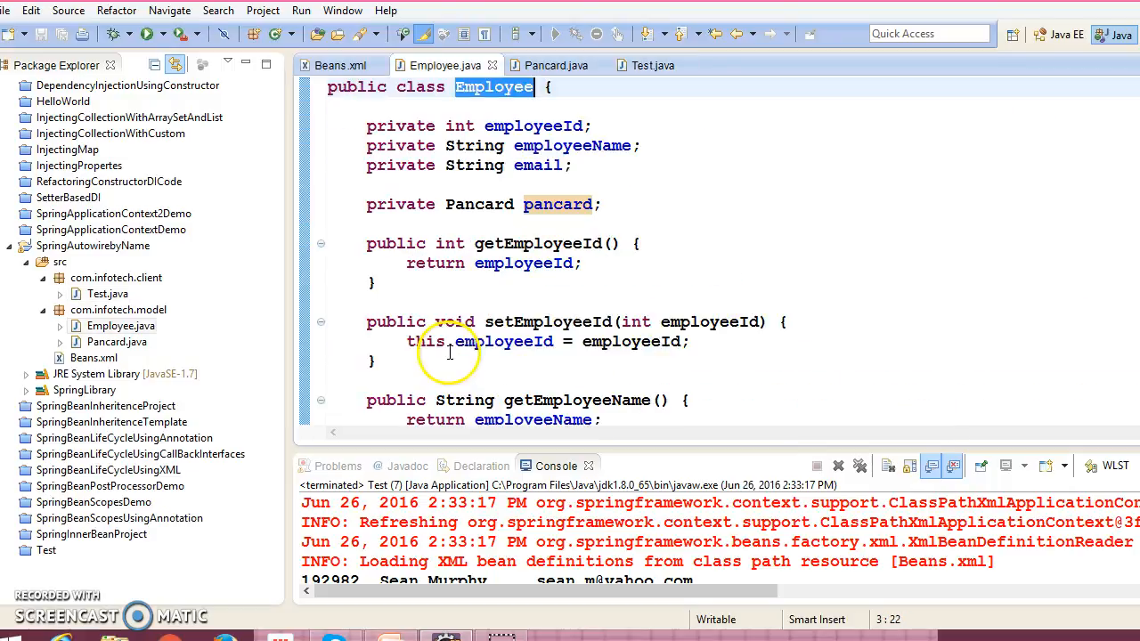
pyautogui.click(353, 204)
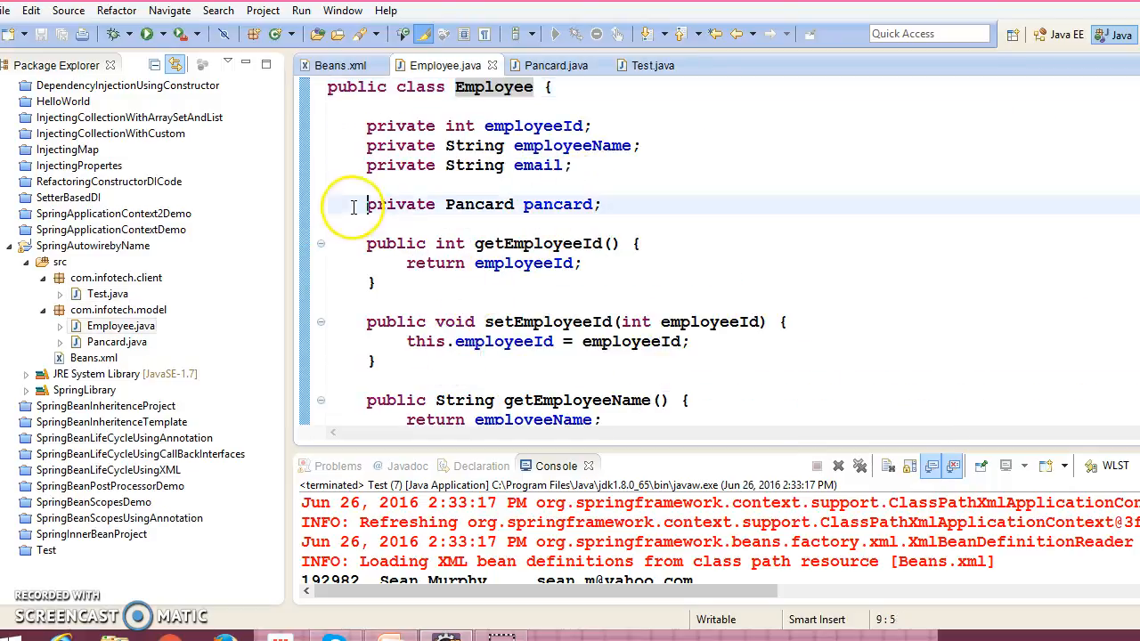
pyautogui.doubleClick(557, 204)
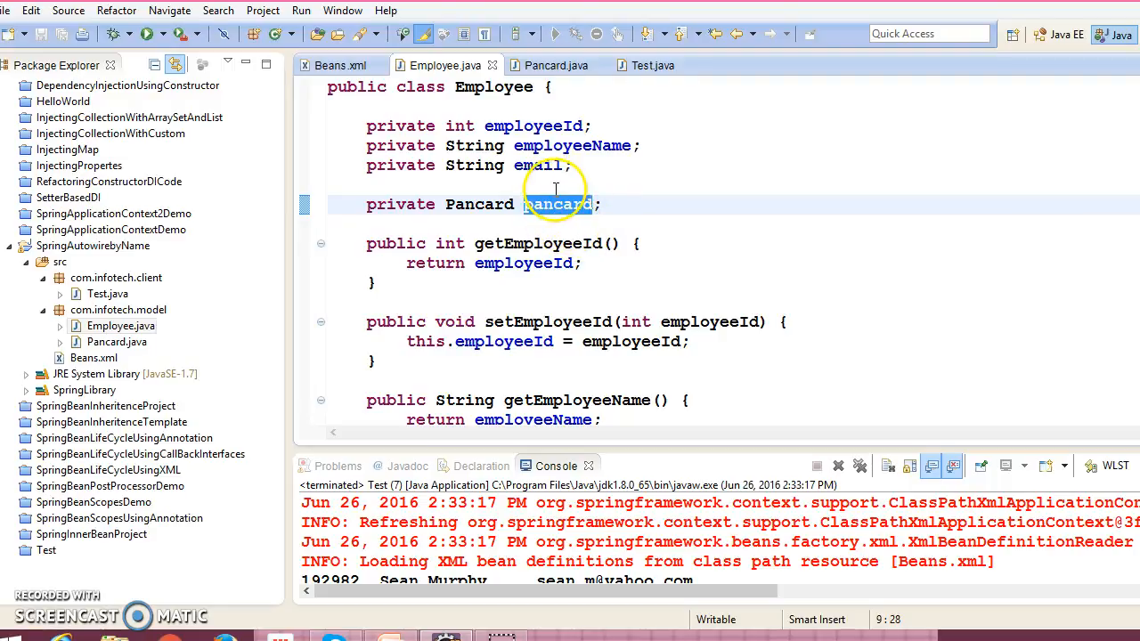
pyautogui.doubleClick(494, 87)
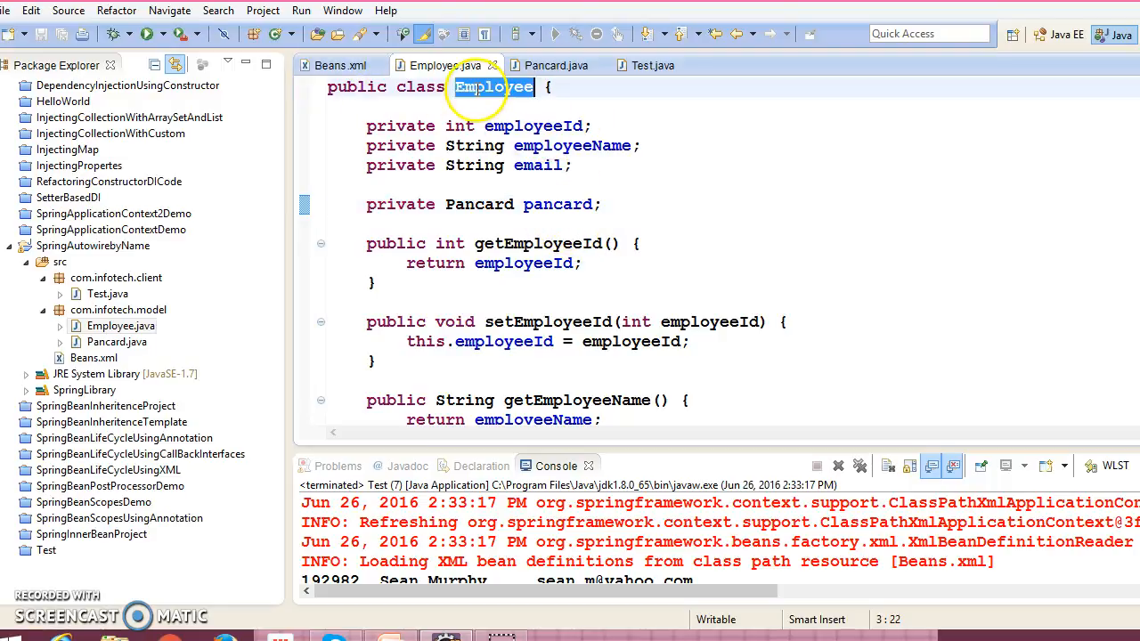
pyautogui.click(339, 65)
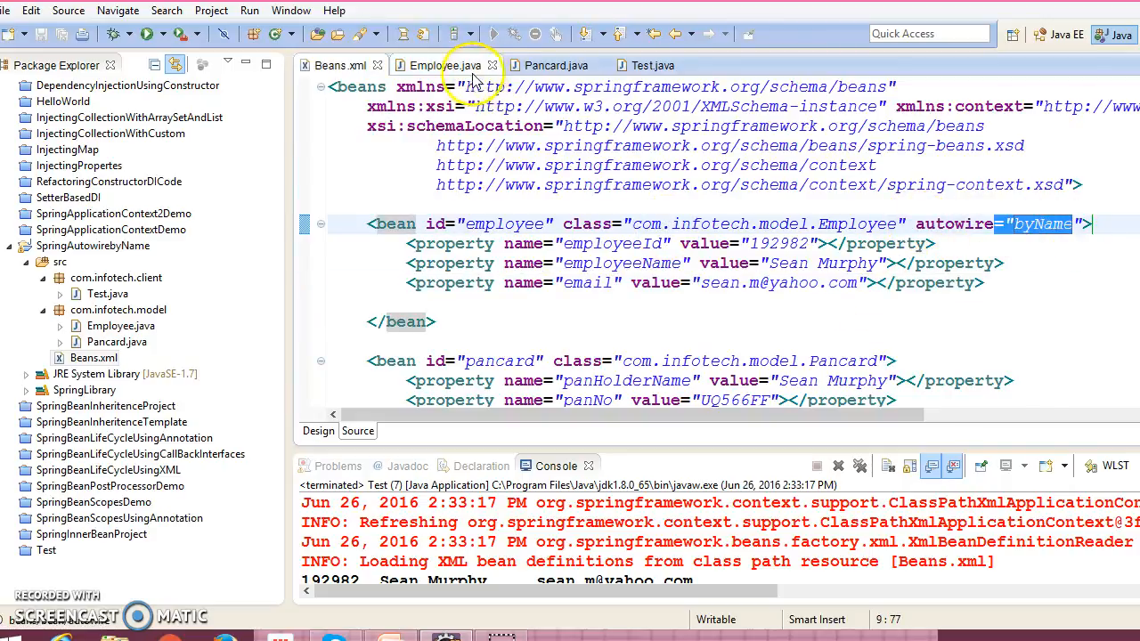
pyautogui.click(443, 65)
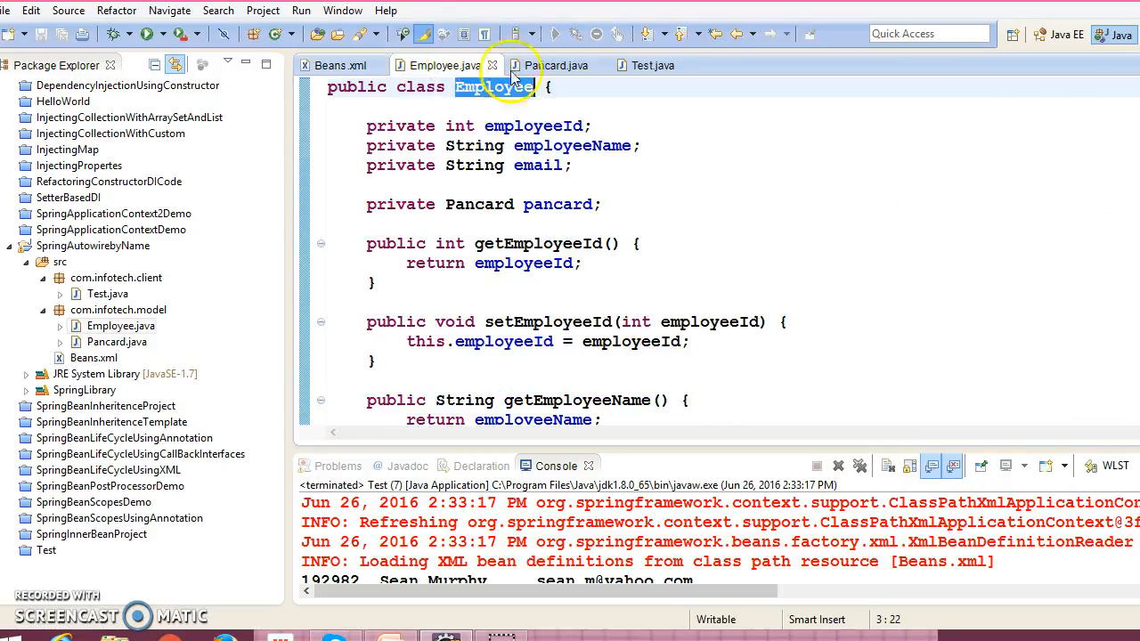
pyautogui.doubleClick(556, 204)
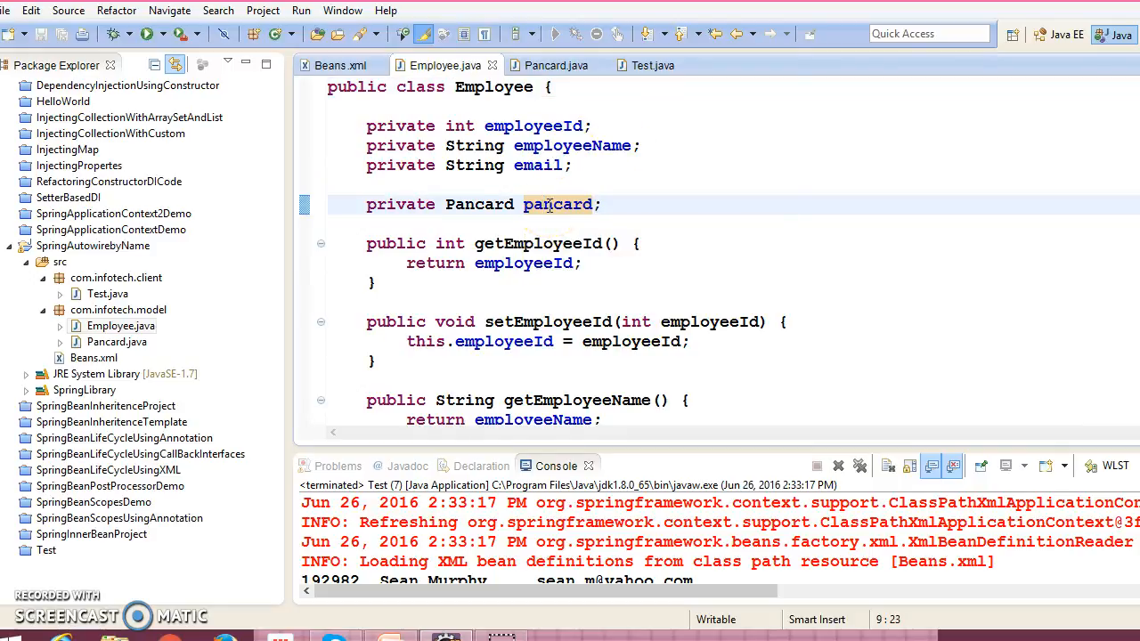
pyautogui.doubleClick(558, 204)
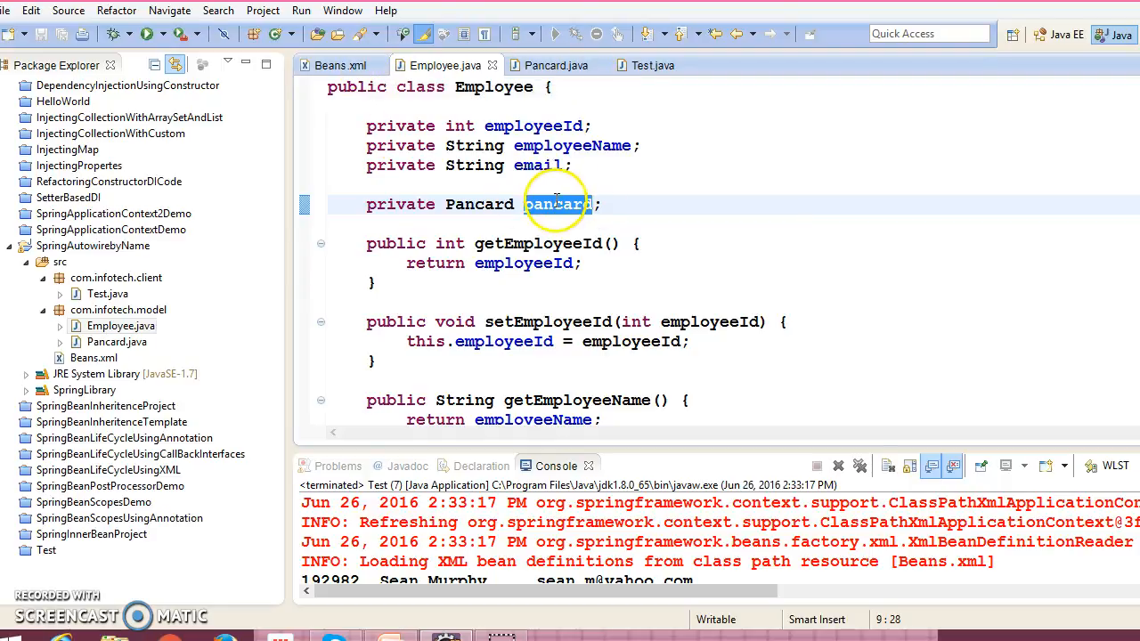
pyautogui.click(336, 65)
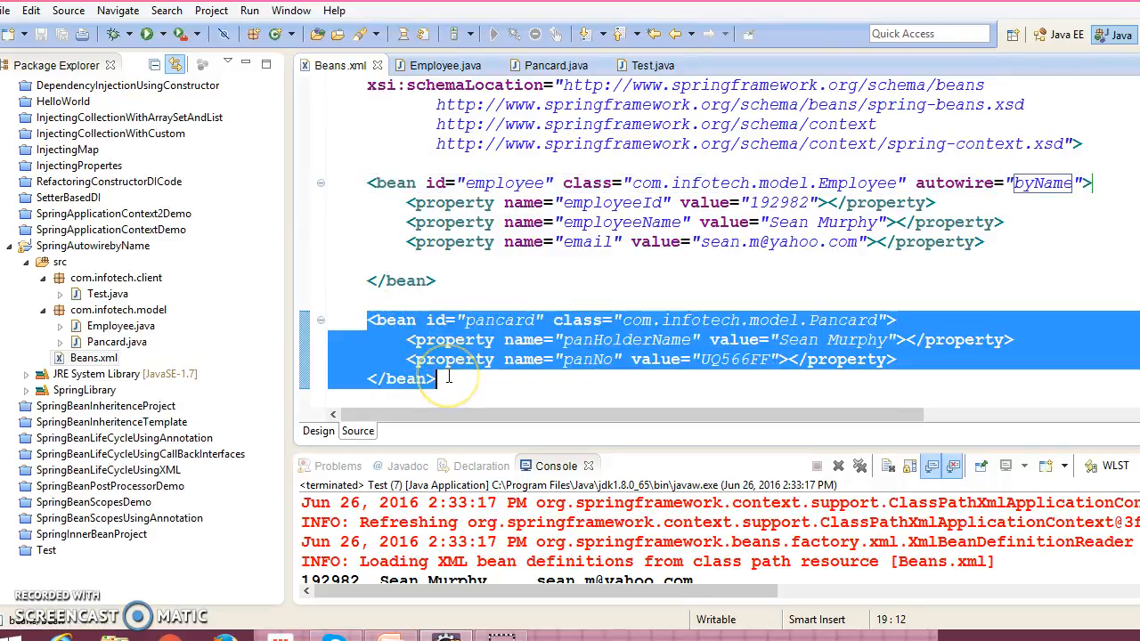
pyautogui.moveTo(590, 221)
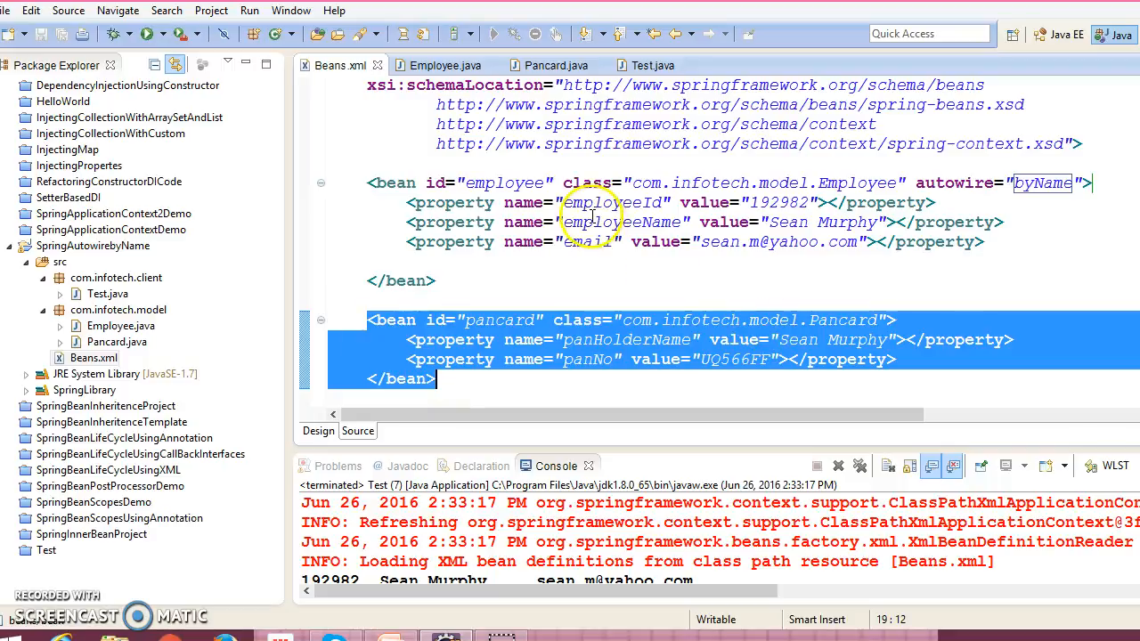
pyautogui.moveTo(1040, 182)
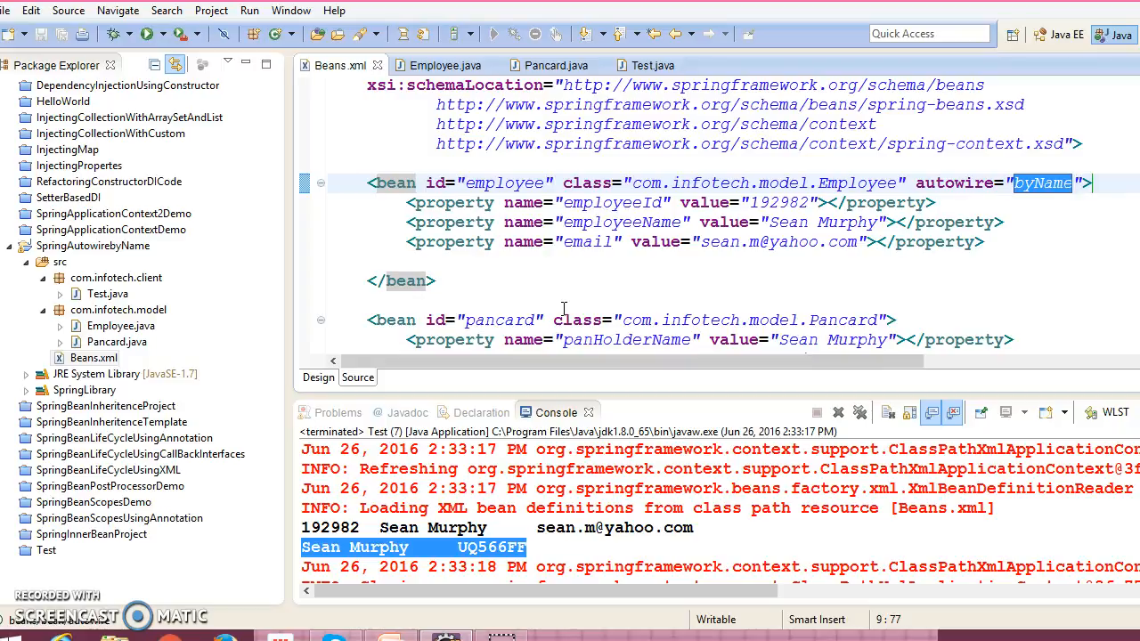
pyautogui.moveTo(499, 279)
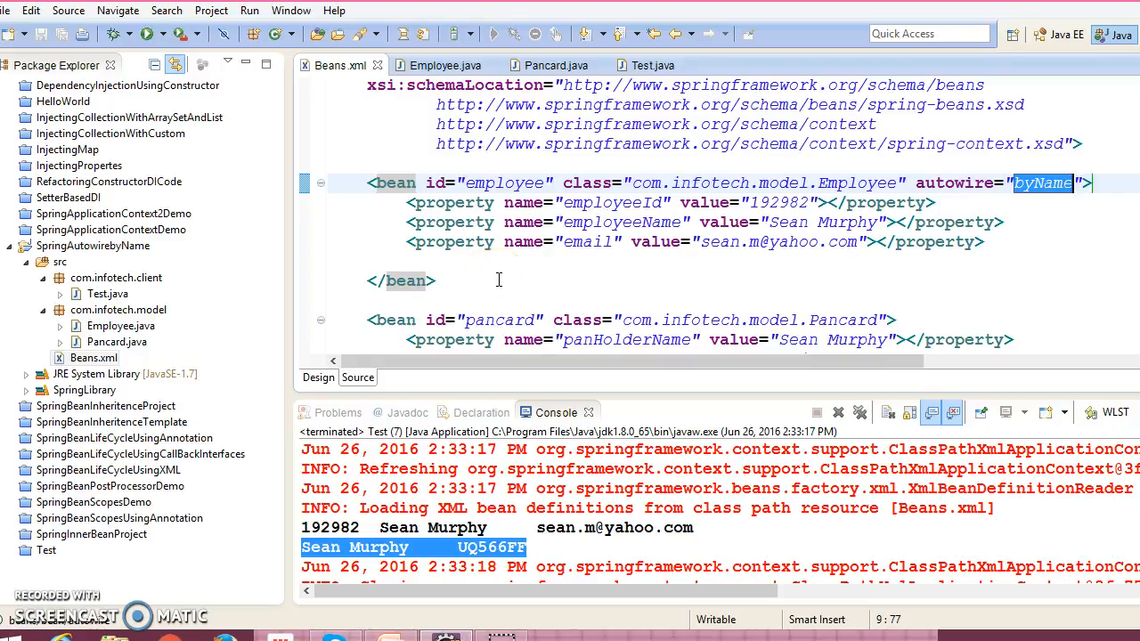